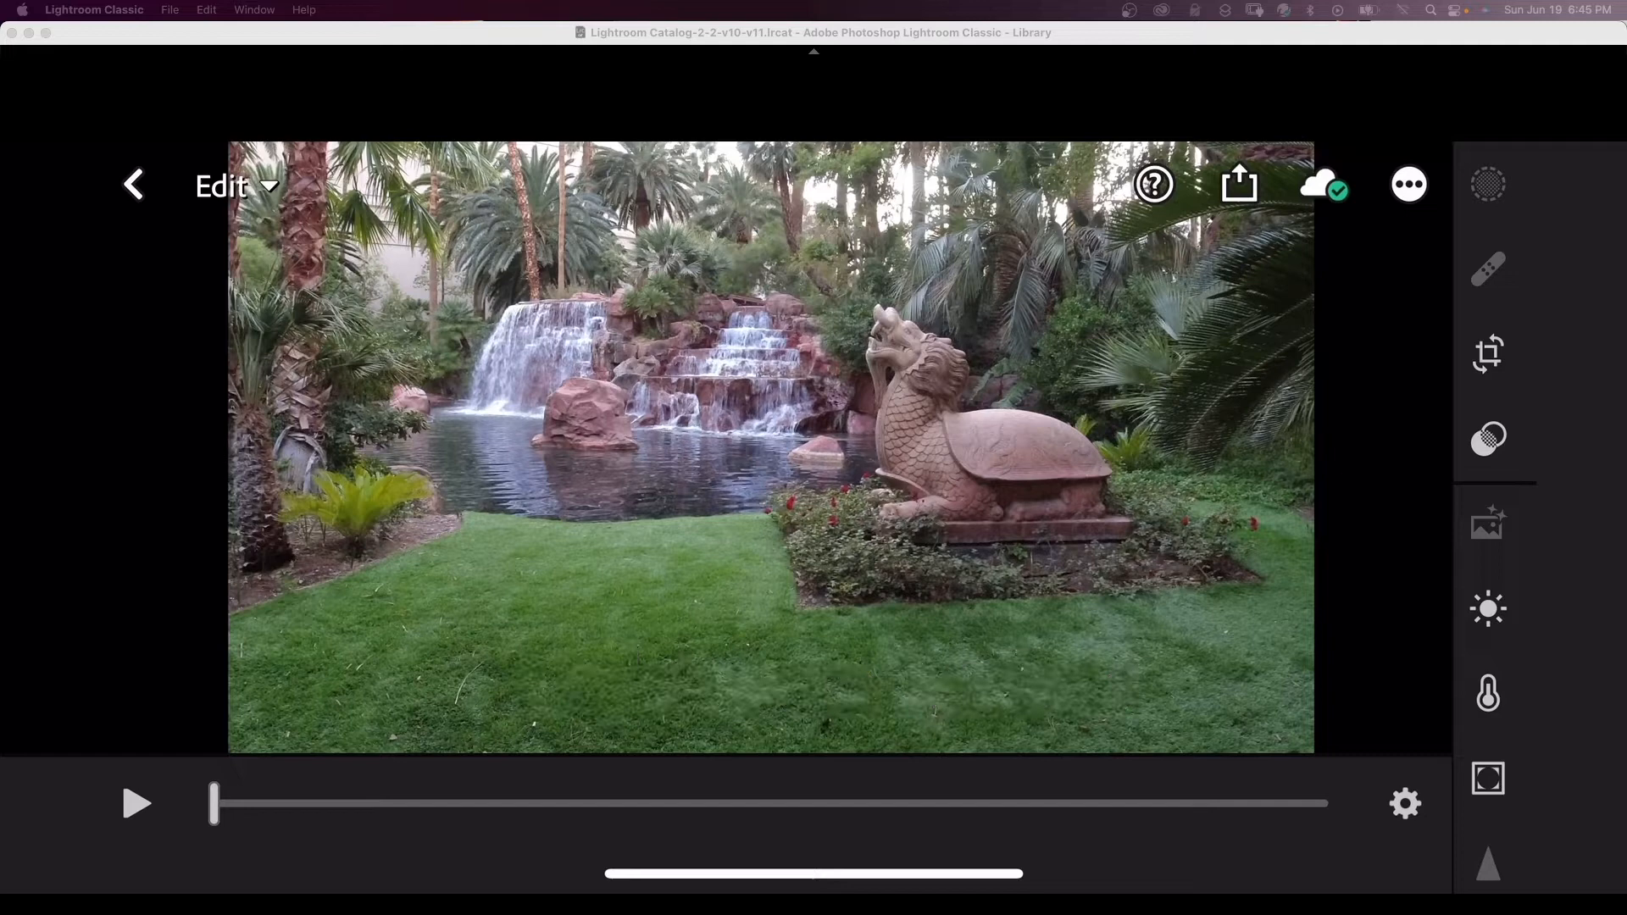
- Play and pause the garden video, then jump its timeline to about 0:07
{"action": "left_click", "coordinate": [1403, 802]}
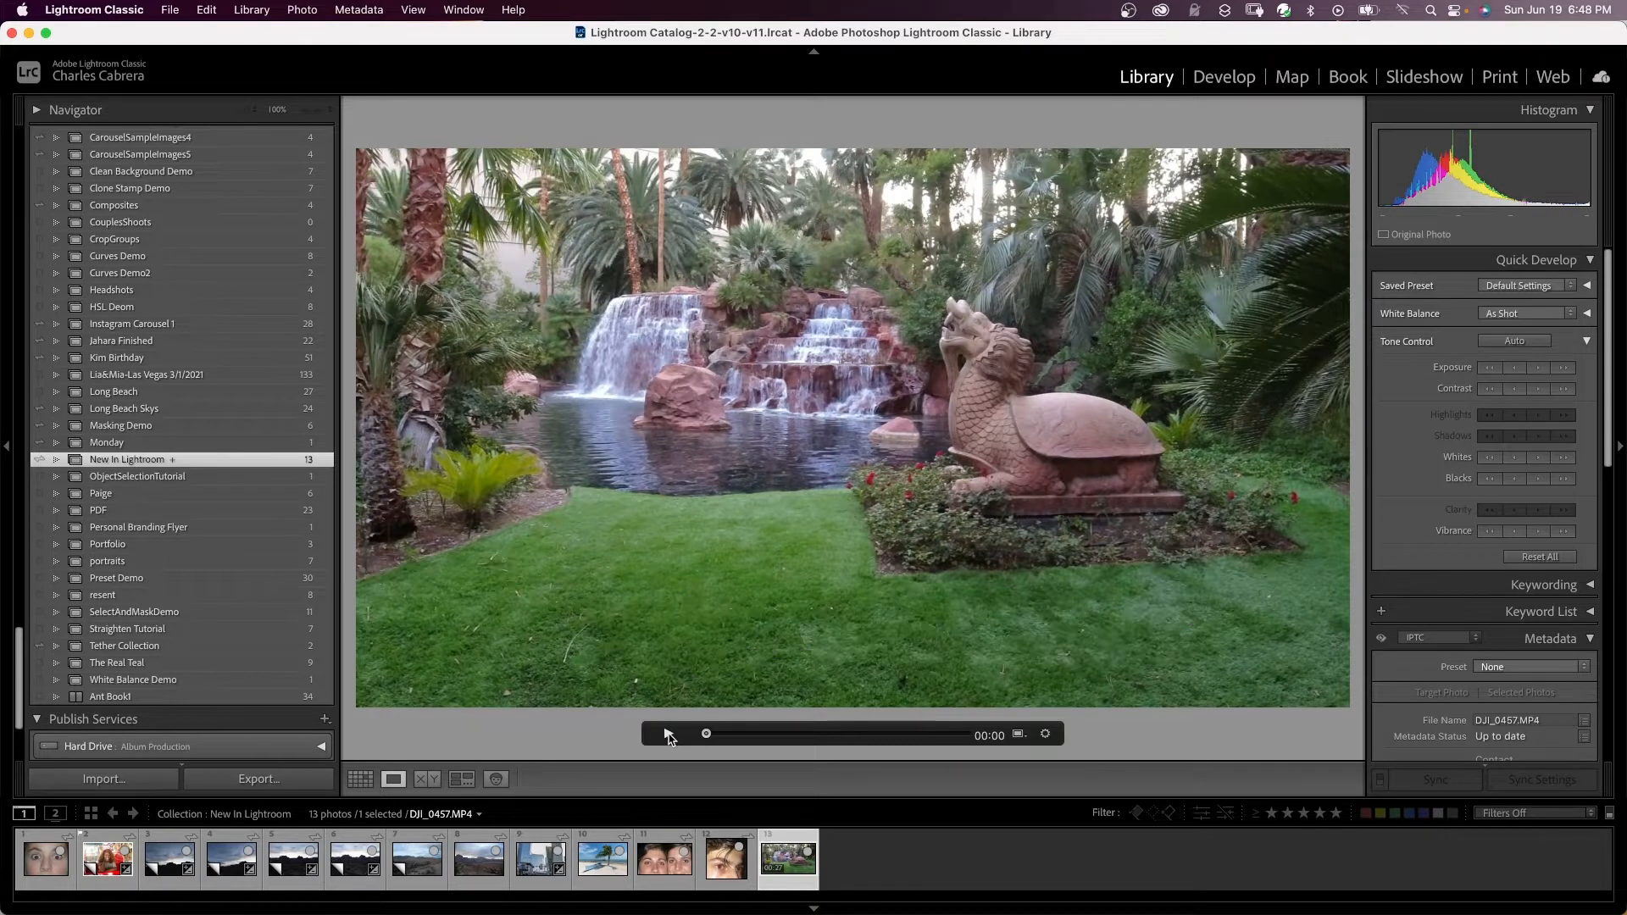
{"action": "left_click", "coordinate": [667, 734]}
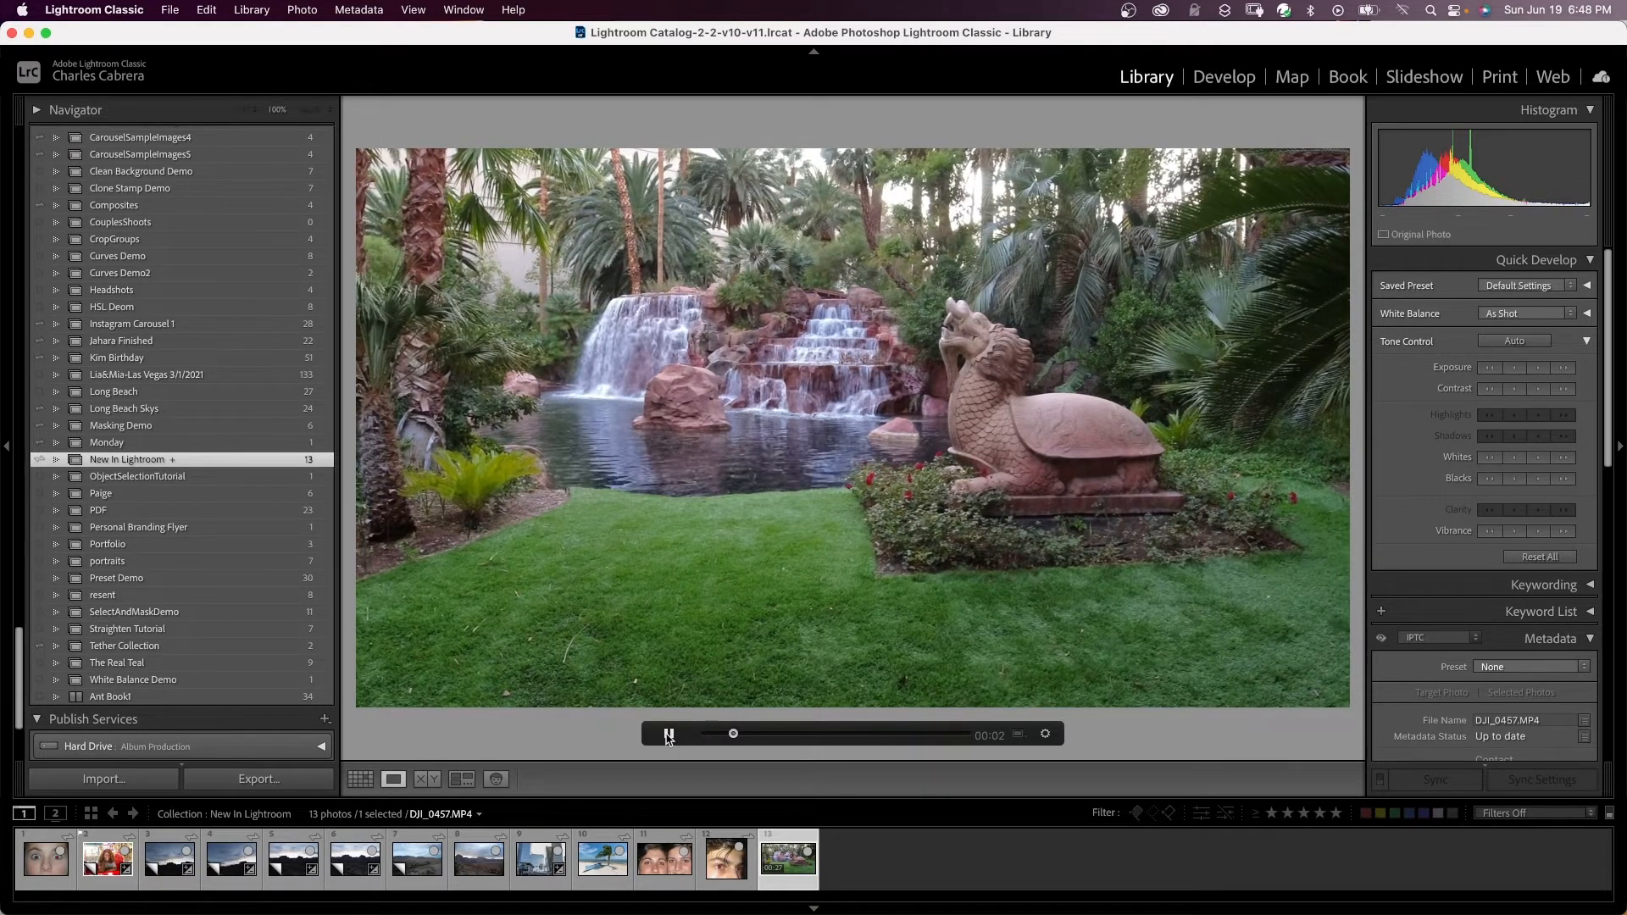
{"action": "left_click", "coordinate": [1045, 733]}
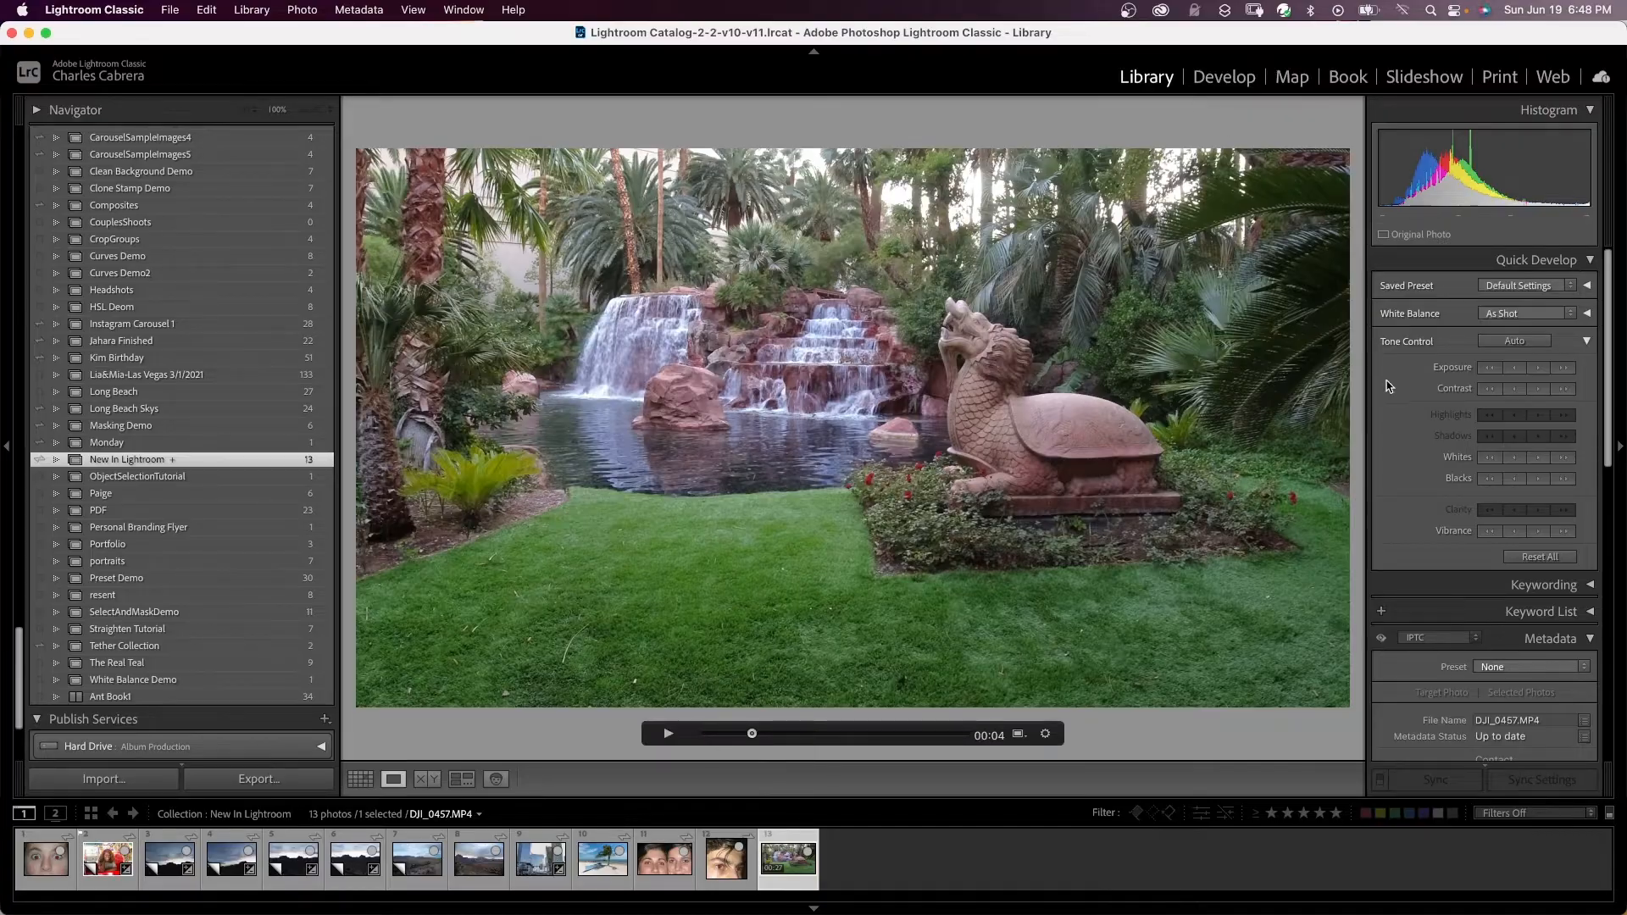
{"action": "left_click", "coordinate": [1525, 284]}
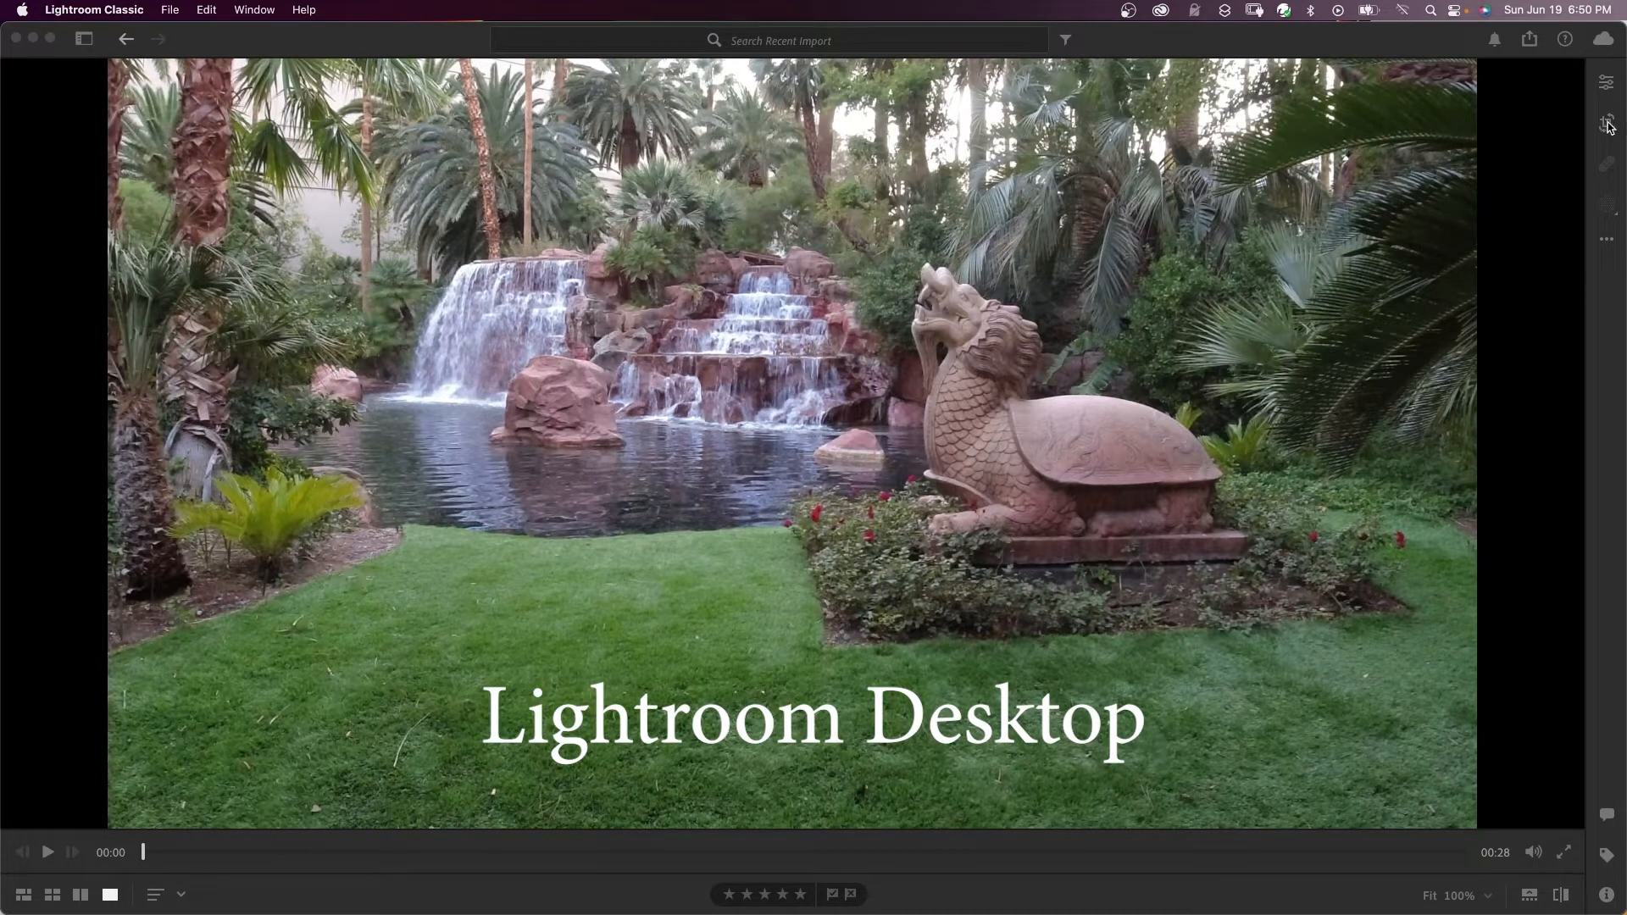
{"action": "left_click", "coordinate": [1605, 122]}
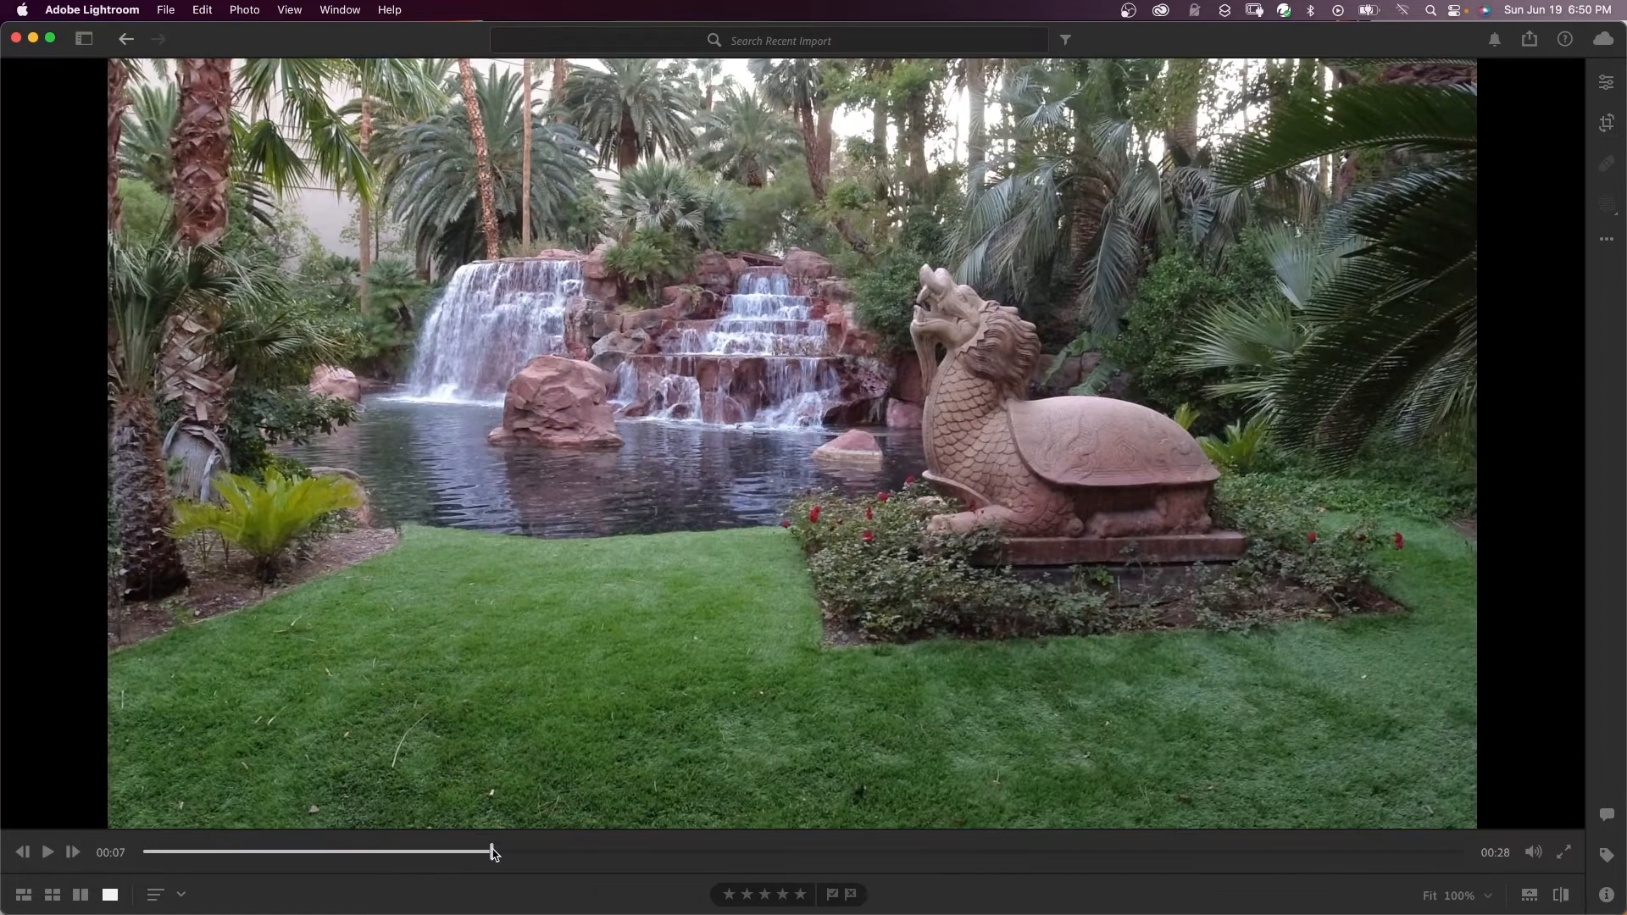
{"action": "mouse_move", "coordinate": [1564, 143]}
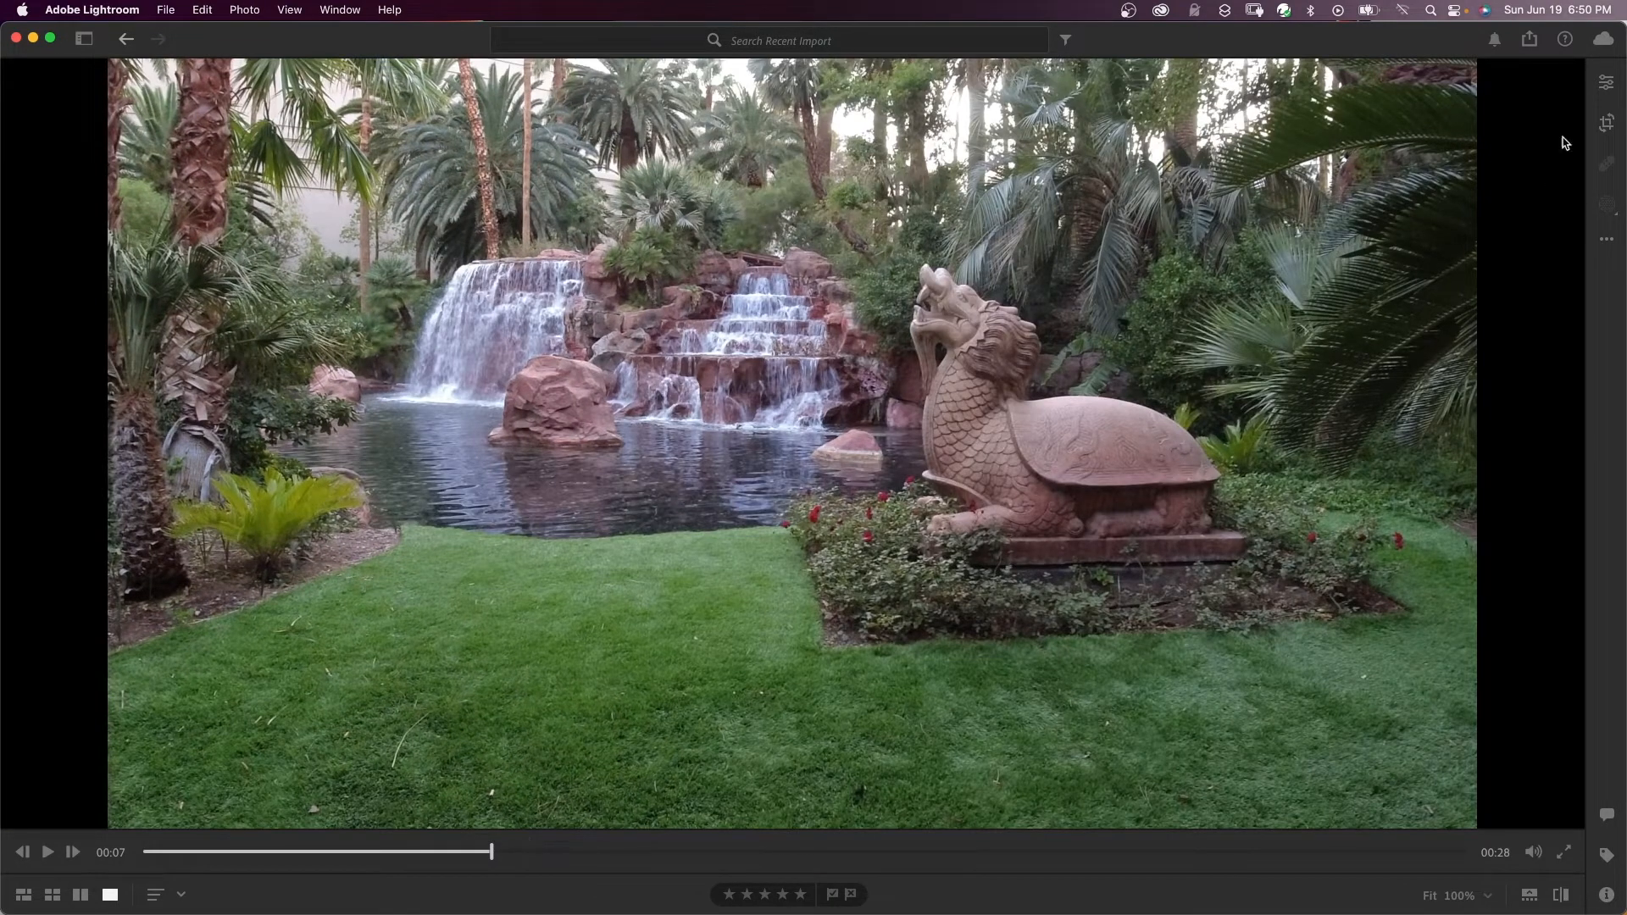
- Bring up the edit adjustments, scrolling through Light, Color, Color Grading and Effects, then the presets browser
{"action": "left_click", "coordinate": [1605, 83]}
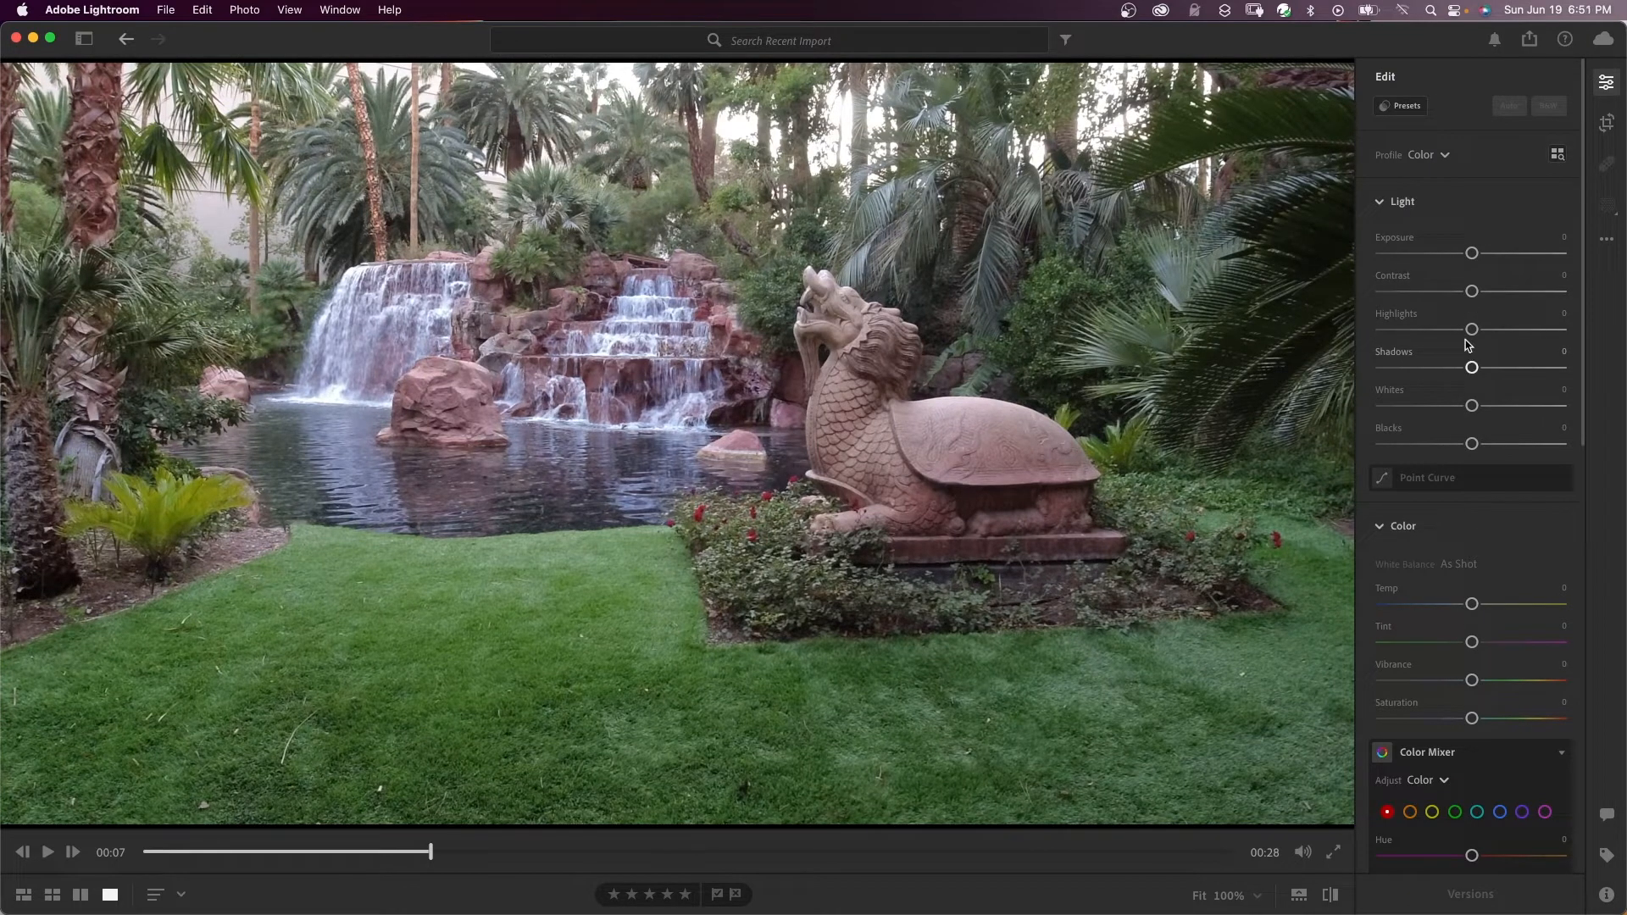
{"action": "scroll", "scroll_direction": "down", "scroll_amount": 3}
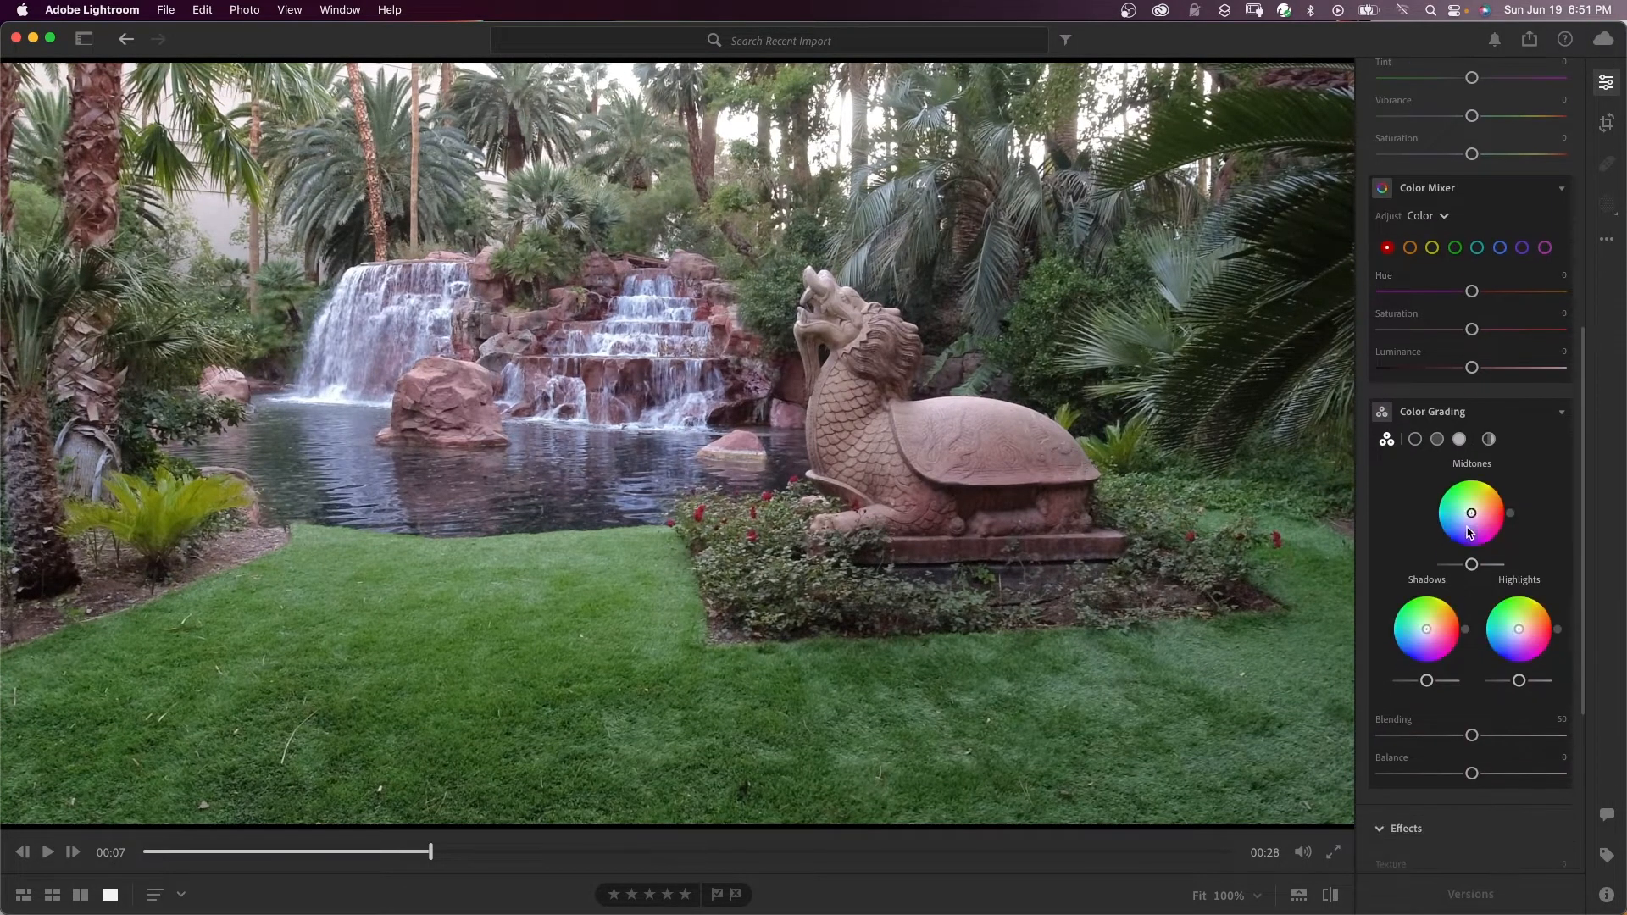
{"action": "scroll", "scroll_direction": "down", "scroll_amount": 3}
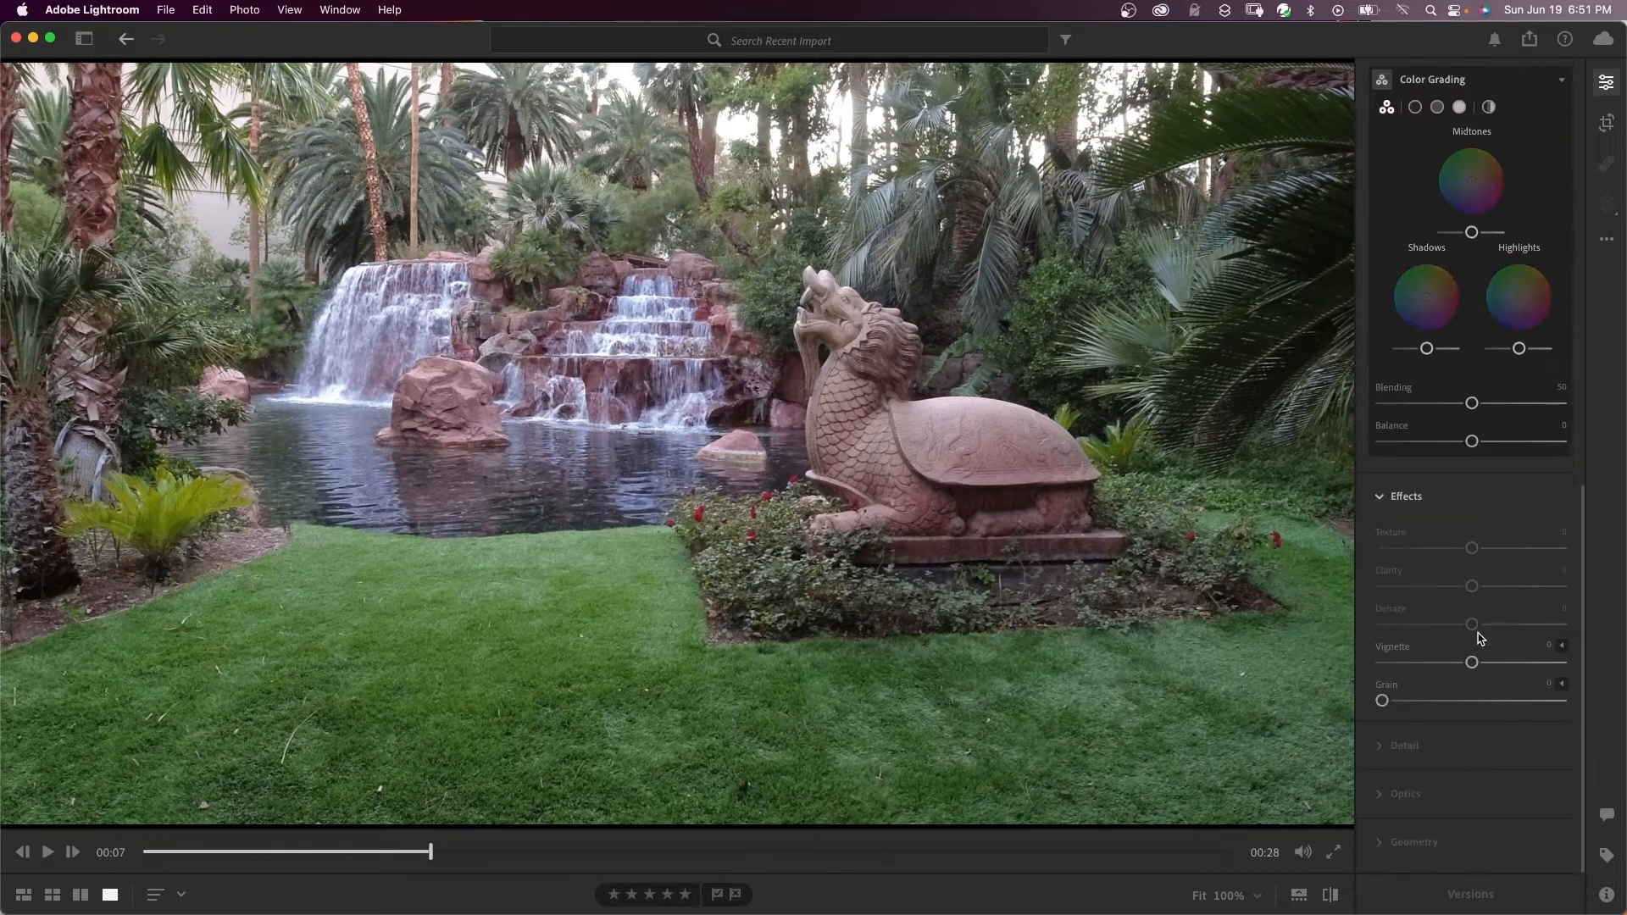
{"action": "left_click", "coordinate": [1605, 81]}
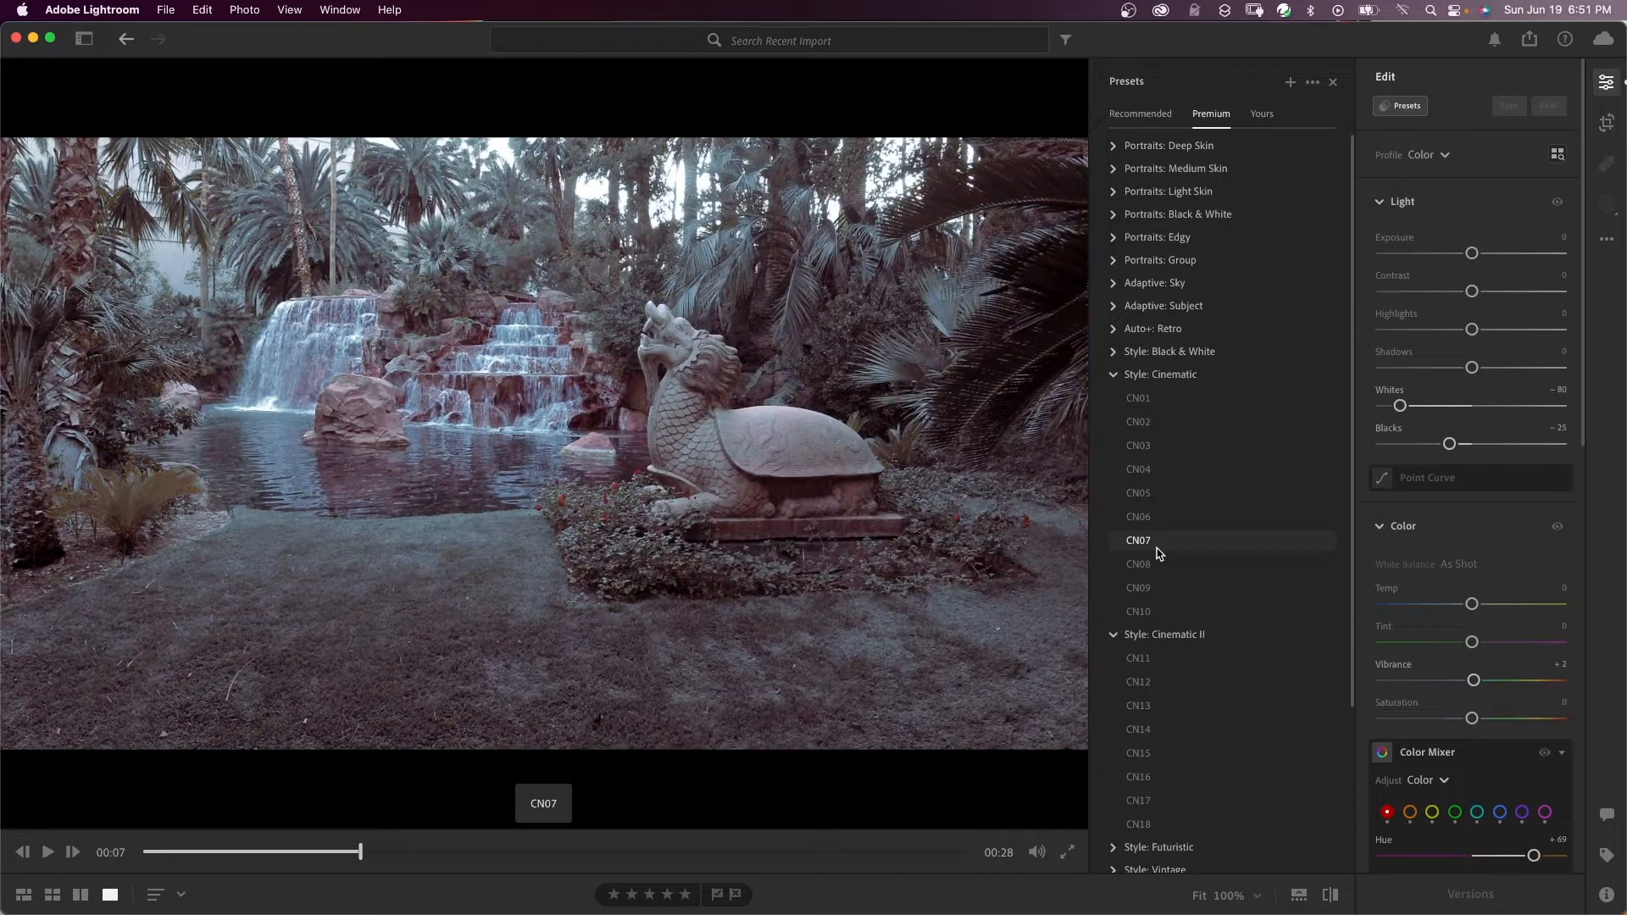
- Preview cinematic presets CN04, CN01, CN03, CN06, CN09, then CN12 and another from Cinematic II
{"action": "left_click", "coordinate": [1137, 469]}
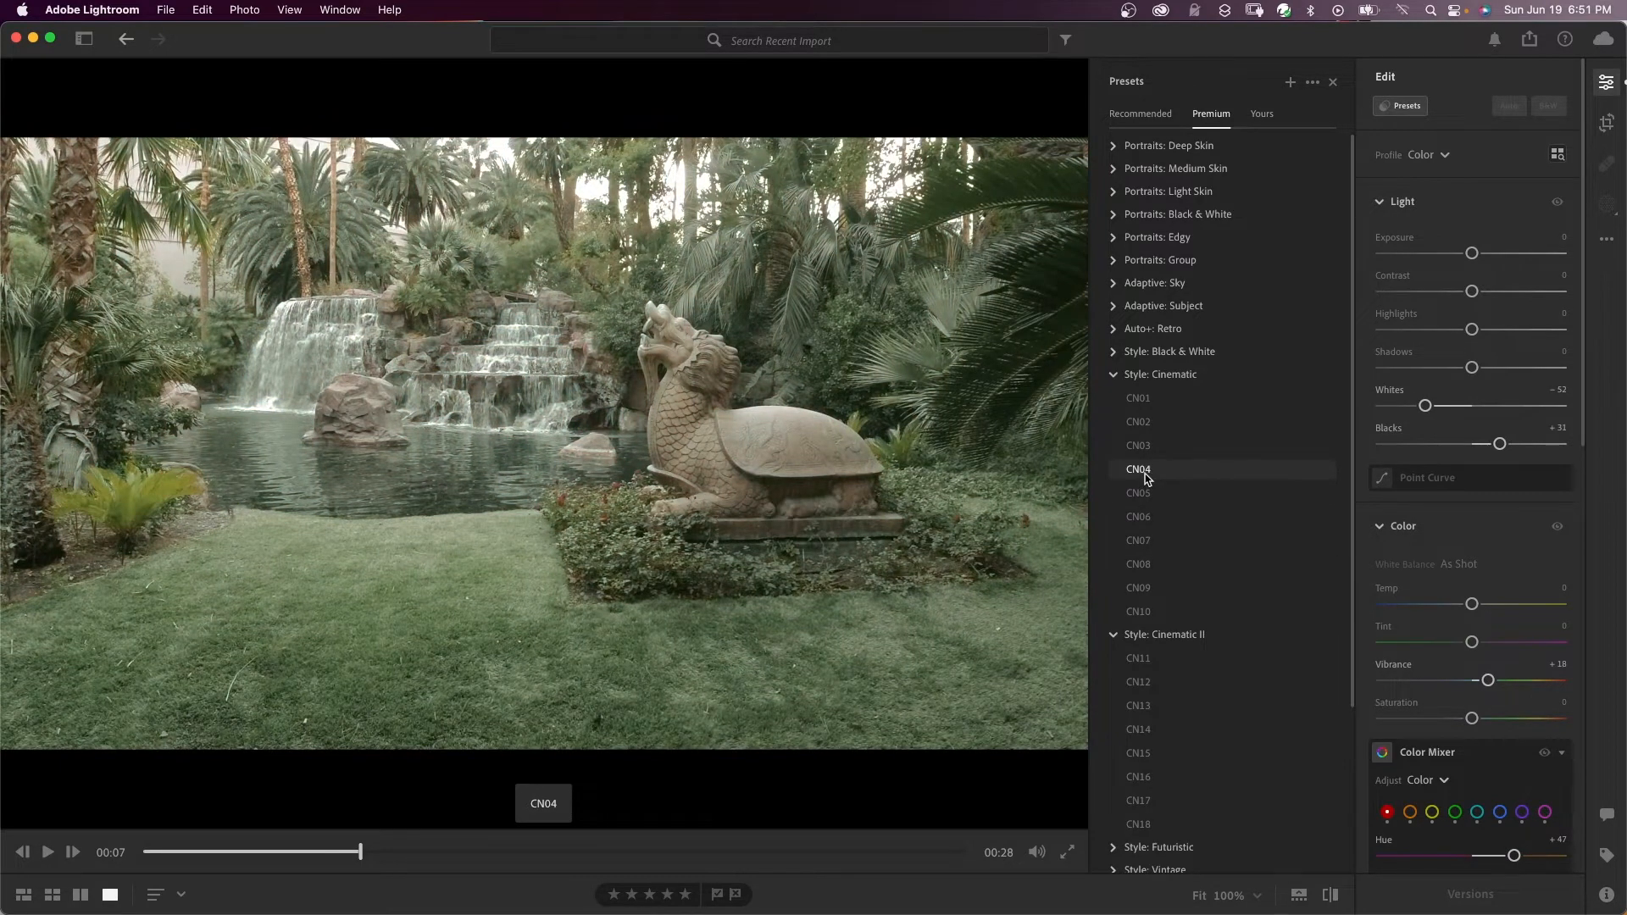
{"action": "left_click", "coordinate": [1137, 397]}
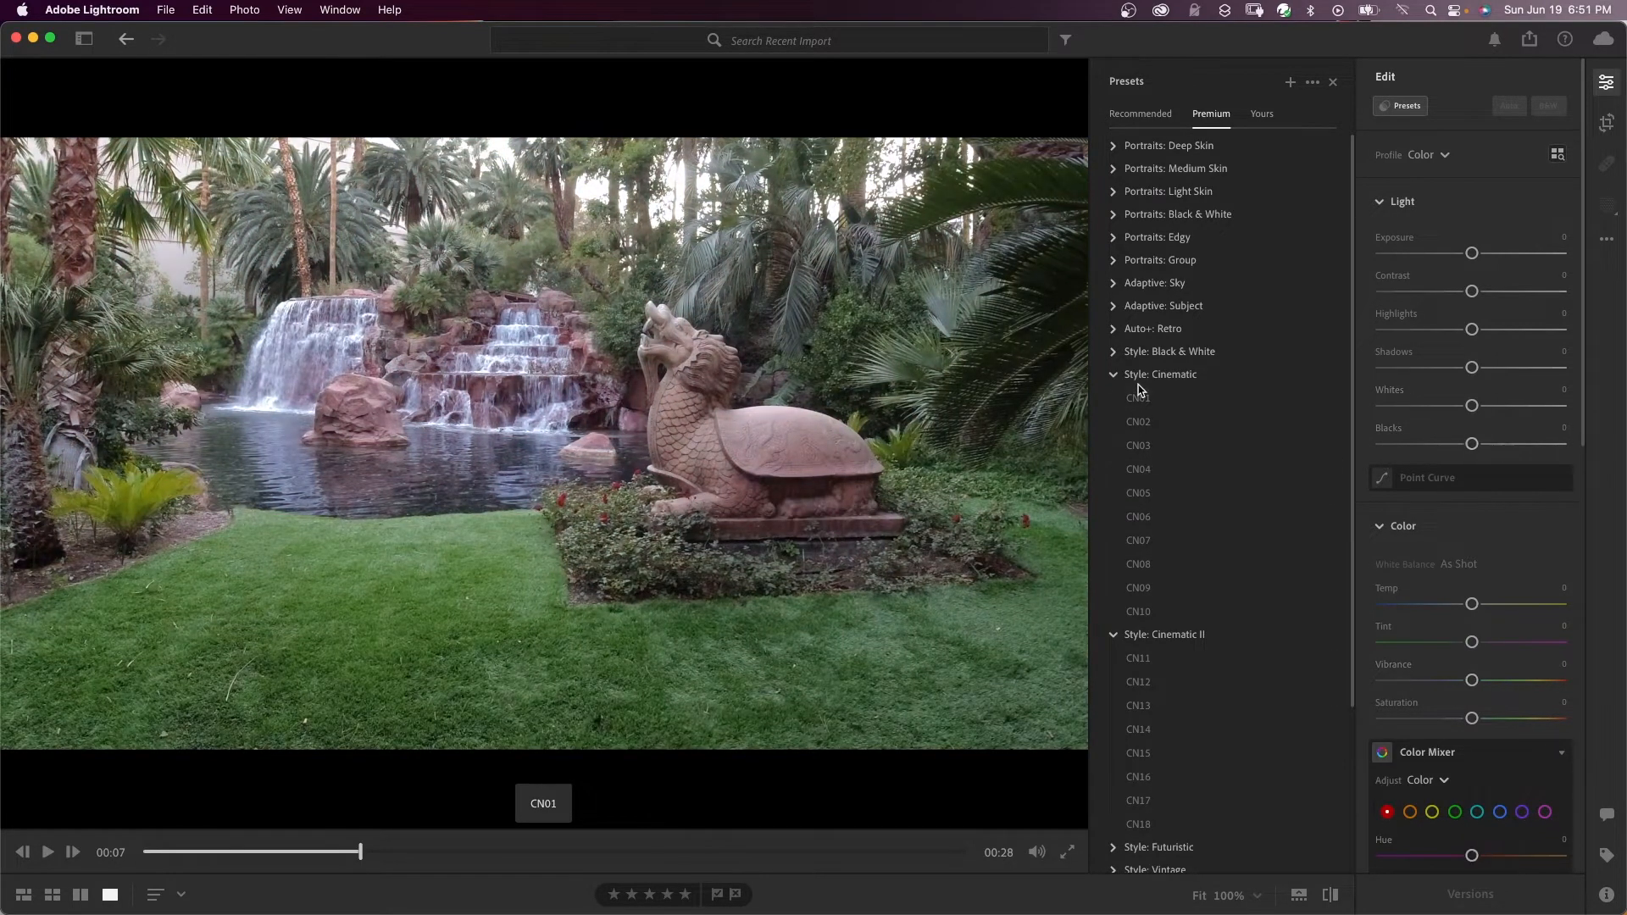
{"action": "left_click", "coordinate": [1138, 446]}
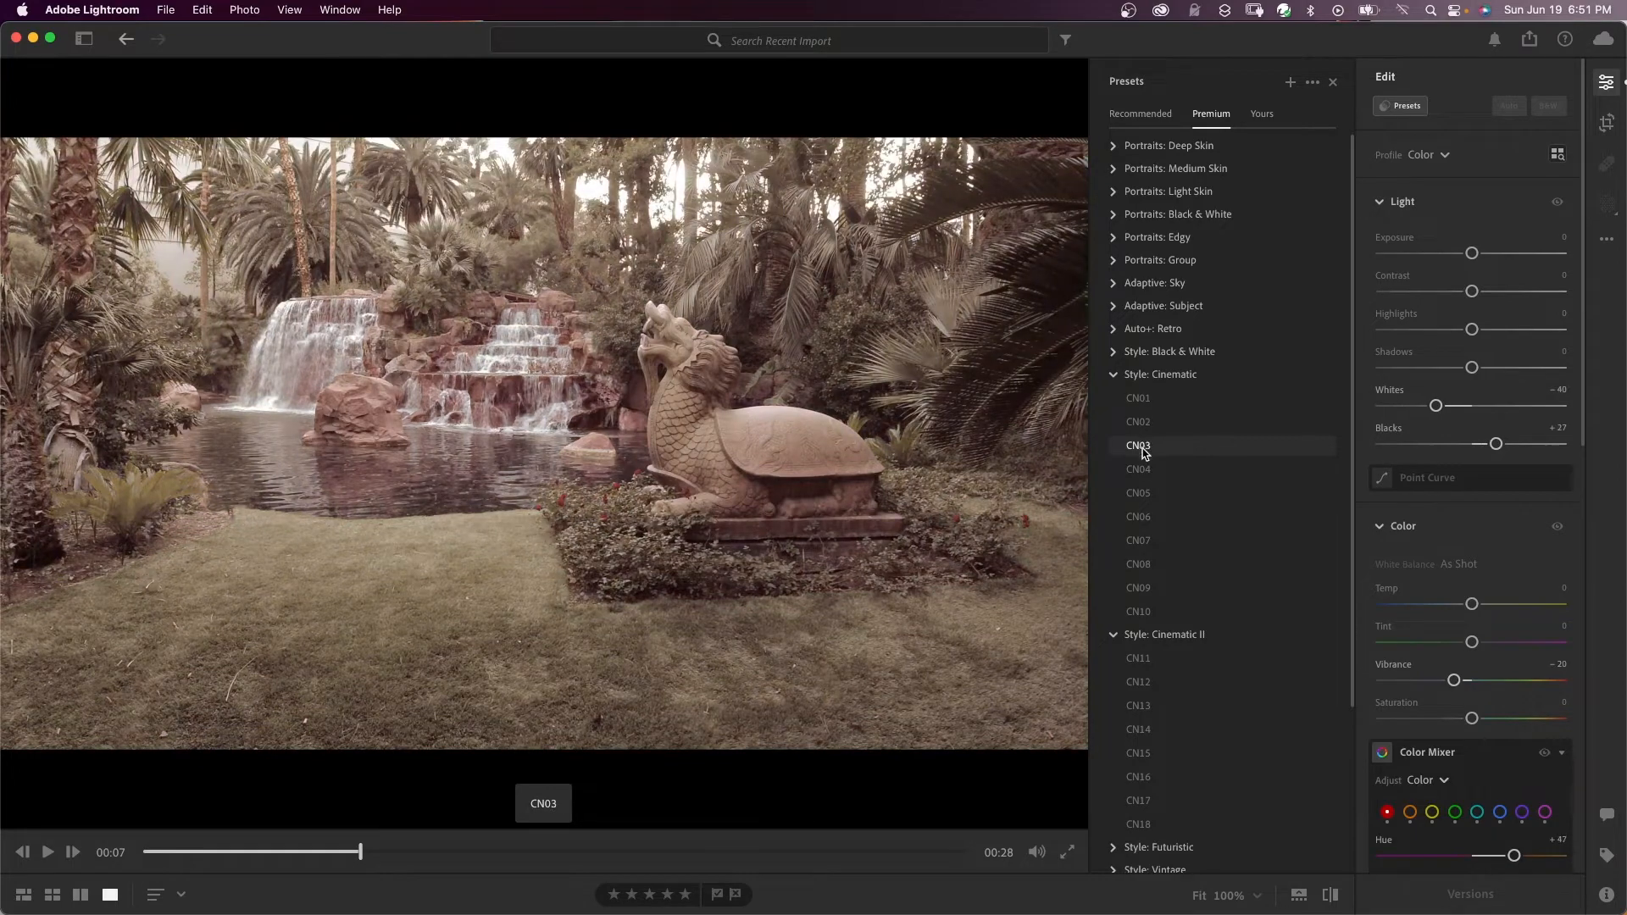
{"action": "left_click", "coordinate": [1137, 517]}
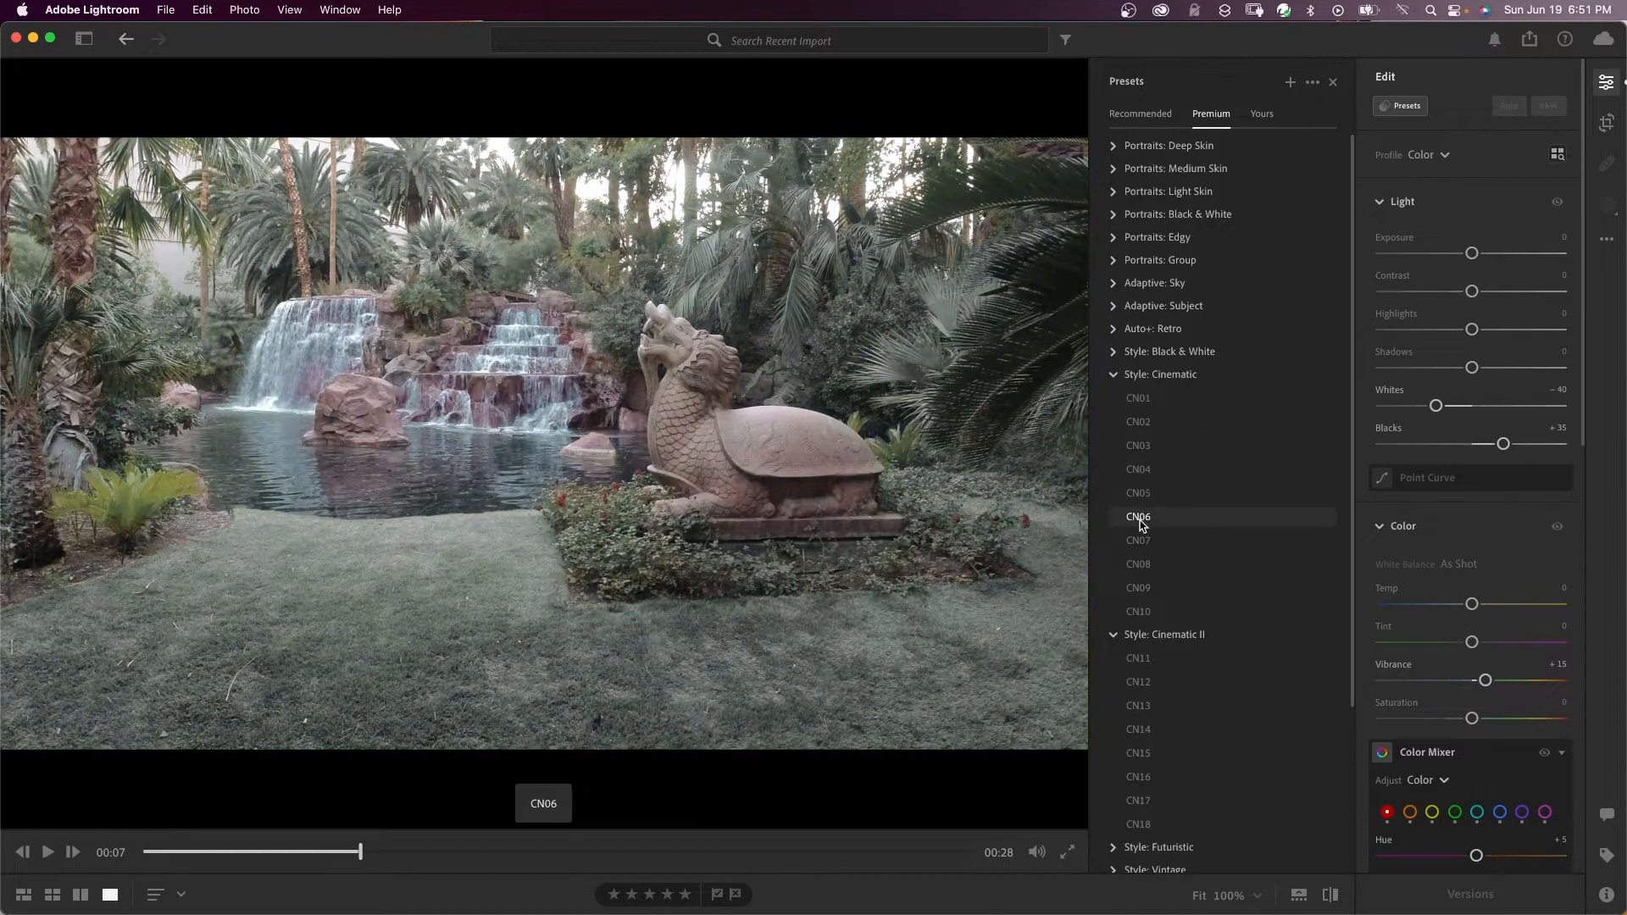
{"action": "left_click", "coordinate": [1137, 588]}
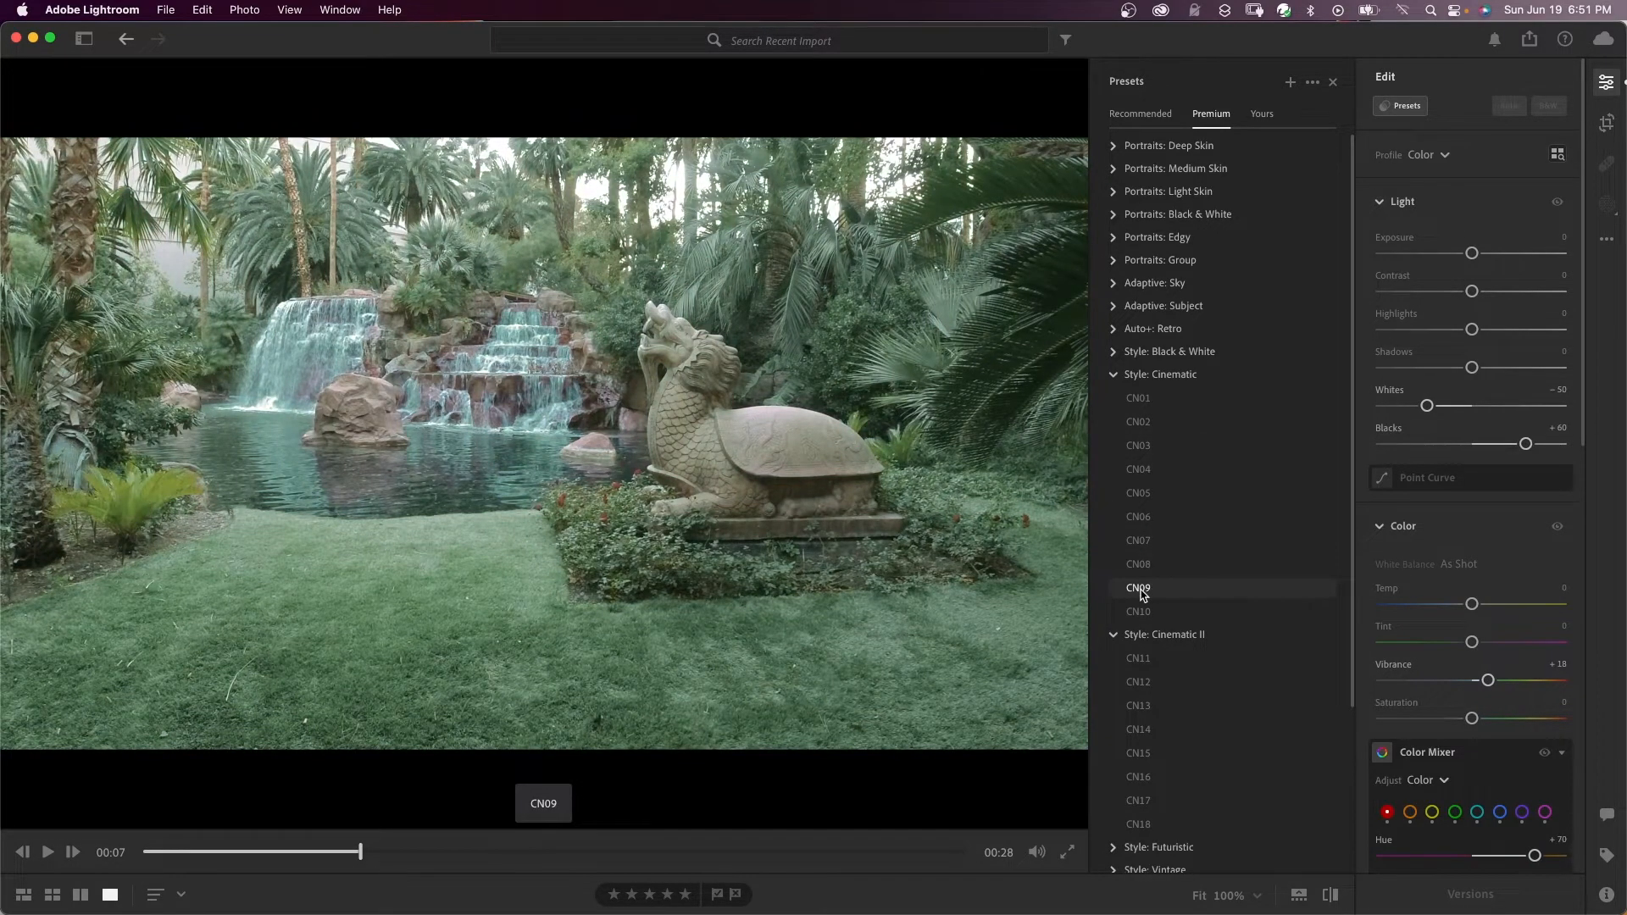
{"action": "left_click", "coordinate": [1137, 683]}
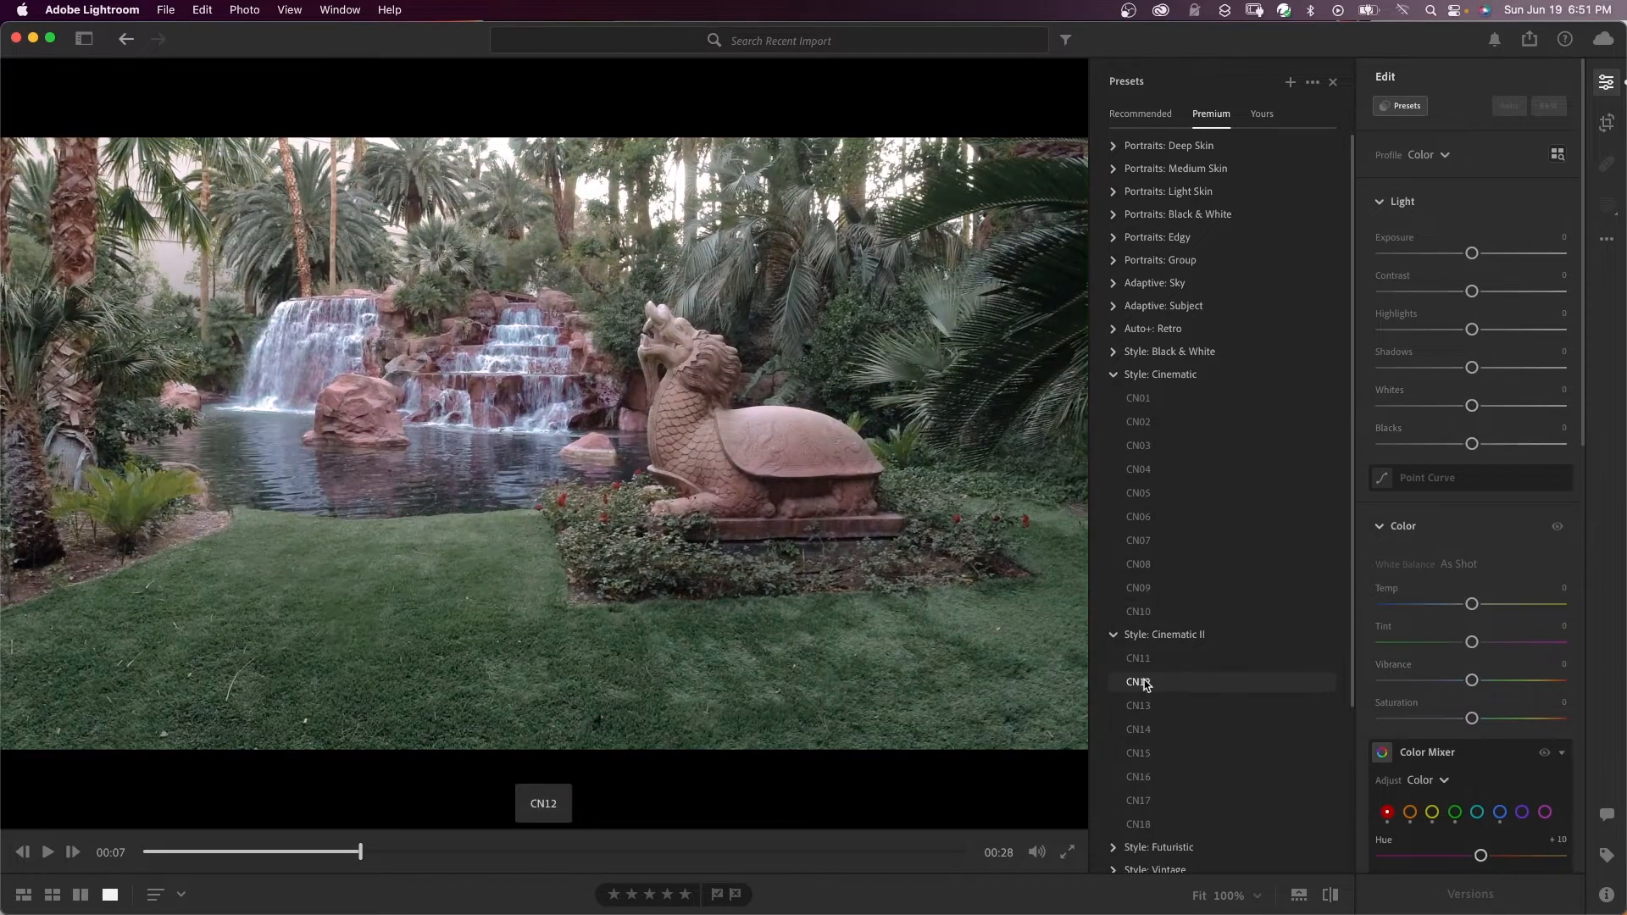
{"action": "left_click", "coordinate": [1137, 729]}
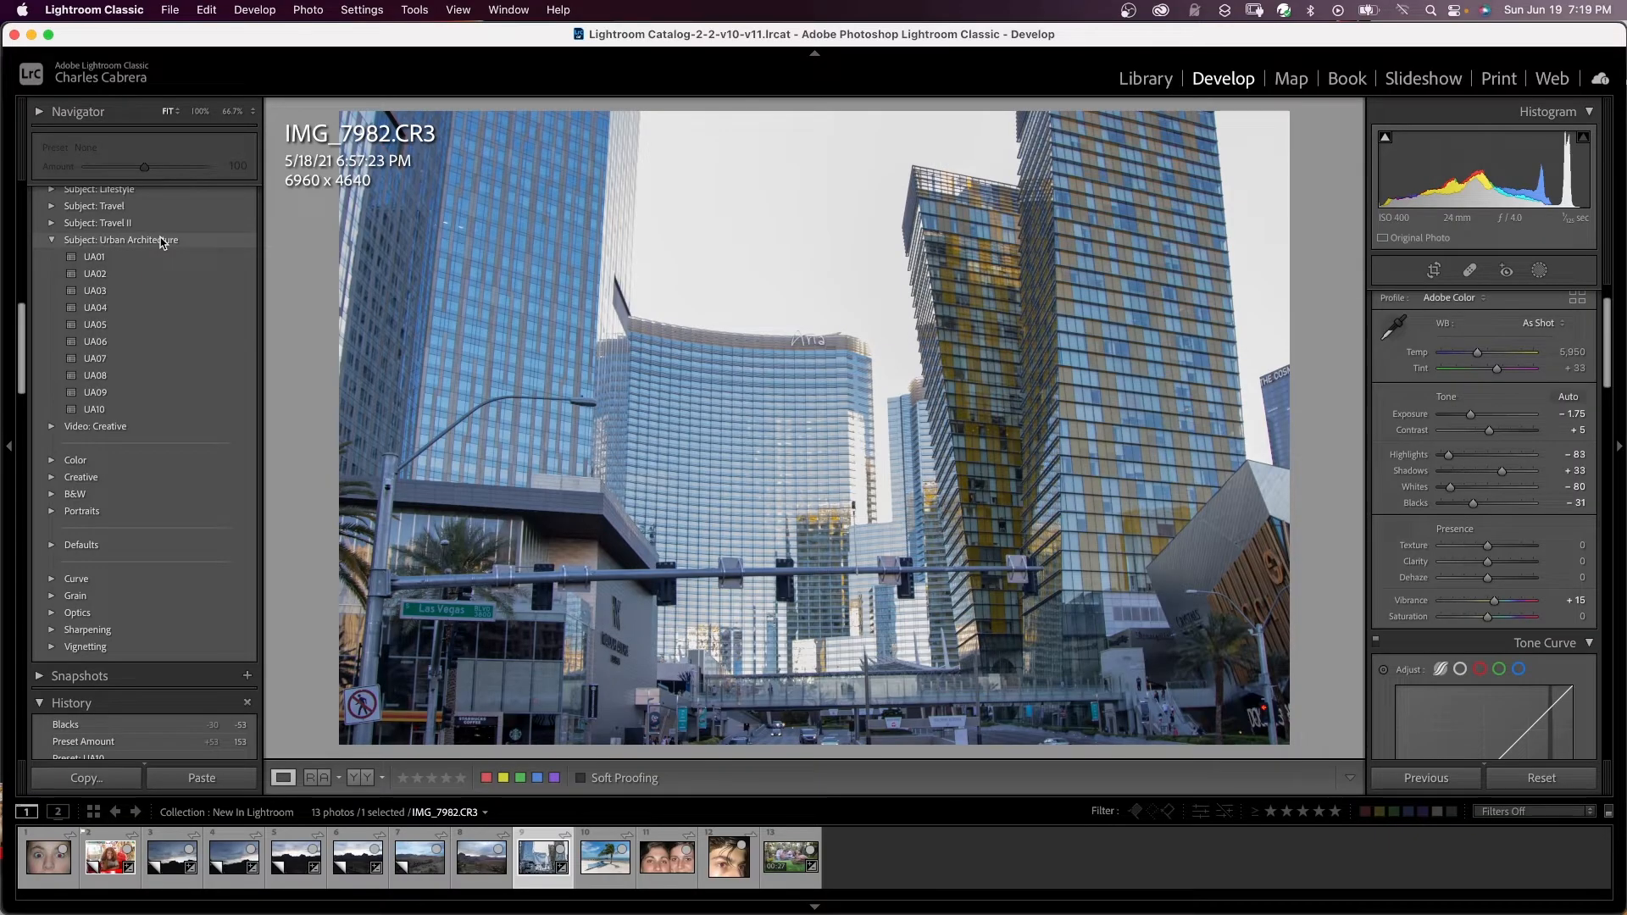
- Expand Subject: Urban Architecture in the Presets panel and apply a UA preset to the skyscraper photo
{"action": "scroll", "scroll_direction": "up", "scroll_amount": 3}
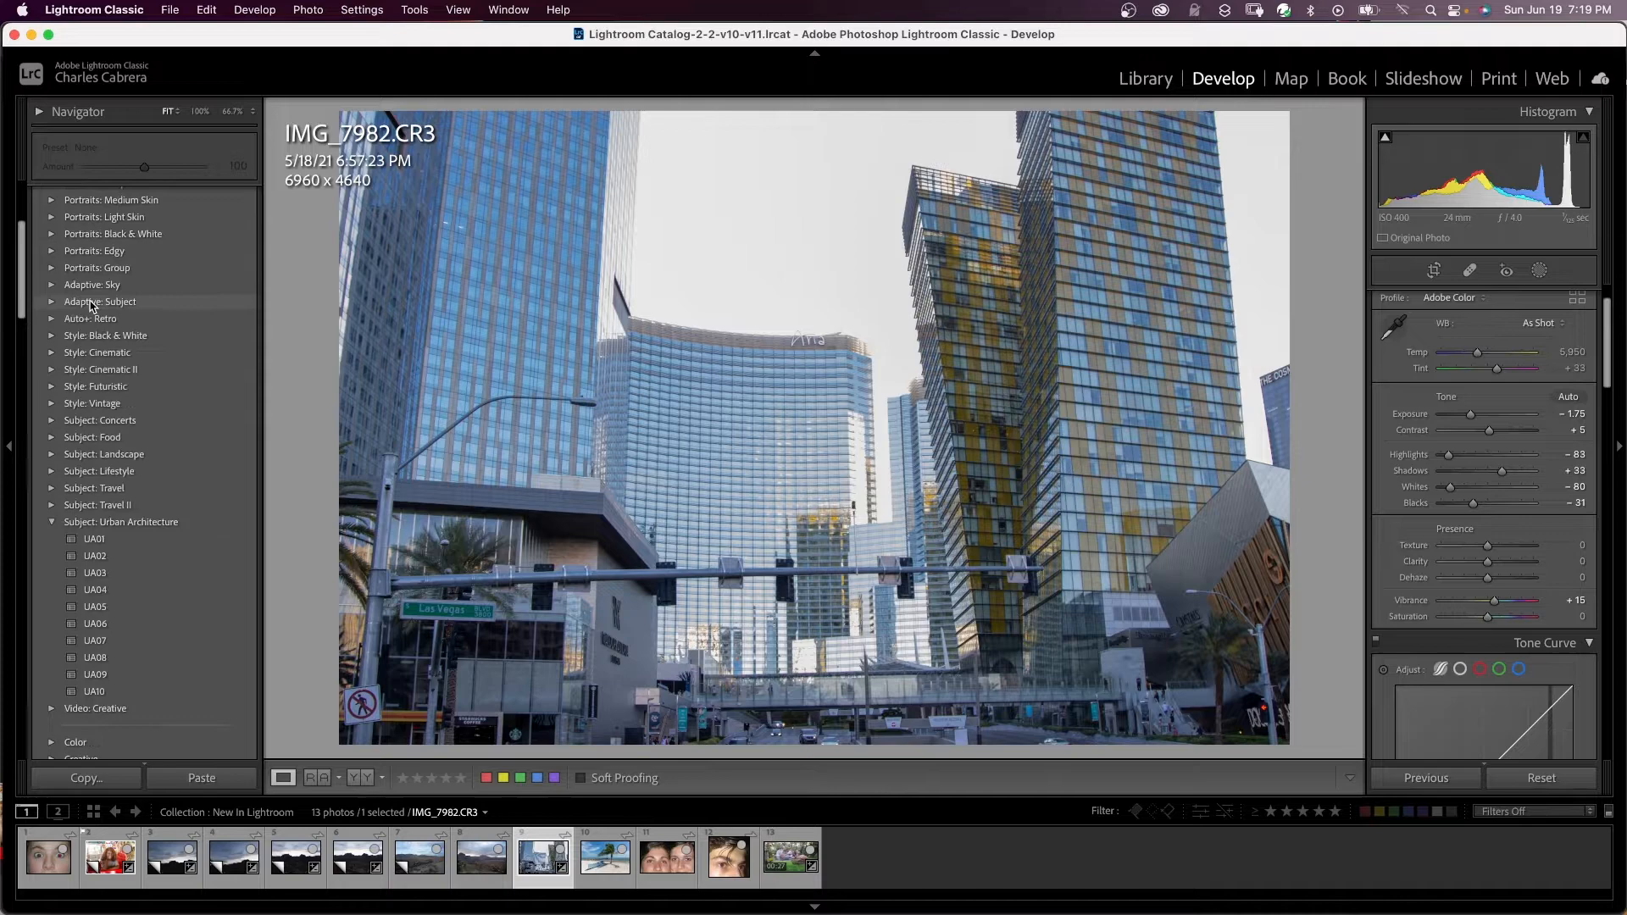
{"action": "scroll", "scroll_direction": "down", "scroll_amount": 3}
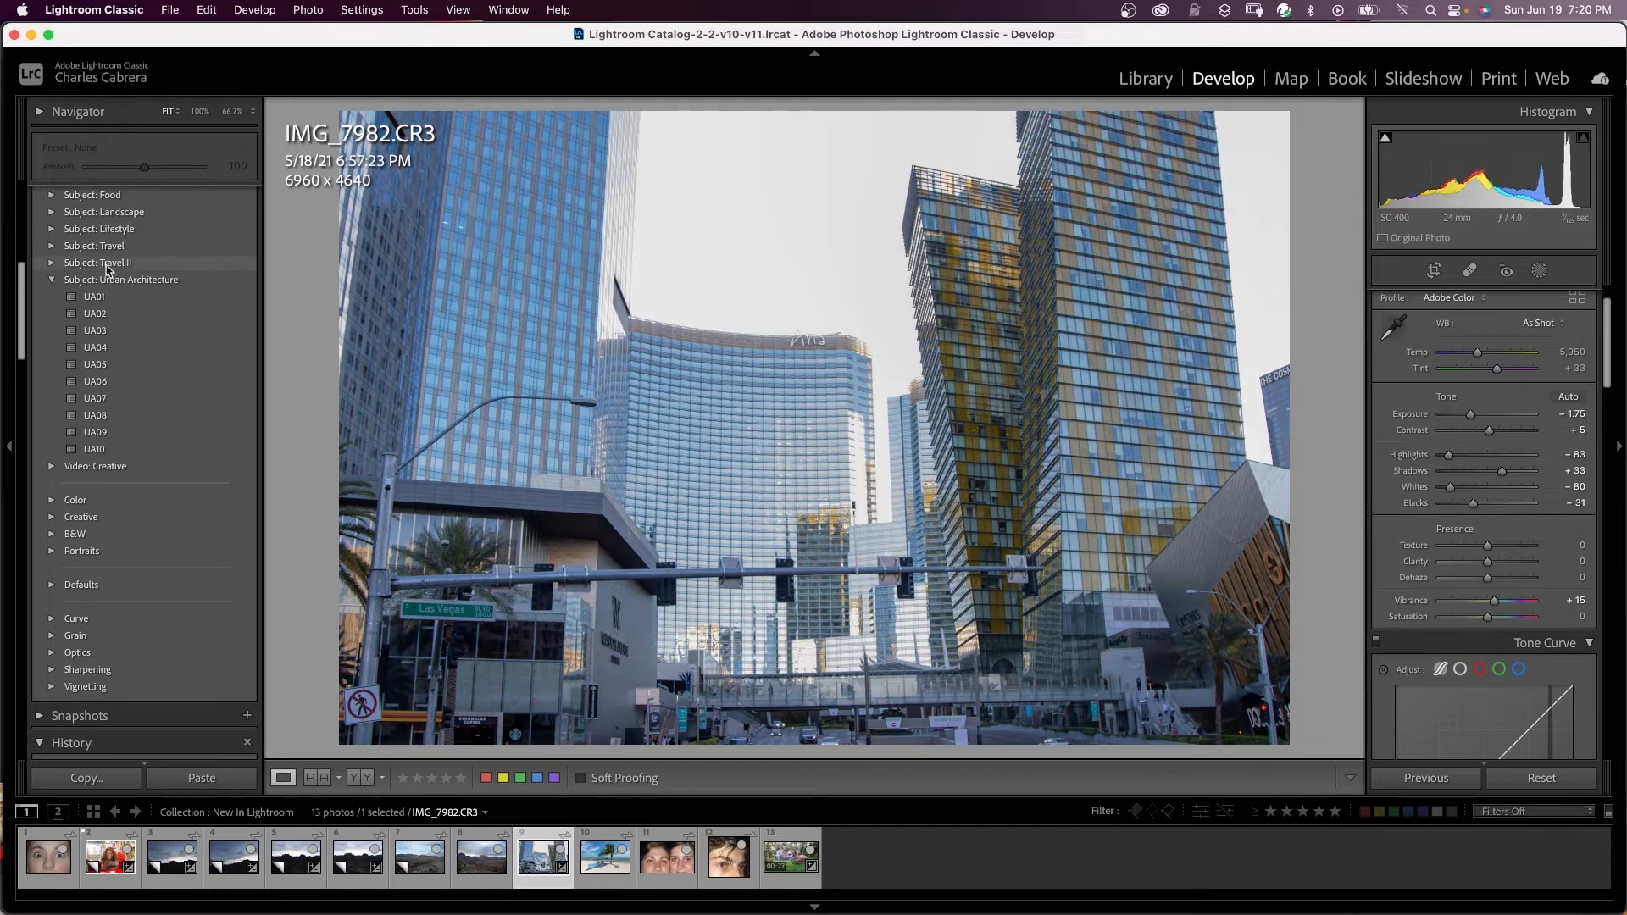
{"action": "mouse_move", "coordinate": [114, 284]}
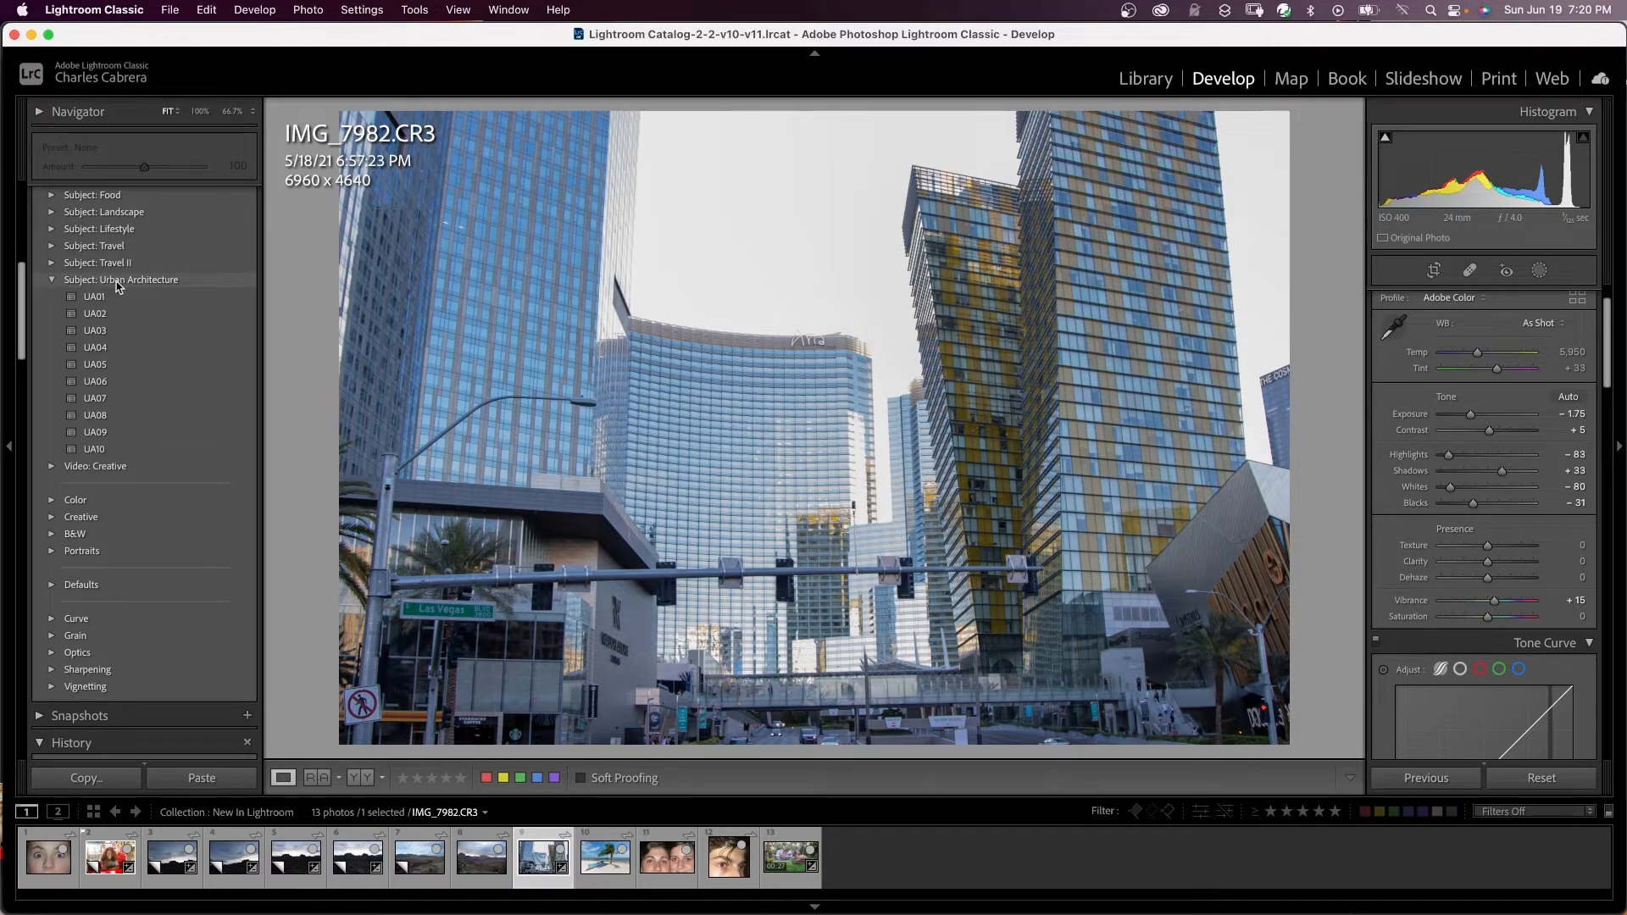
{"action": "left_click", "coordinate": [95, 331]}
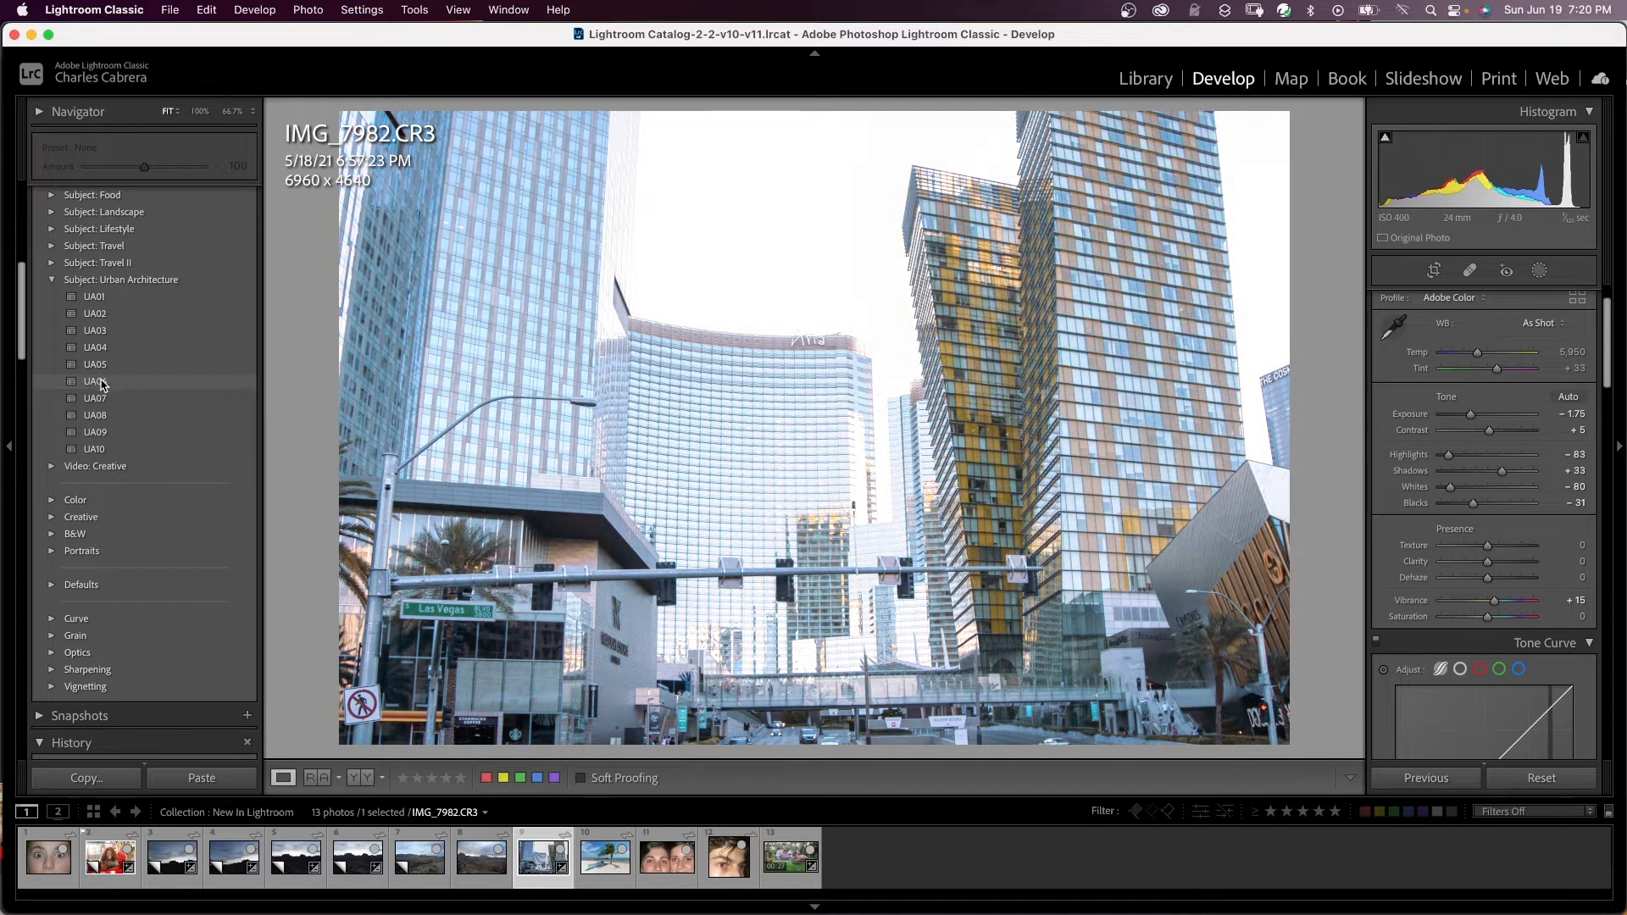
{"action": "left_click", "coordinate": [93, 447]}
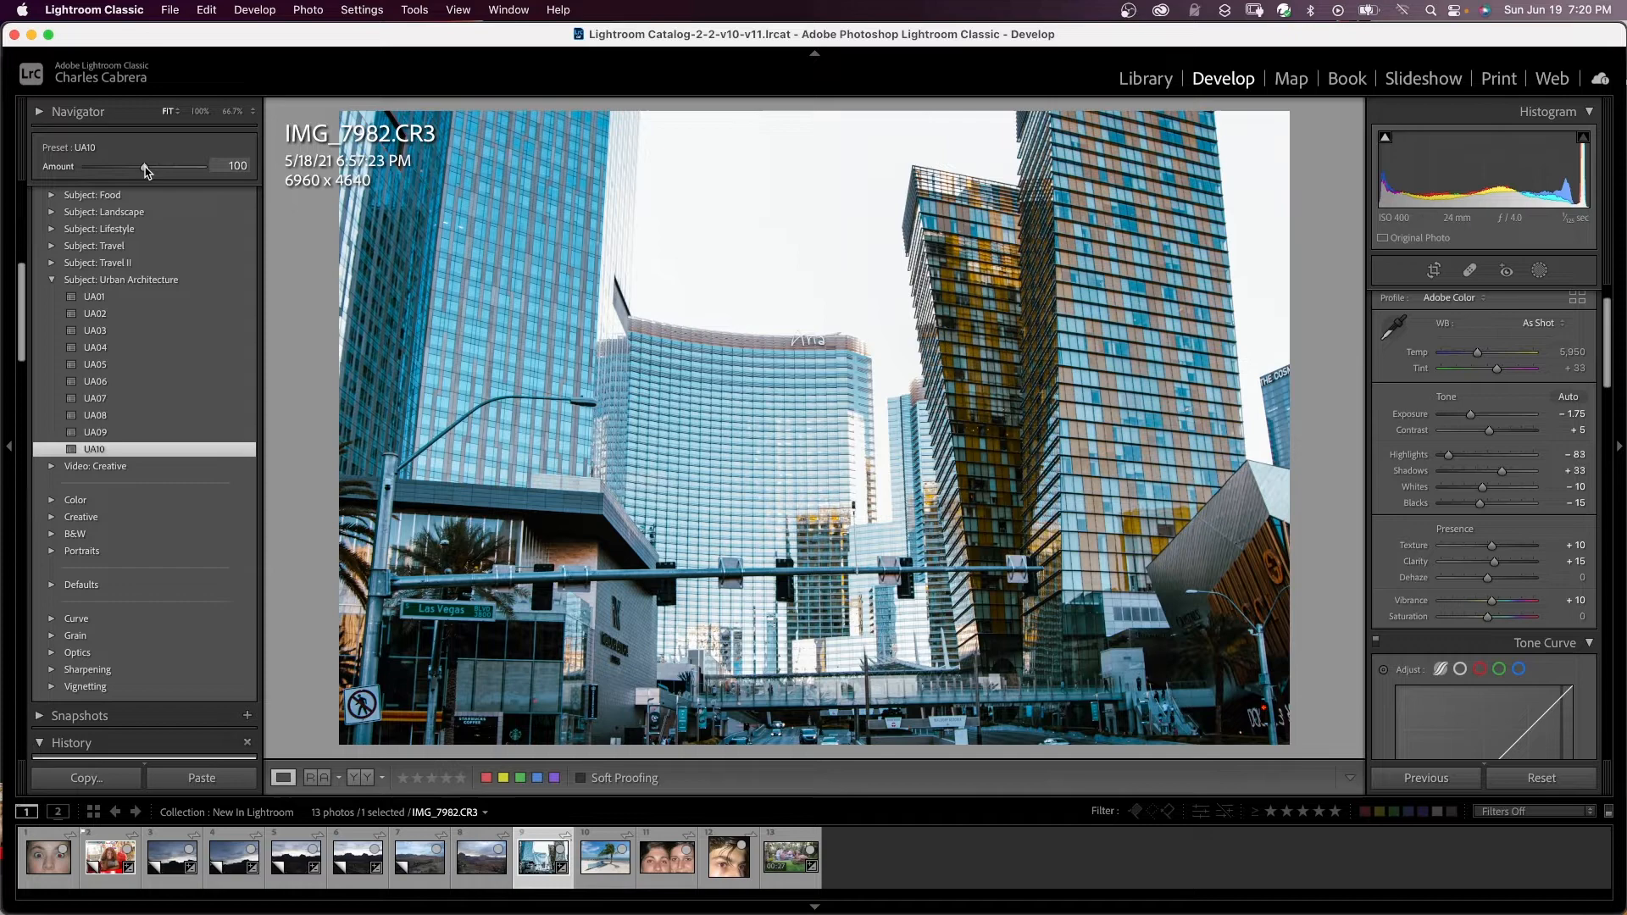
- Swing the UA10 preset Amount between 200 and 0, settling at 200
{"action": "left_click_drag", "start_coordinate": [146, 168], "coordinate": [202, 168]}
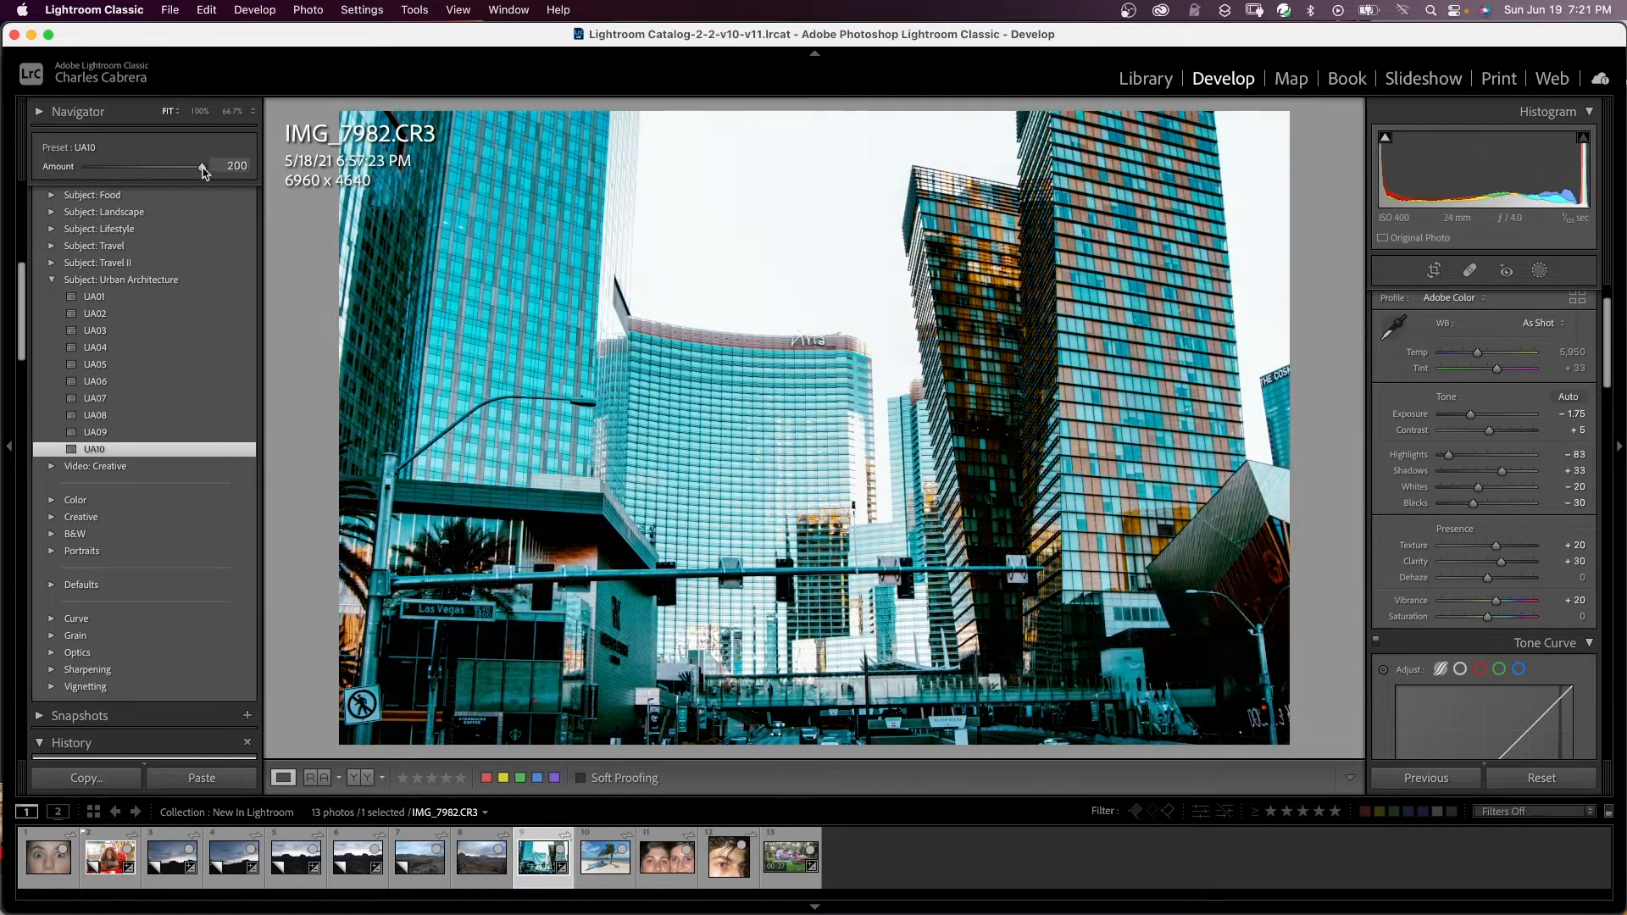
{"action": "left_click_drag", "start_coordinate": [202, 168], "coordinate": [87, 168]}
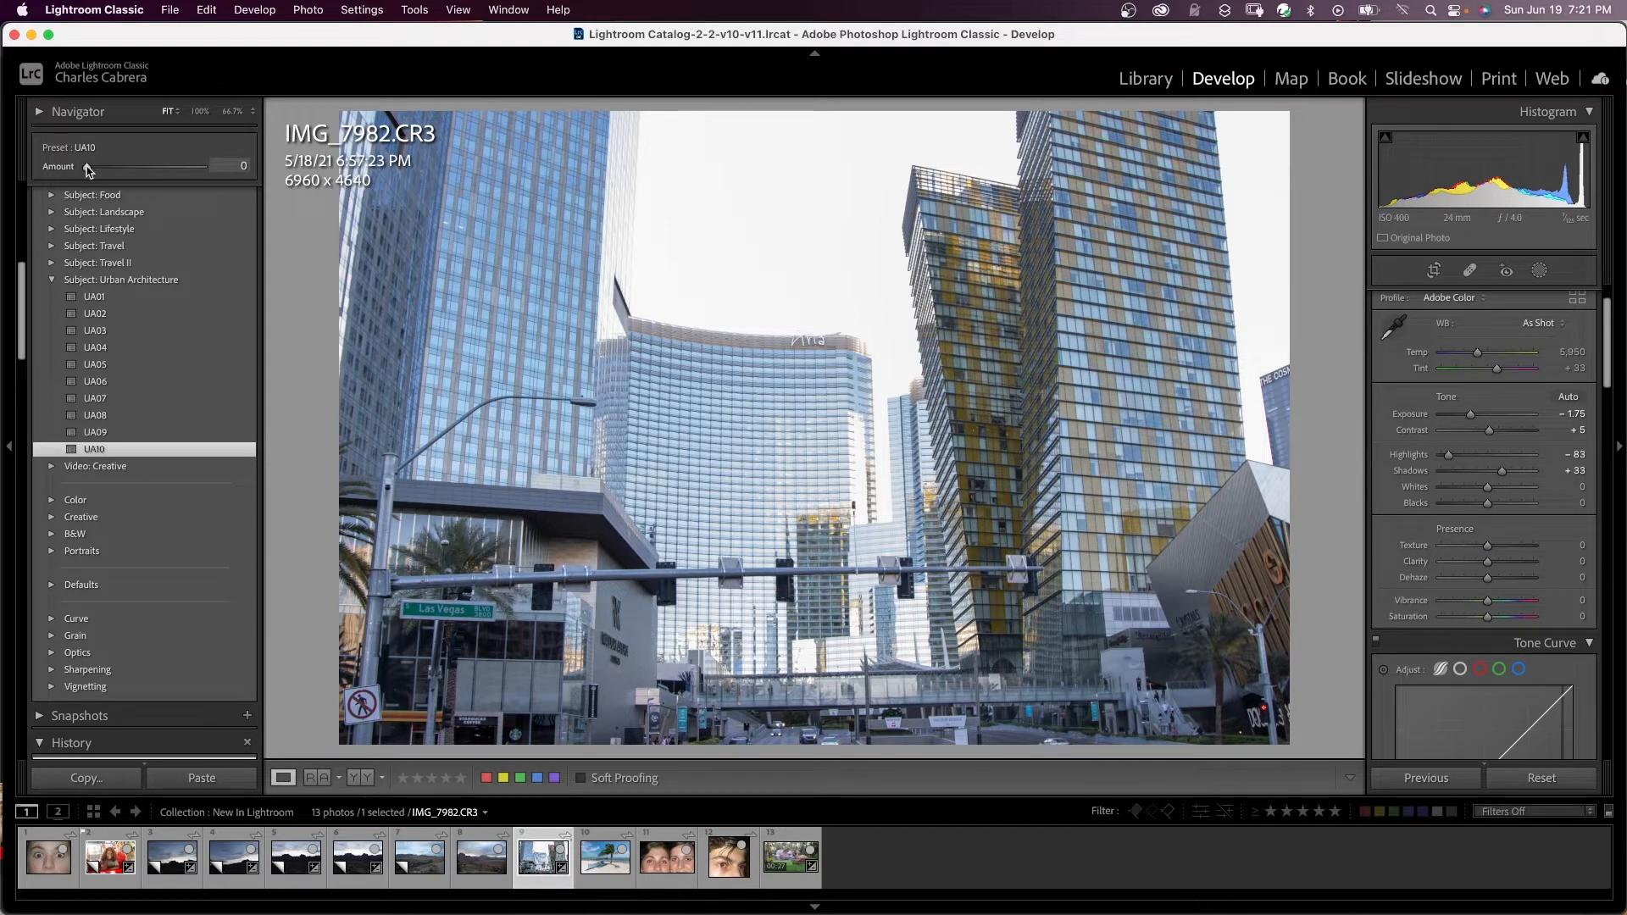
{"action": "left_click_drag", "start_coordinate": [88, 166], "coordinate": [131, 166]}
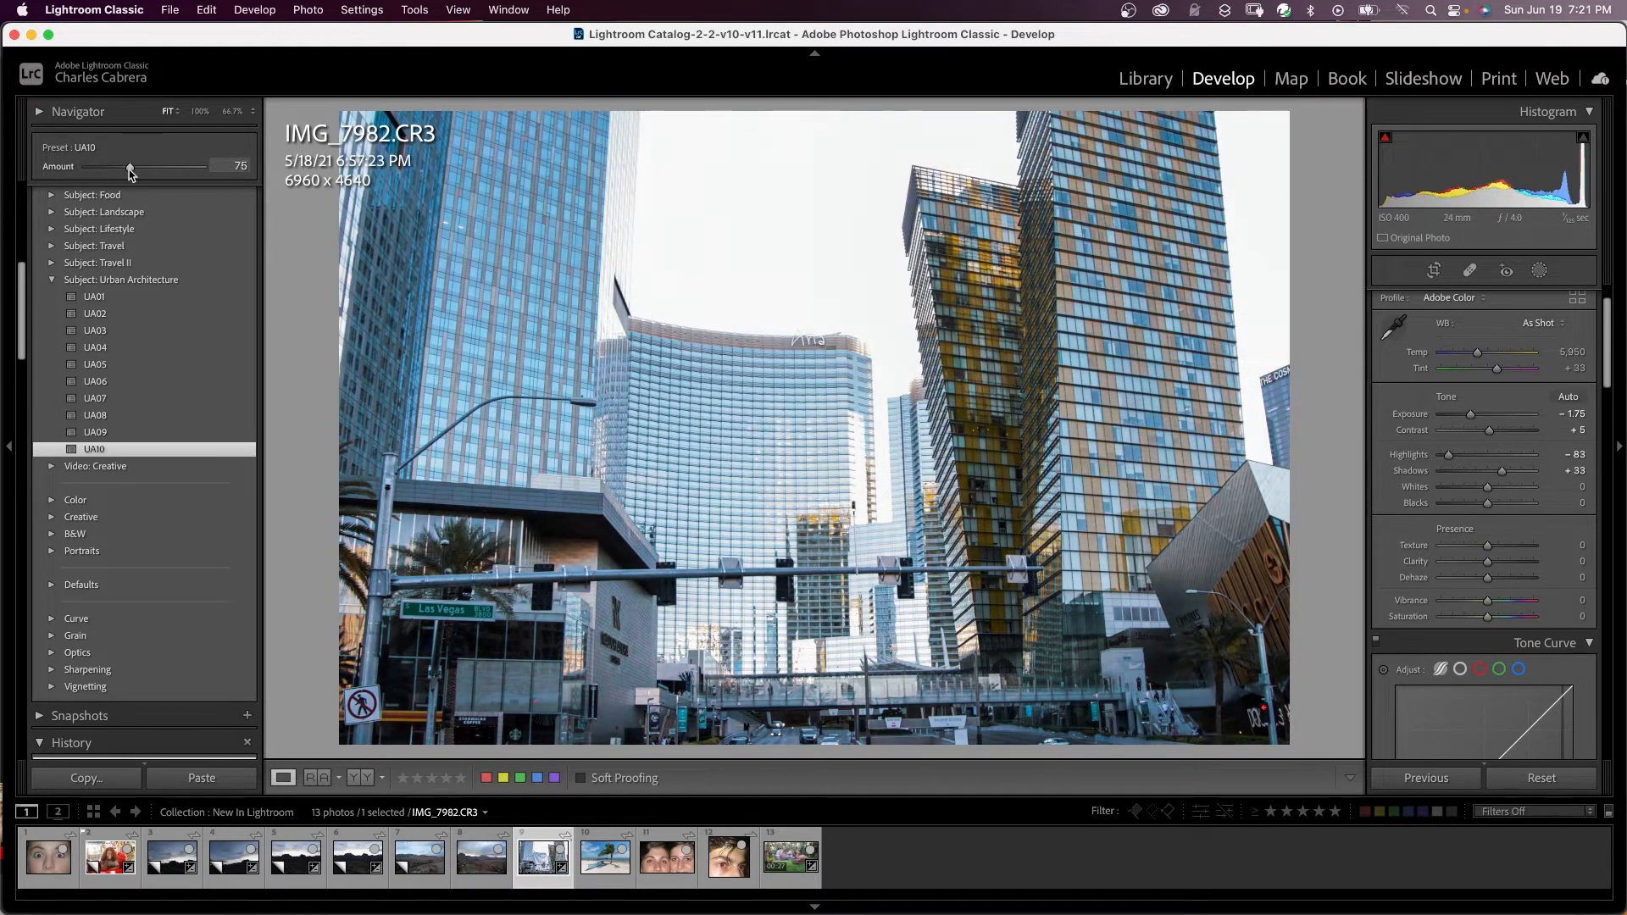
{"action": "left_click_drag", "start_coordinate": [130, 168], "coordinate": [202, 167]}
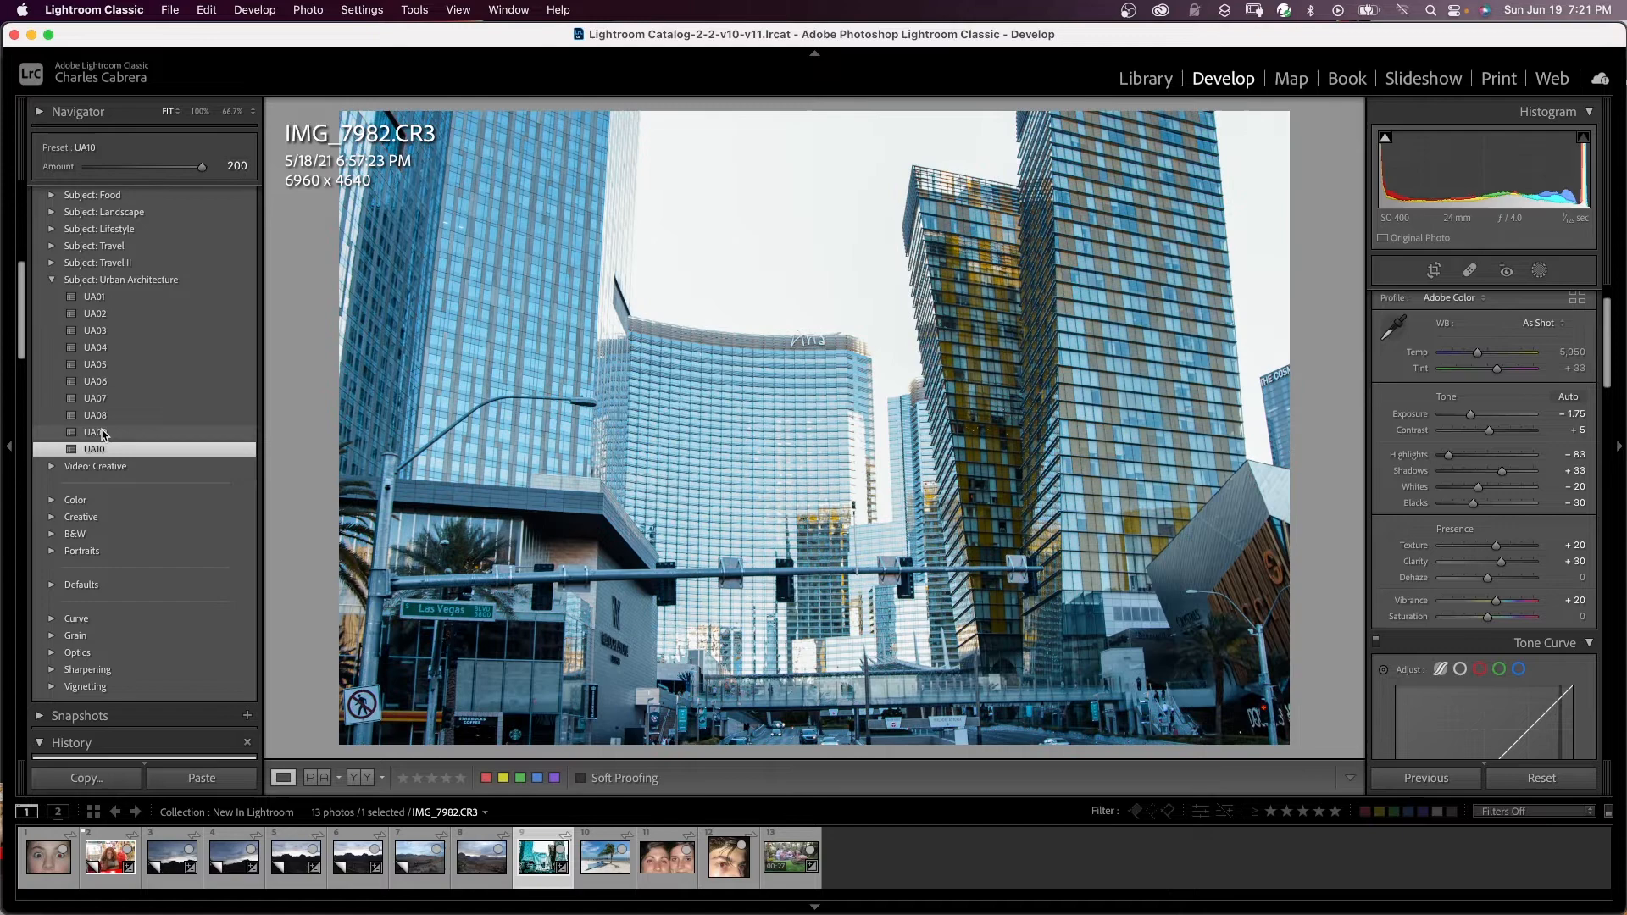
- Apply the UA09 urban architecture preset for an intense blue look
{"action": "left_click", "coordinate": [95, 432]}
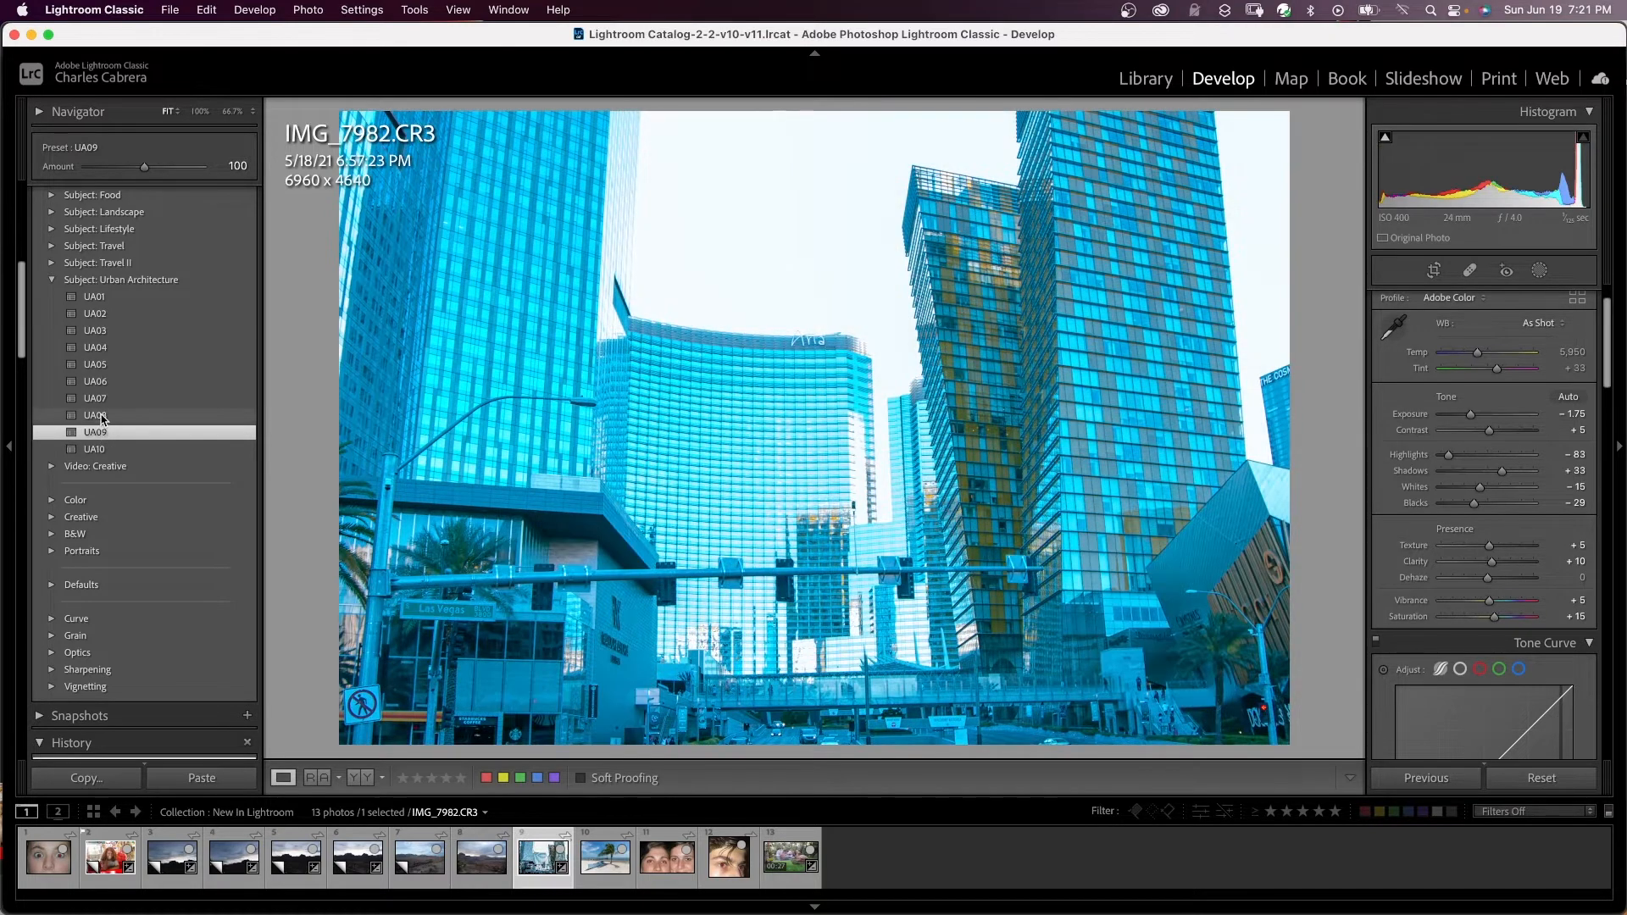
{"action": "left_click", "coordinate": [95, 415]}
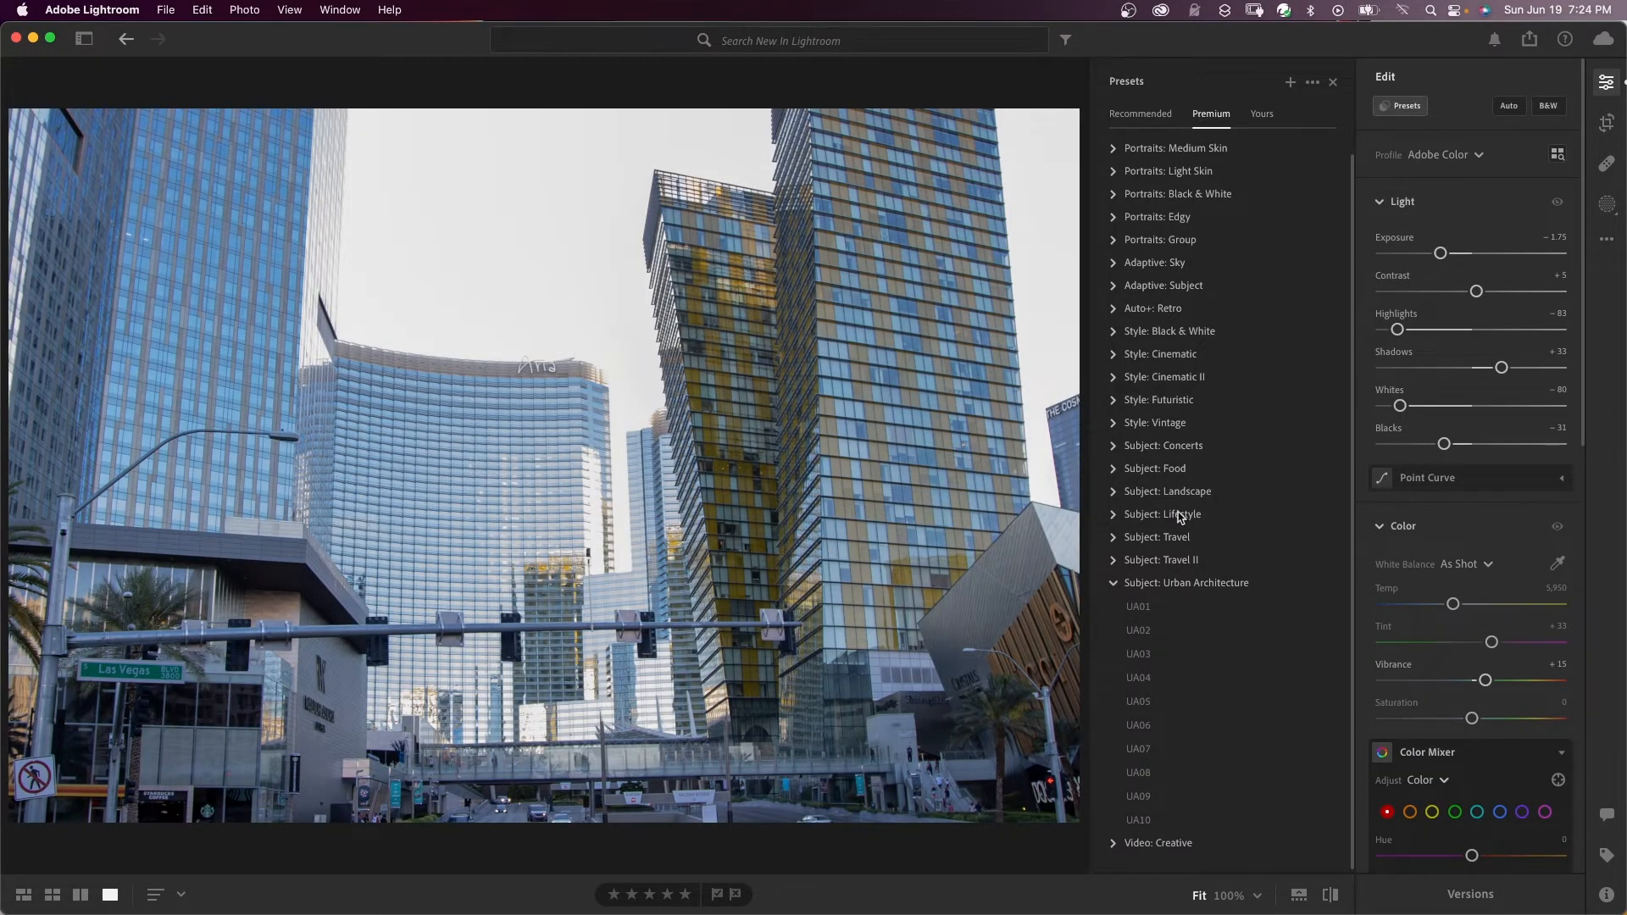
- Apply UA10 at Amount 50 on the skyline, then try UA08 for a vivid blue look
{"action": "left_click", "coordinate": [1137, 820]}
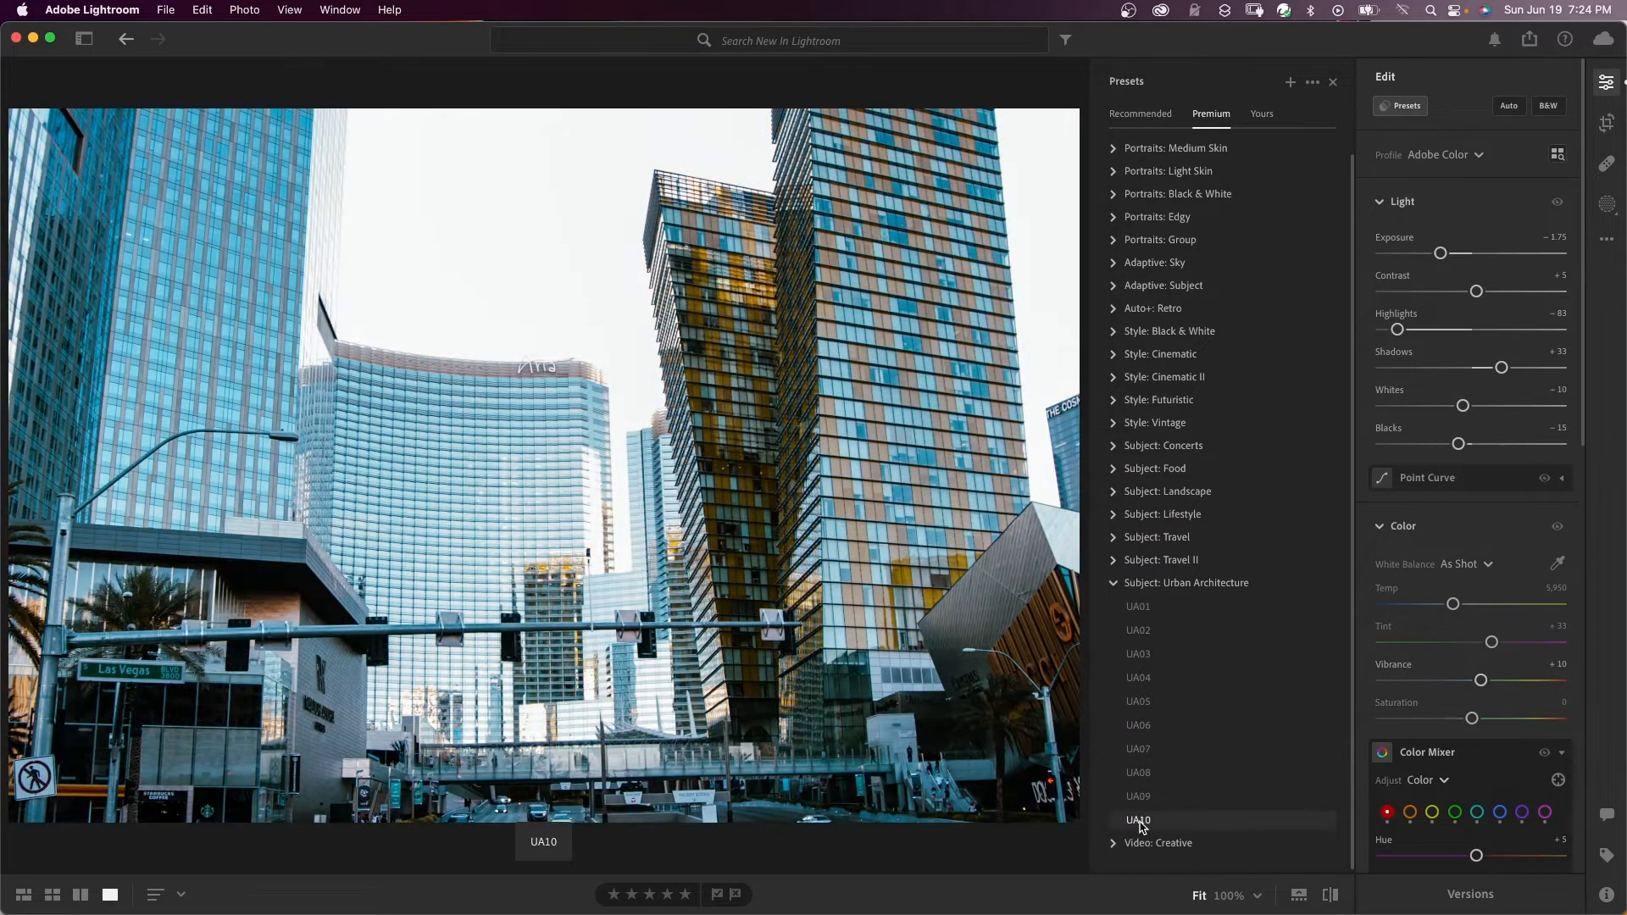
{"action": "left_click", "coordinate": [1137, 820]}
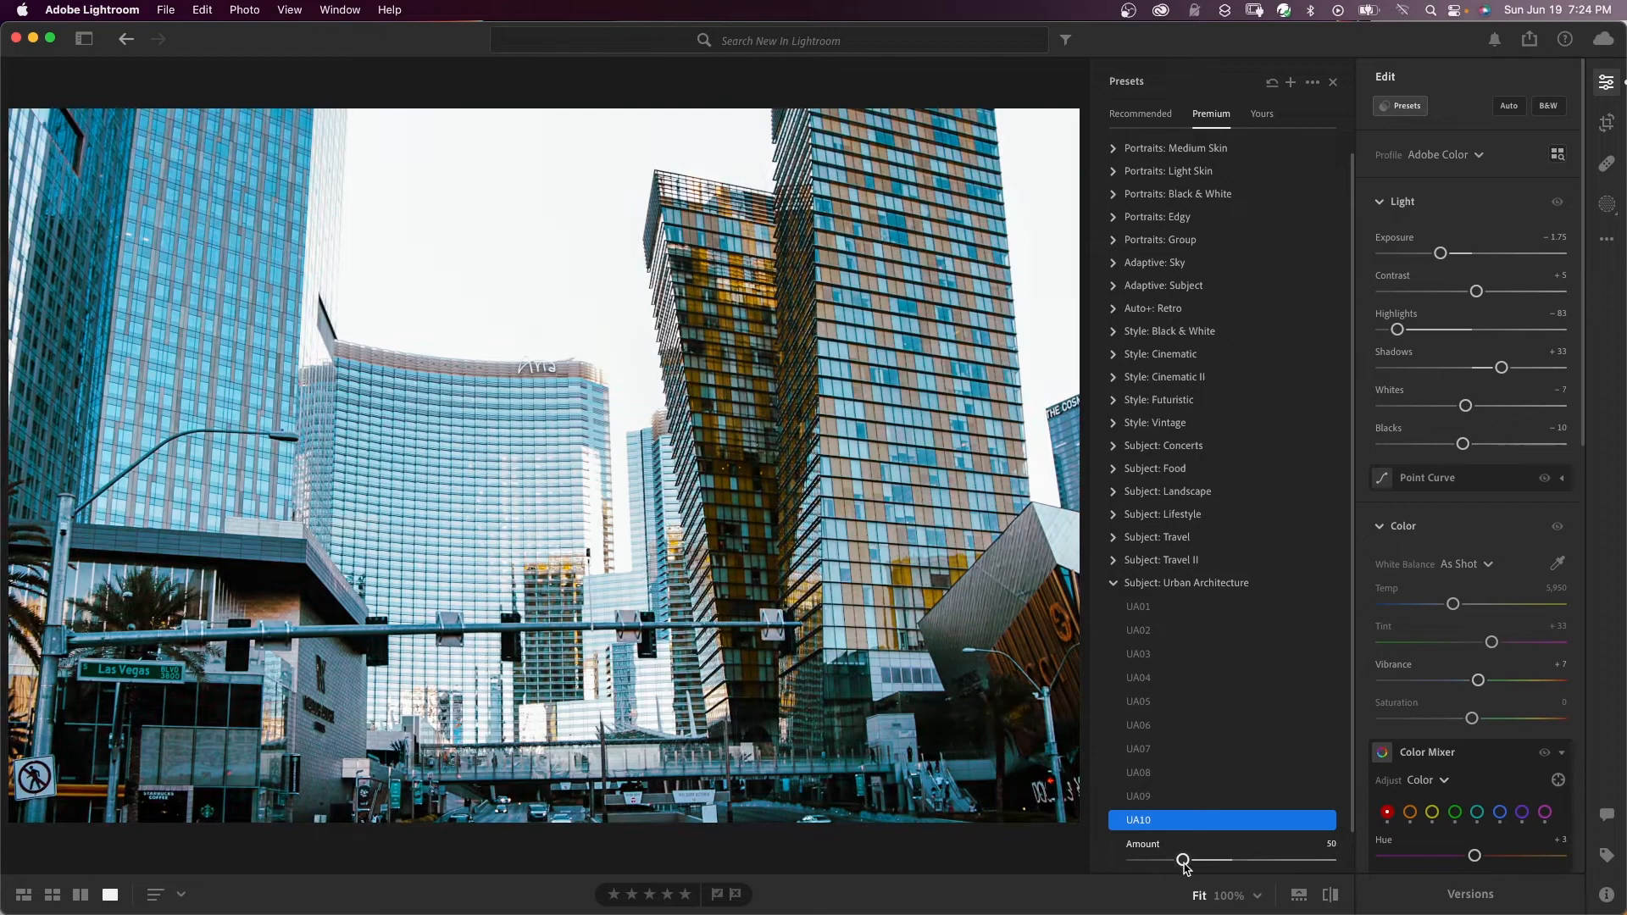
{"action": "left_click", "coordinate": [1139, 773]}
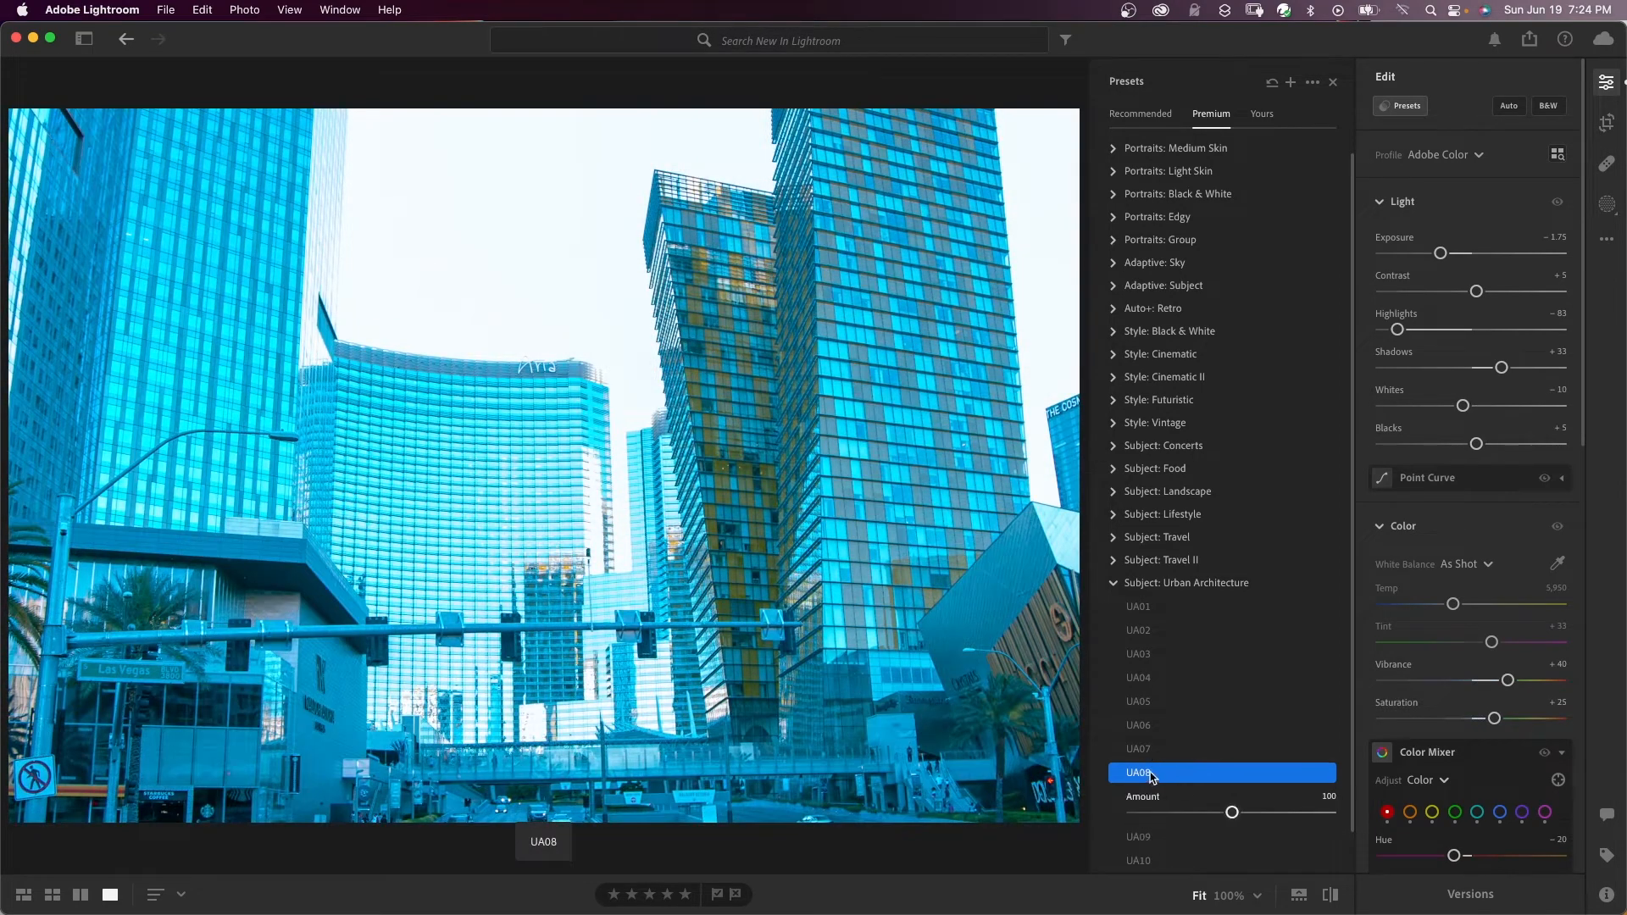
{"action": "left_click", "coordinate": [1139, 748]}
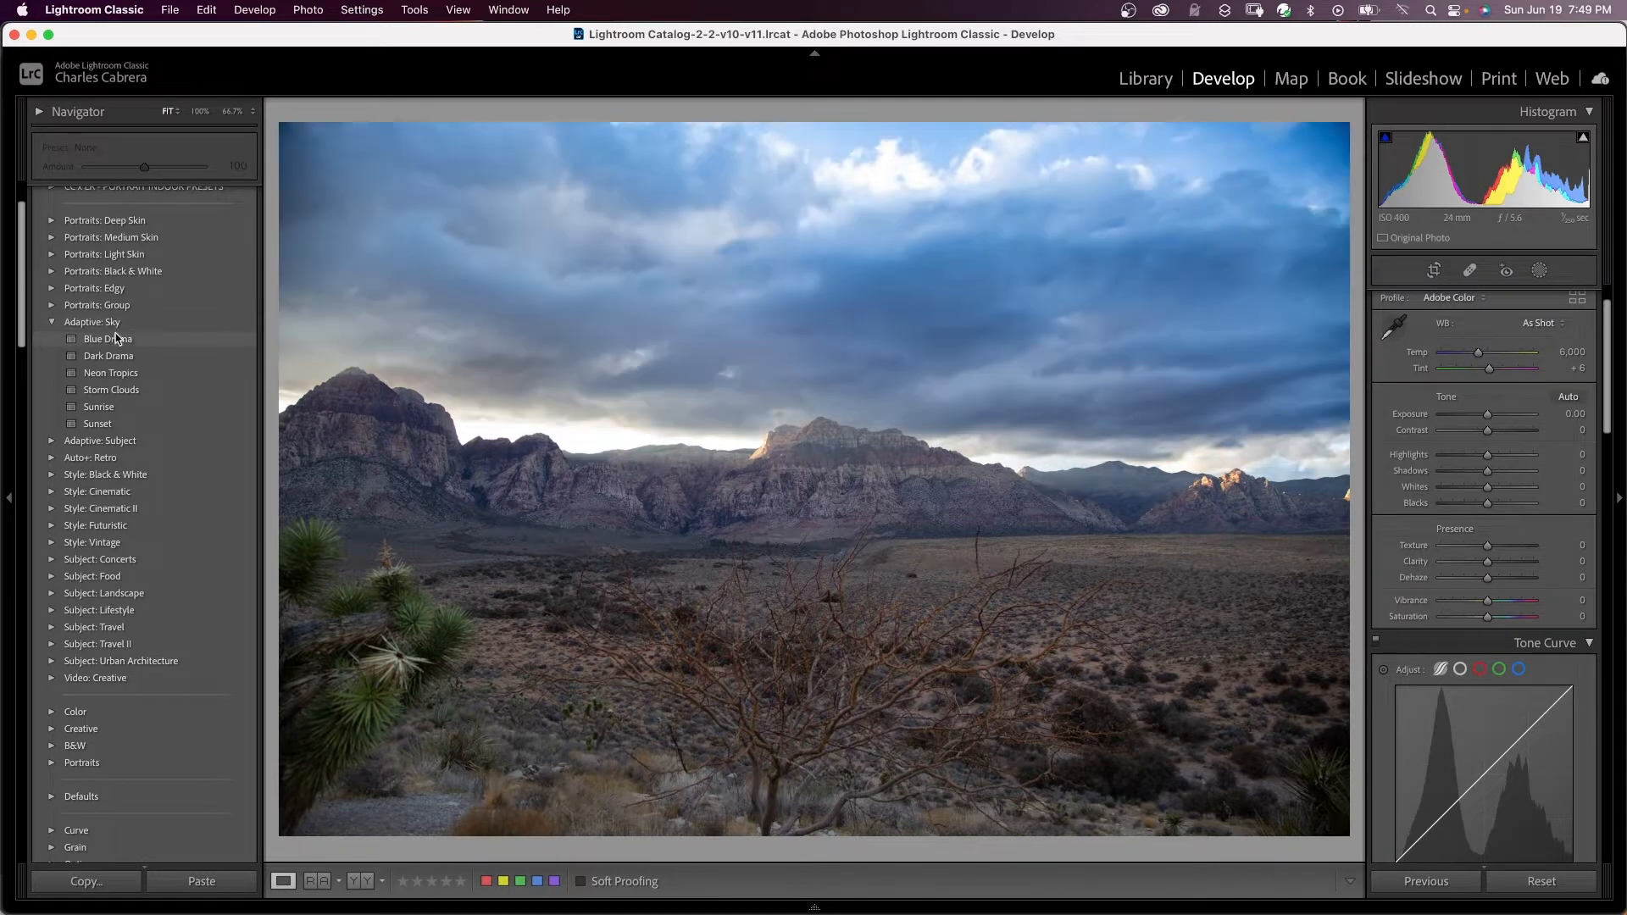
- Try Blue Drama and Dark Drama, apply the Sunset adaptive sky preset at amount 119, and view its sky mask
{"action": "left_click", "coordinate": [109, 355]}
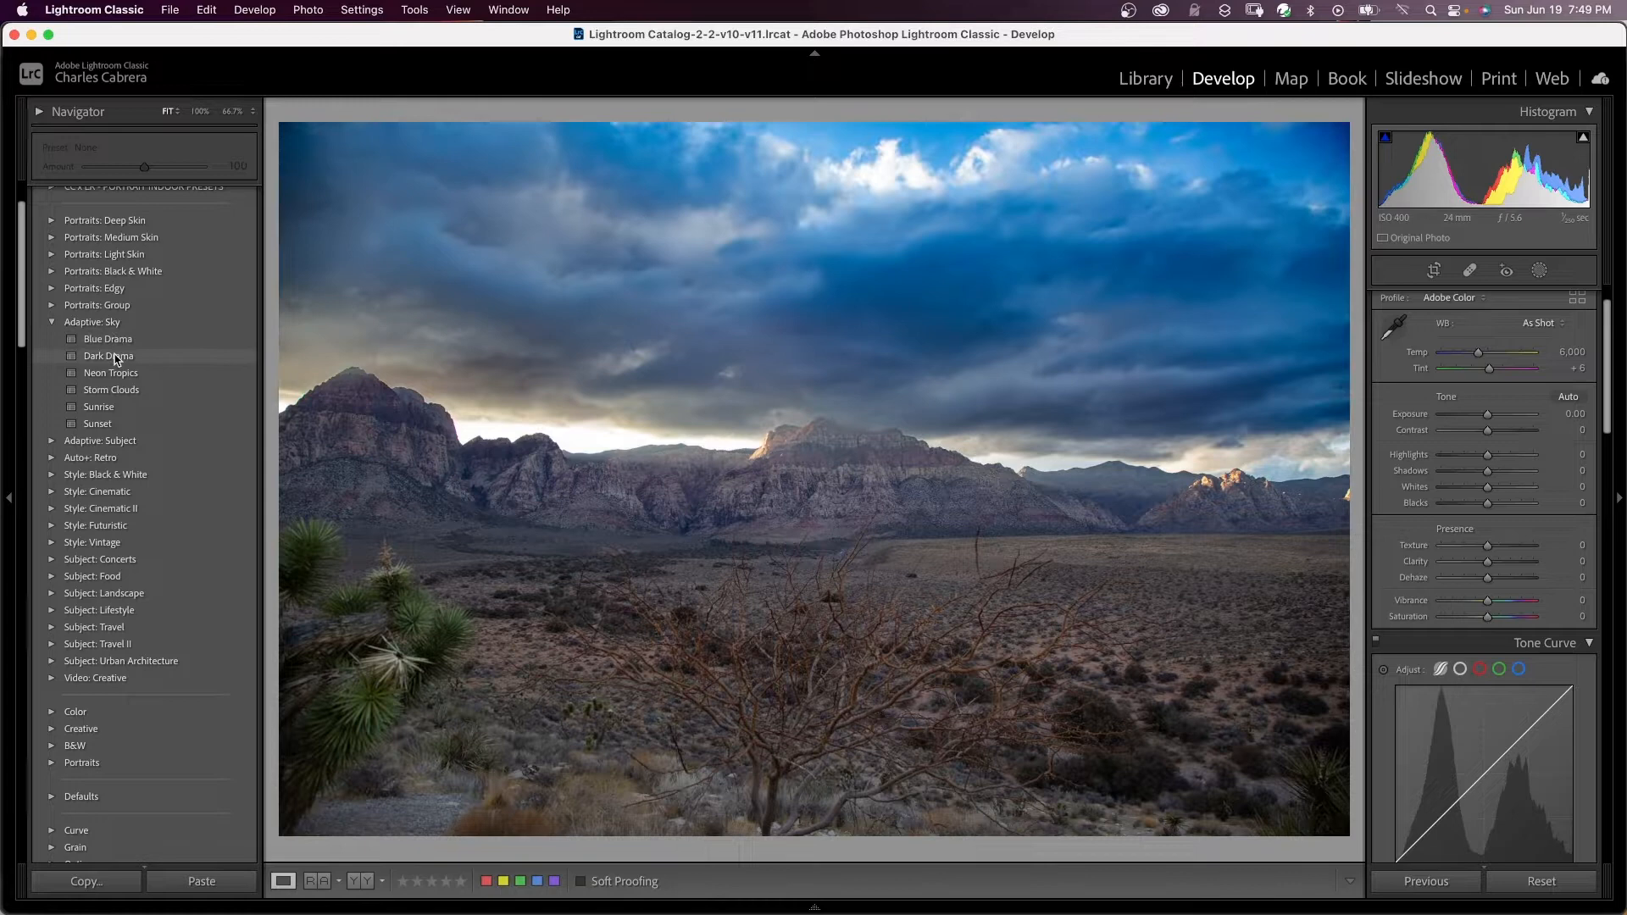
{"action": "left_click", "coordinate": [98, 422]}
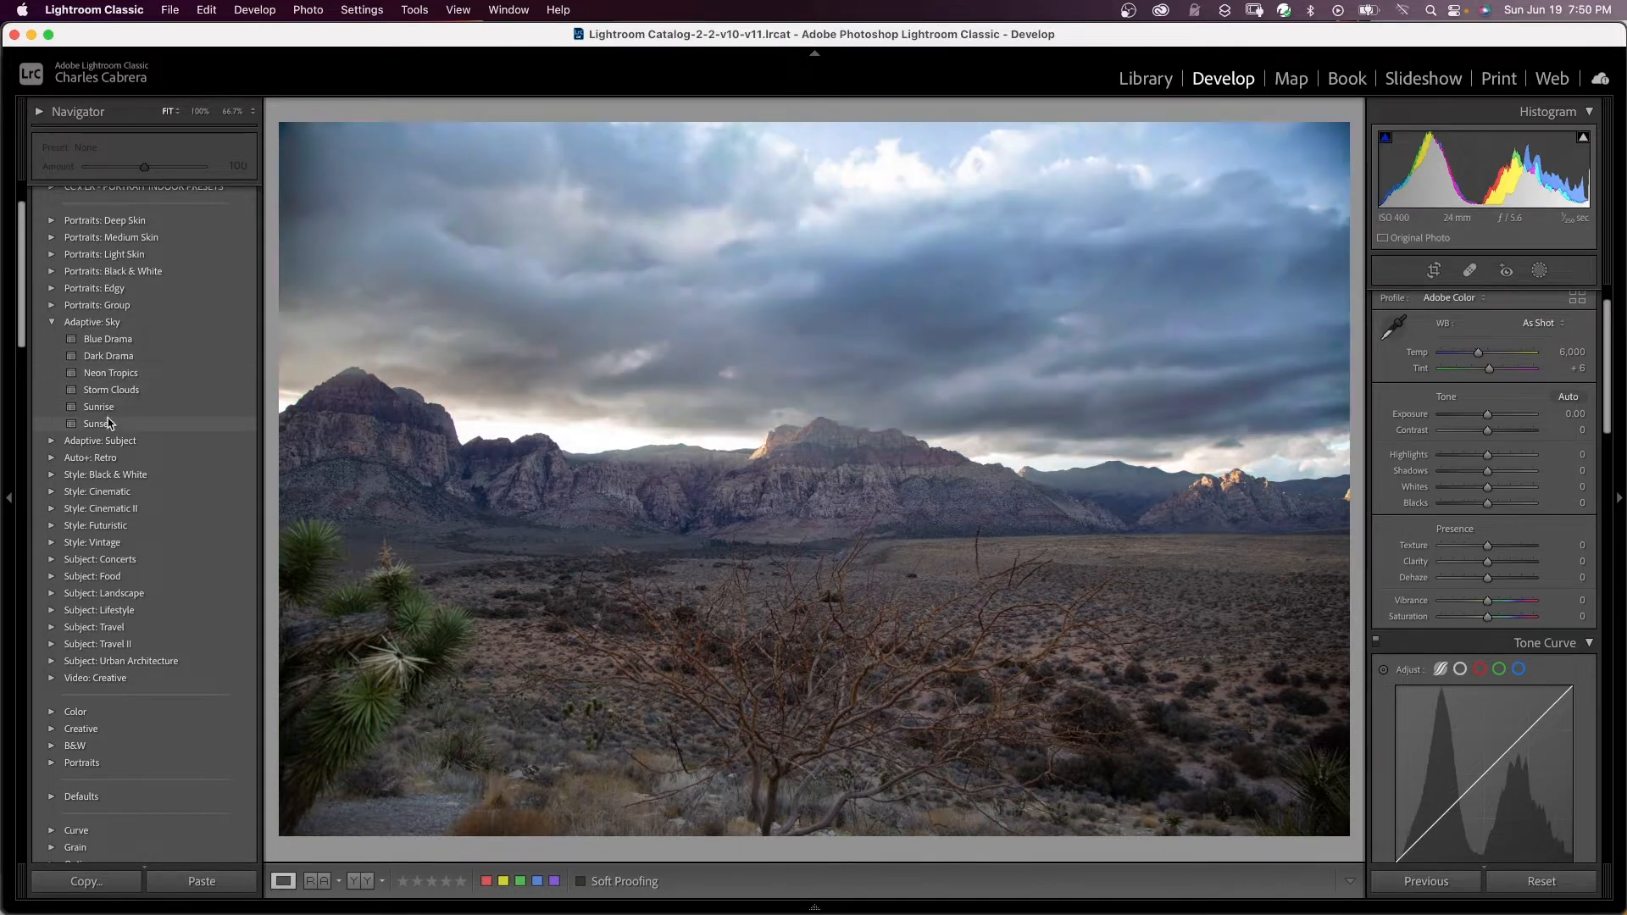
{"action": "left_click", "coordinate": [98, 424]}
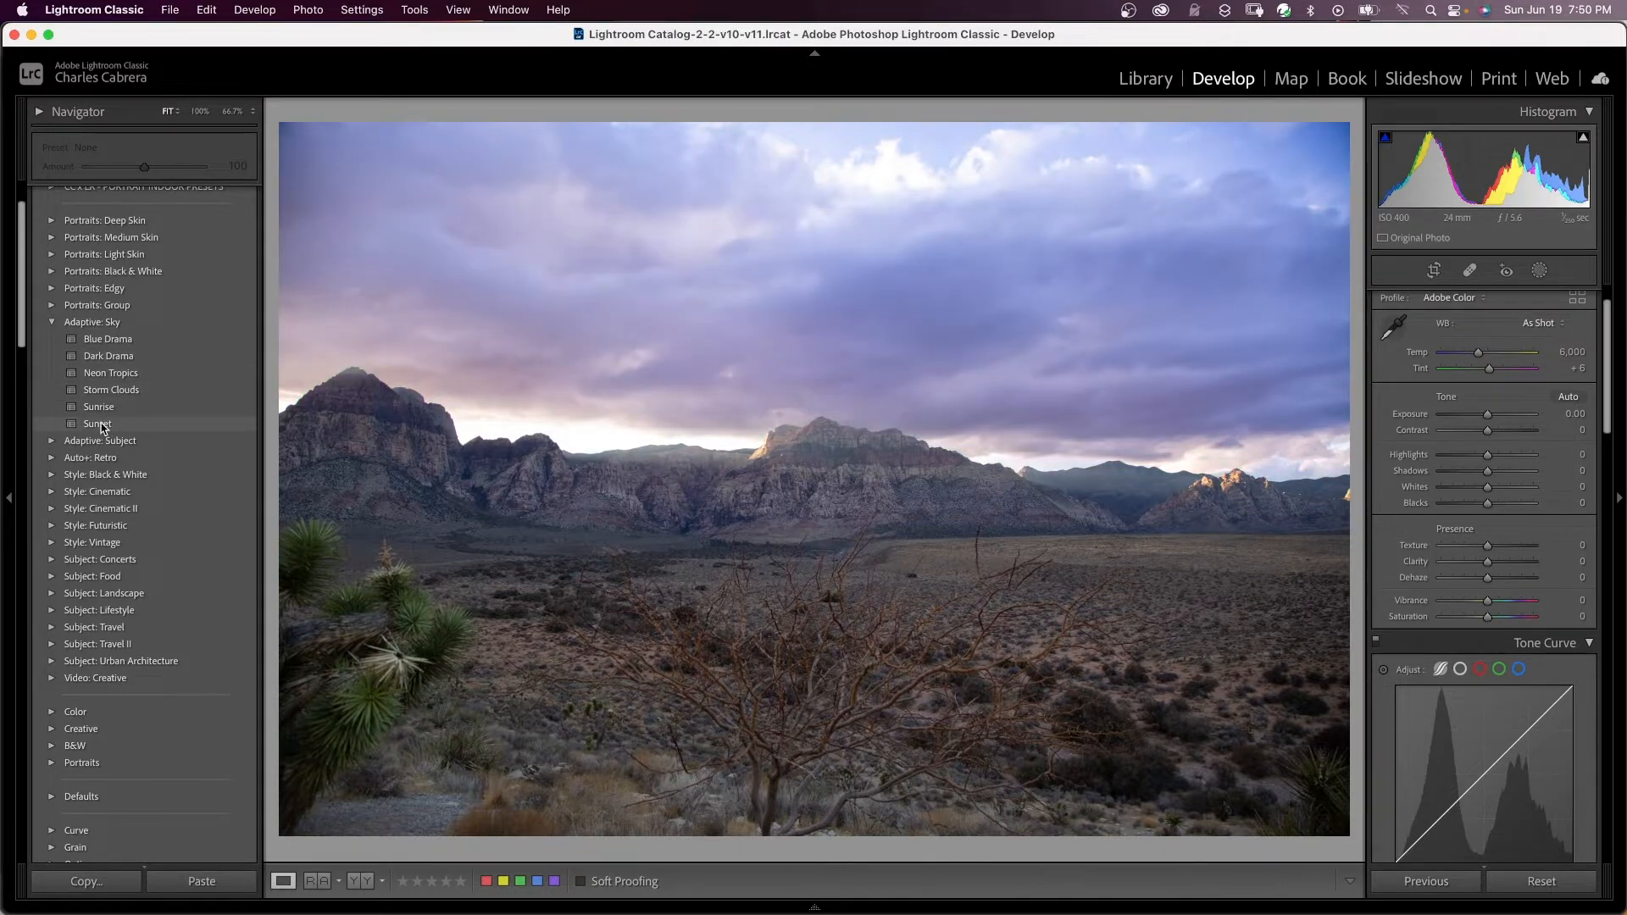
{"action": "left_click", "coordinate": [96, 423]}
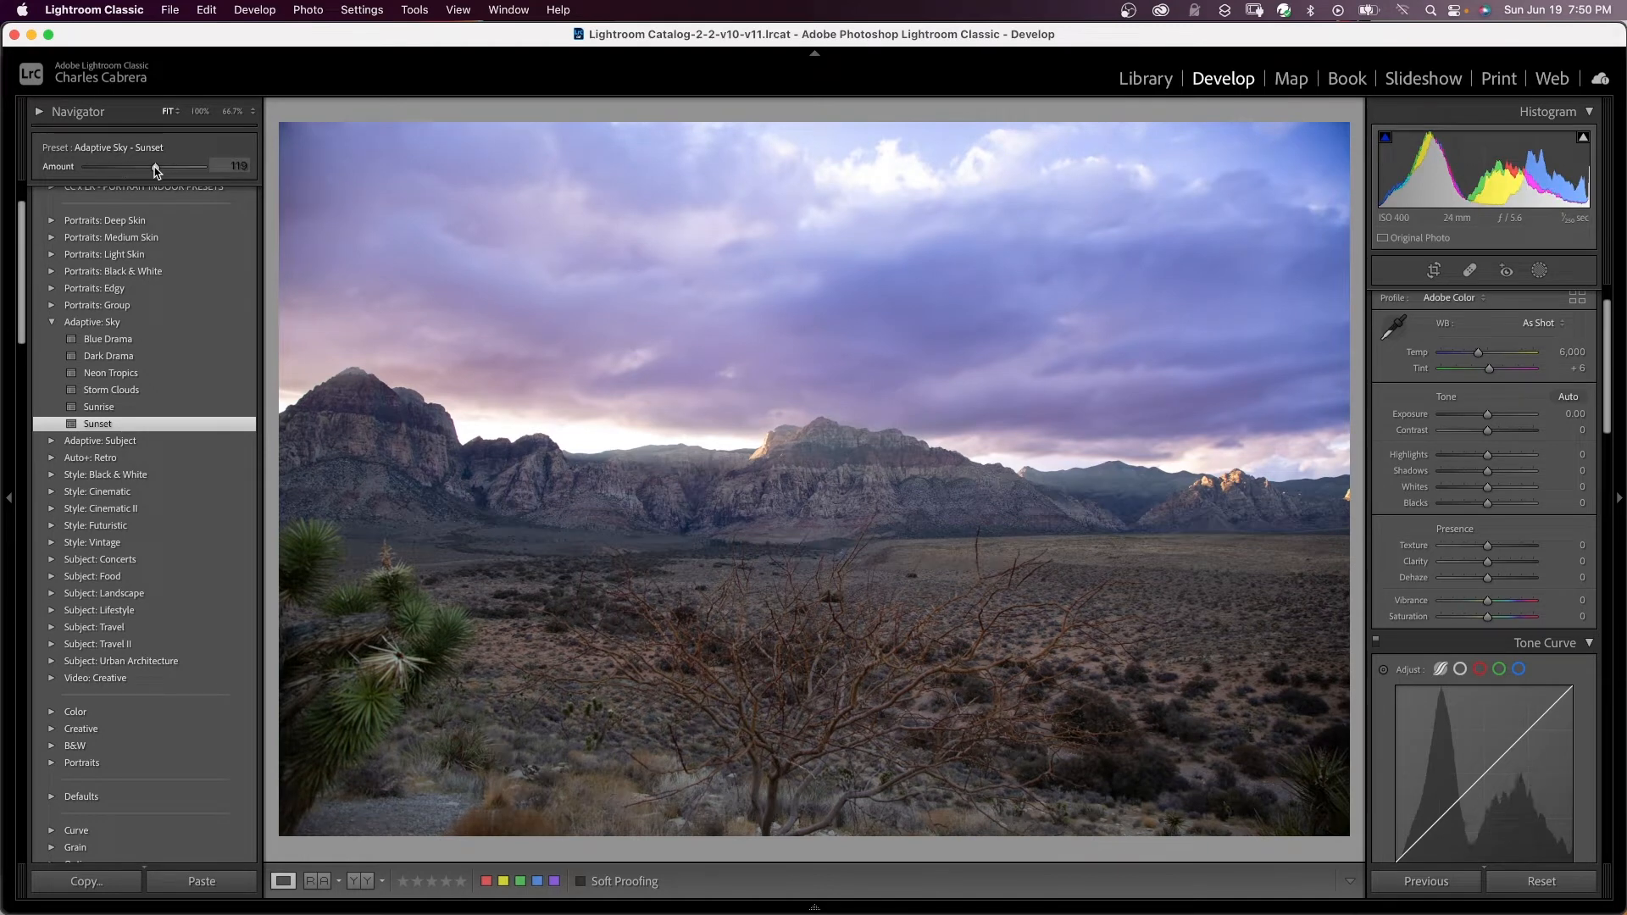
{"action": "mouse_move", "coordinate": [1613, 276]}
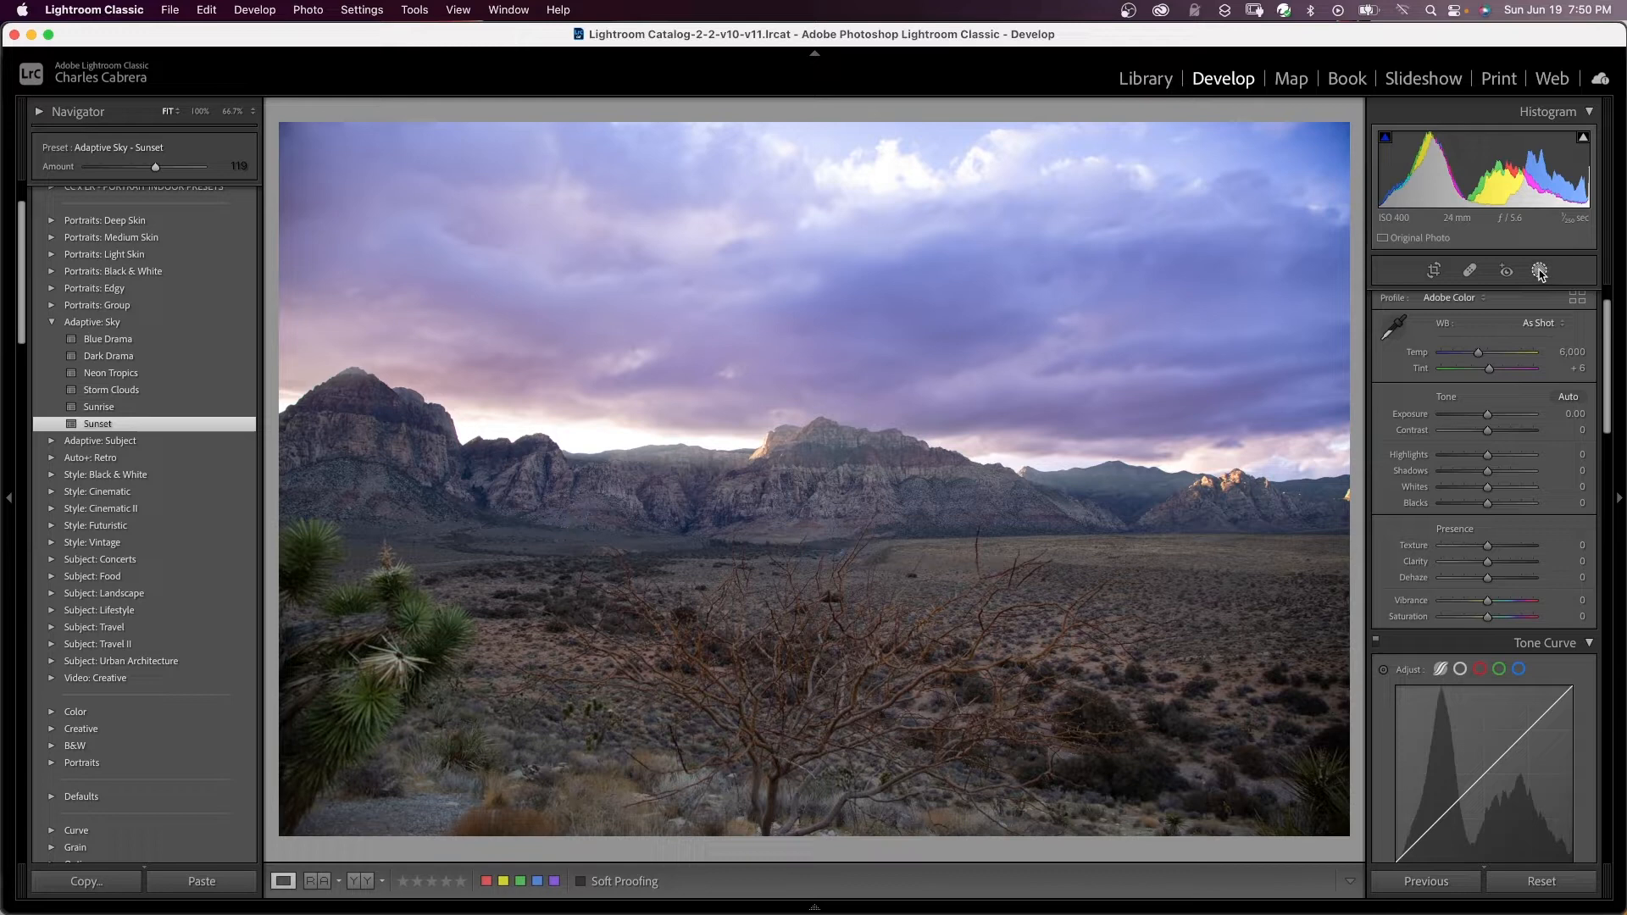
{"action": "left_click", "coordinate": [1538, 271]}
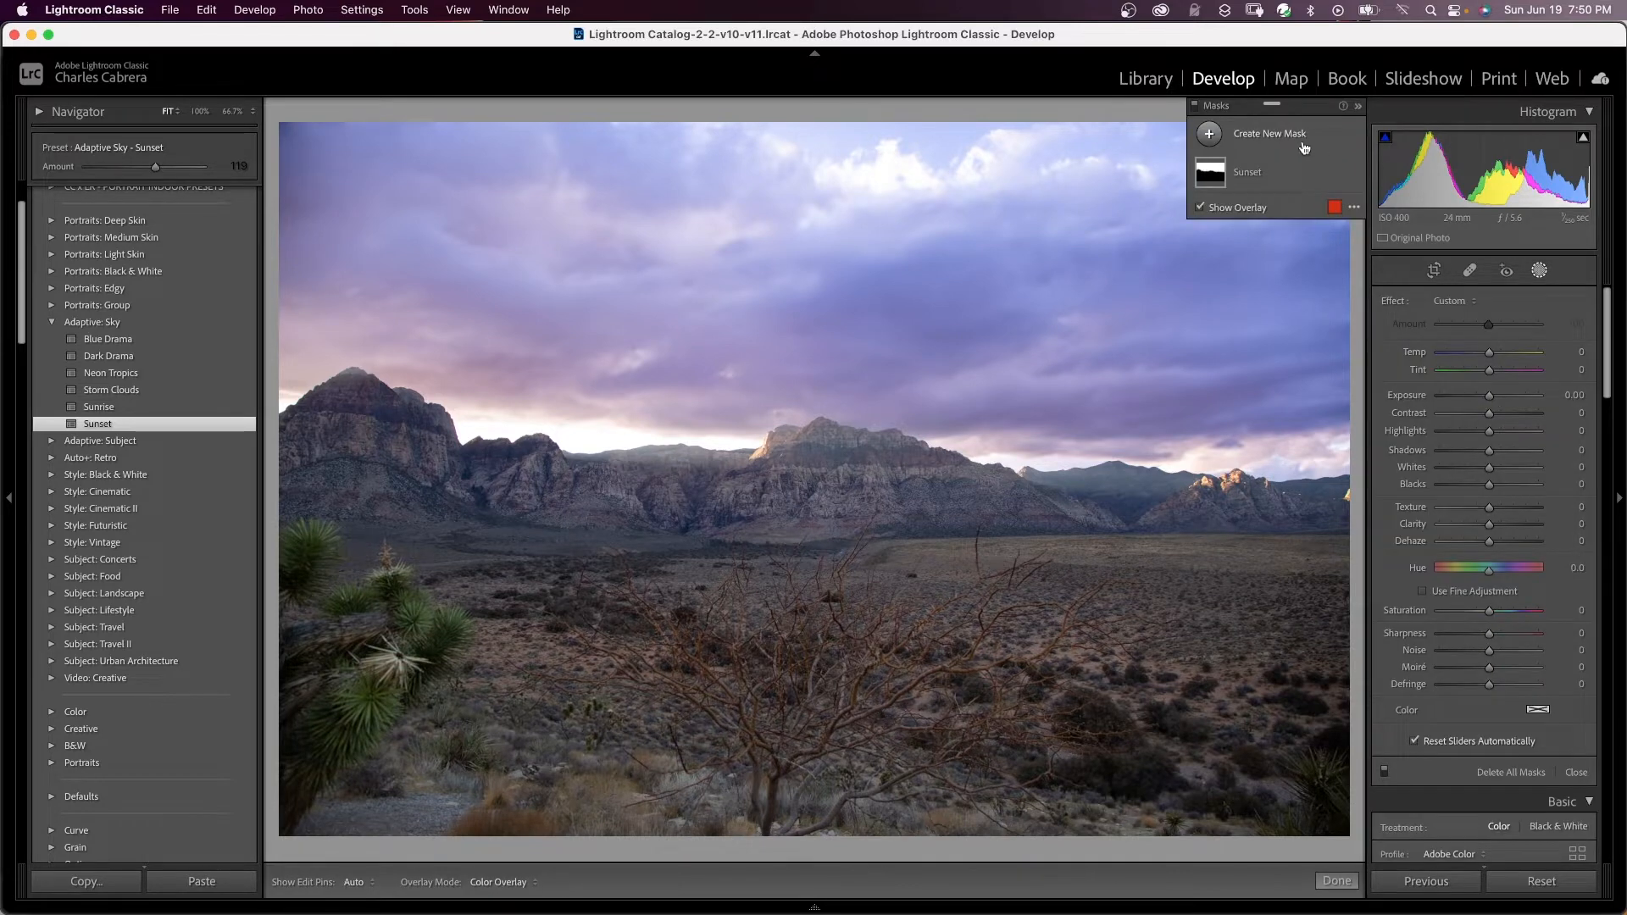
{"action": "mouse_move", "coordinate": [1289, 168]}
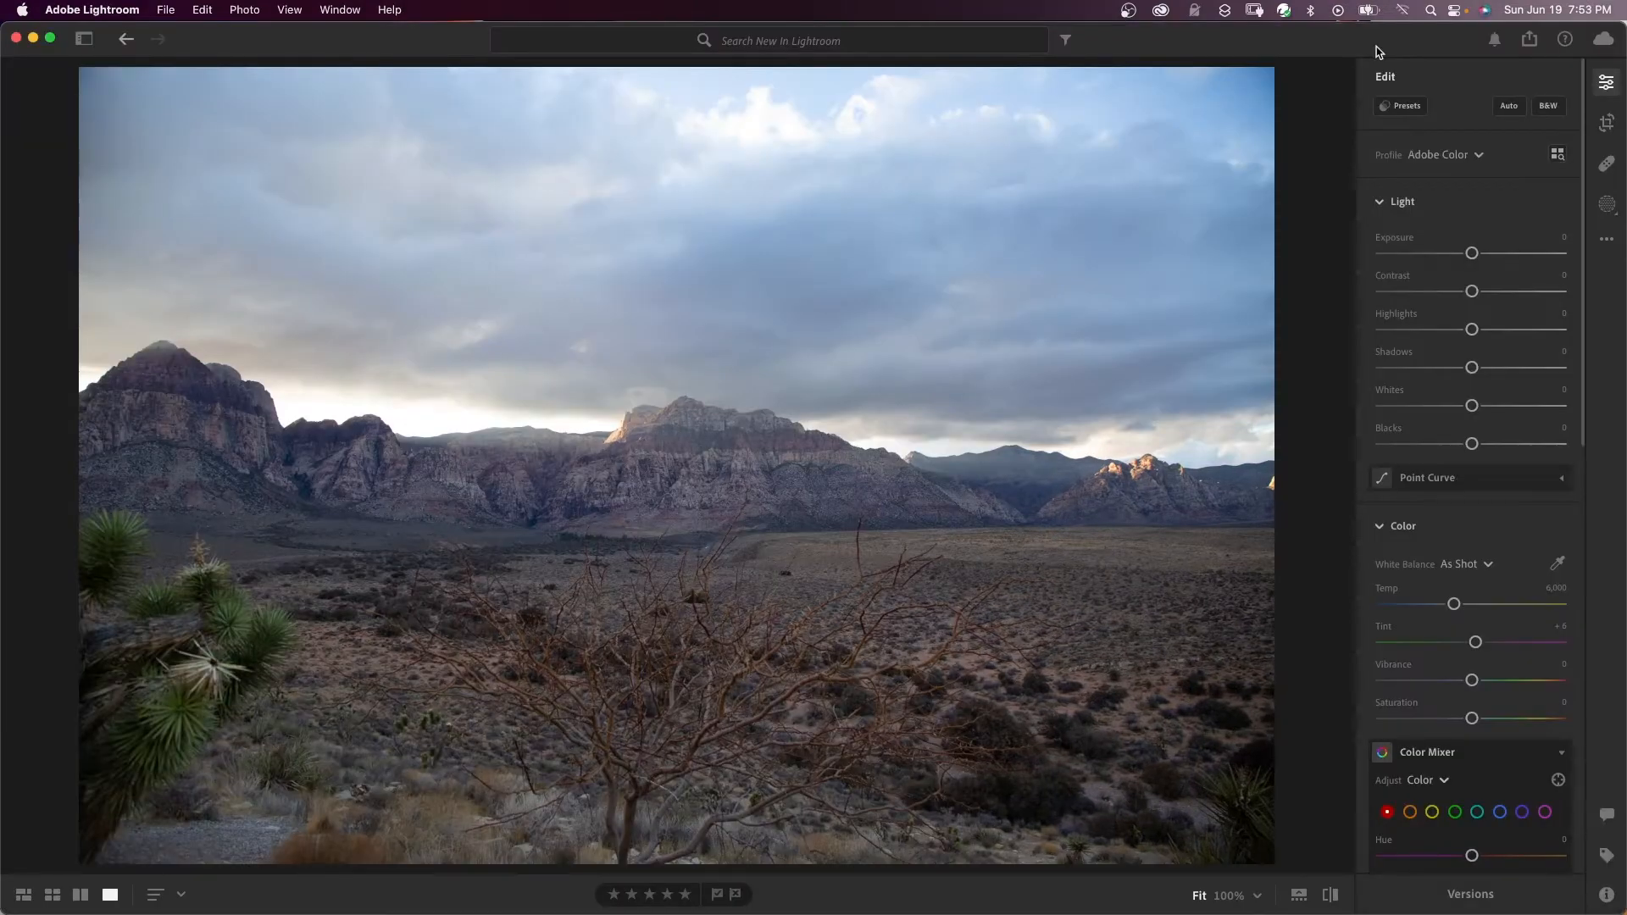
- Apply the Sunset preset from Adaptive: Sky on the Premium tab to the desert landscape
{"action": "left_click", "coordinate": [1406, 105]}
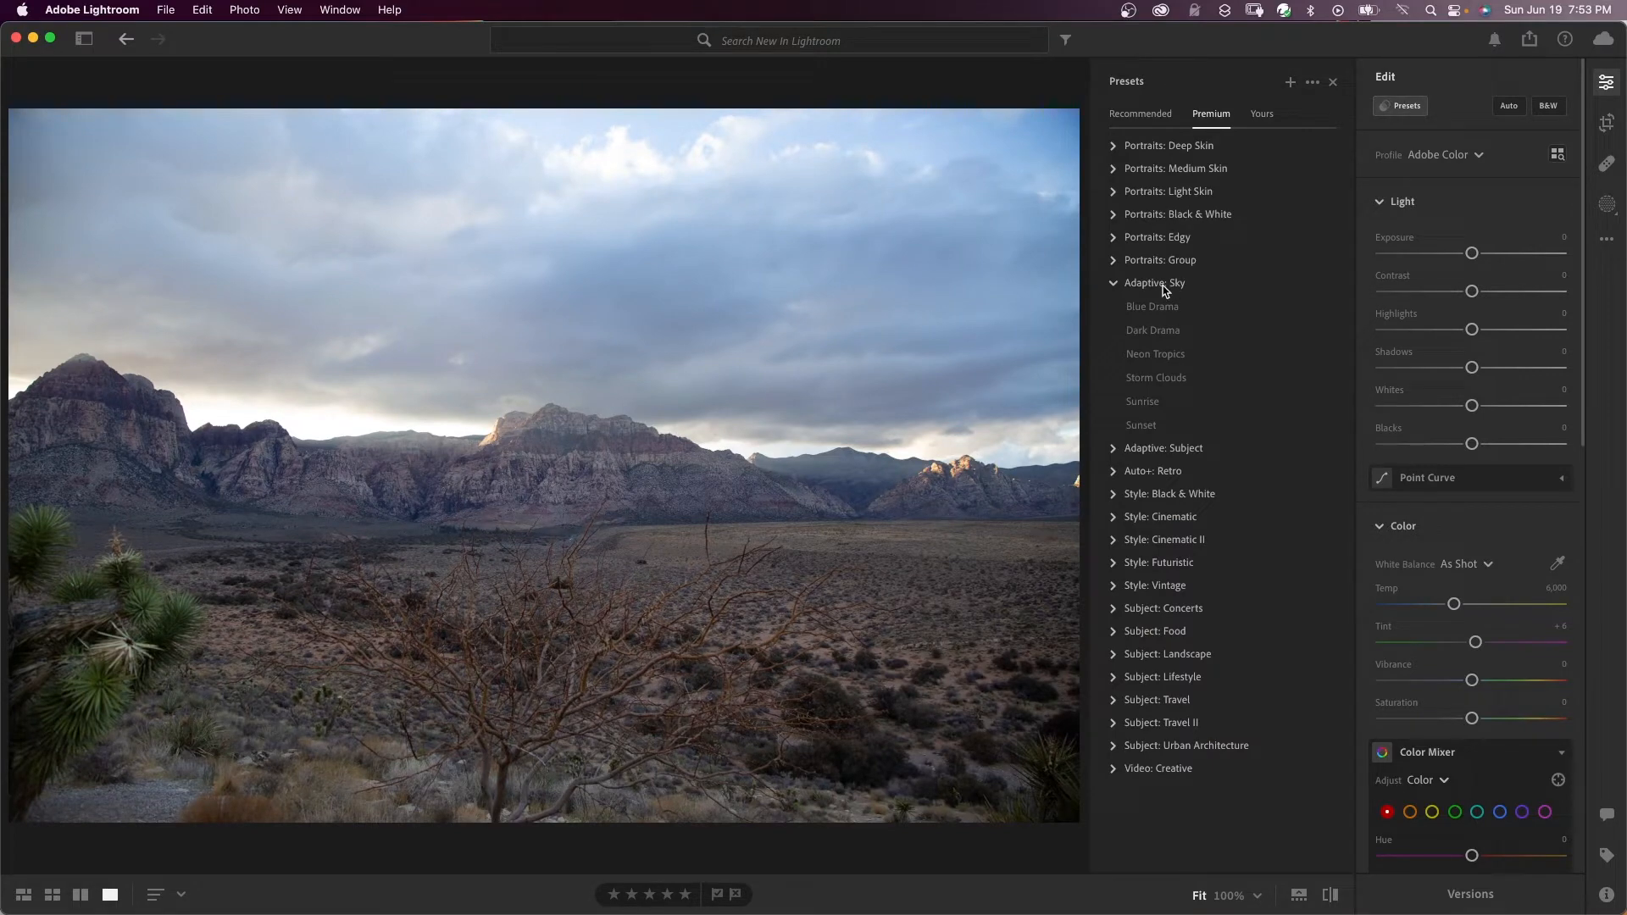
{"action": "left_click", "coordinate": [1141, 424]}
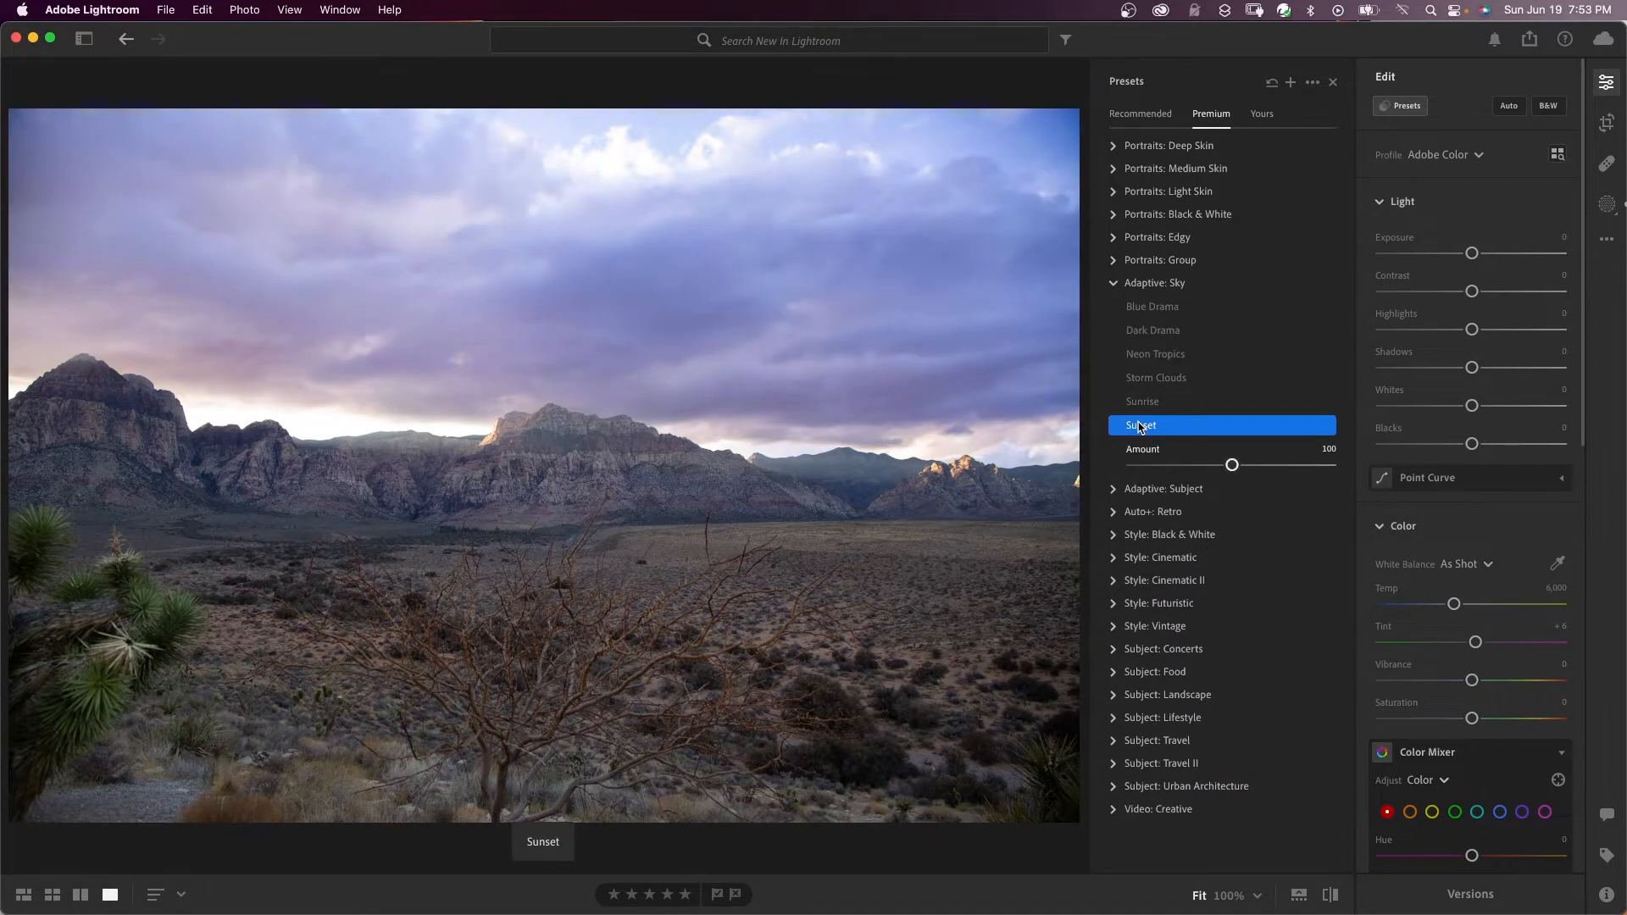
{"action": "left_click", "coordinate": [1607, 203]}
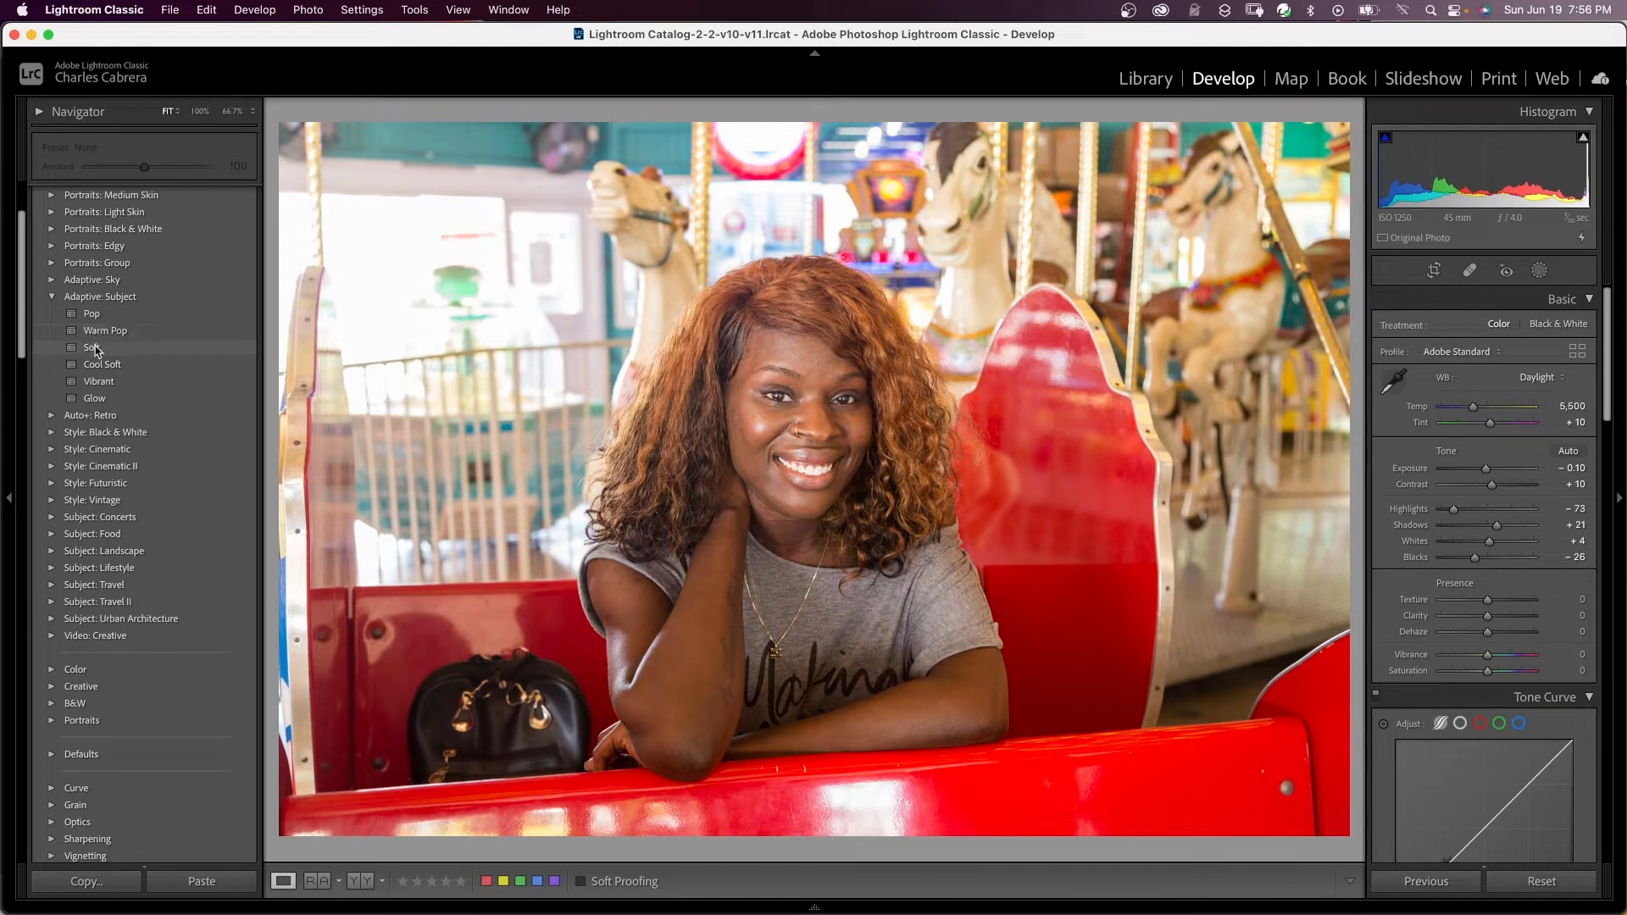
- Apply Vibrant from Adaptive: Subject to the carousel portrait and view the mask it created
{"action": "left_click", "coordinate": [99, 381]}
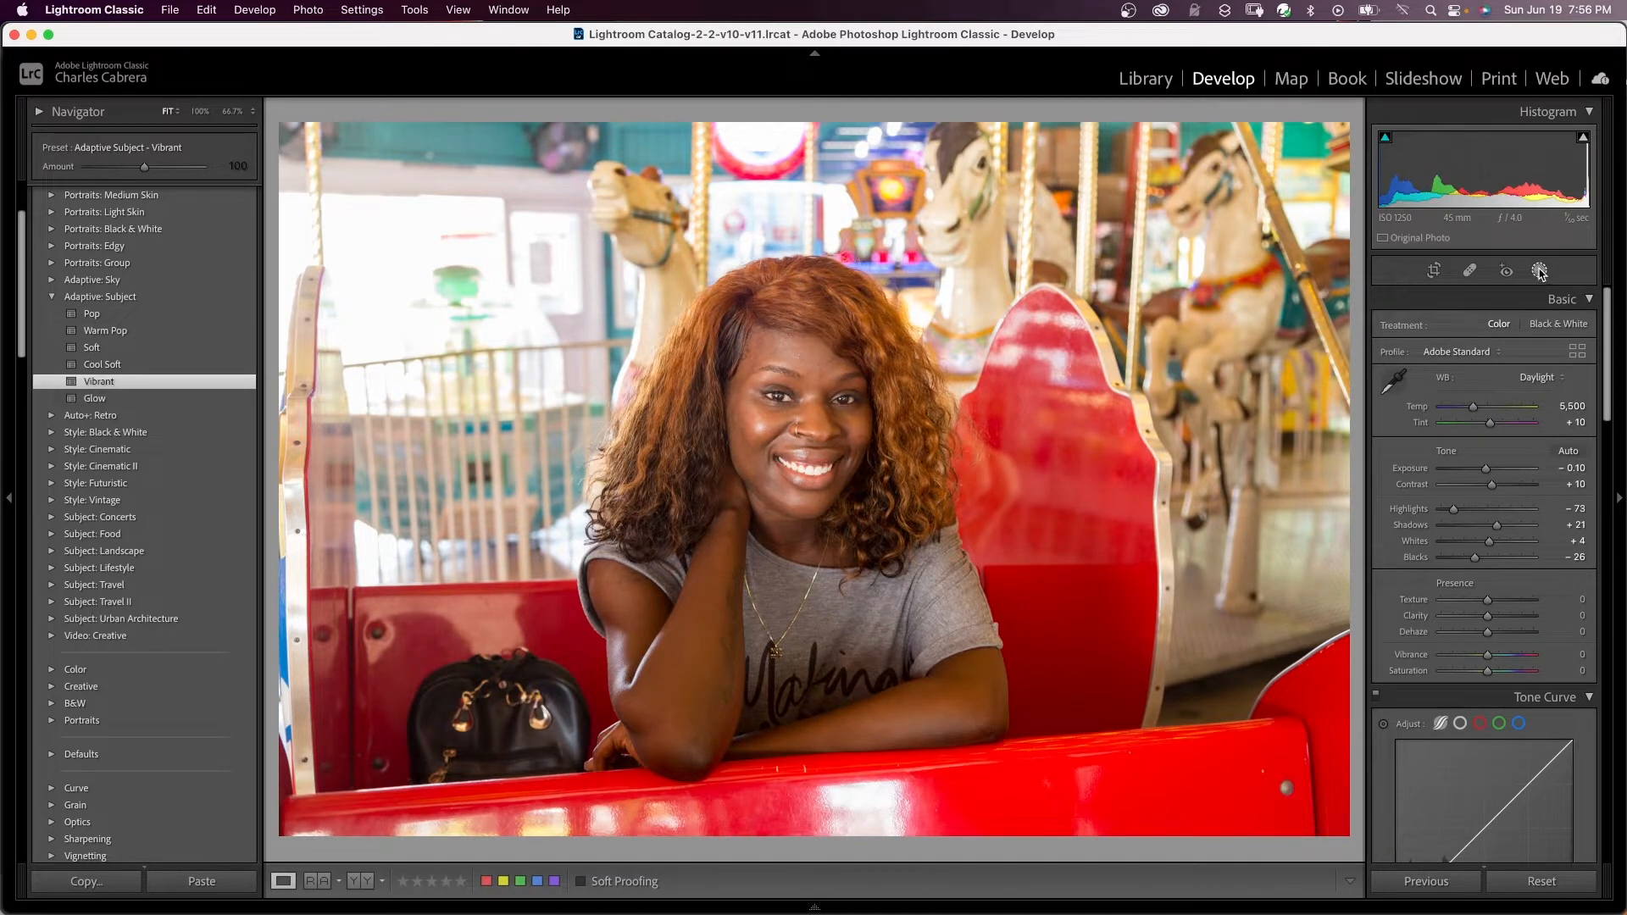
{"action": "left_click", "coordinate": [1540, 270]}
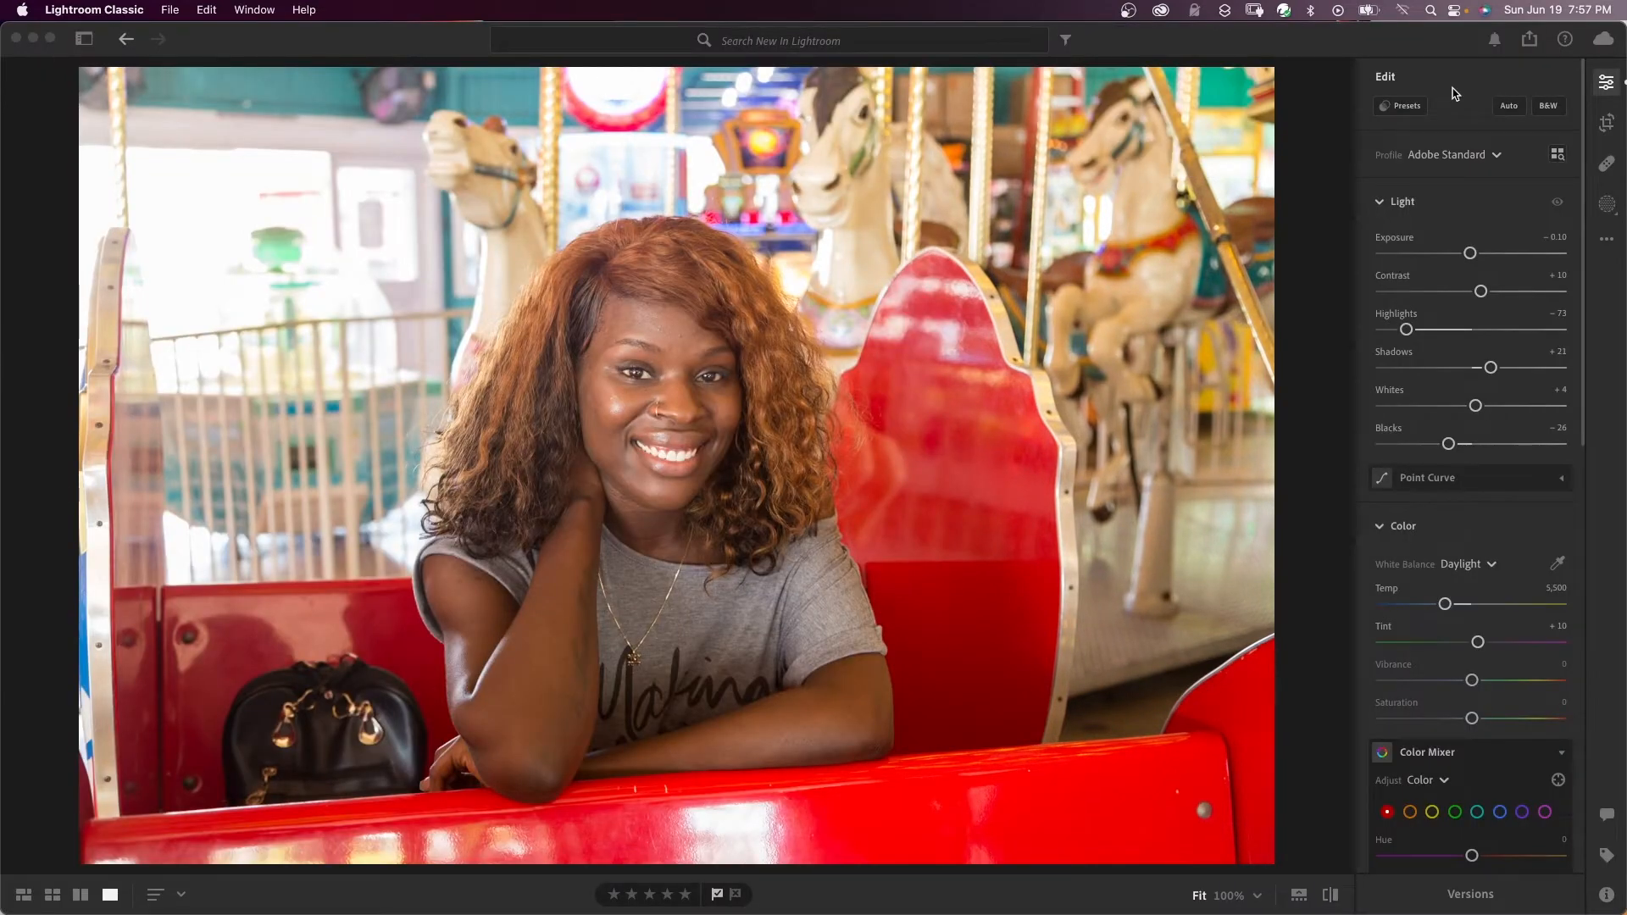
- Apply Vibrant from Adaptive: Subject on the Premium tab to the carousel portrait in Lightroom desktop
{"action": "left_click", "coordinate": [1406, 105]}
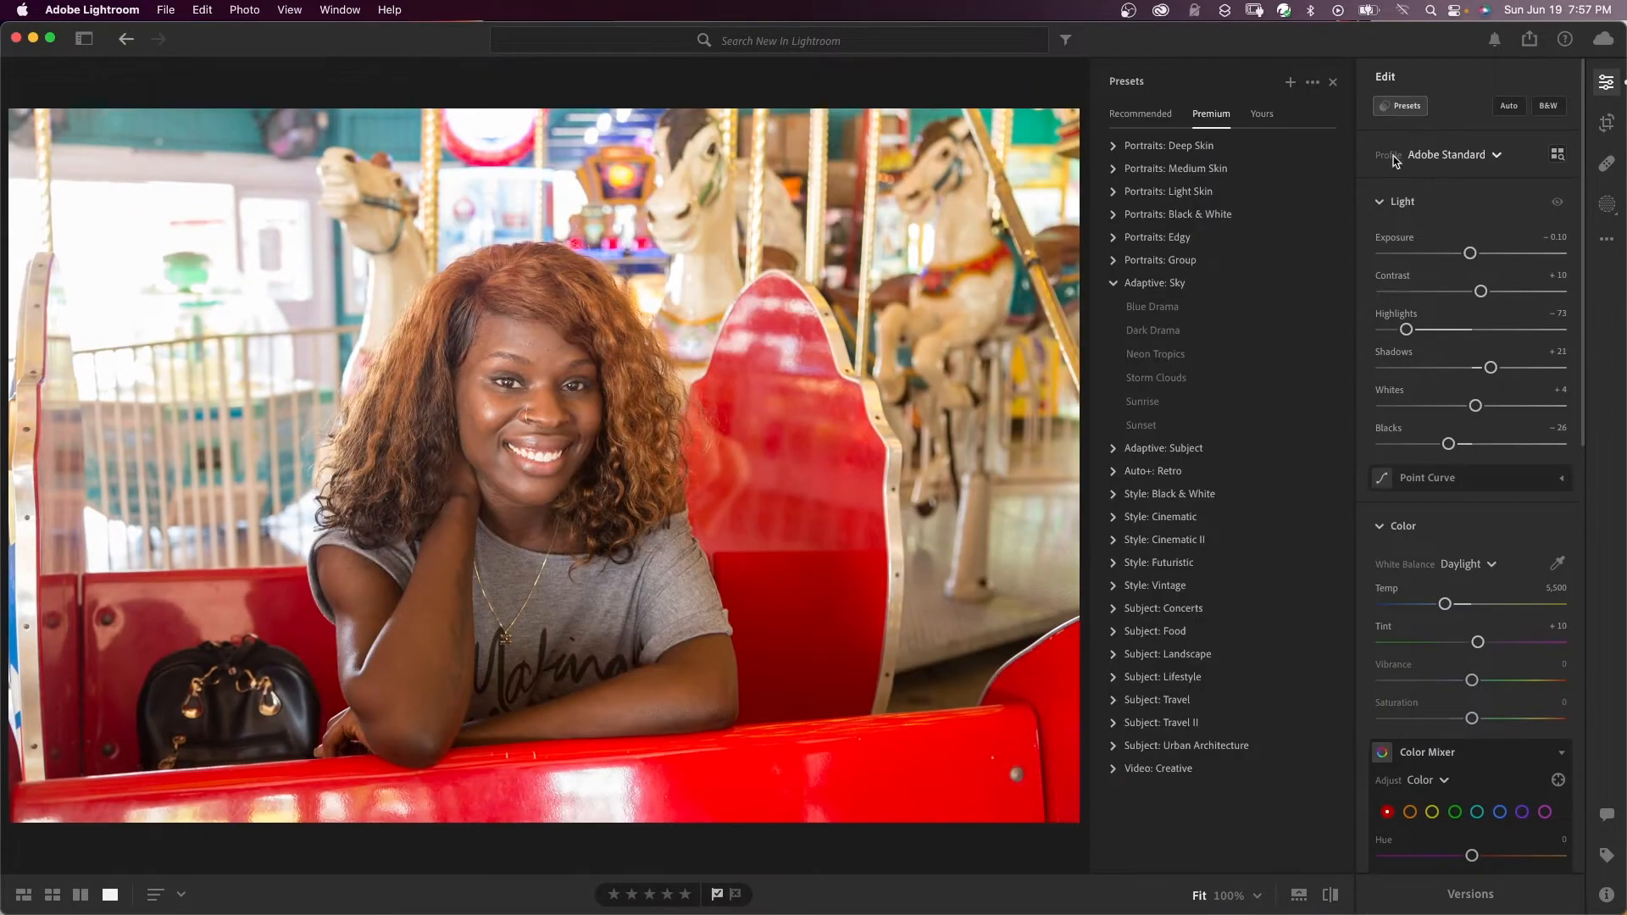
{"action": "left_click", "coordinate": [1162, 448]}
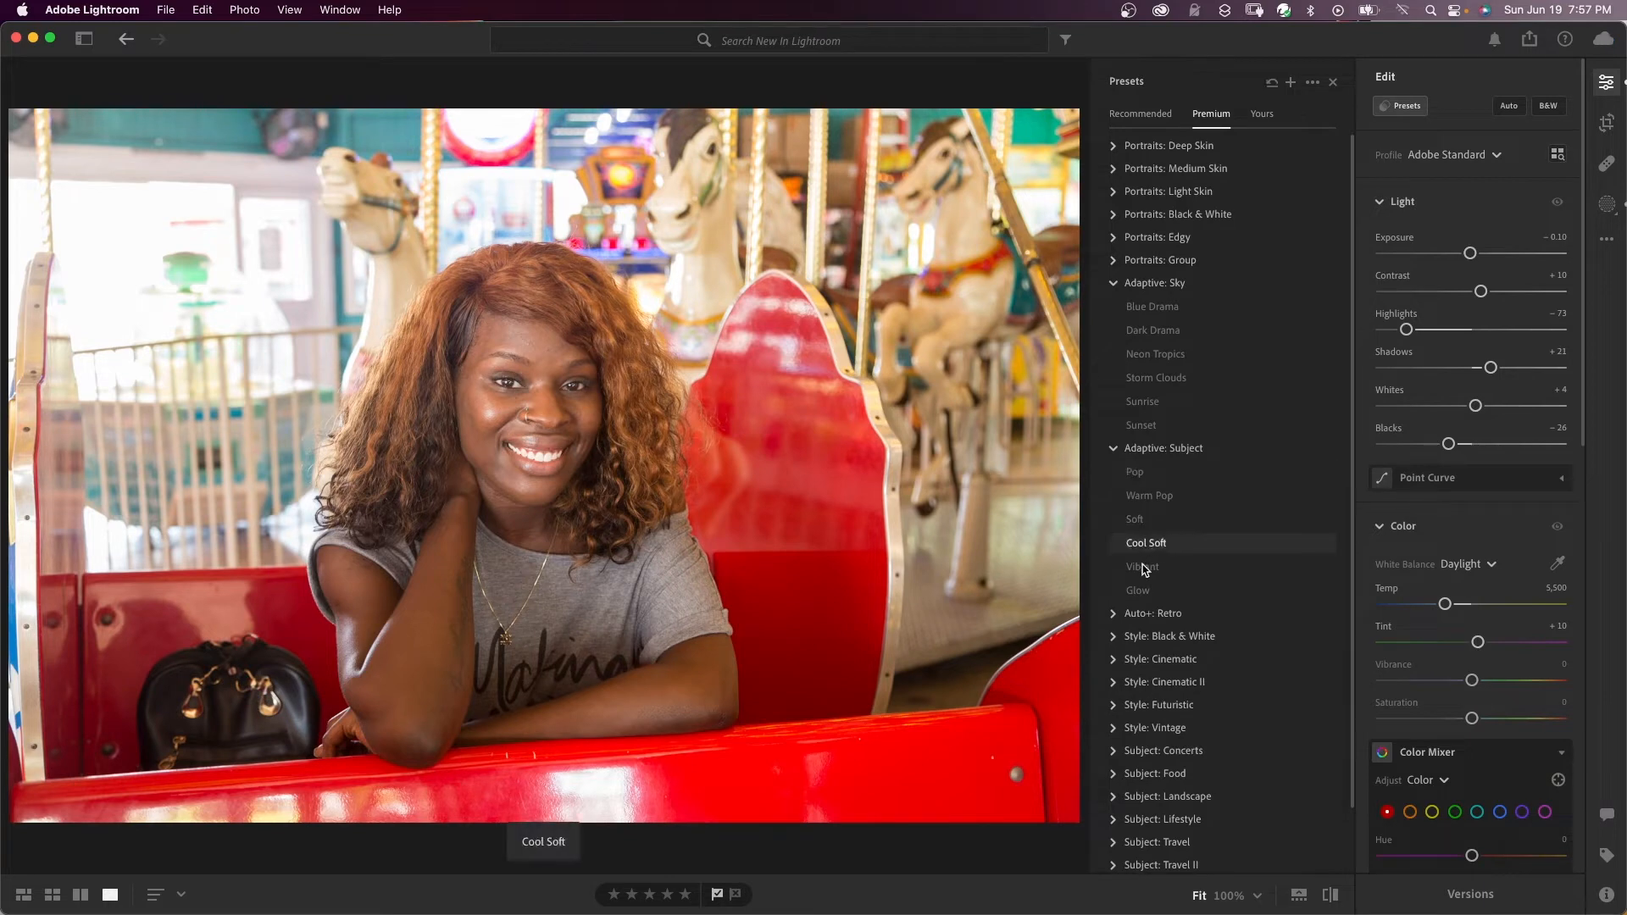
{"action": "left_click", "coordinate": [1142, 566]}
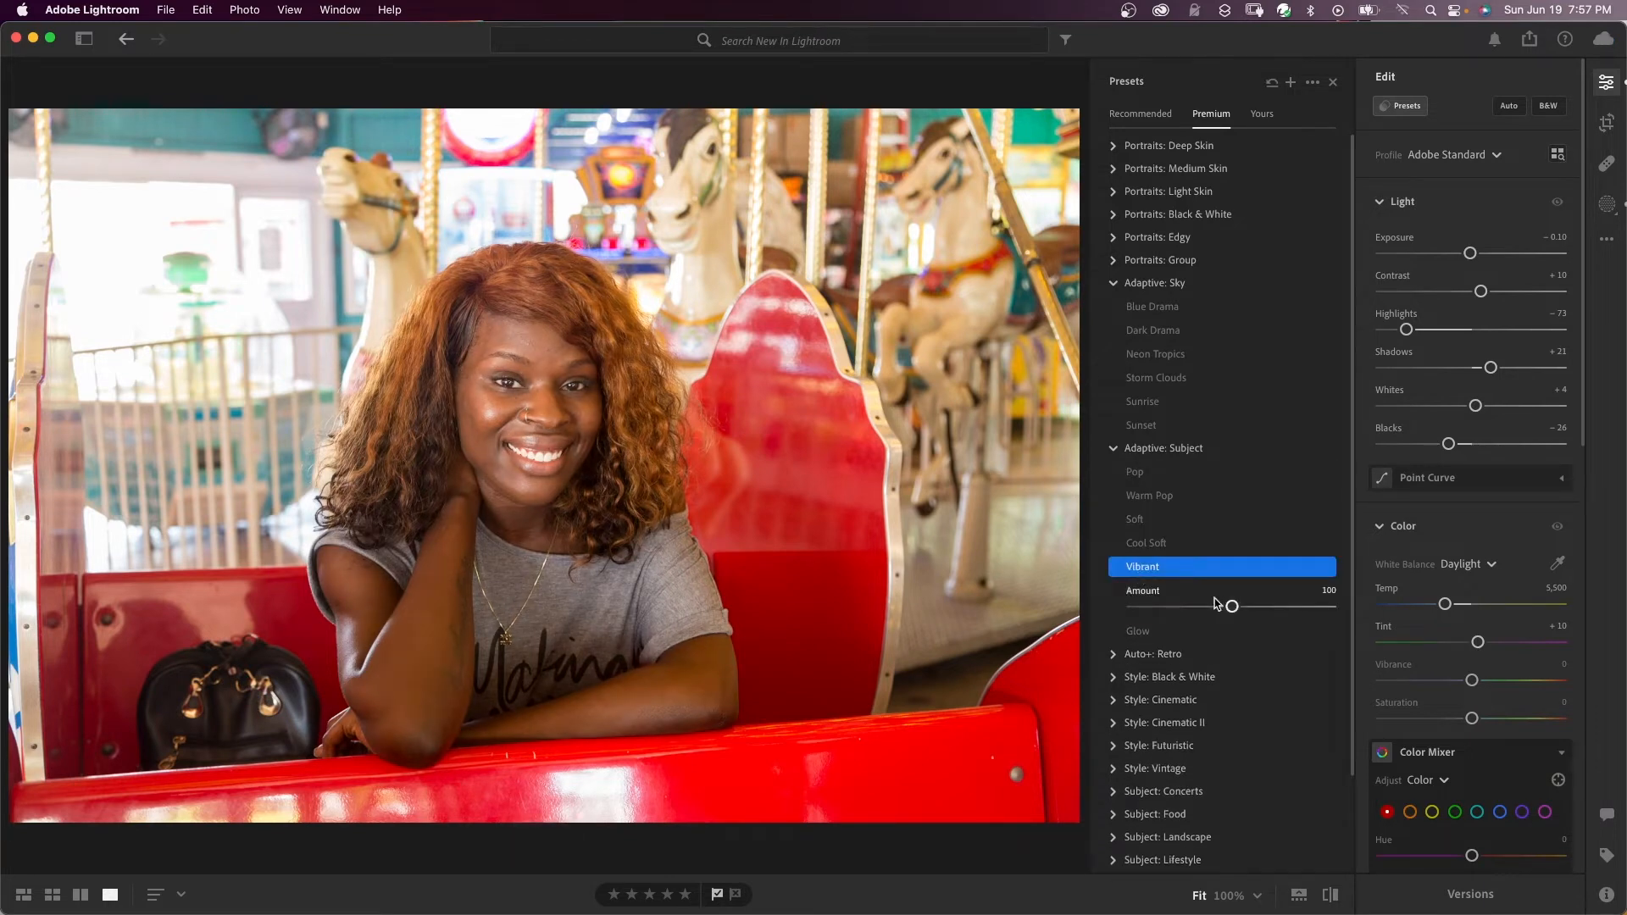
{"action": "left_click", "coordinate": [1607, 205]}
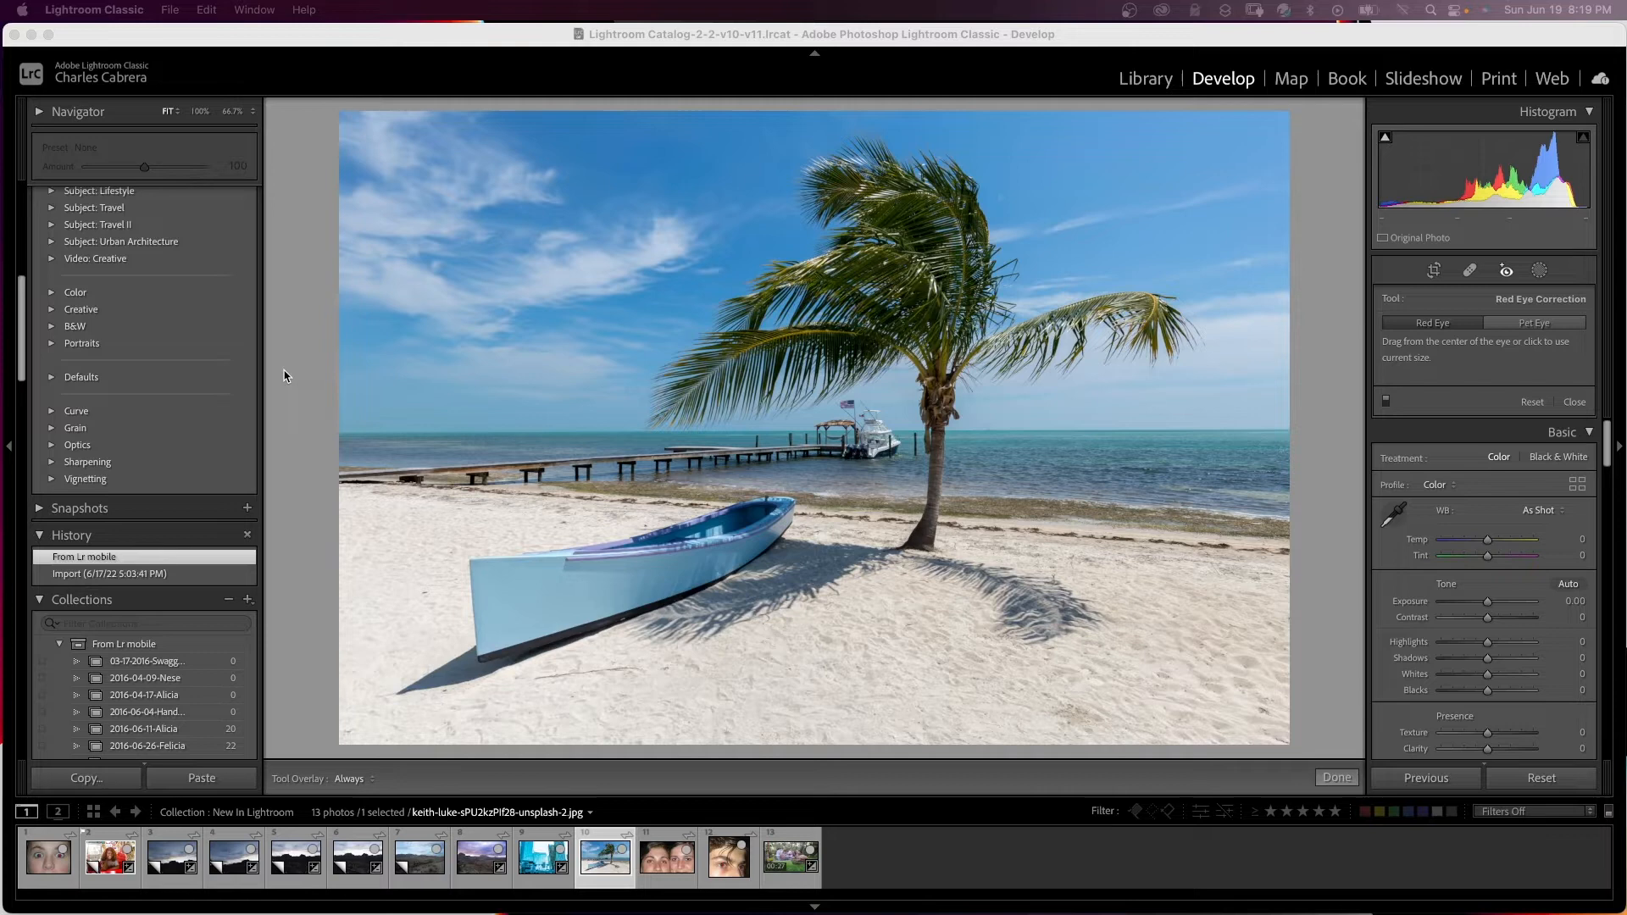
{"action": "mouse_move", "coordinate": [1540, 269]}
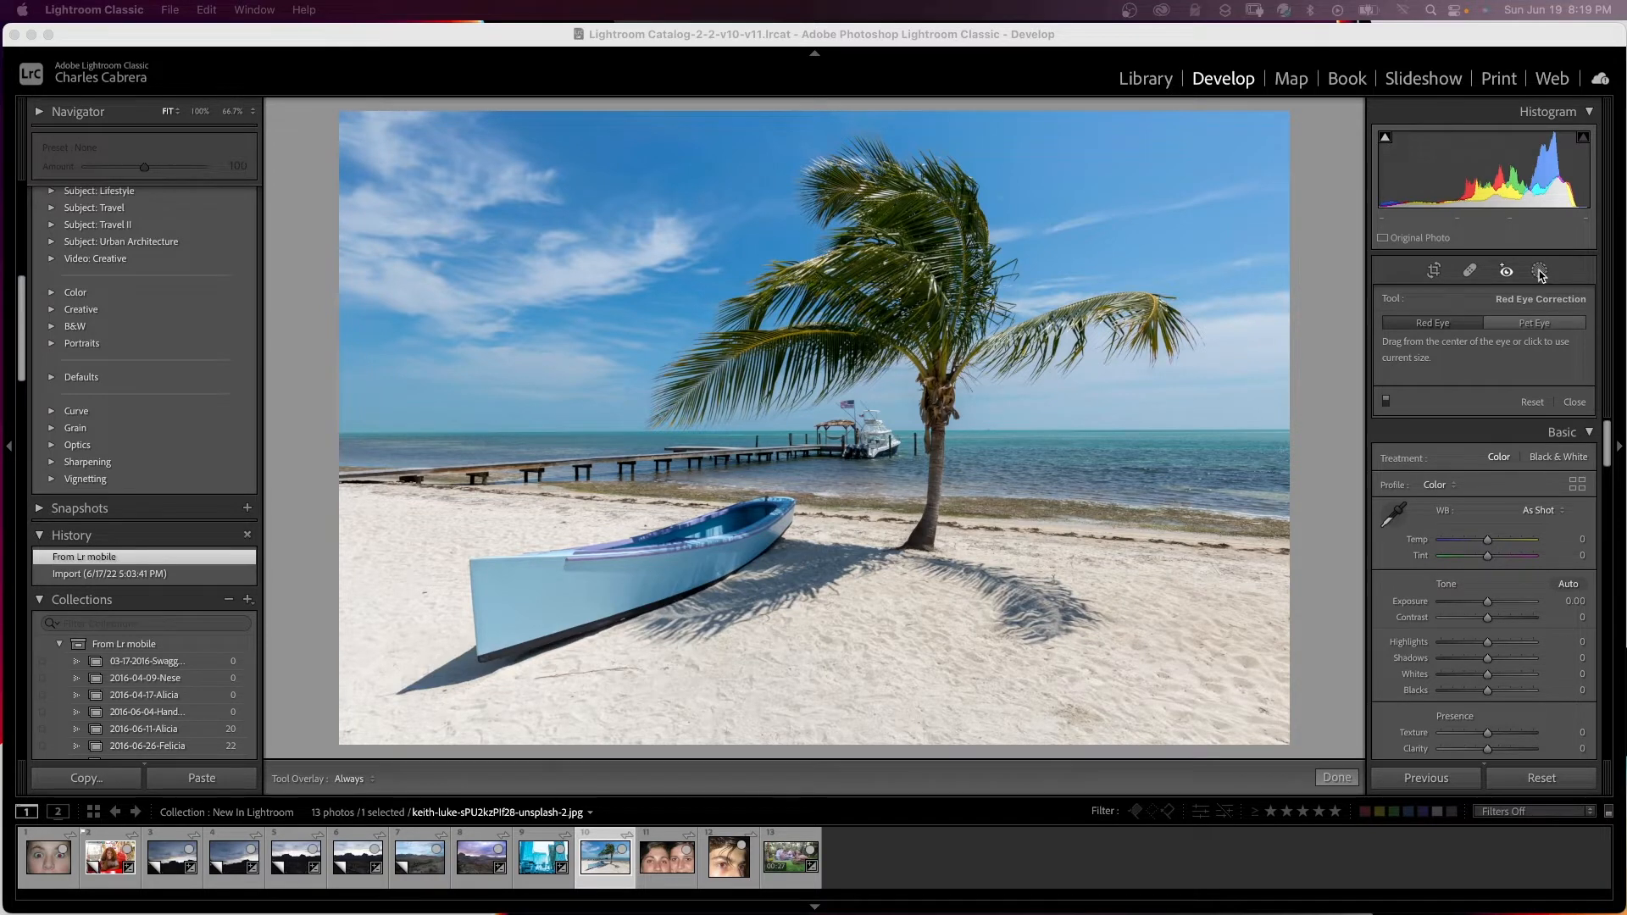
- Create a Select Sky mask on the beach photo and add the boat and palm tree via Select Subject
{"action": "left_click", "coordinate": [1539, 270]}
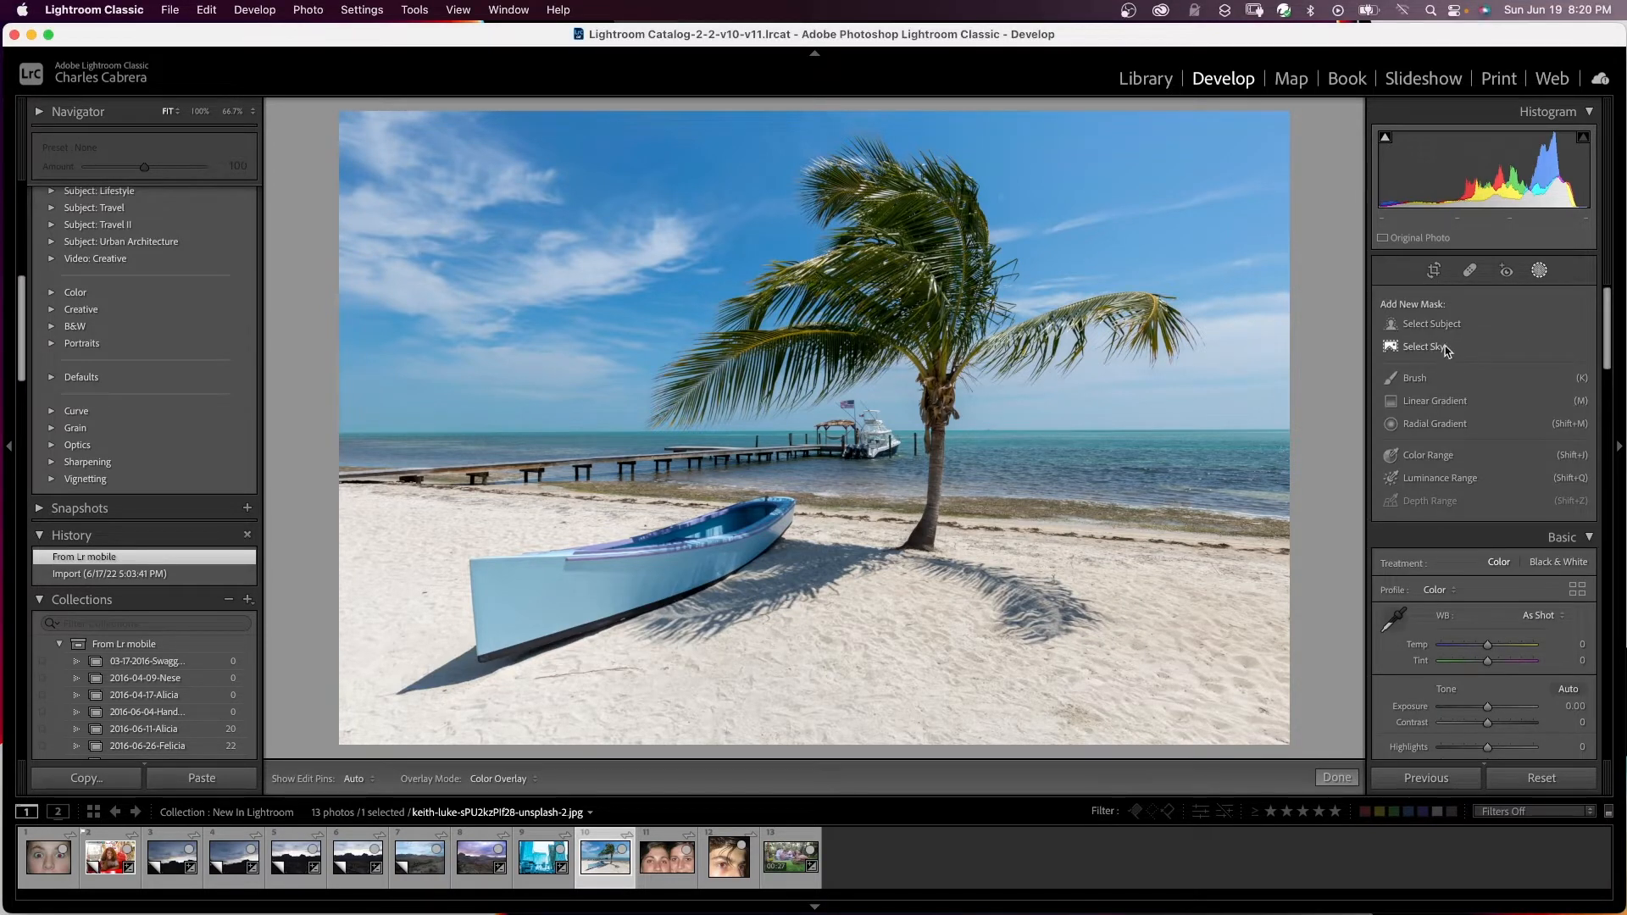
{"action": "left_click", "coordinate": [1424, 346]}
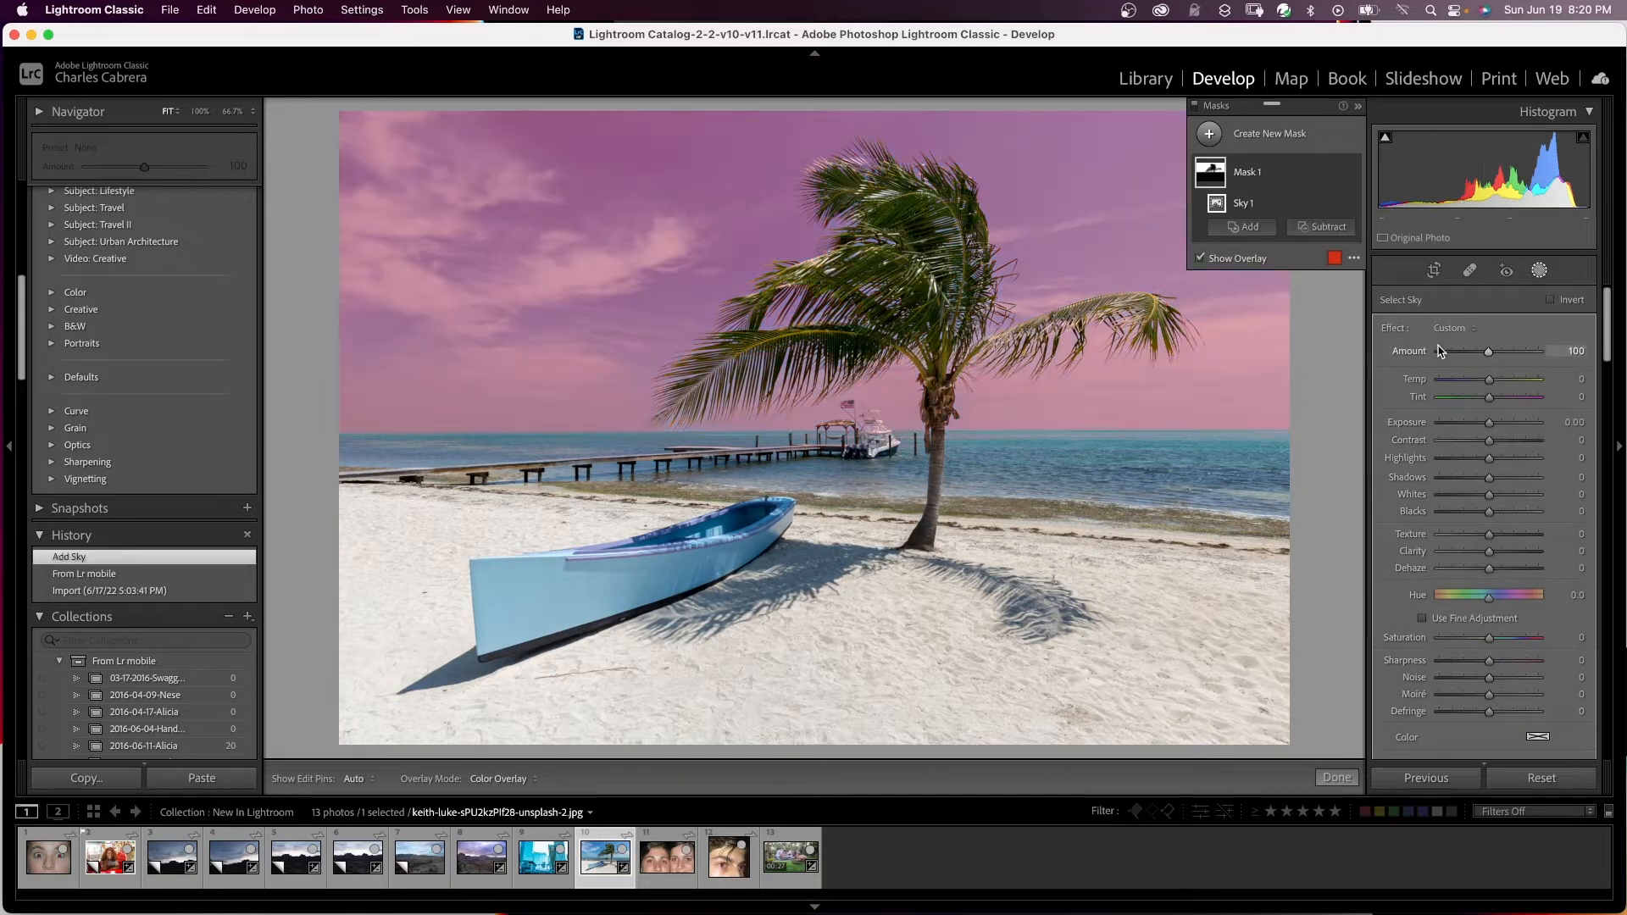
{"action": "left_click", "coordinate": [1242, 225]}
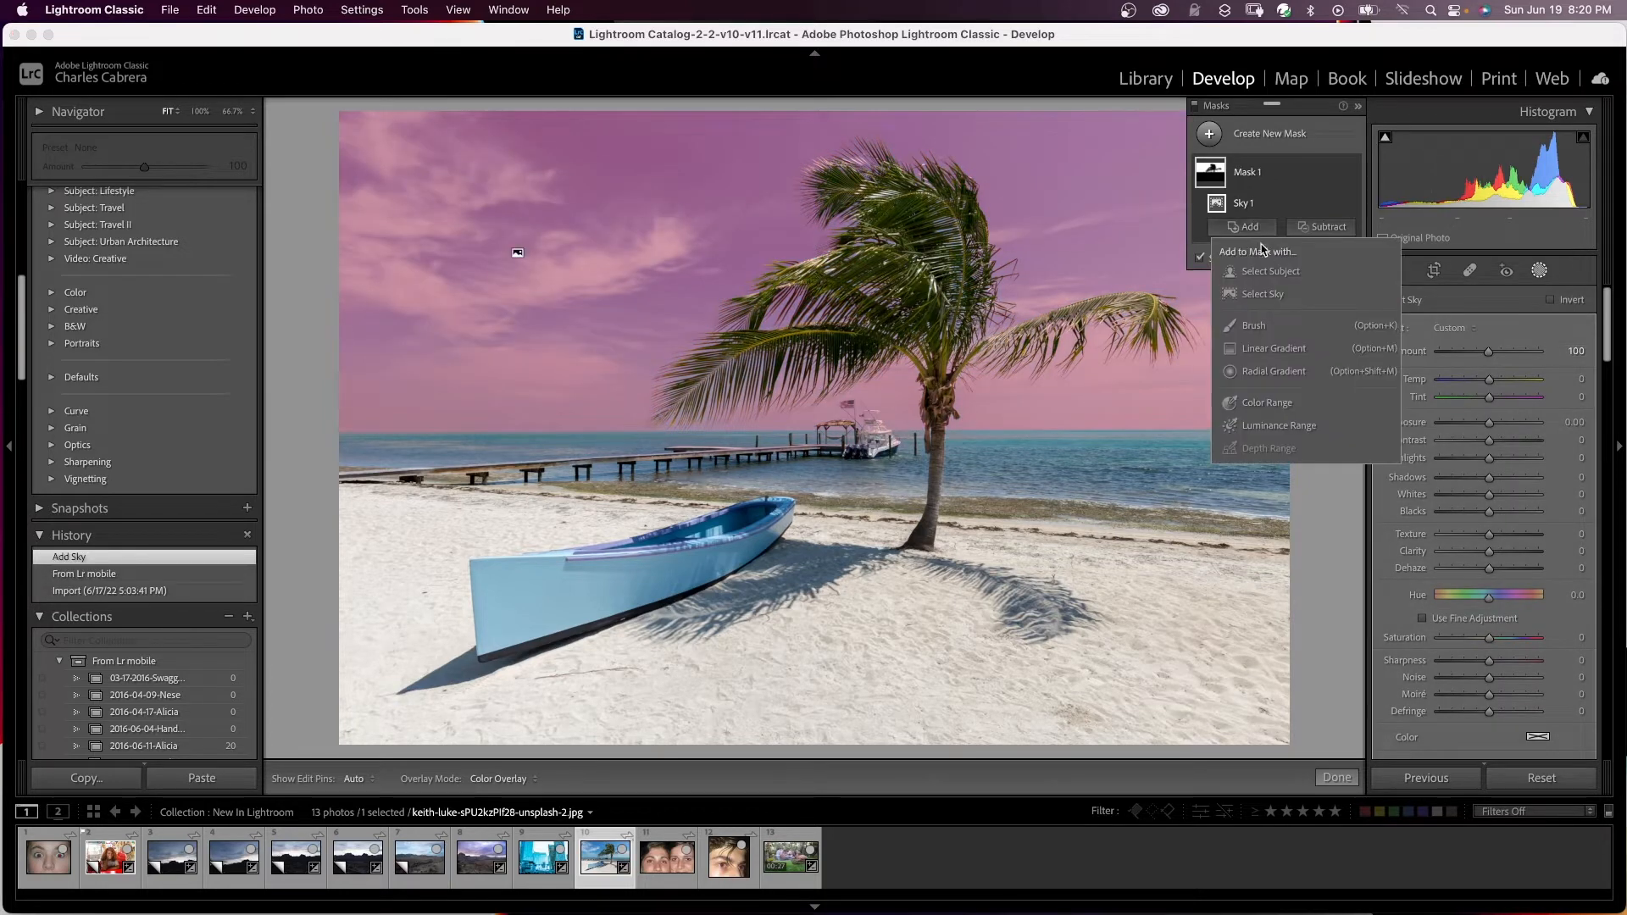
{"action": "left_click", "coordinate": [1269, 271]}
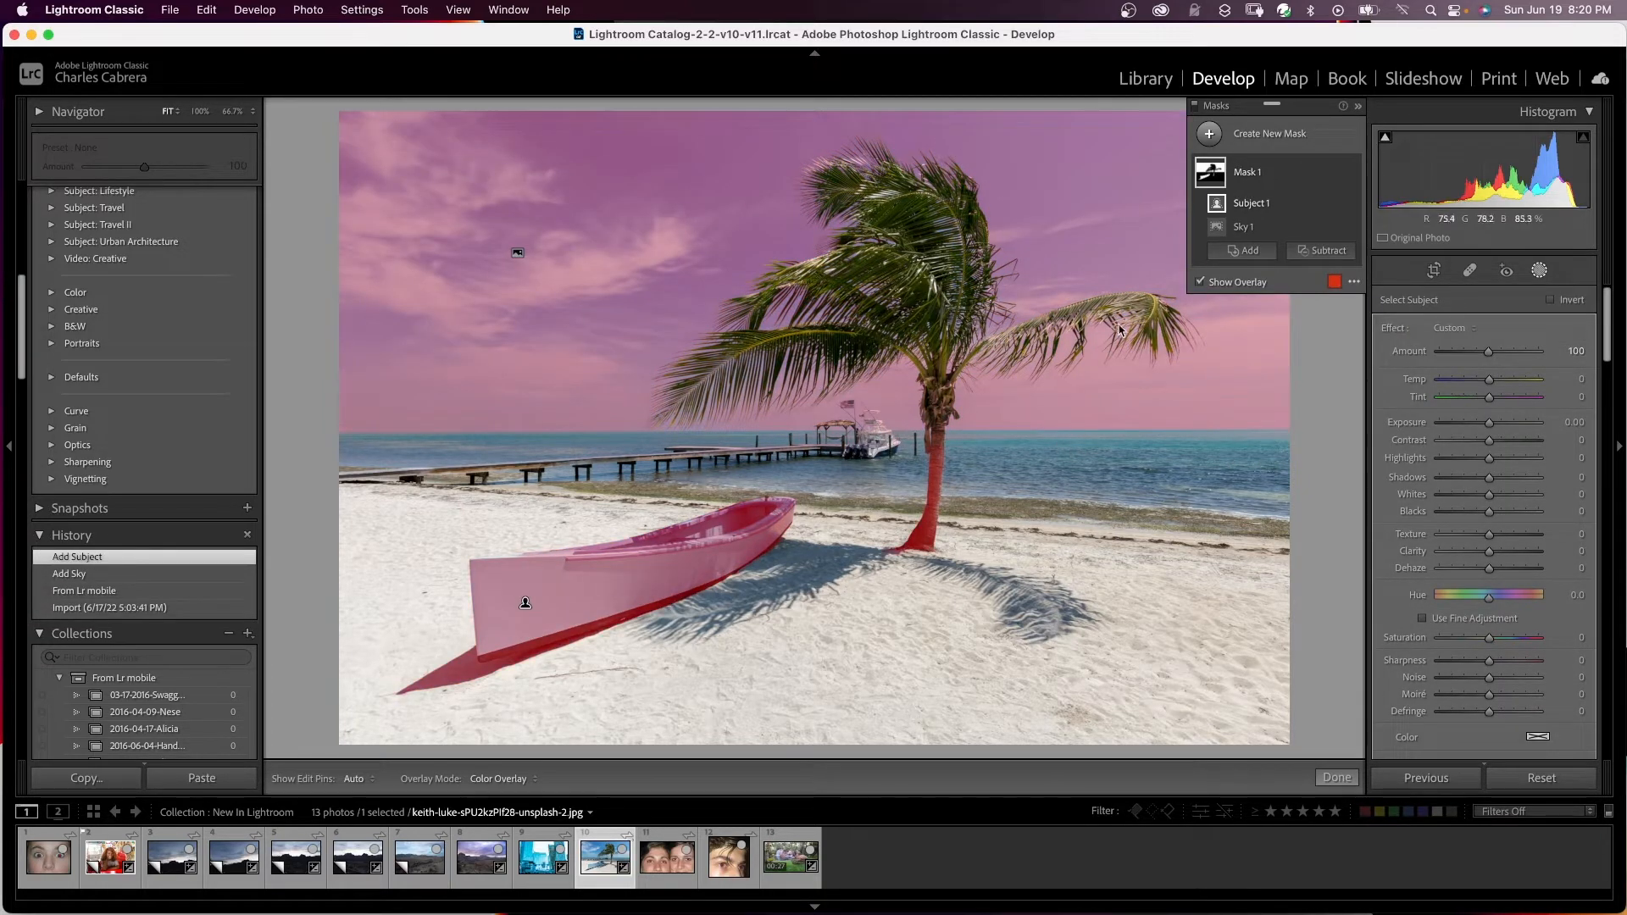
- Add a Brush subtraction to paint areas out of the mask
{"action": "left_click", "coordinate": [1329, 251]}
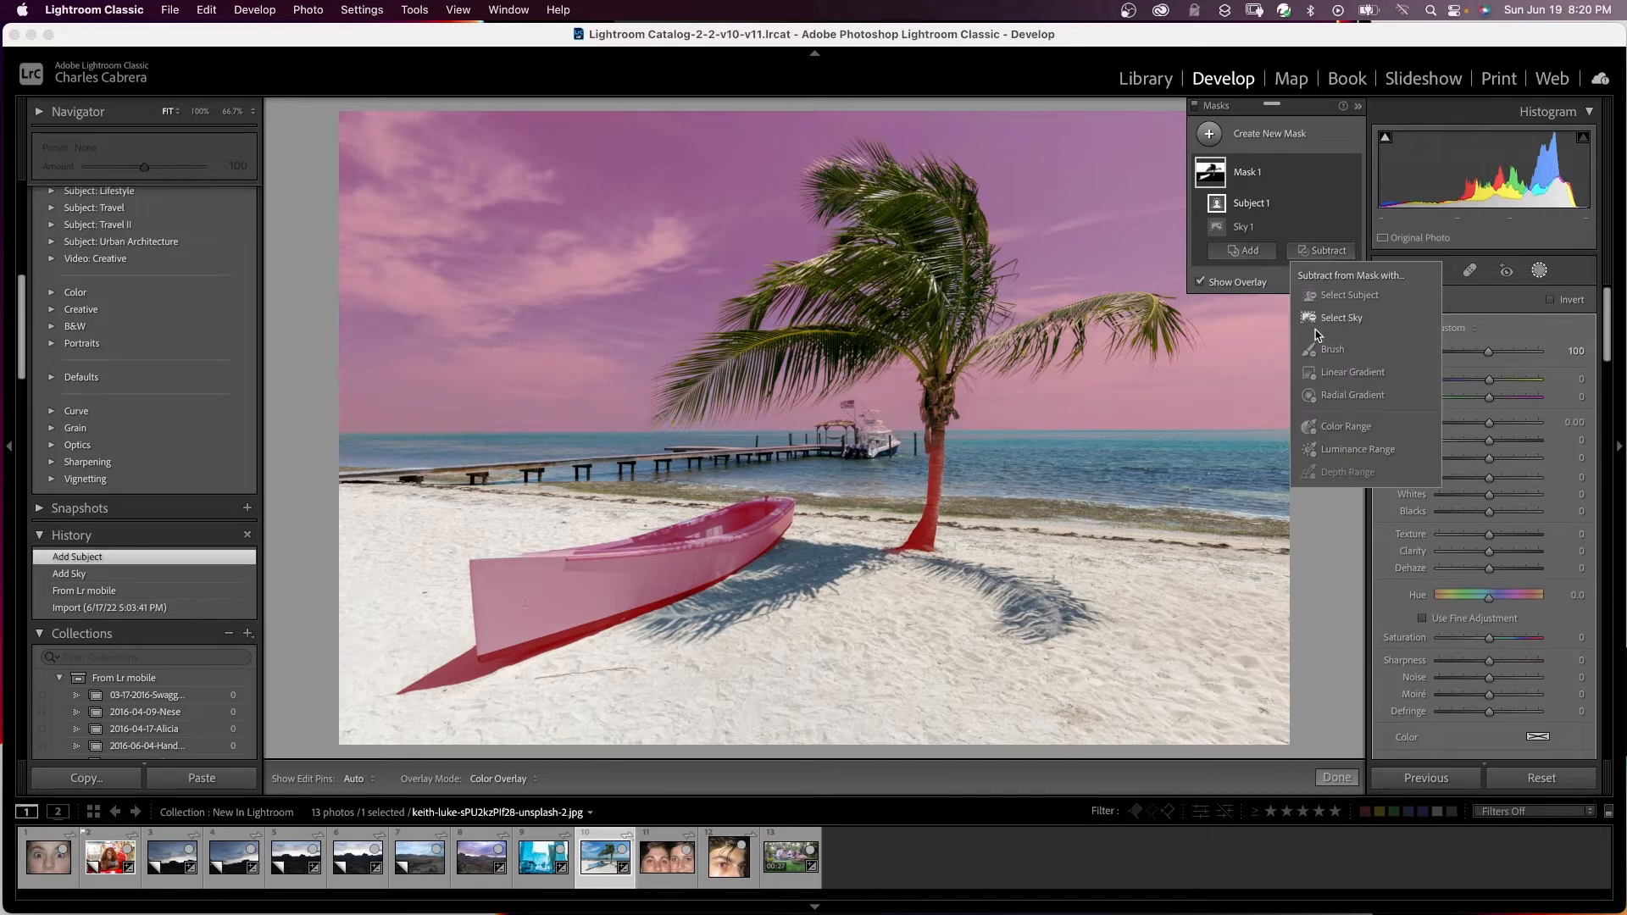
{"action": "left_click", "coordinate": [1332, 349]}
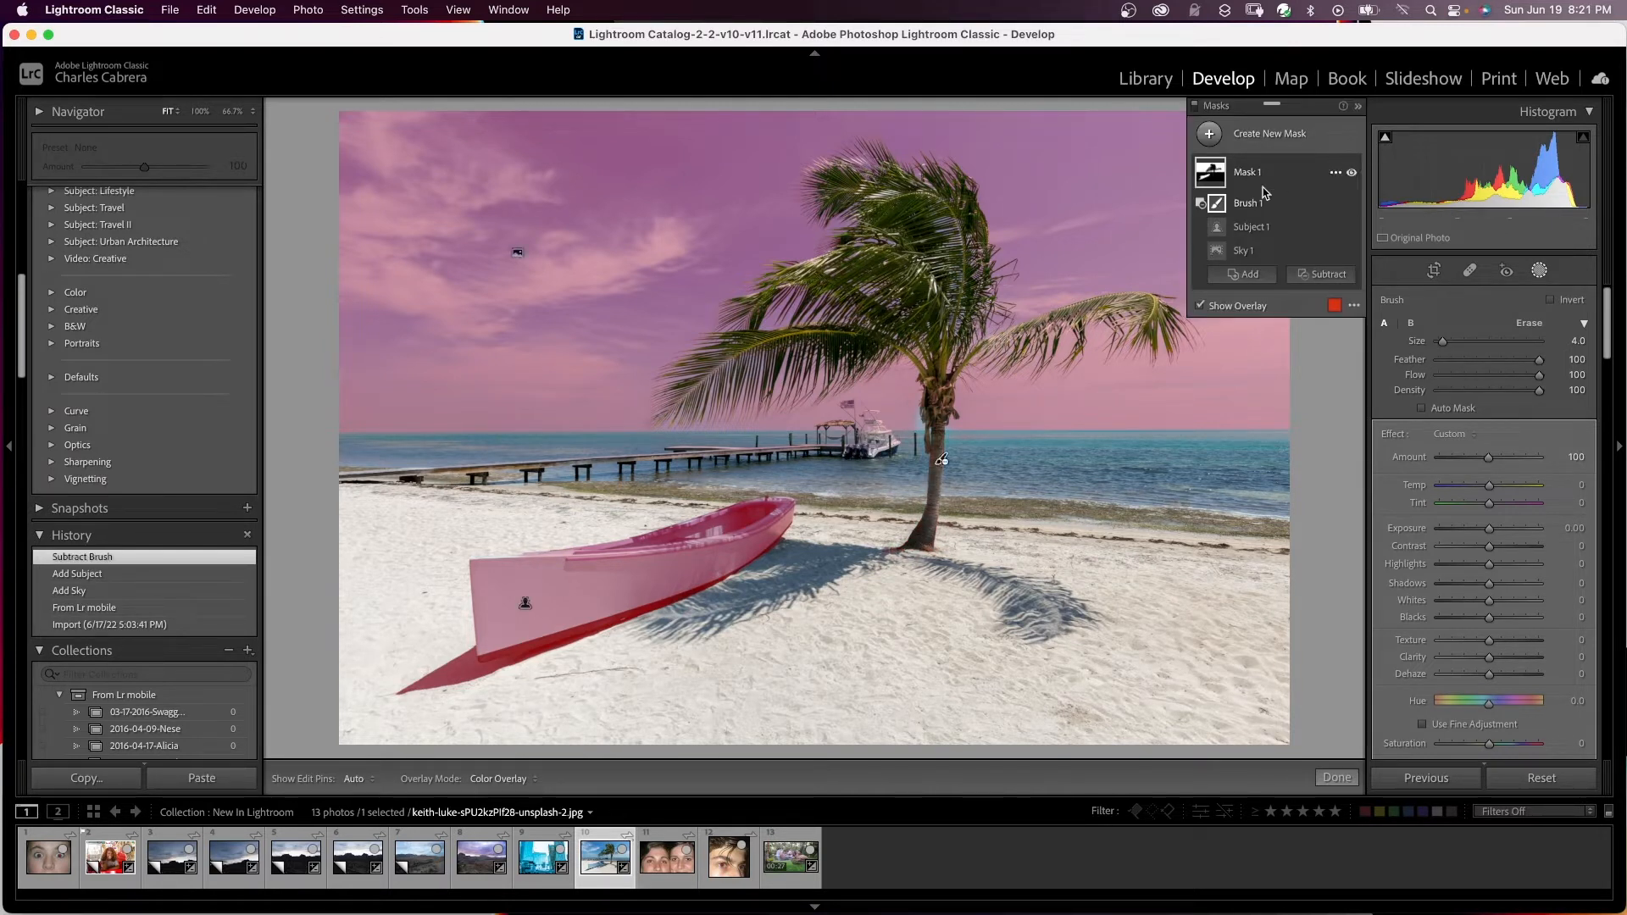
{"action": "mouse_move", "coordinate": [1242, 251]}
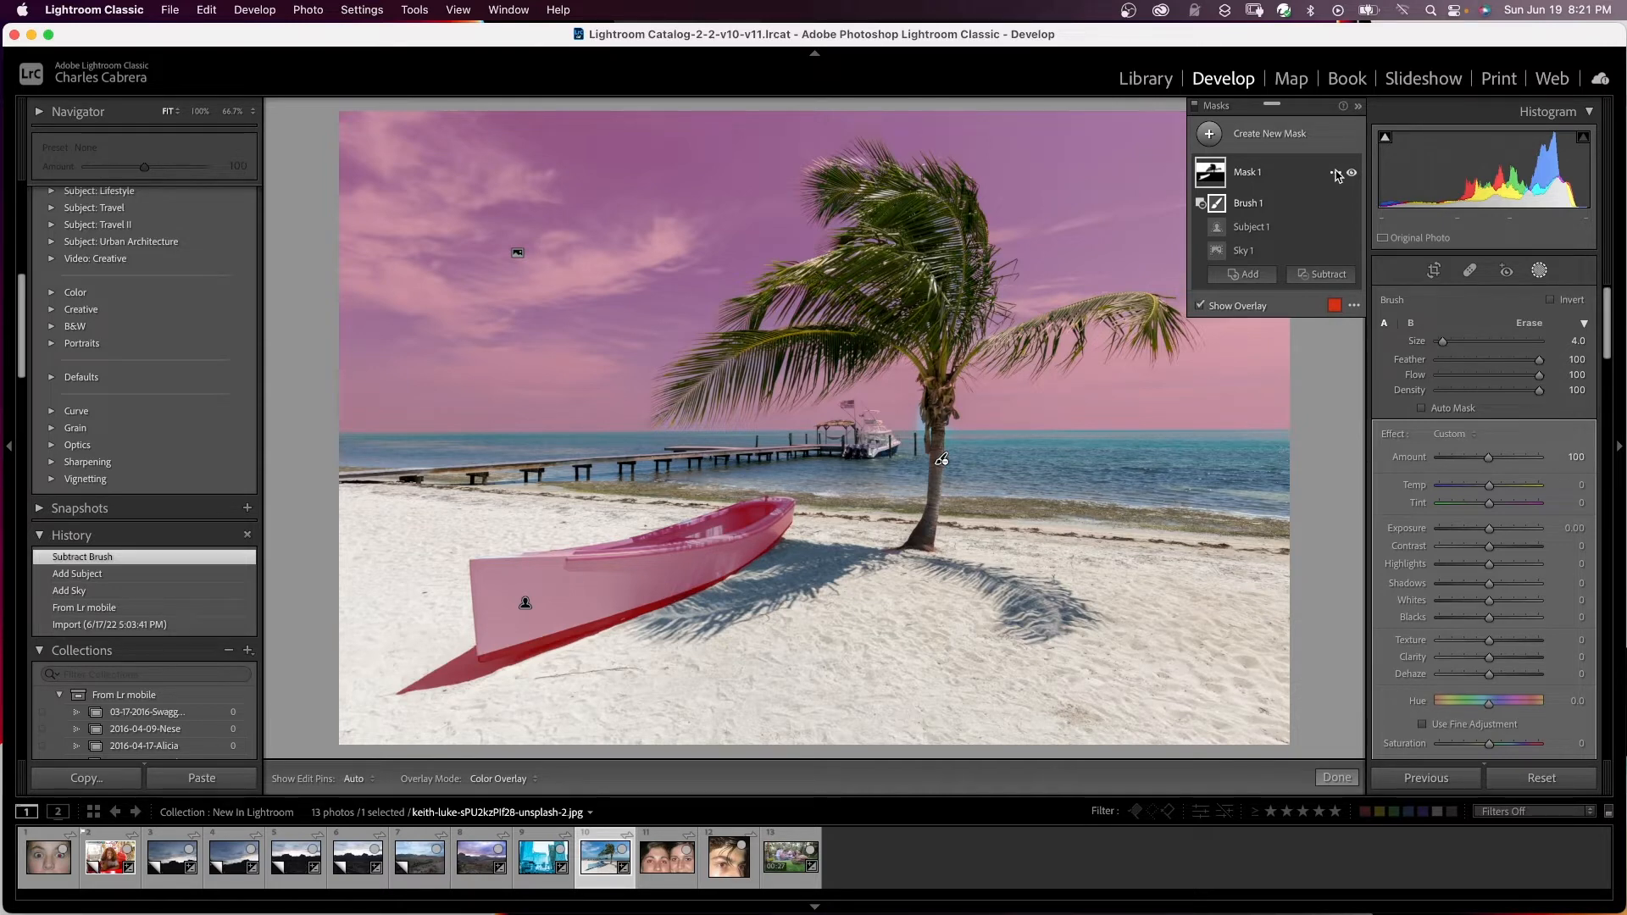
- Invert Mask 1 on the beach photo from the mask's more-options menu
{"action": "left_click", "coordinate": [1333, 173]}
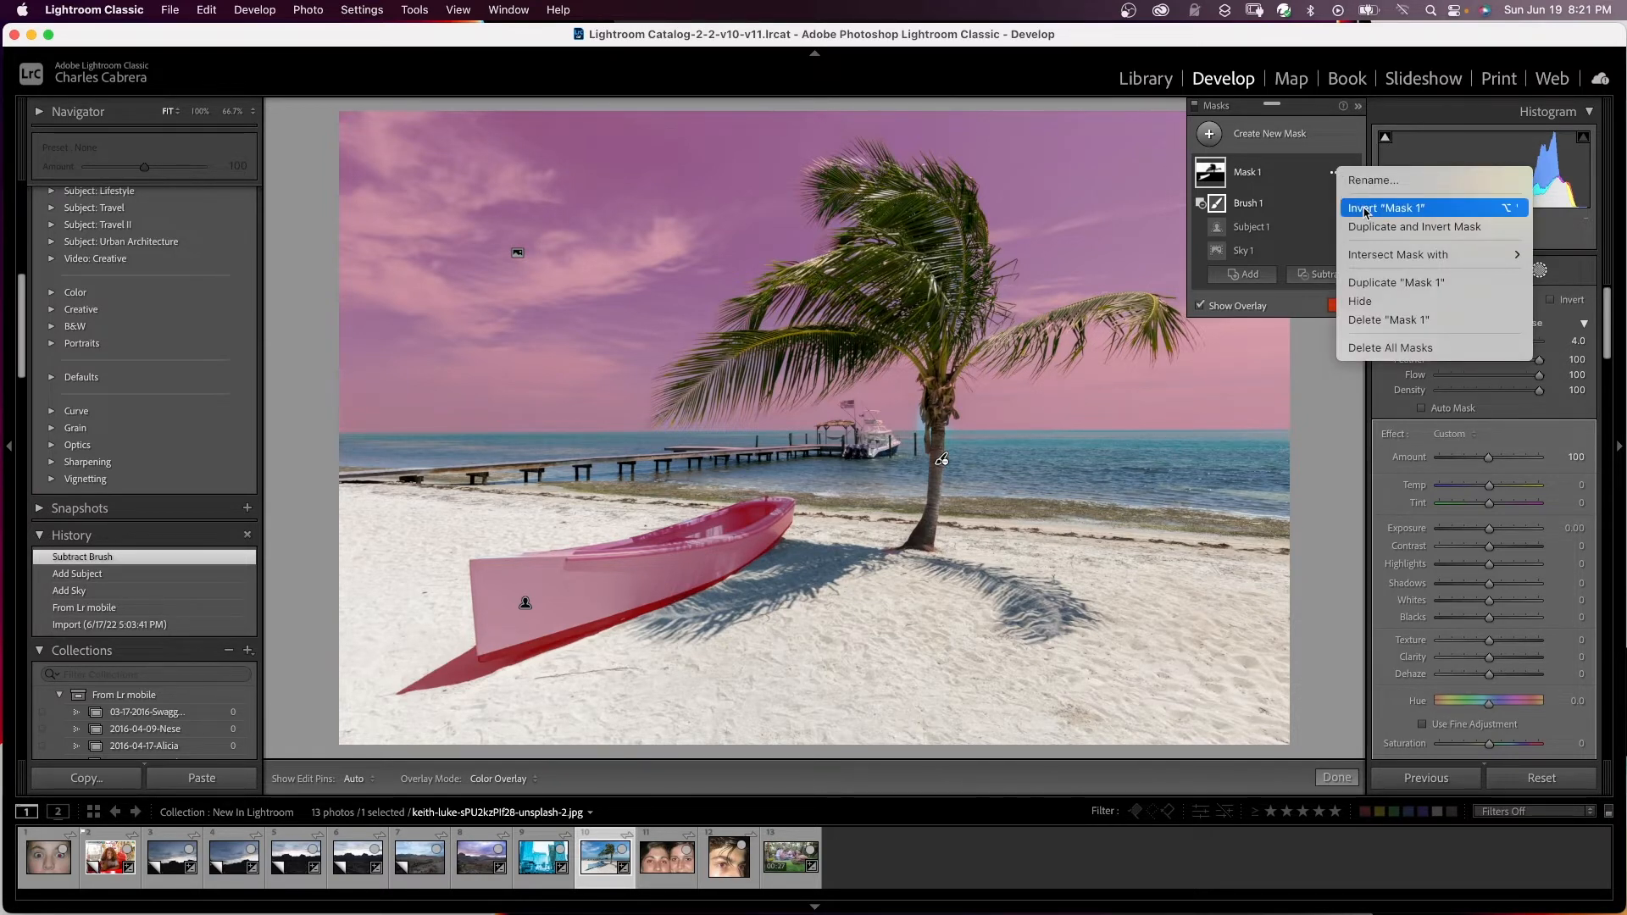
{"action": "left_click", "coordinate": [1386, 207]}
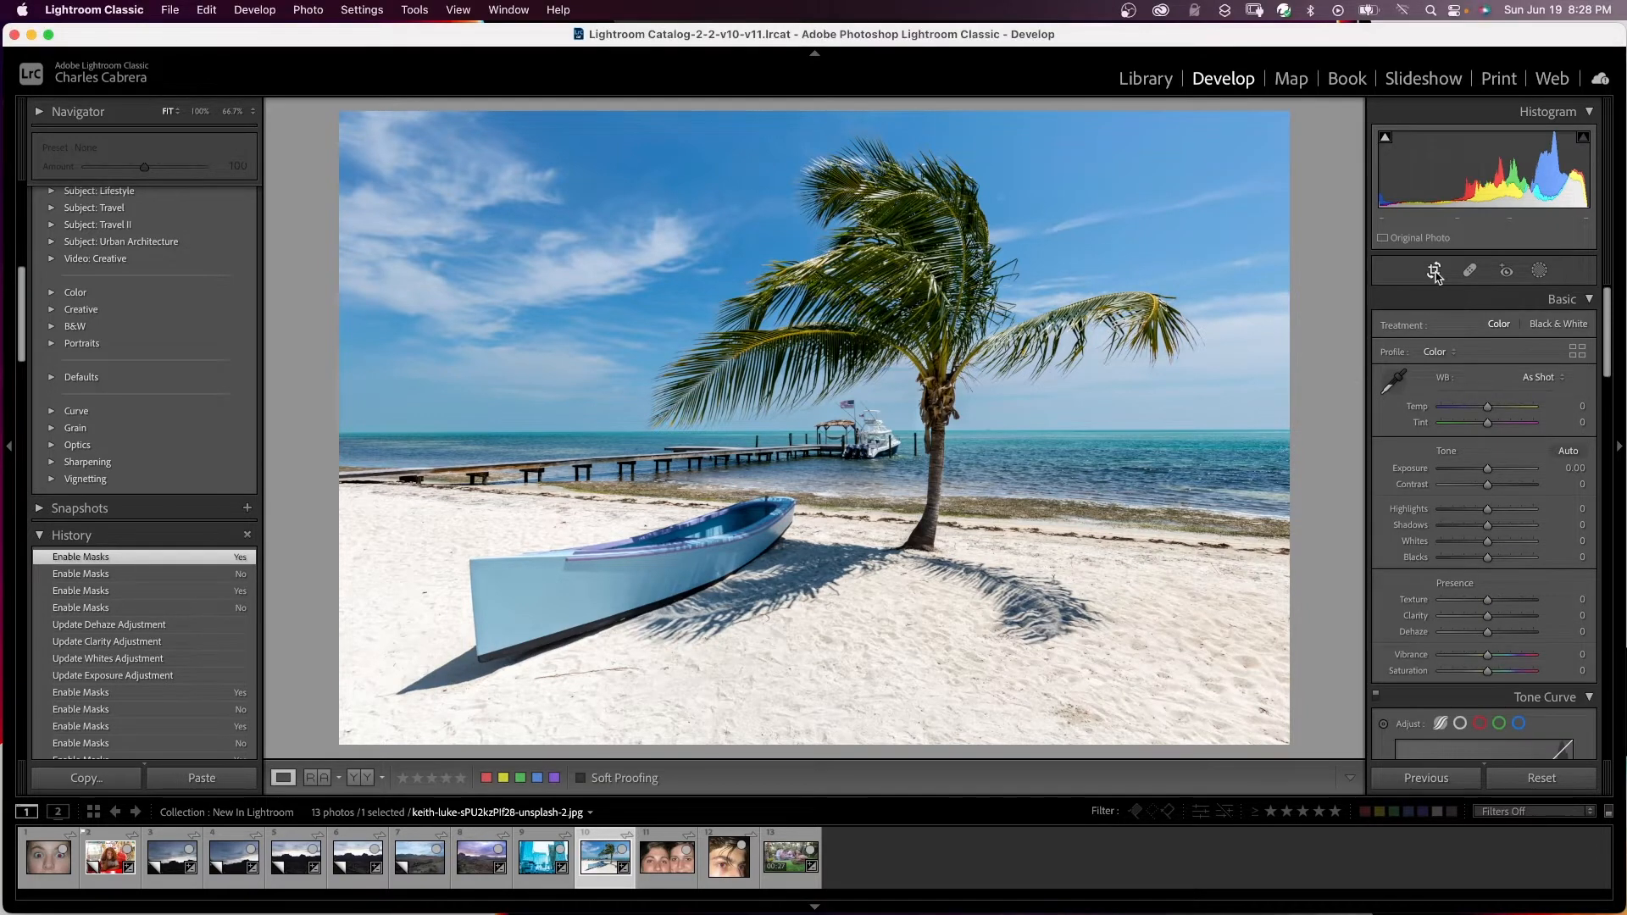
- Toggle the Crop Overlay tool on and off over the beach photo
{"action": "left_click", "coordinate": [1434, 271]}
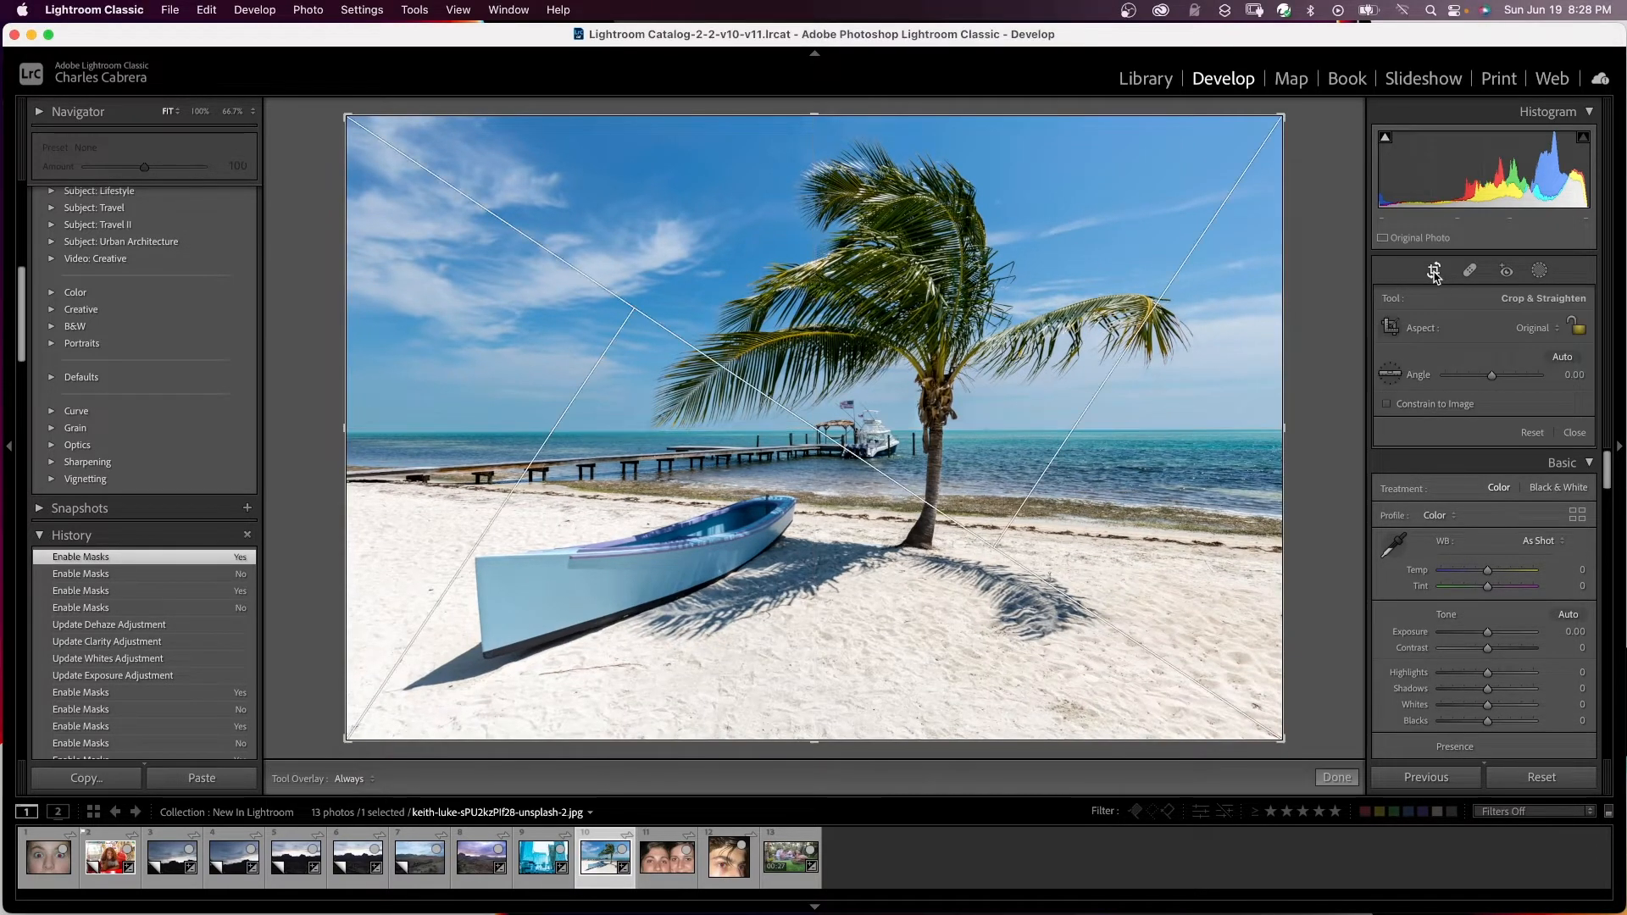
{"action": "mouse_move", "coordinate": [1433, 271]}
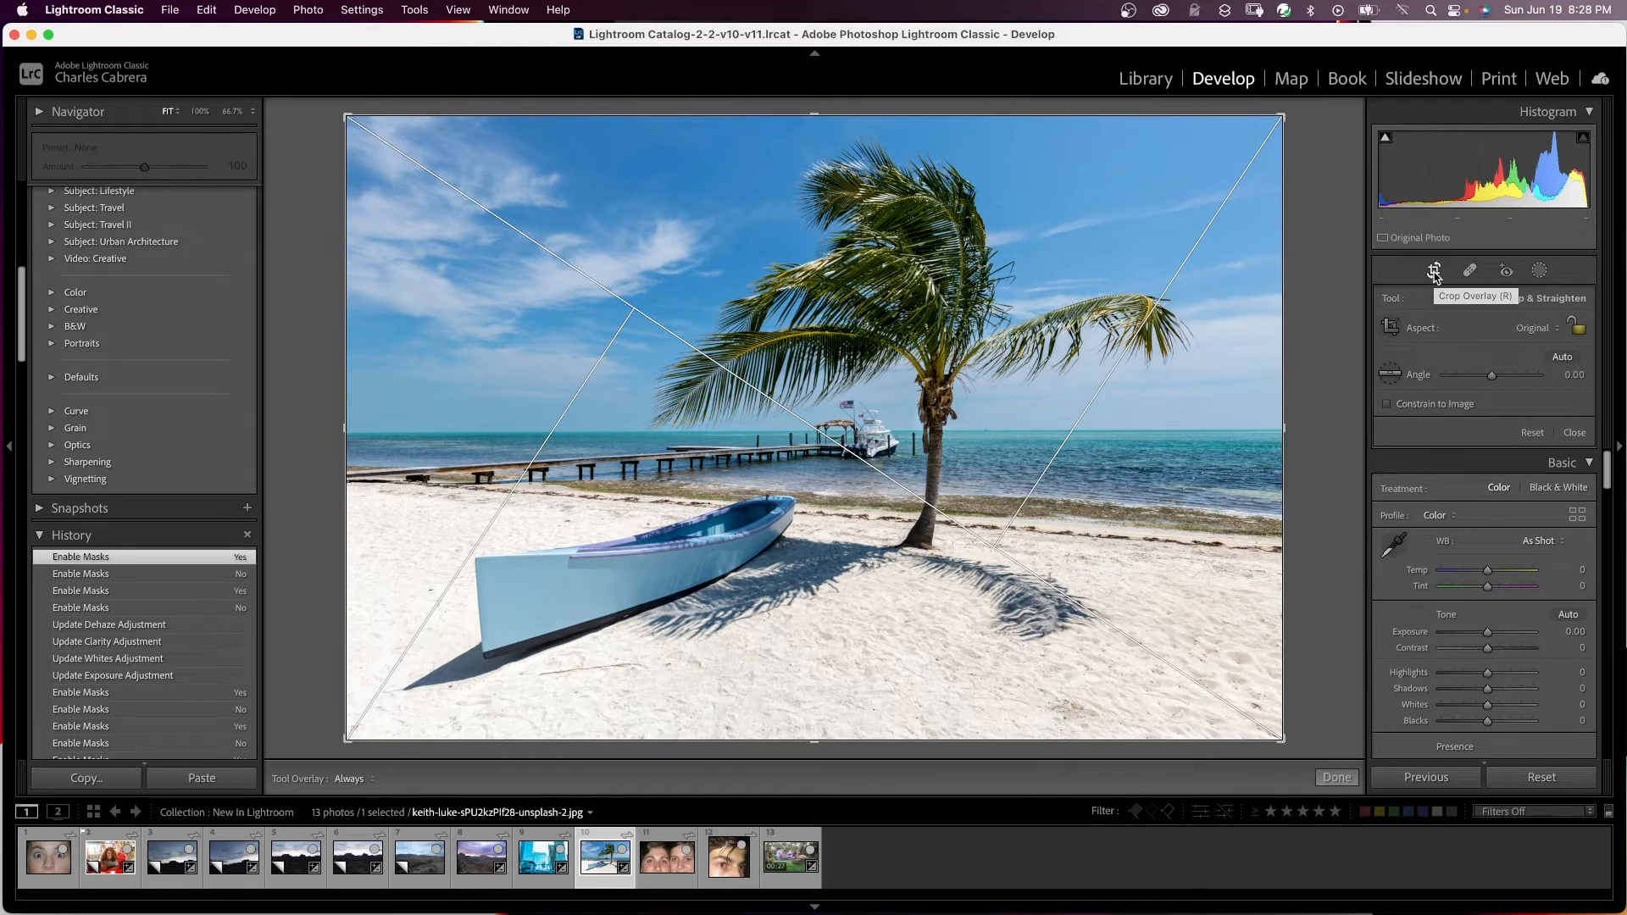
{"action": "left_click", "coordinate": [1433, 271]}
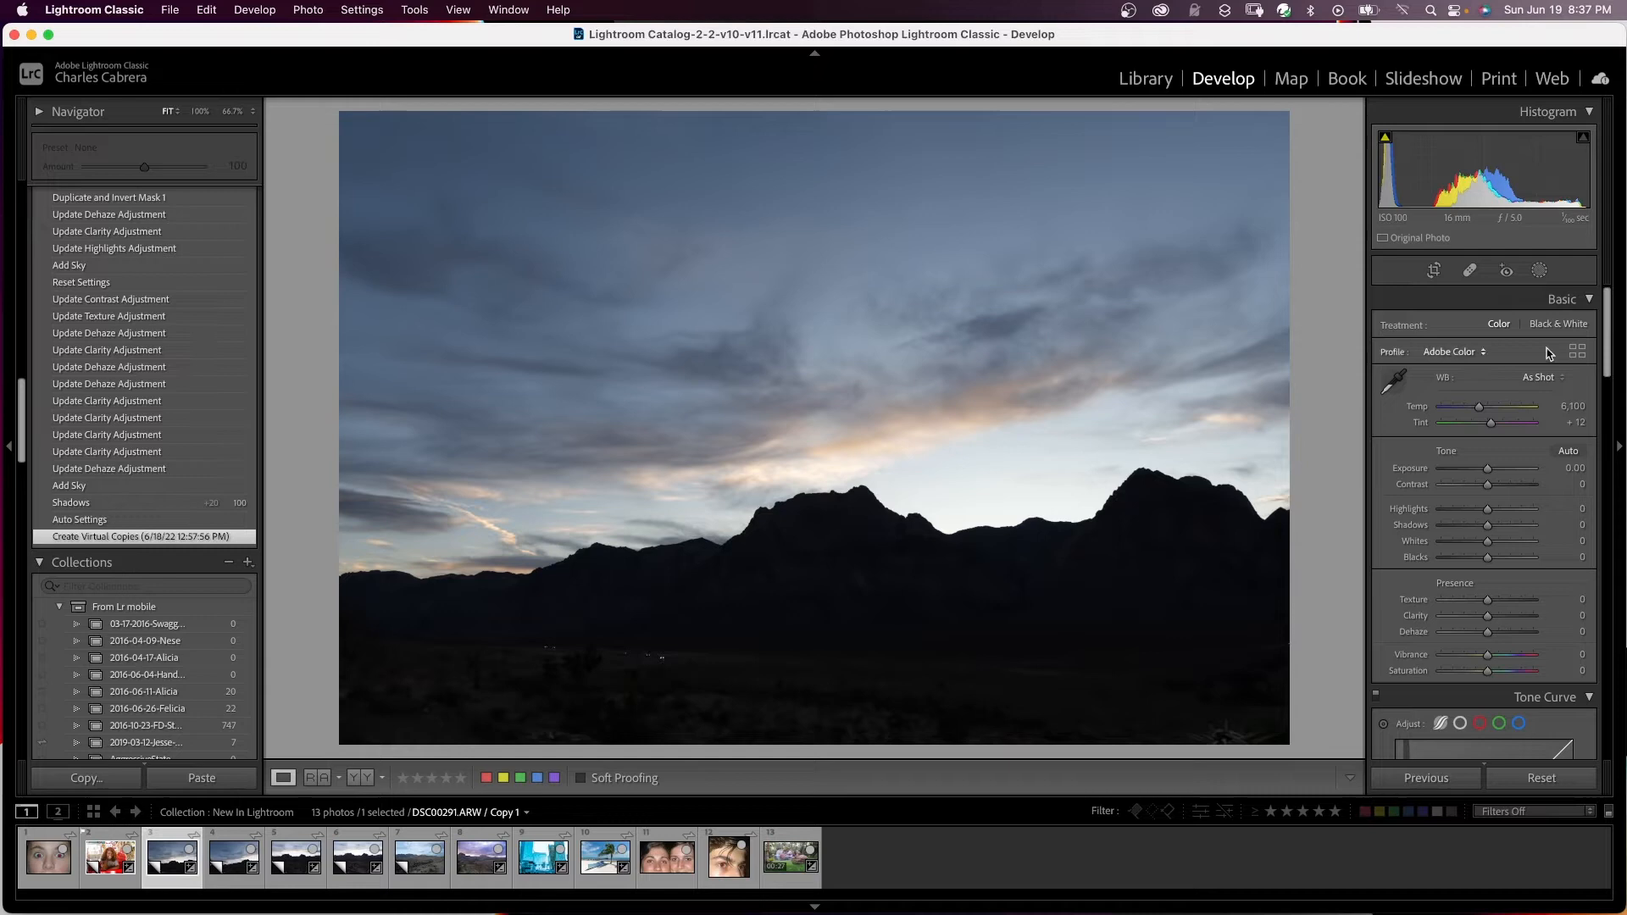
- Add an automatic Select Sky mask to the desert mountain copy
{"action": "left_click", "coordinate": [1541, 269]}
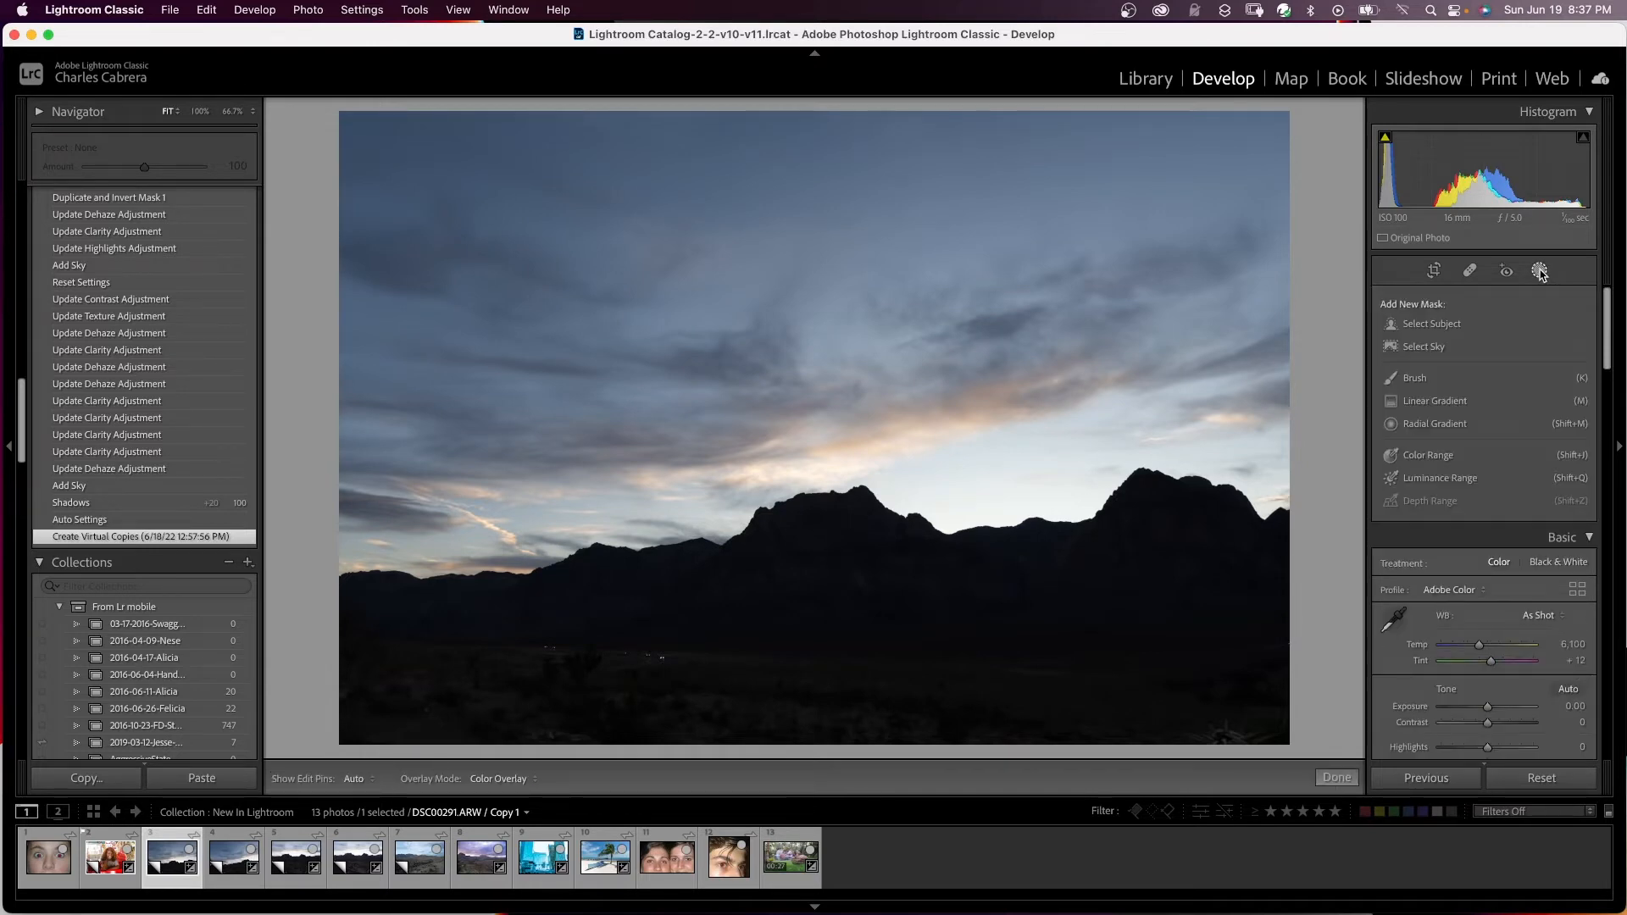
{"action": "left_click", "coordinate": [1422, 345]}
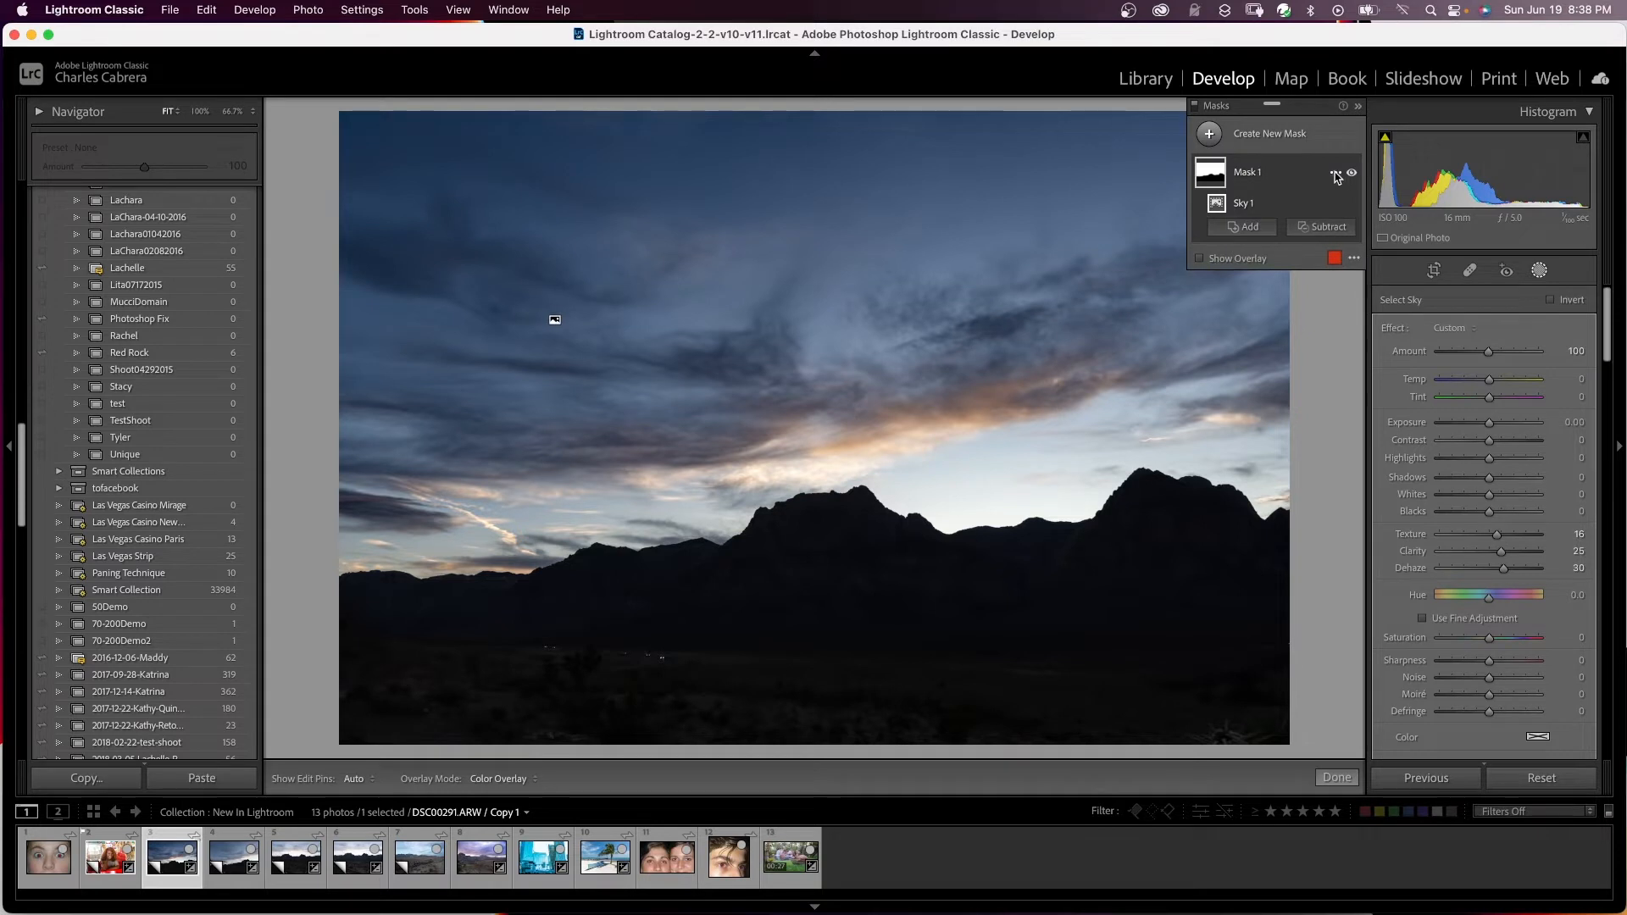
- Create a duplicated, inverted copy of the sky mask for the mountains and foreground
{"action": "left_click", "coordinate": [1337, 173]}
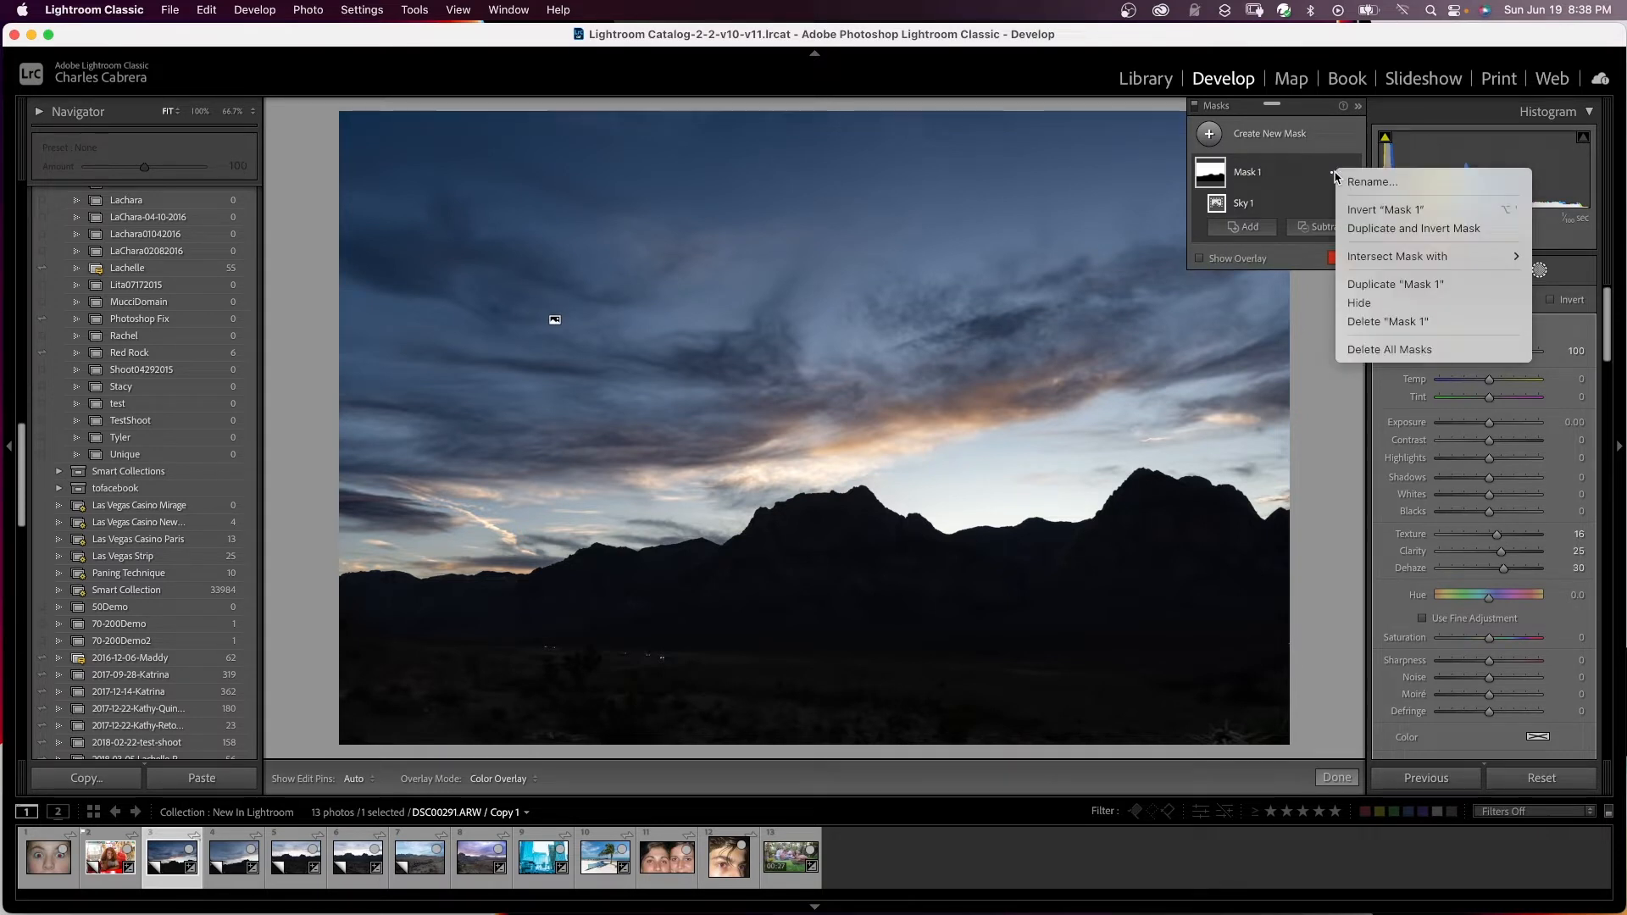
{"action": "mouse_move", "coordinate": [1413, 227]}
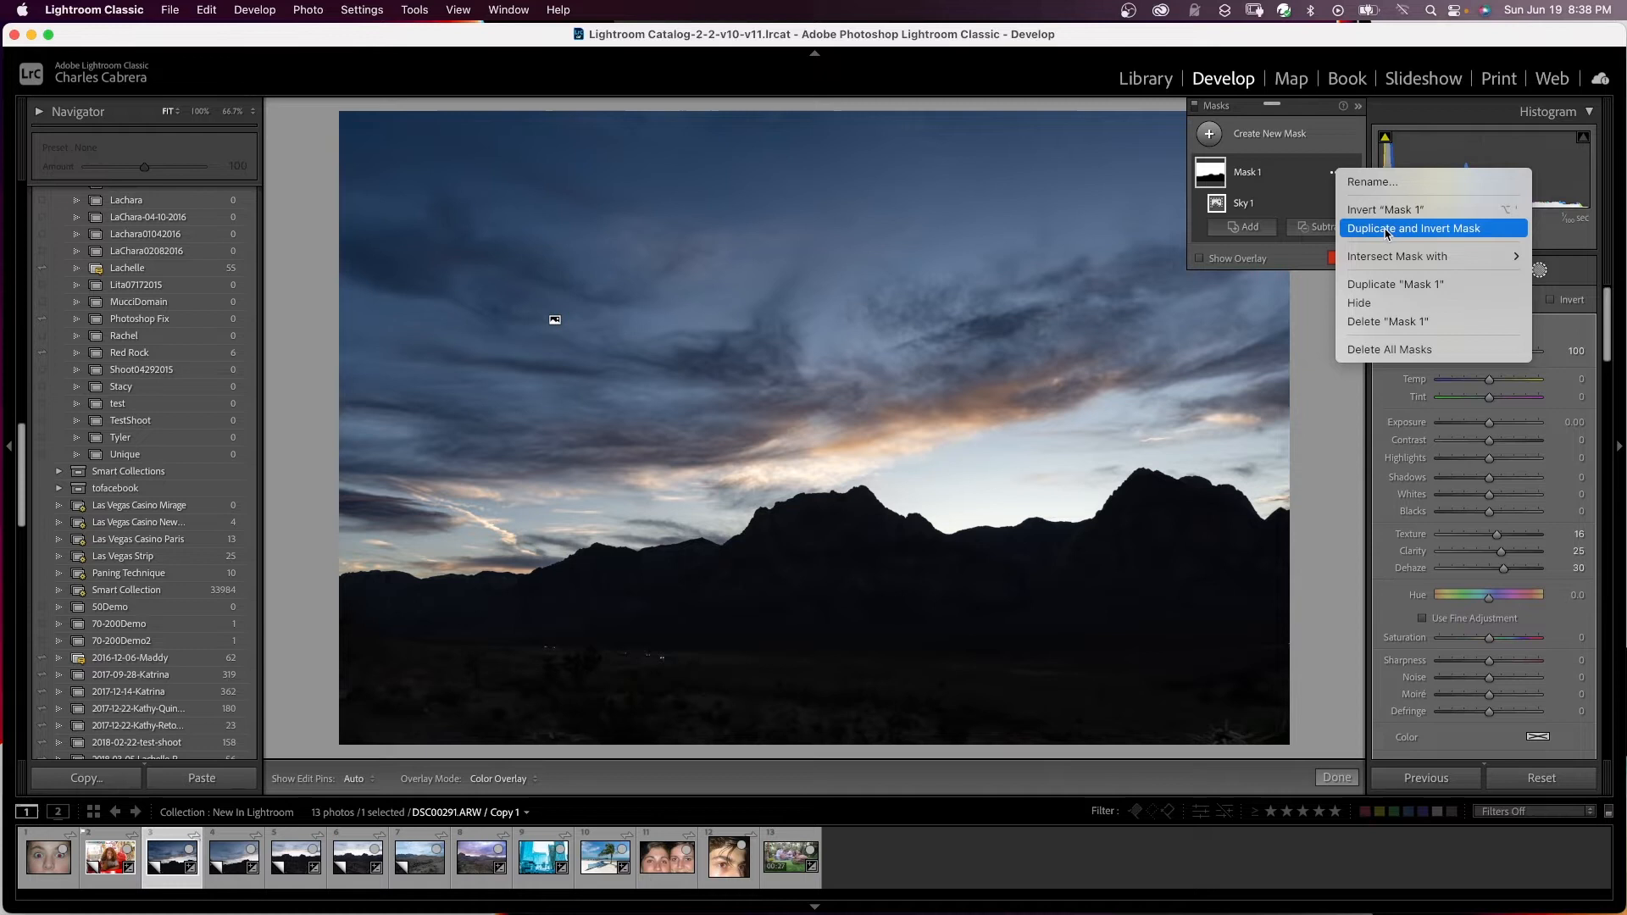
{"action": "left_click", "coordinate": [1414, 227]}
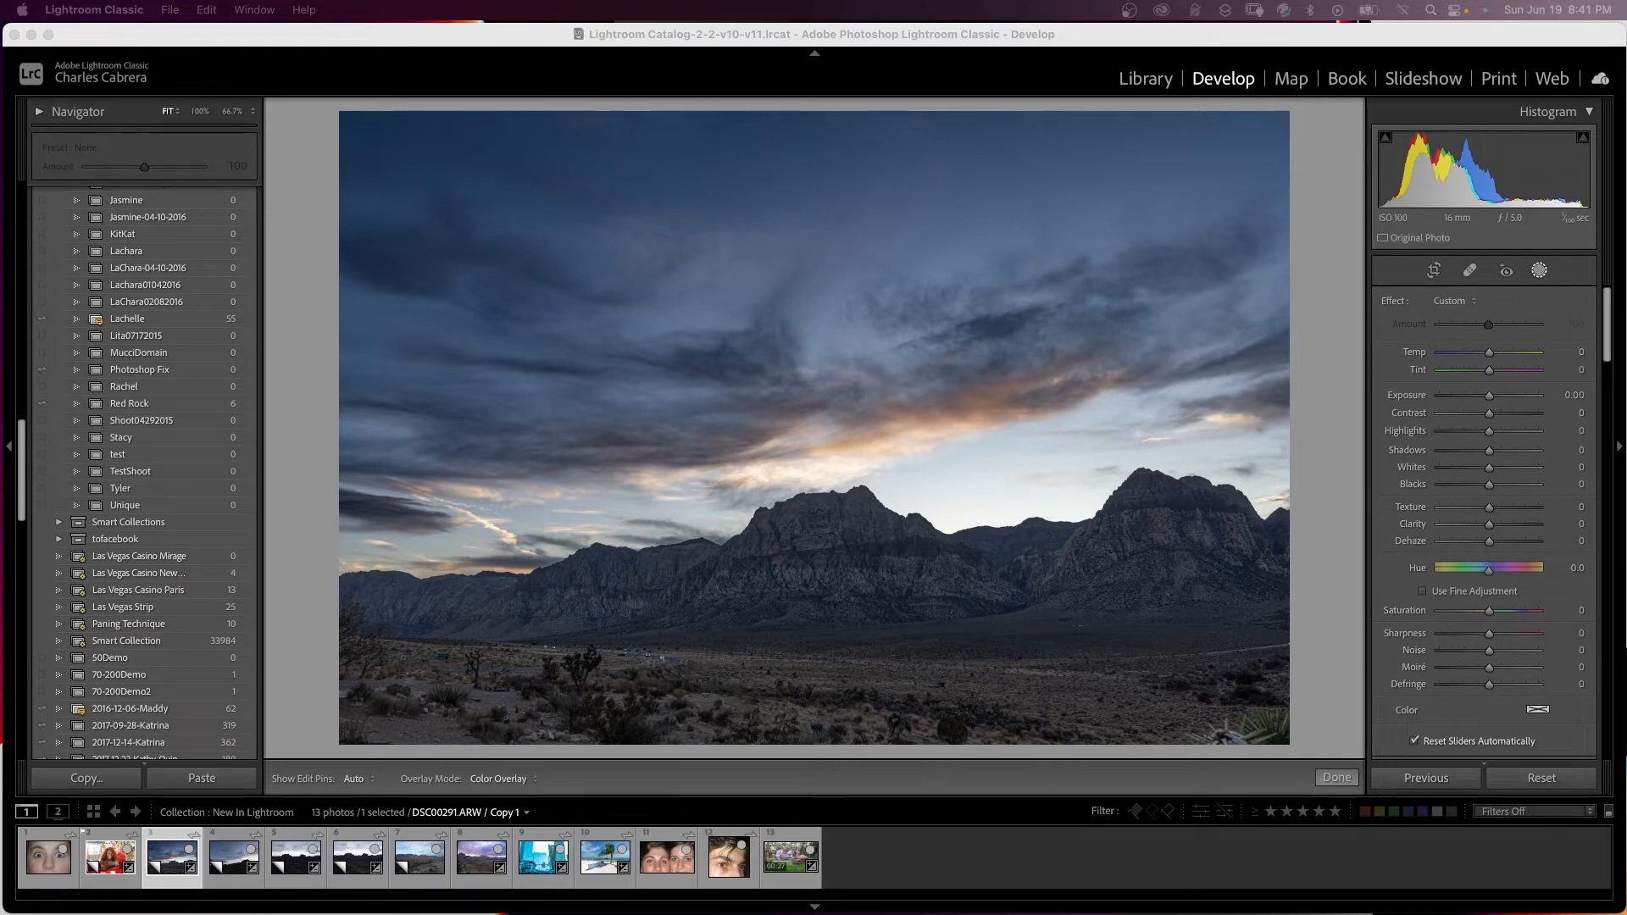
{"action": "mouse_move", "coordinate": [175, 881]}
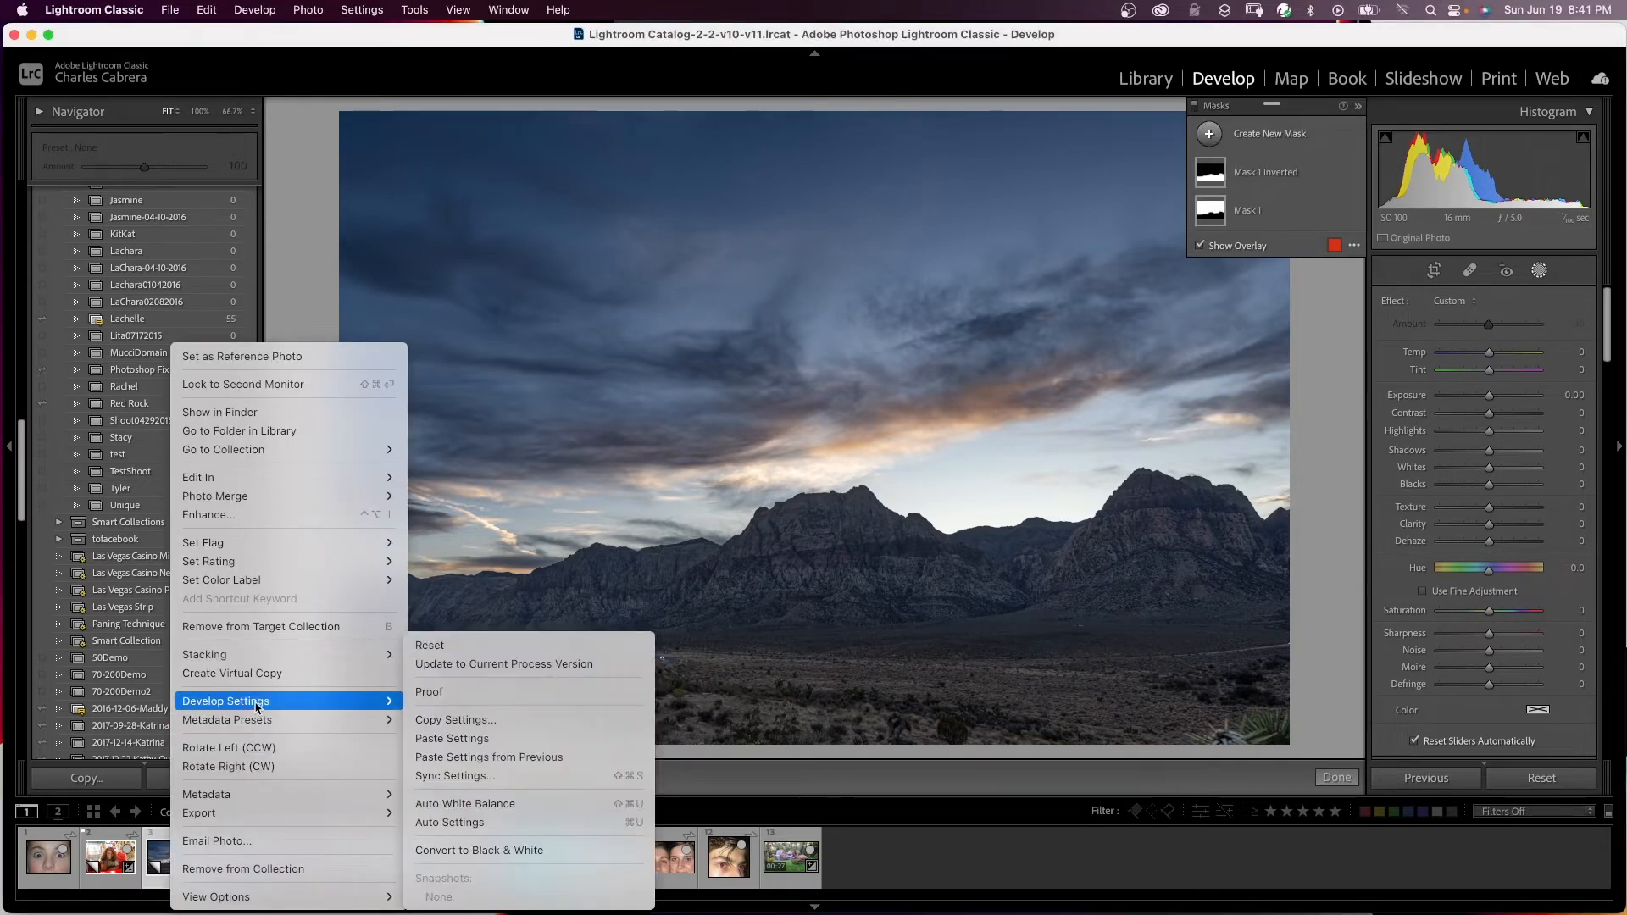
- Copy the photo's develop settings with both masks (Mask 1 Inverted, Mask 1) included
{"action": "left_click", "coordinate": [454, 719]}
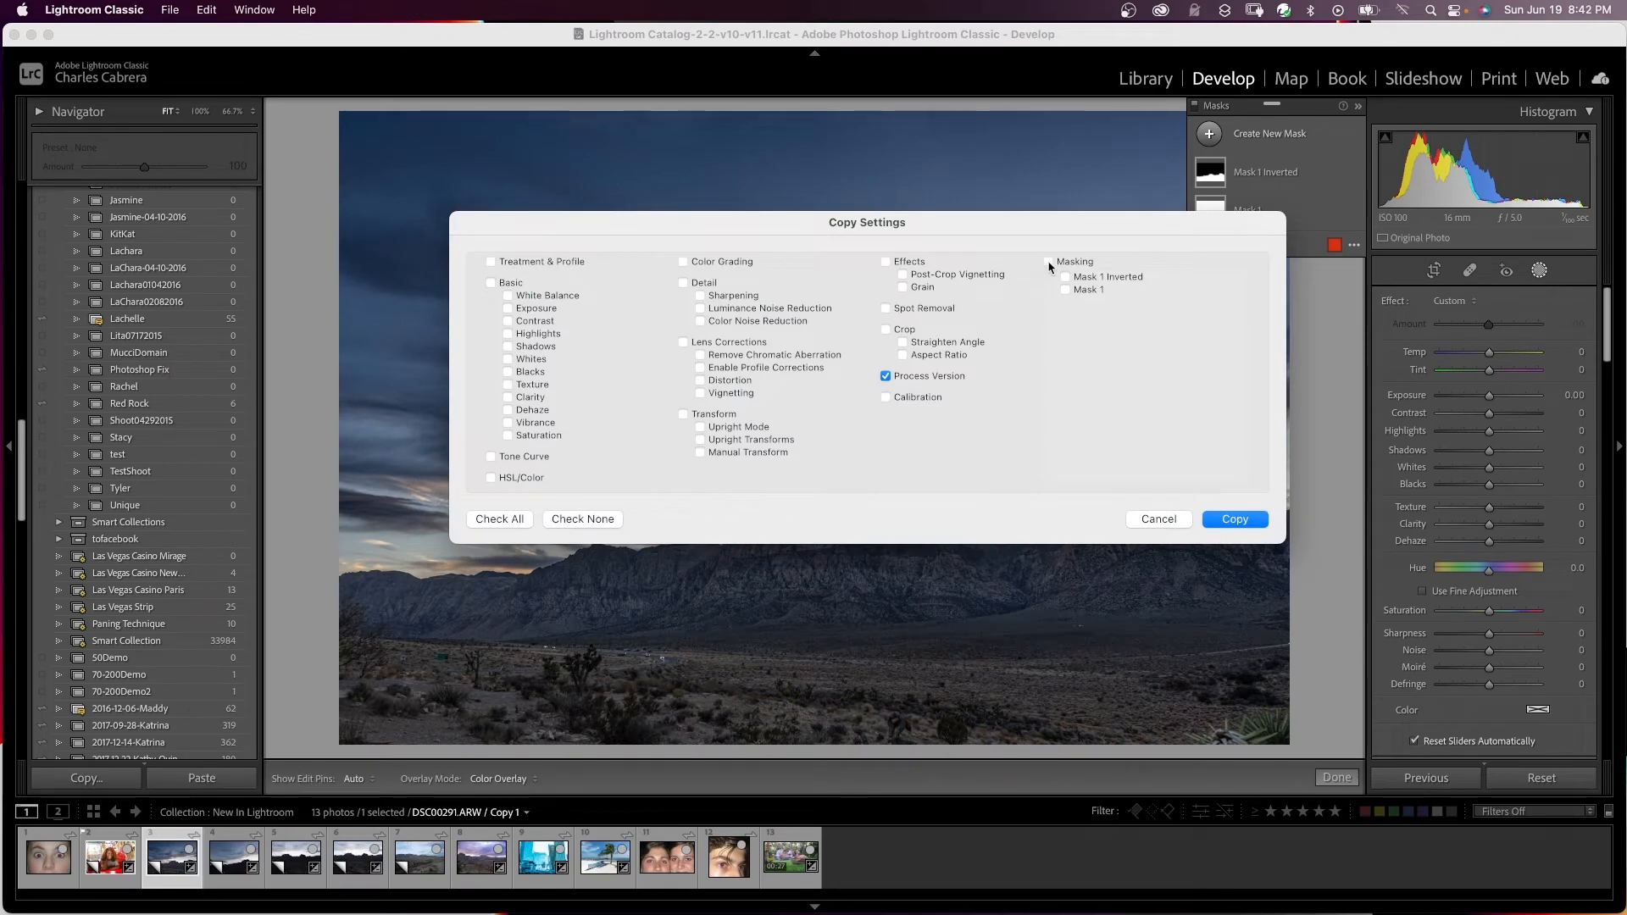
{"action": "left_click", "coordinate": [1047, 261]}
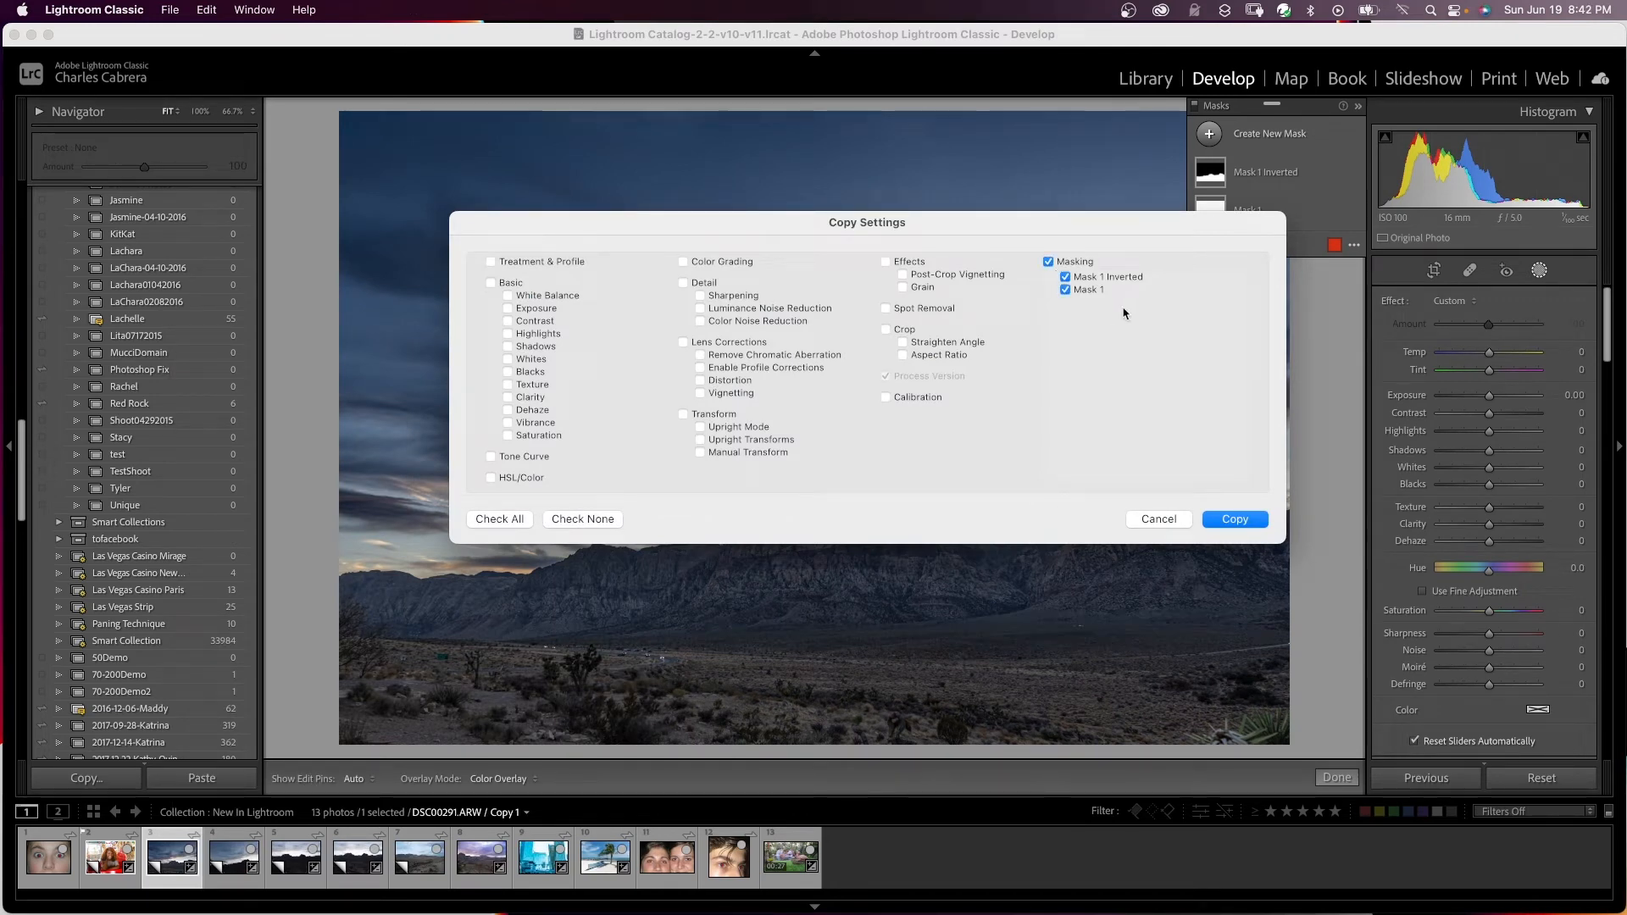
{"action": "left_click", "coordinate": [1234, 519]}
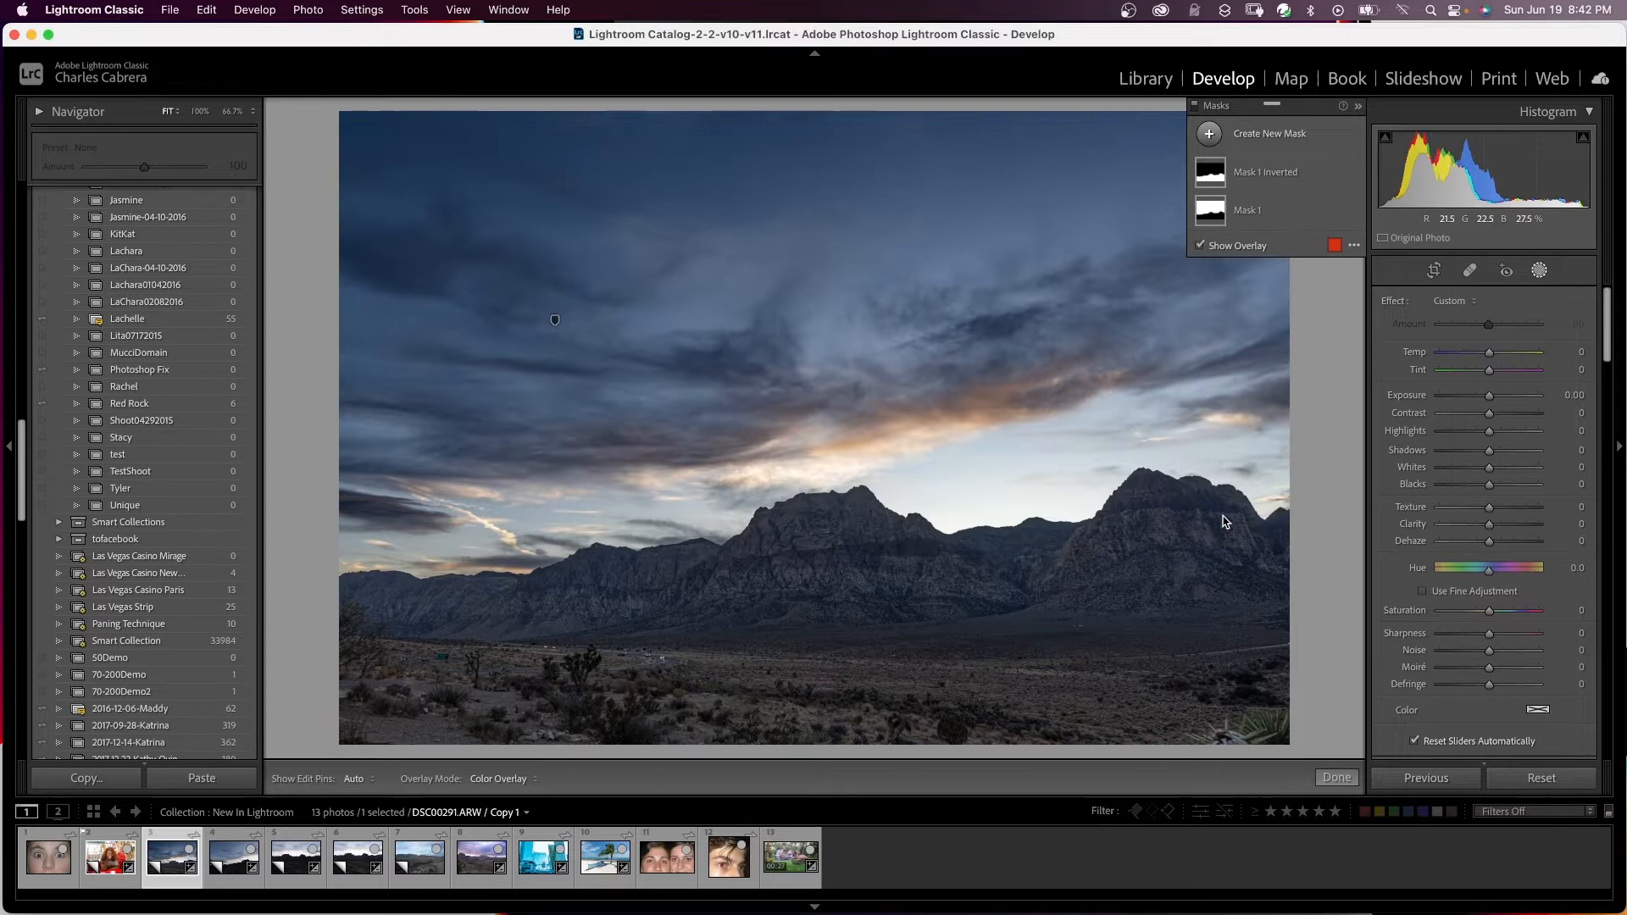
- Select the run of desert mountain sunset shots and paste the copied mask settings onto them
{"action": "left_click", "coordinate": [234, 856]}
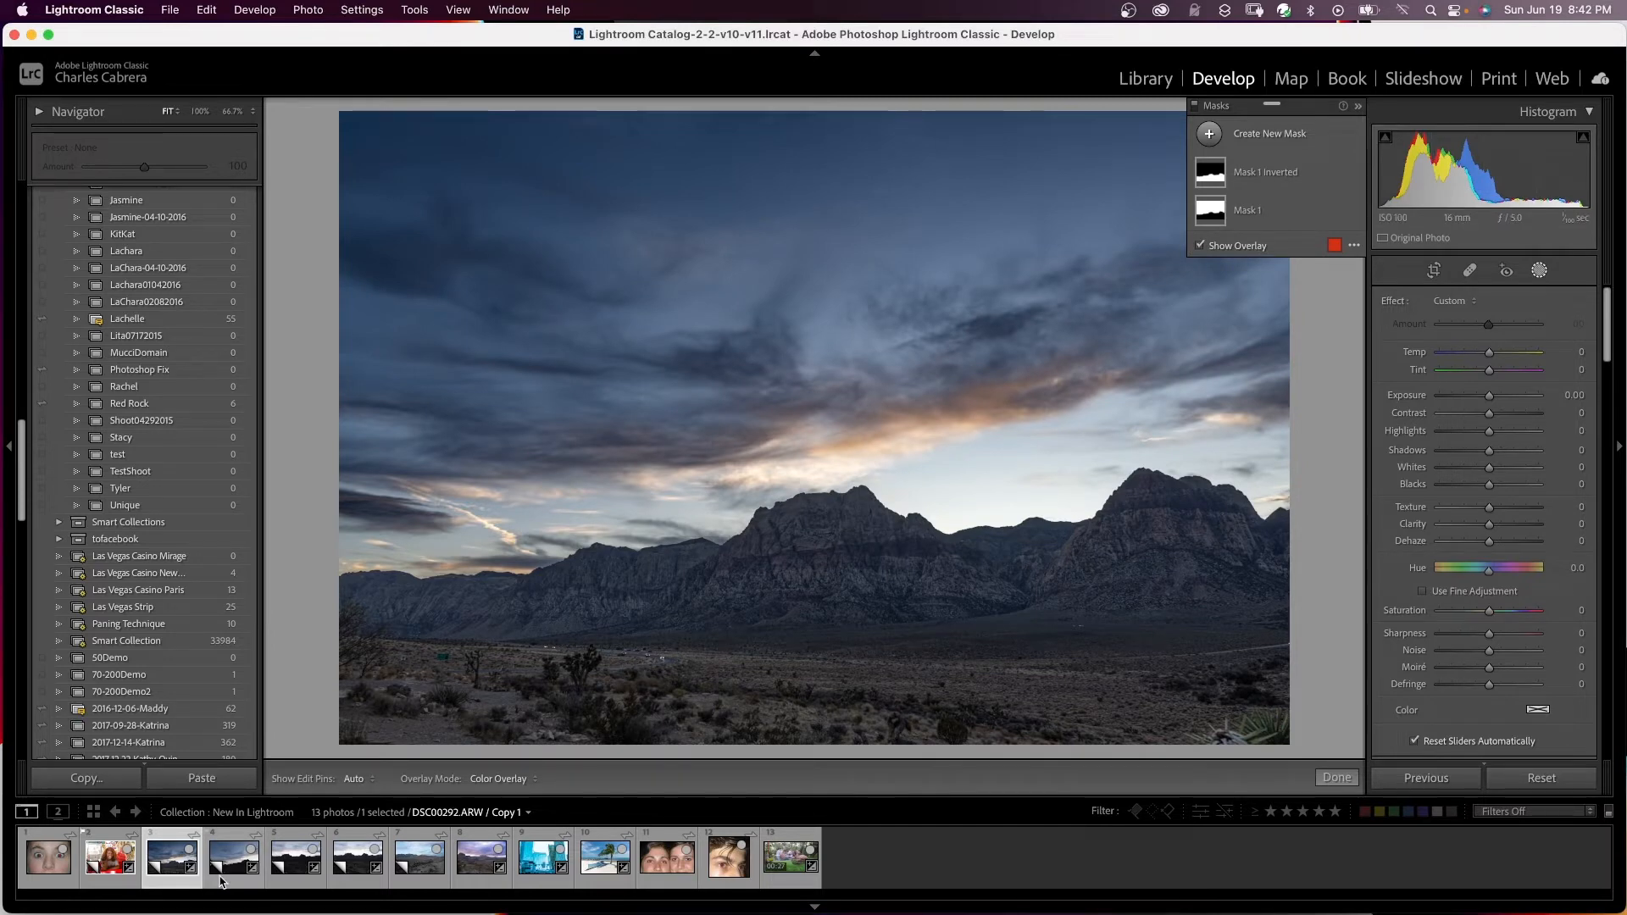
{"action": "left_click", "coordinate": [418, 856]}
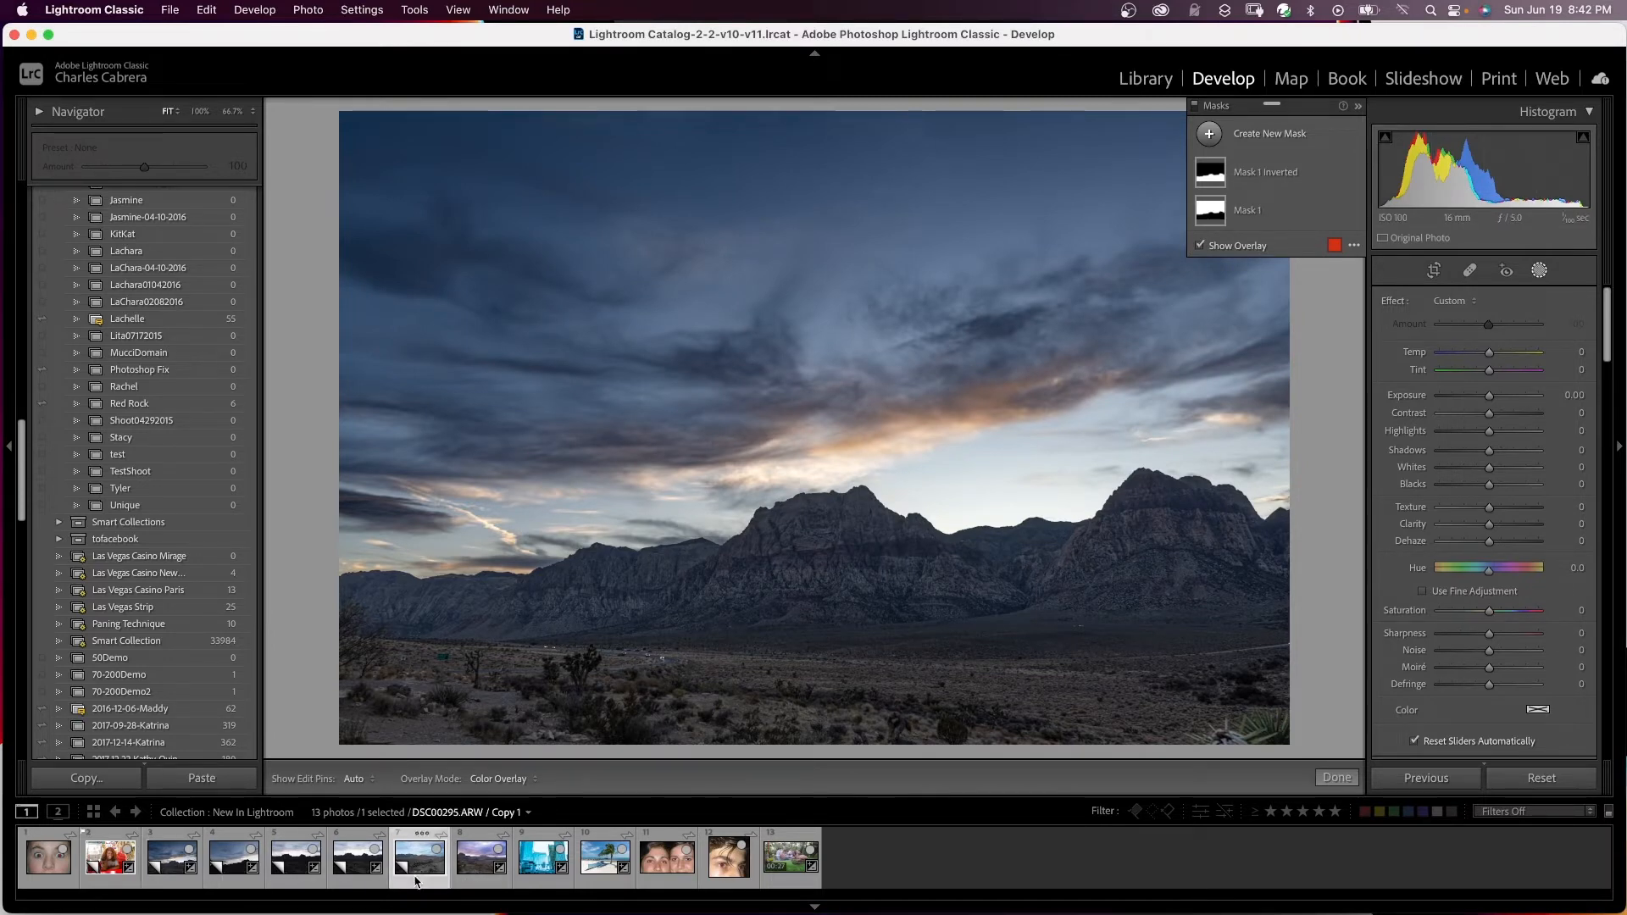
{"action": "left_click", "coordinate": [234, 856]}
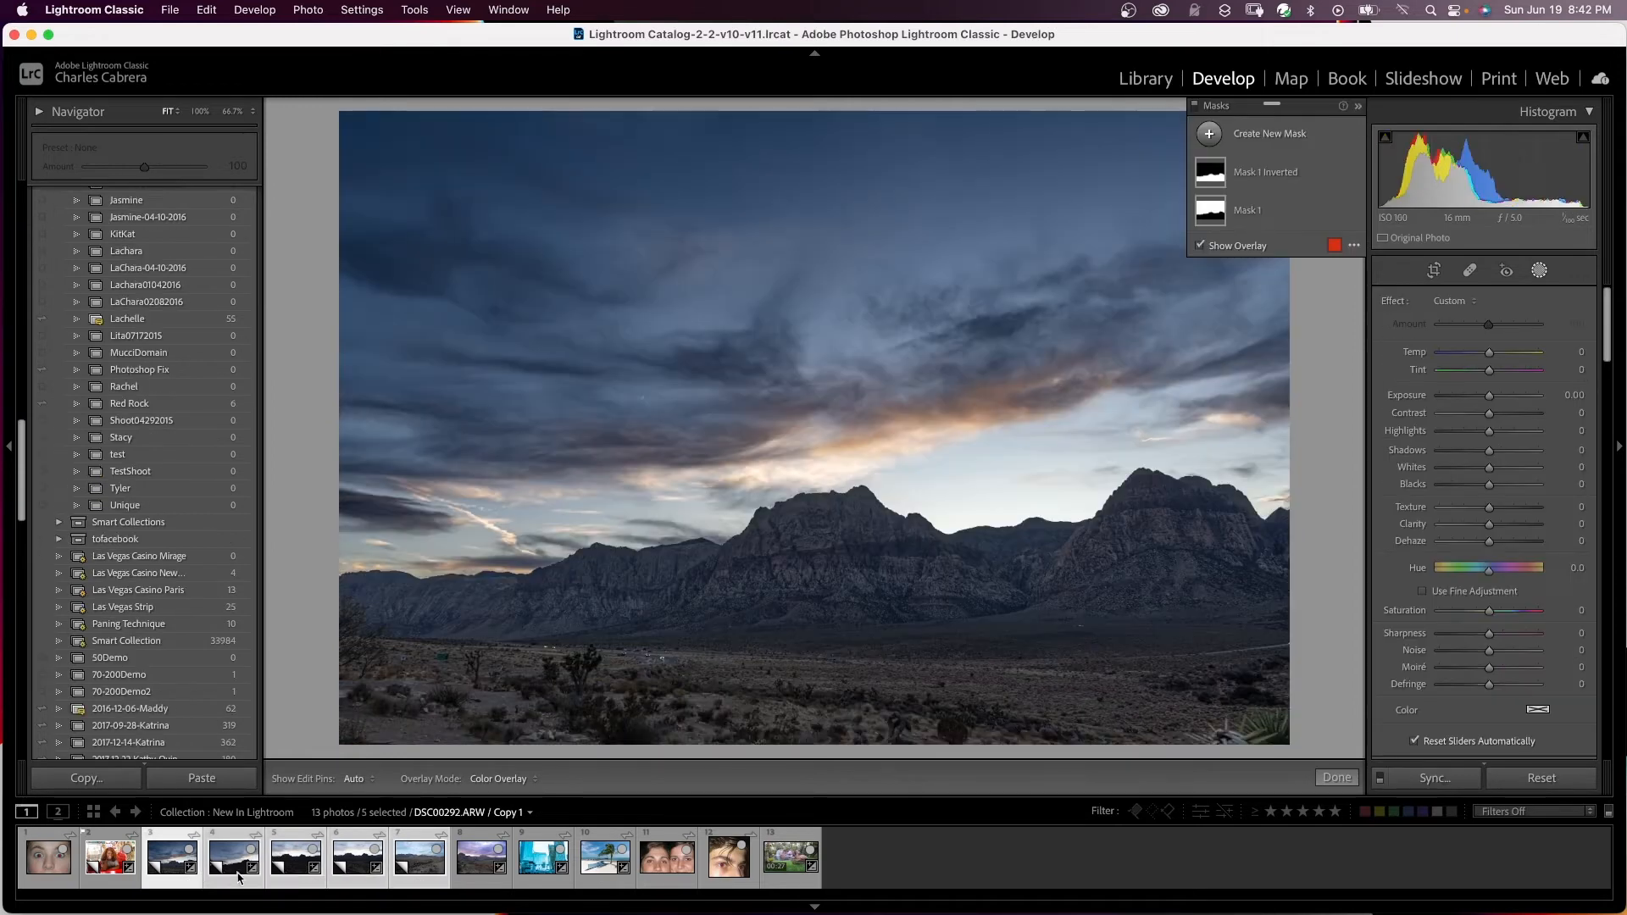
{"action": "right_click", "coordinate": [166, 855]}
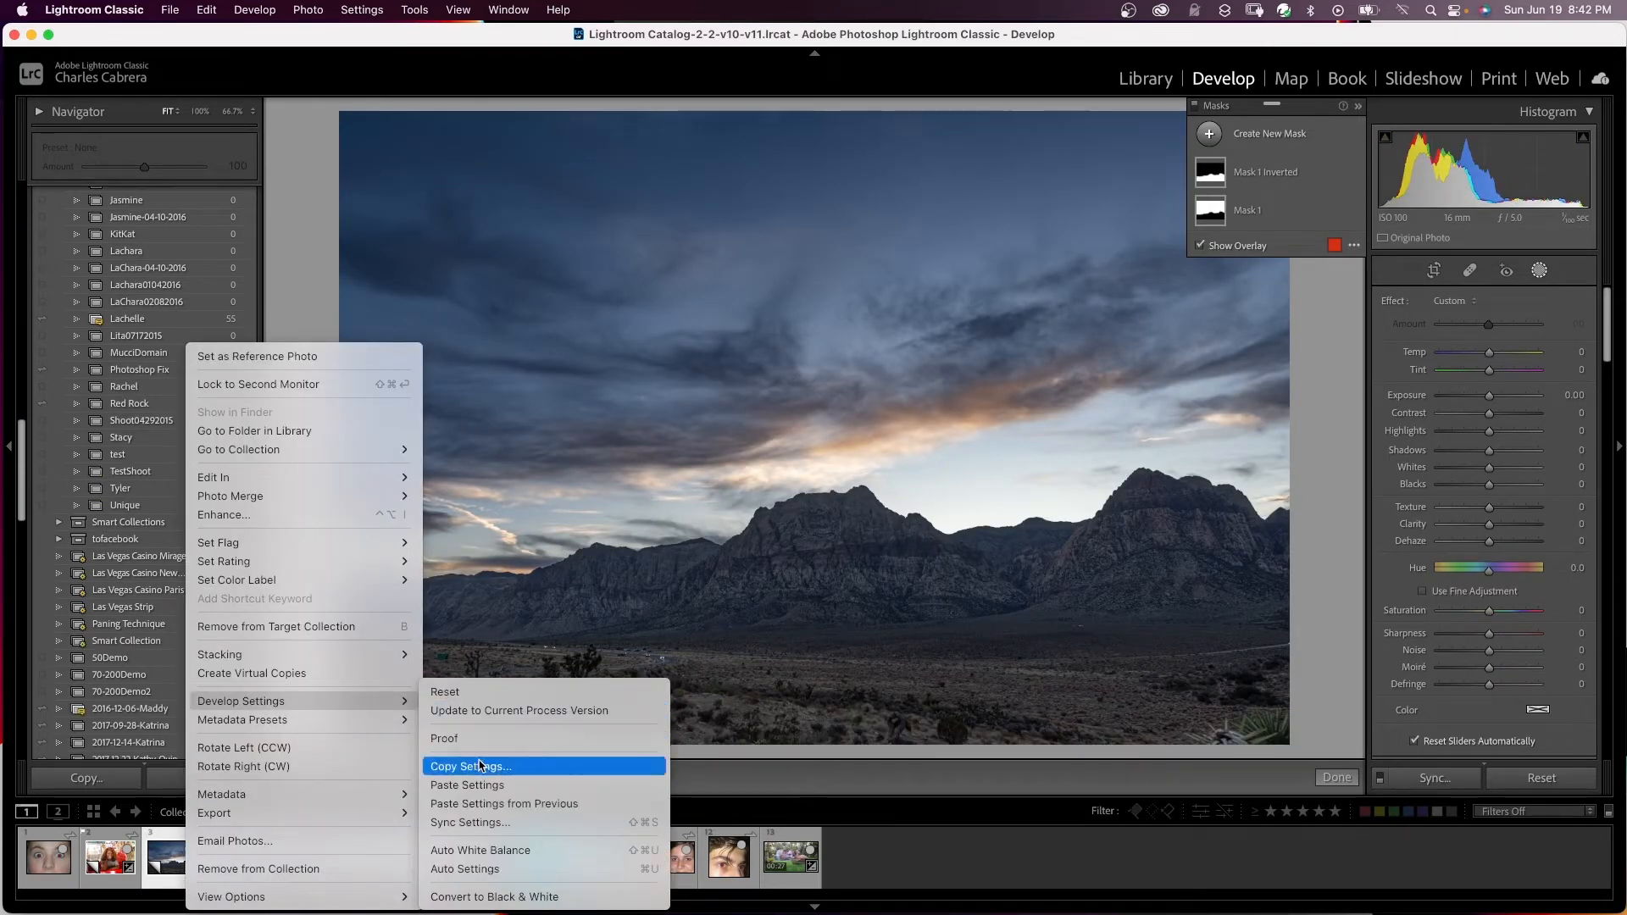
{"action": "left_click", "coordinate": [468, 785]}
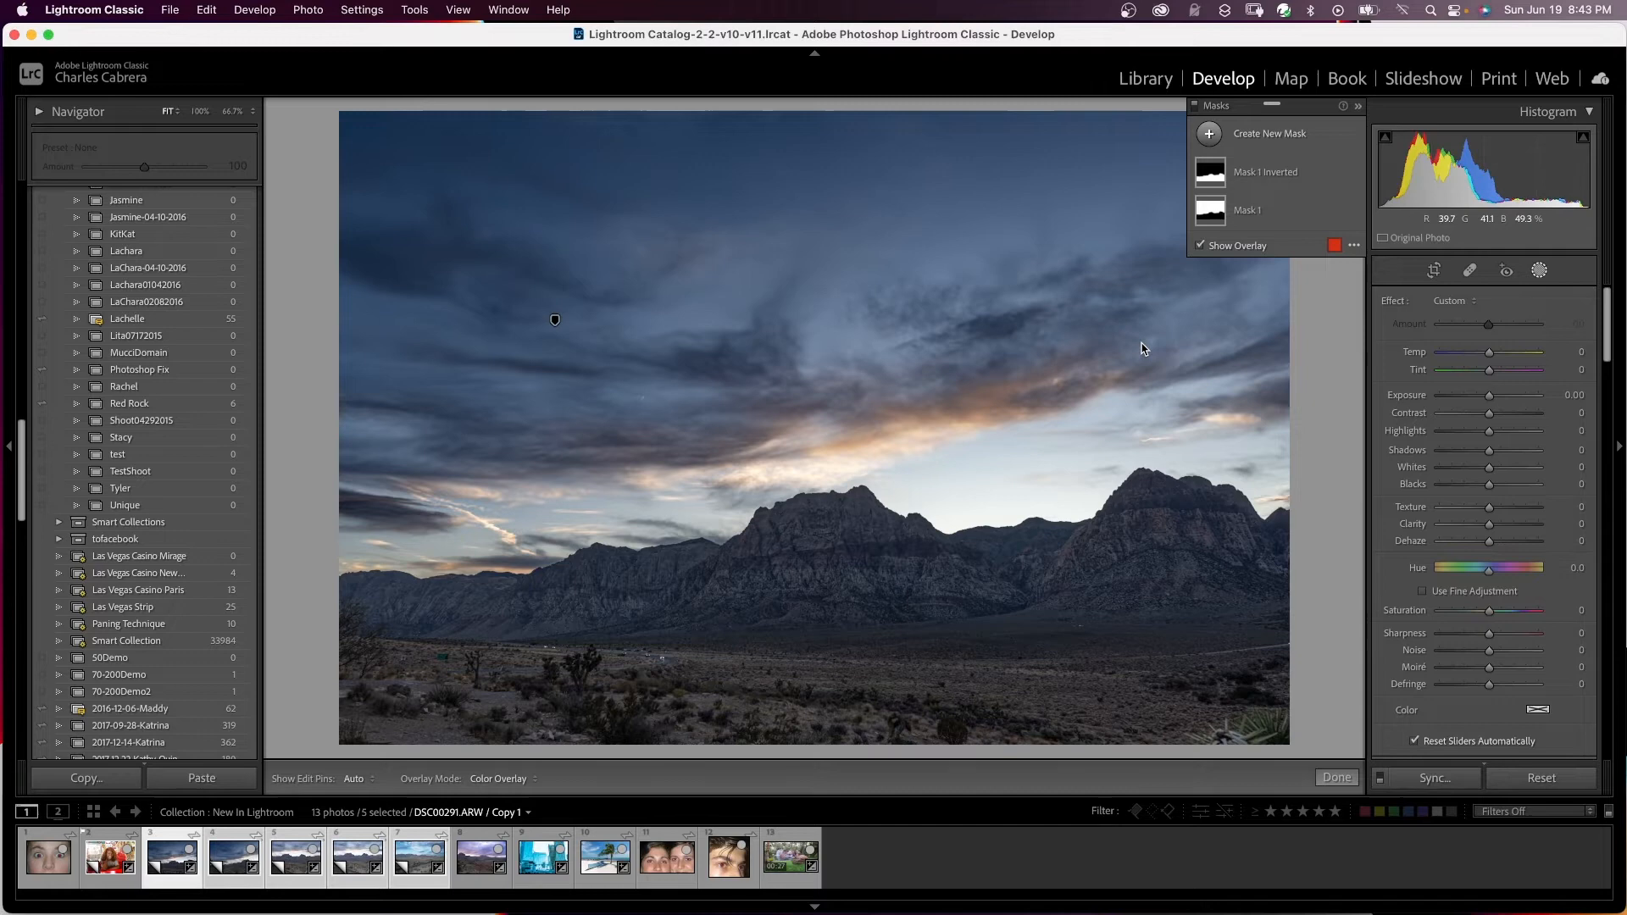
{"action": "left_click", "coordinate": [171, 855]}
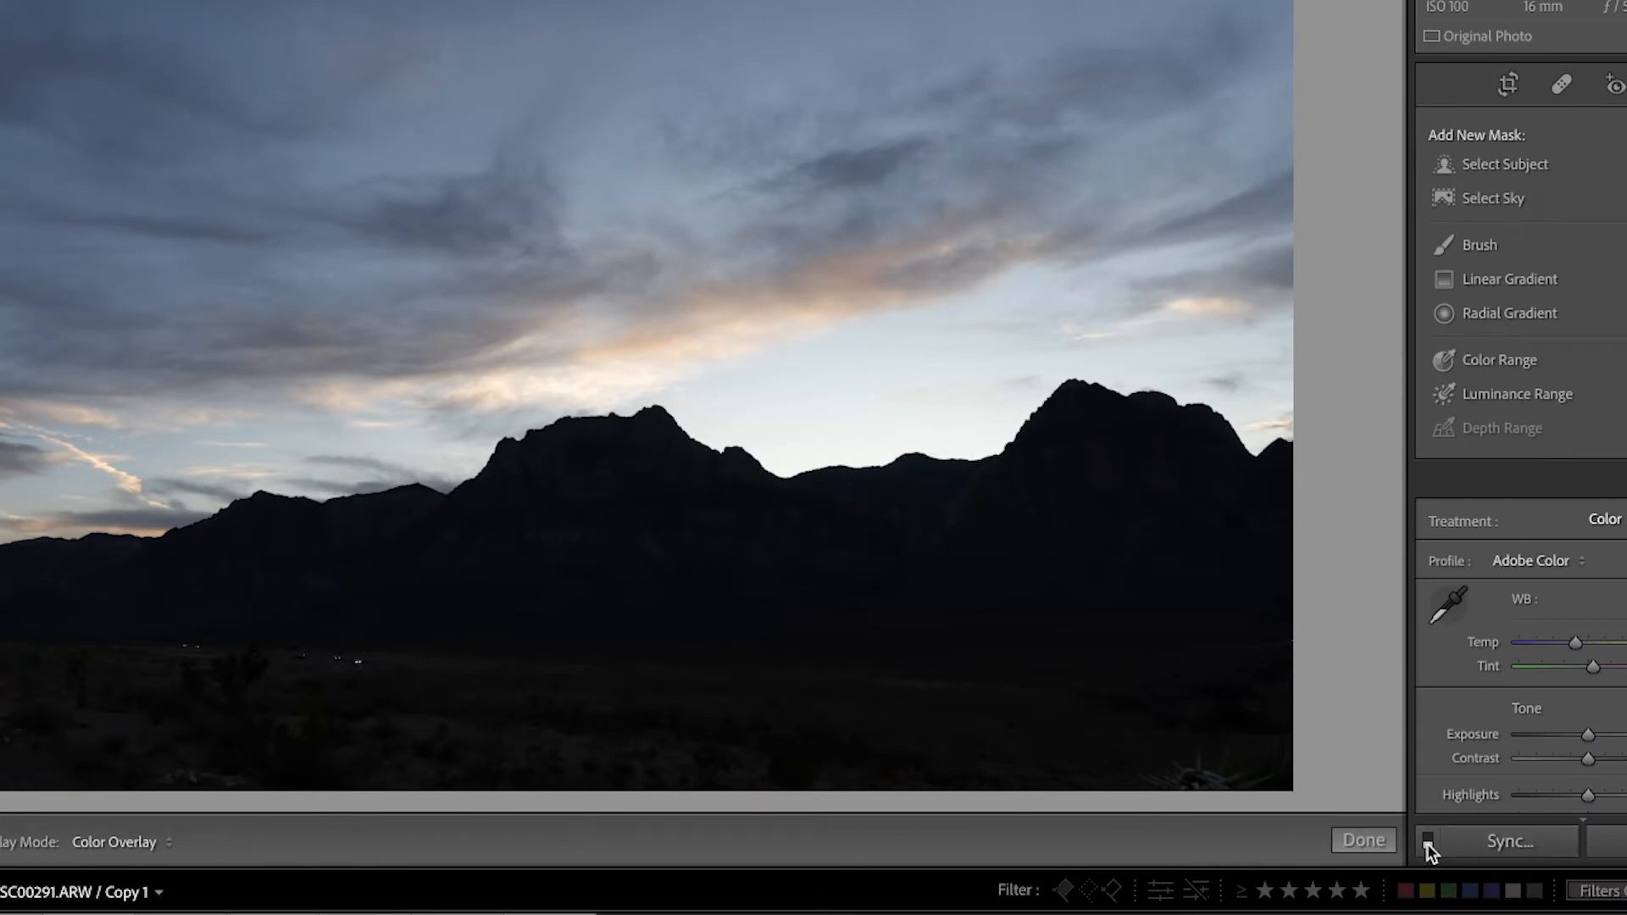
- Switch on Auto Sync so edits apply to all selected desert shots
{"action": "left_click", "coordinate": [1428, 841]}
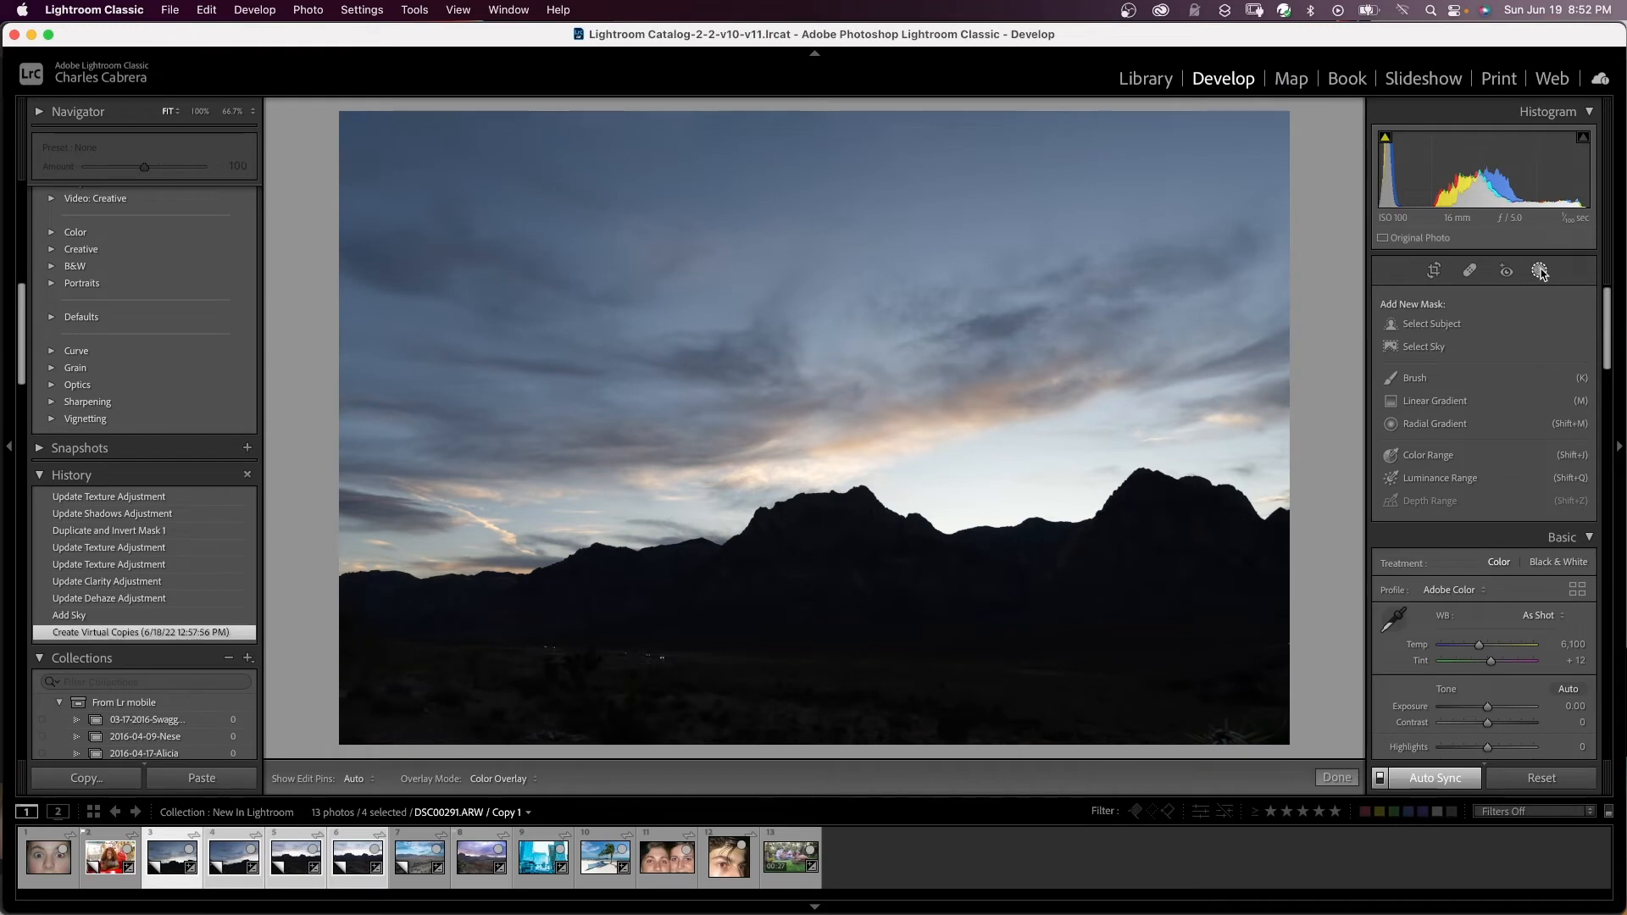
- Add a Select Sky mask to the synced desert shot and bring up Mask 1's options
{"action": "left_click", "coordinate": [1424, 346]}
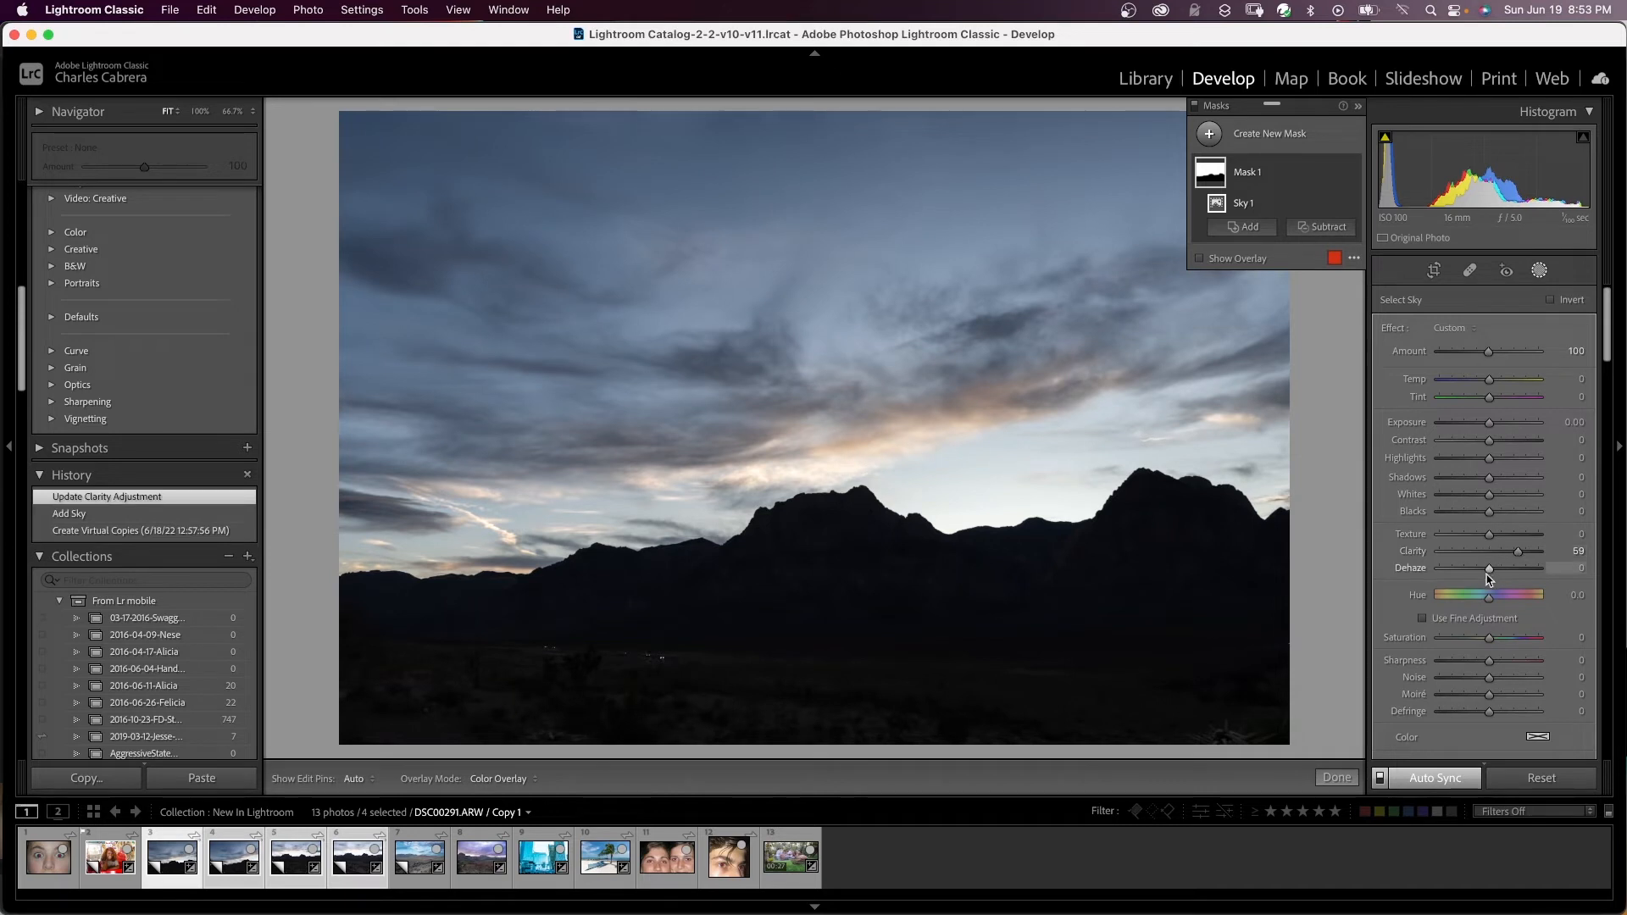
{"action": "right_click", "coordinate": [1247, 171]}
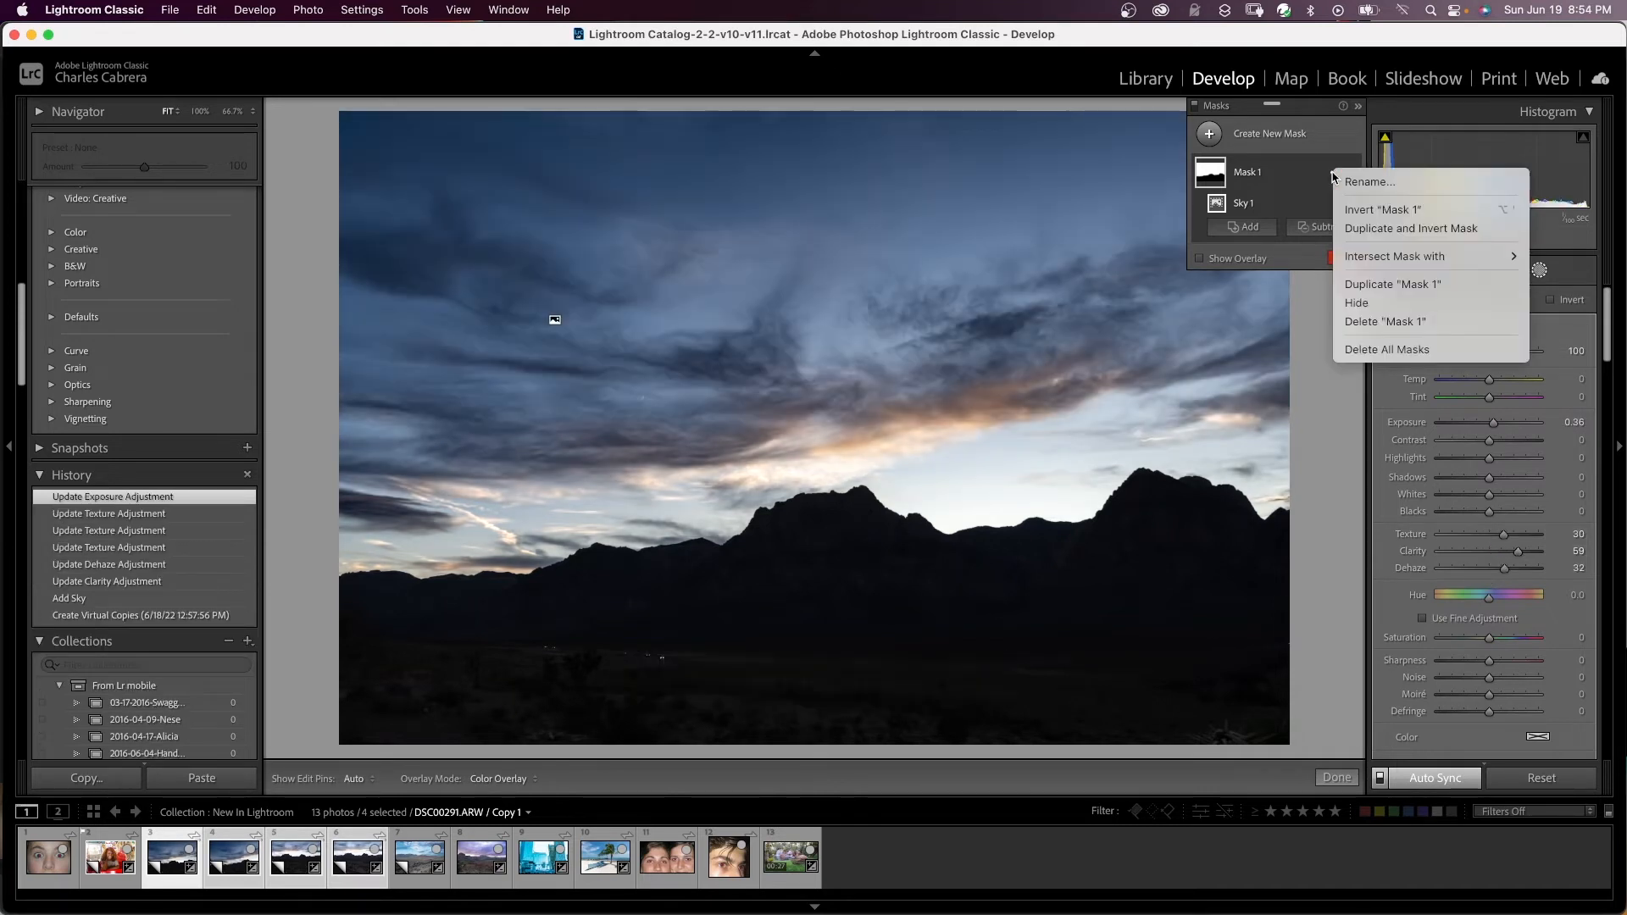
{"action": "mouse_move", "coordinate": [1409, 227]}
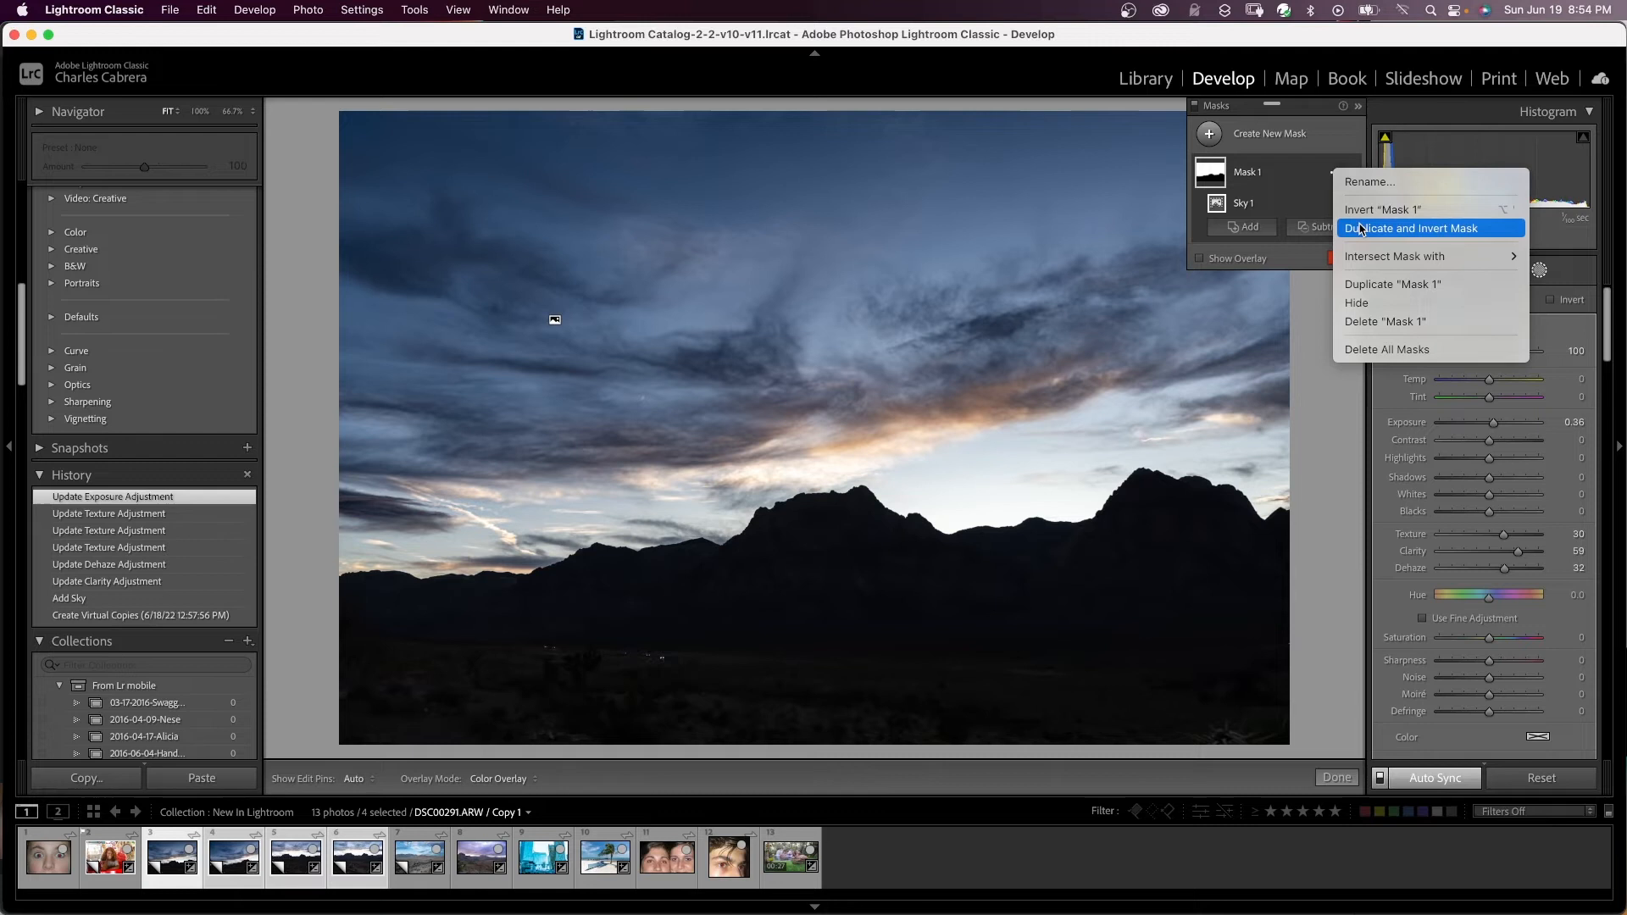
- Duplicate and invert the sky mask for the foreground, then review another copy in Library
{"action": "left_click", "coordinate": [1412, 227]}
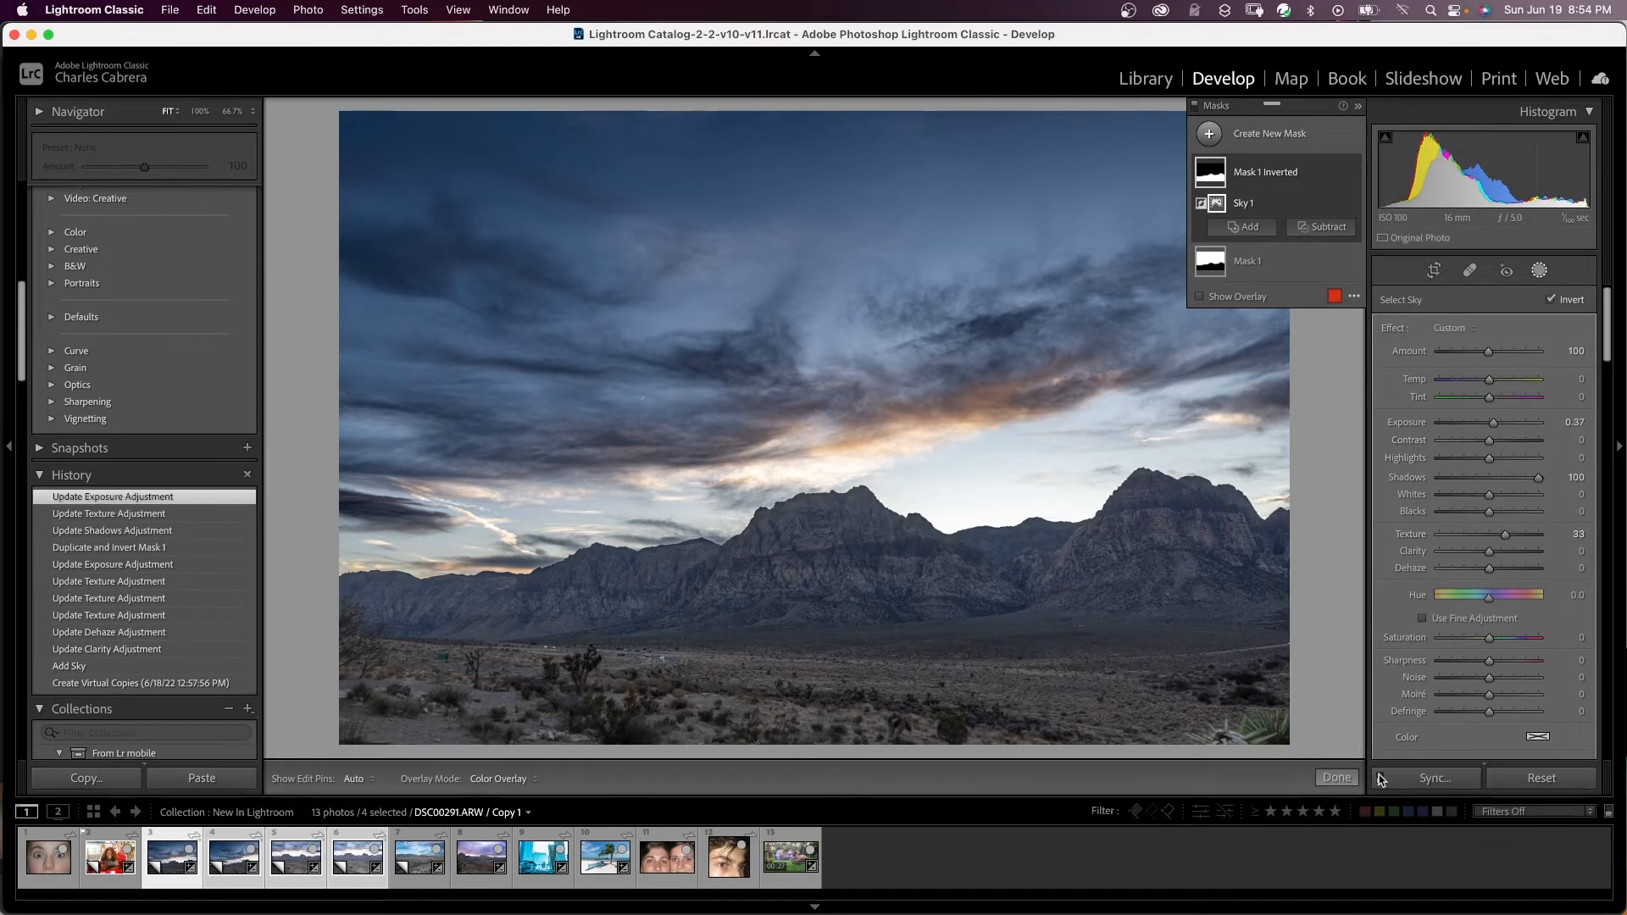
{"action": "left_click", "coordinate": [1144, 78]}
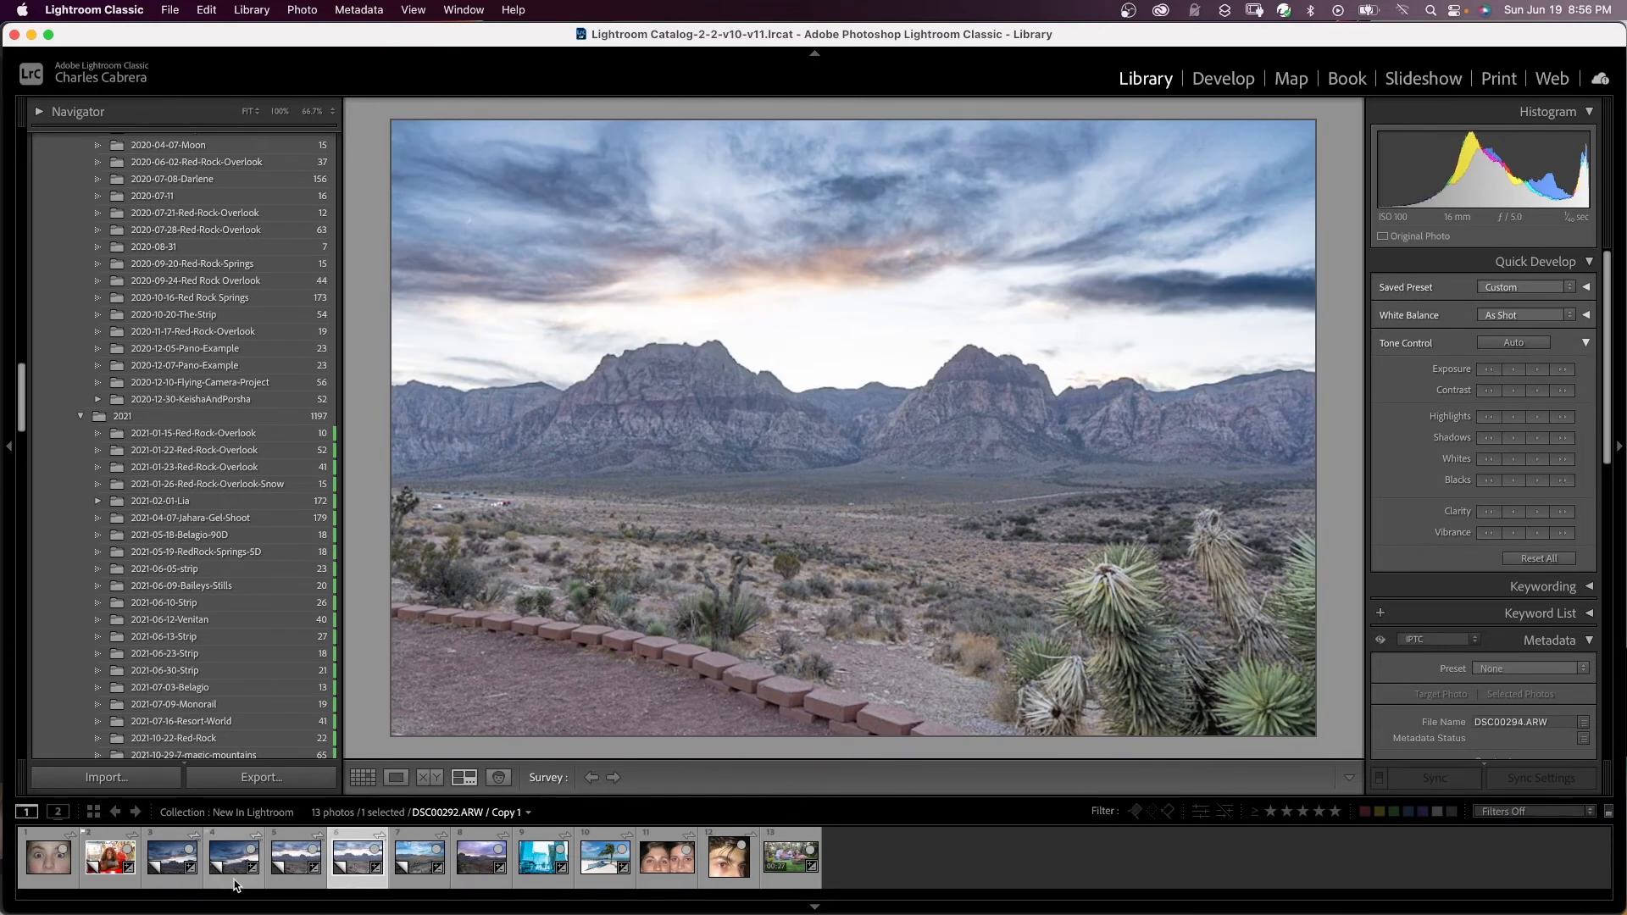
- View another synced copy of the landscape photo in the filmstrip
{"action": "left_click", "coordinate": [171, 855]}
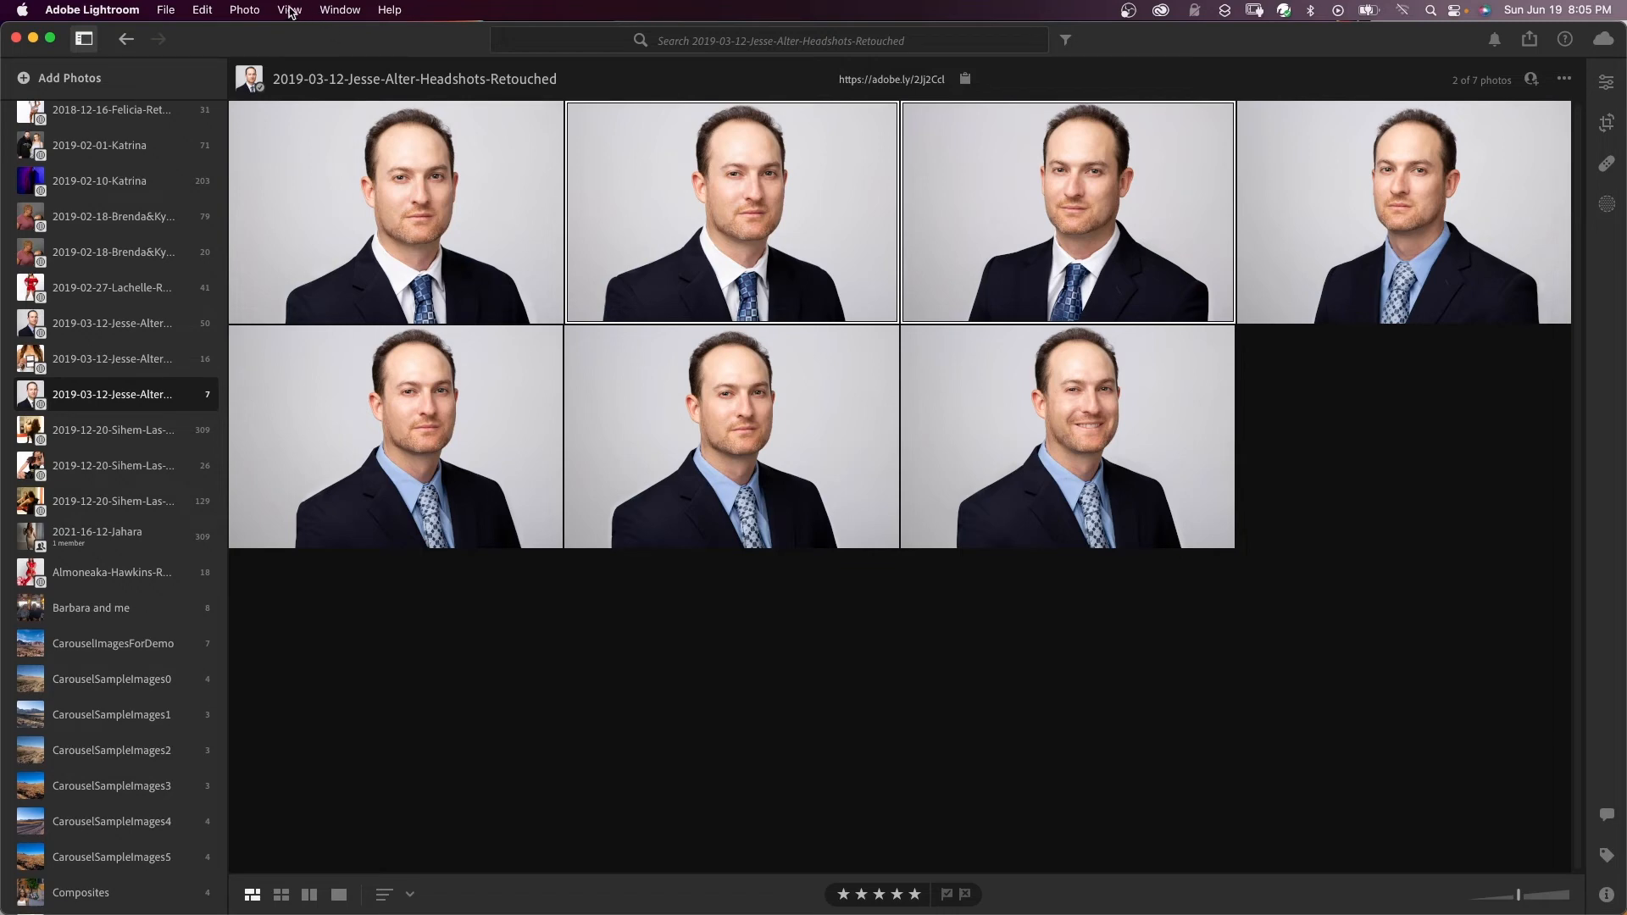
- Compare the two headshots side by side, switch to stacked orientation, then show the red-eye photo full size
{"action": "left_click", "coordinate": [290, 10]}
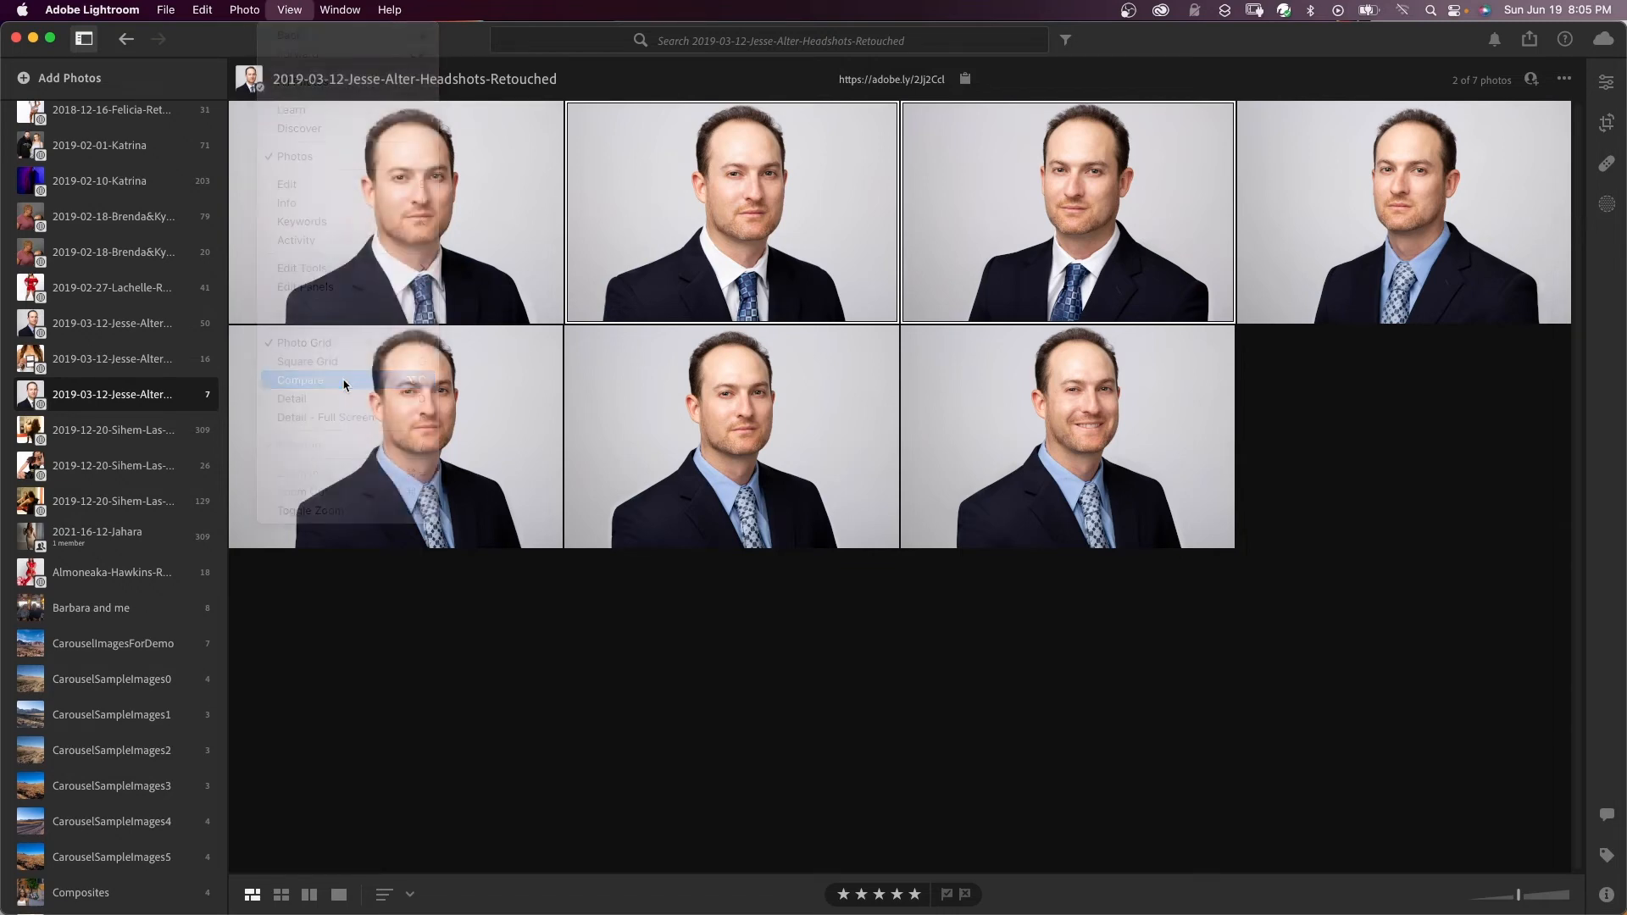
{"action": "left_click", "coordinate": [300, 380]}
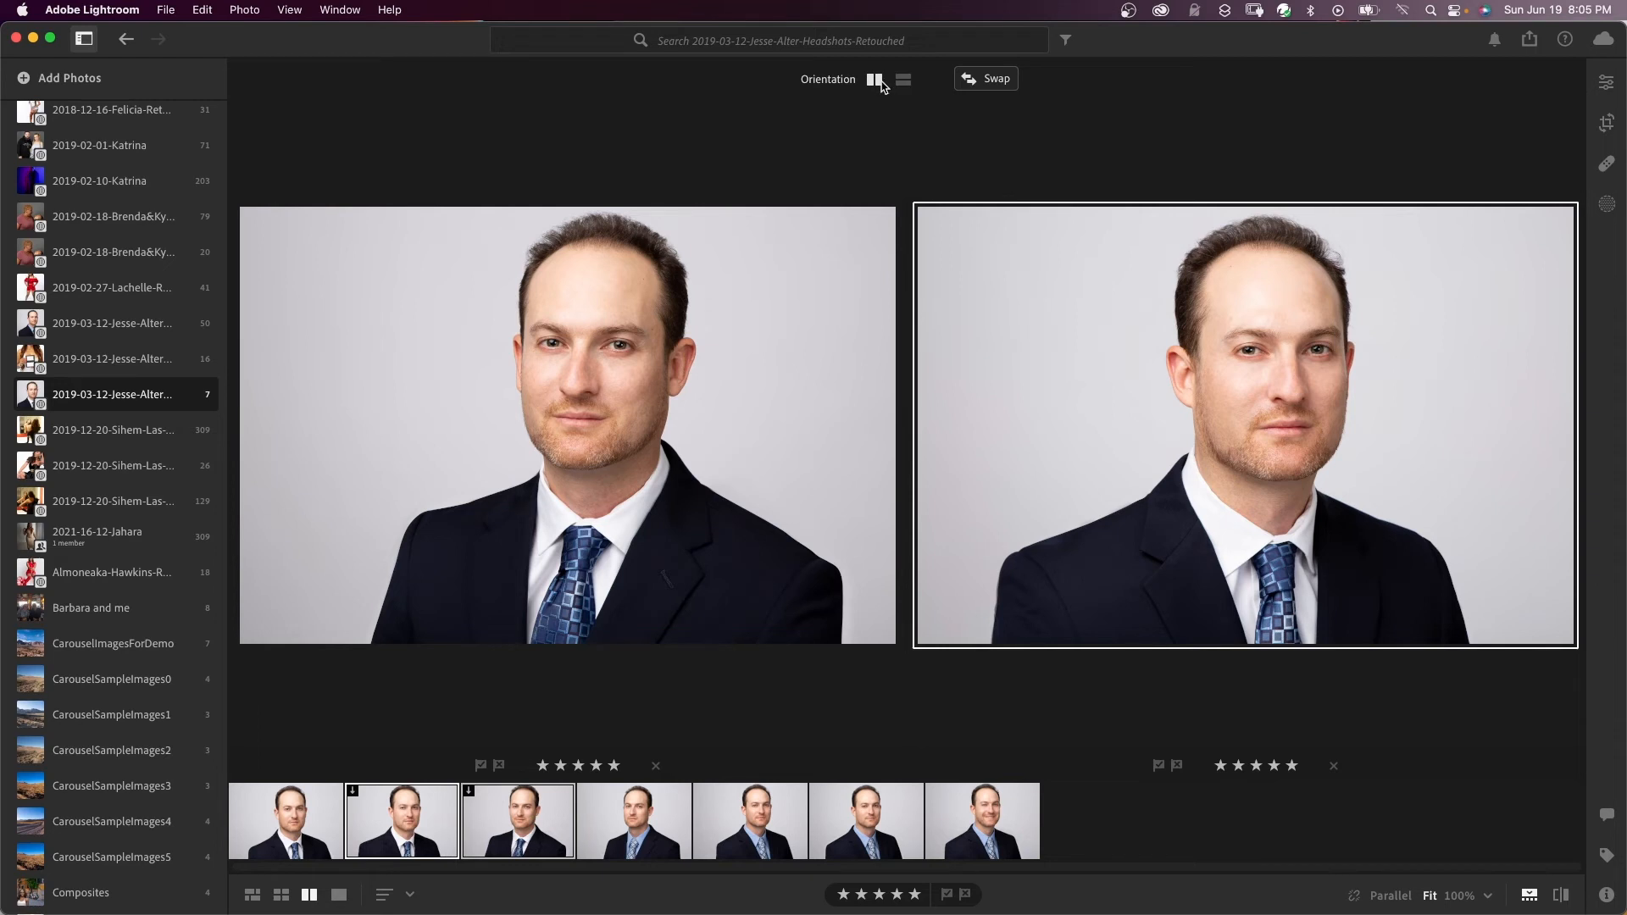
{"action": "left_click", "coordinate": [901, 80]}
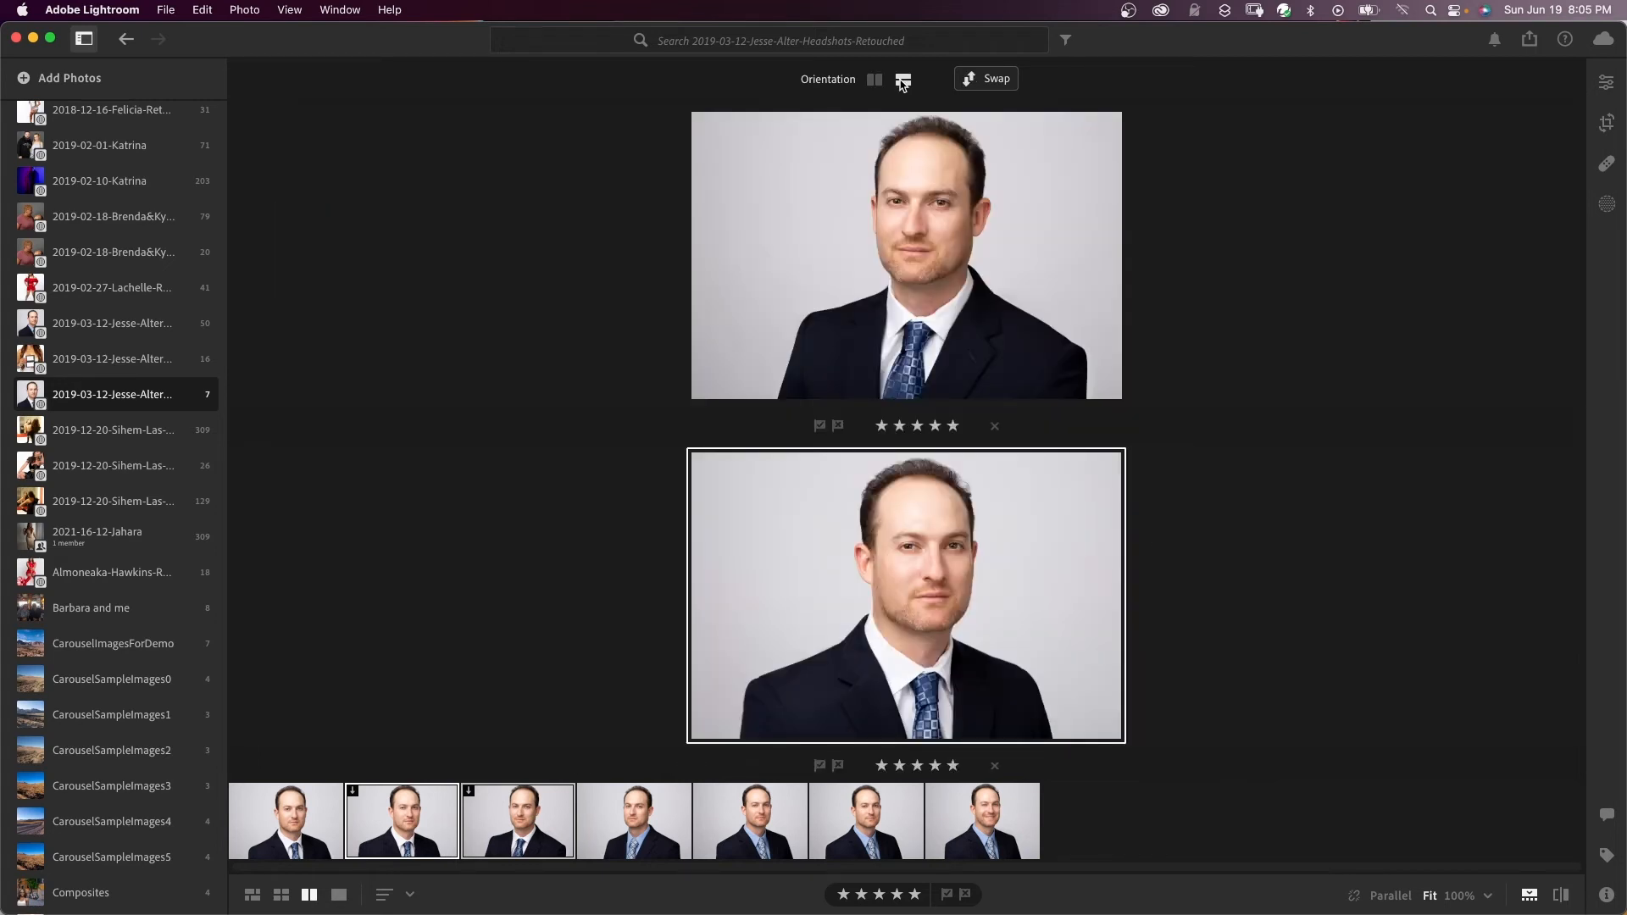
{"action": "left_click", "coordinate": [875, 80]}
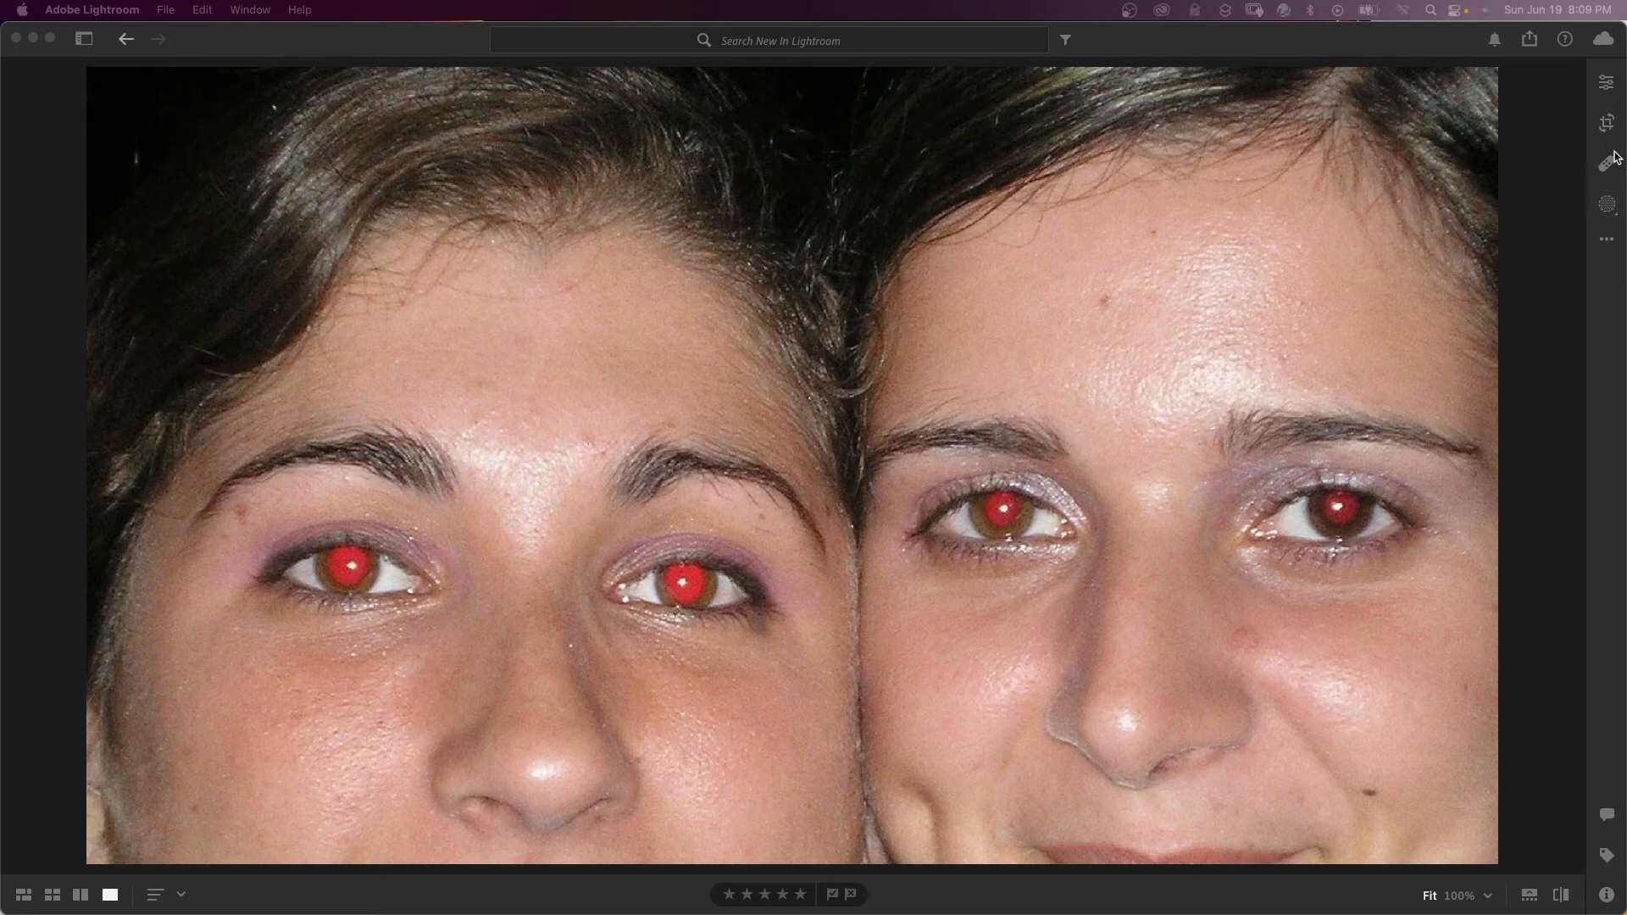
- Use the Healing panel's Red Eye tool with Auto Correct to fix all four red eyes
{"action": "left_click", "coordinate": [1606, 164]}
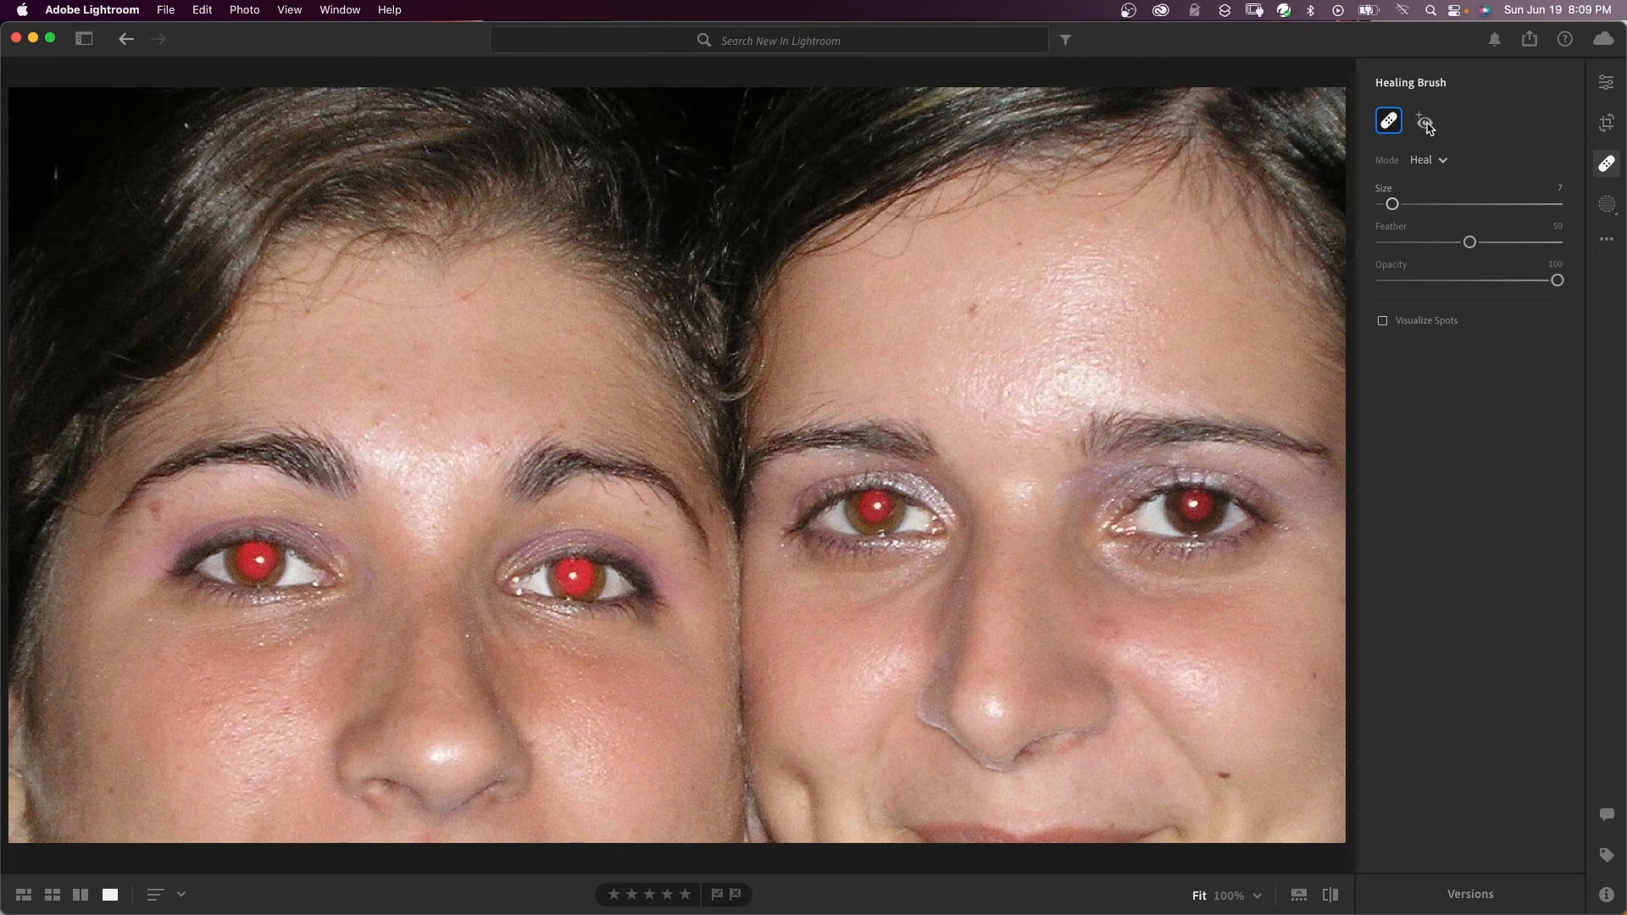
{"action": "left_click", "coordinate": [1424, 121]}
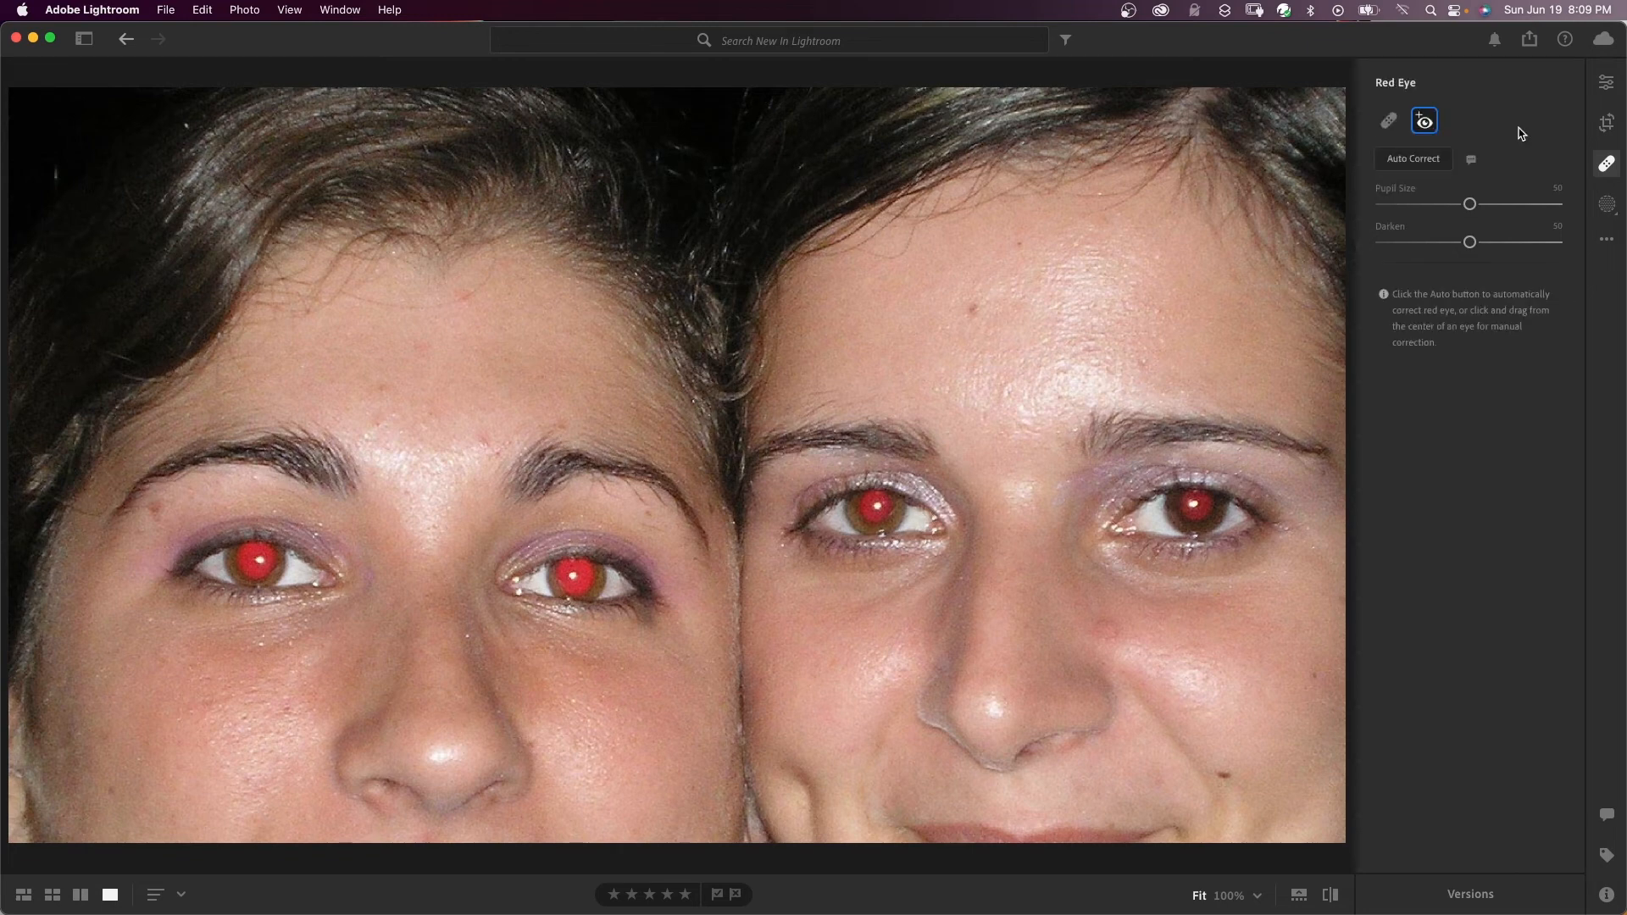
{"action": "left_click", "coordinate": [1414, 160]}
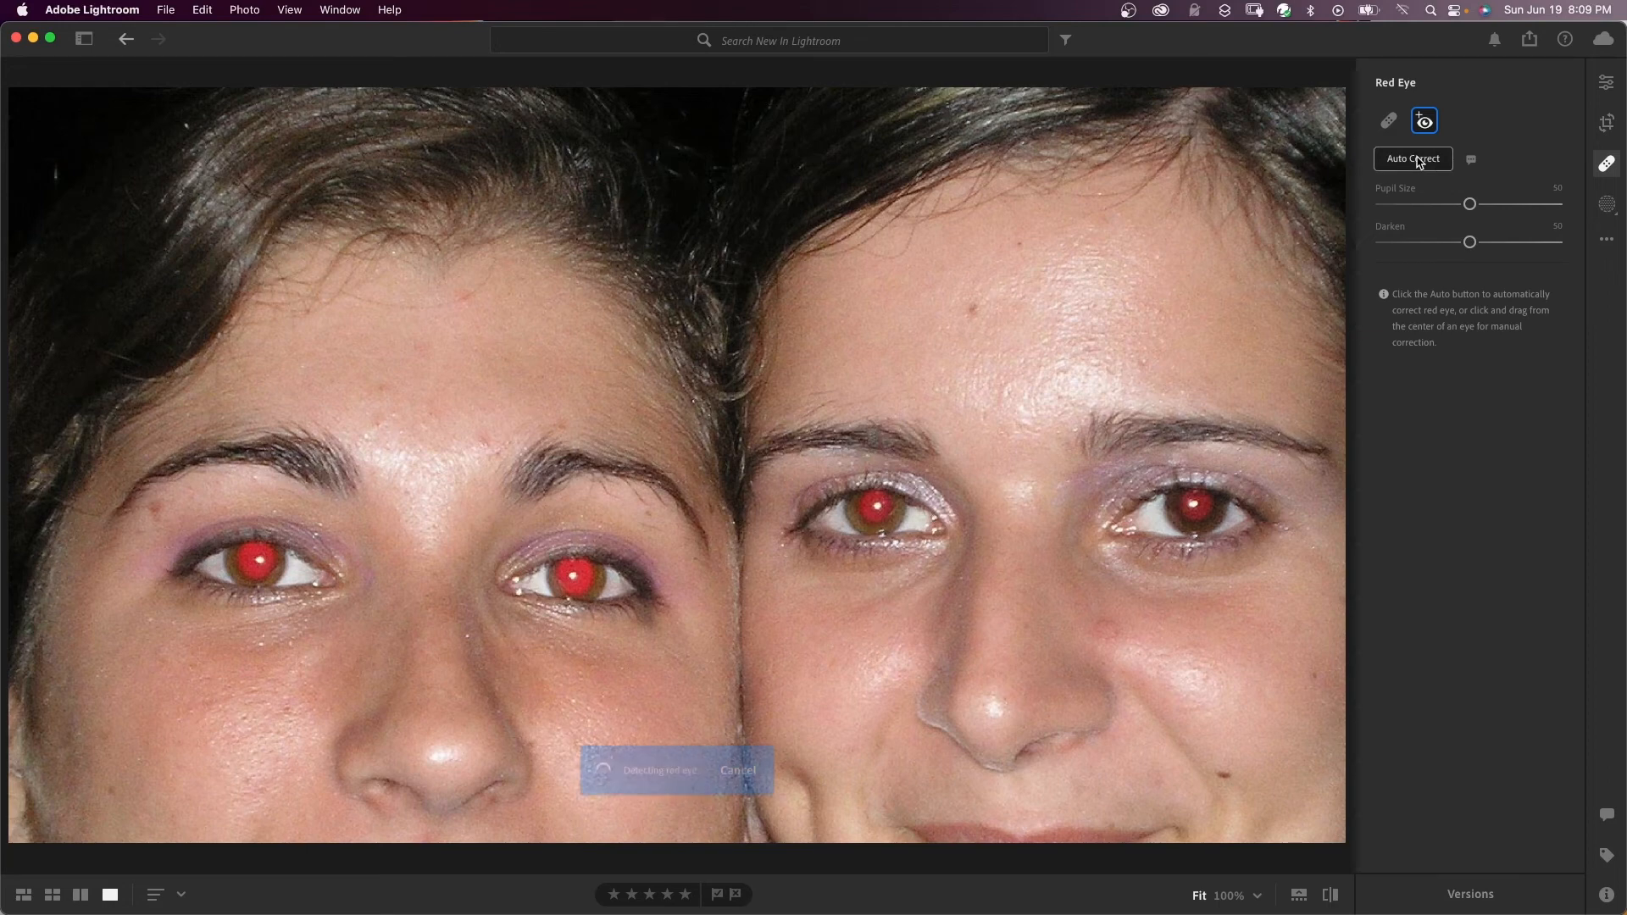
{"action": "left_click", "coordinate": [1411, 159]}
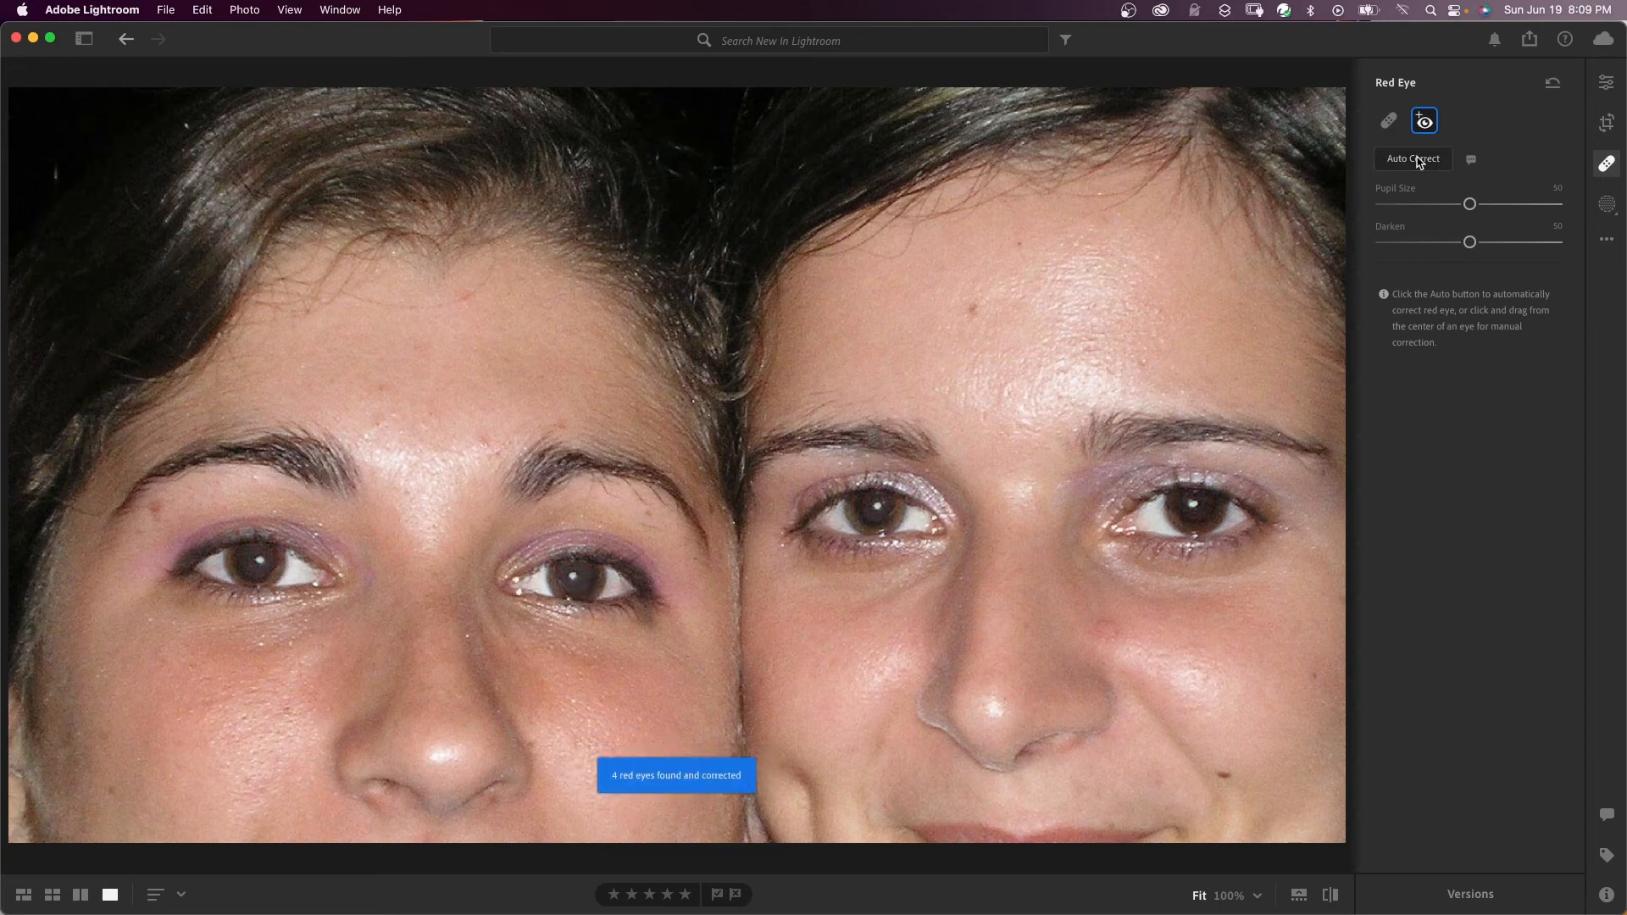
{"action": "mouse_move", "coordinate": [1412, 159]}
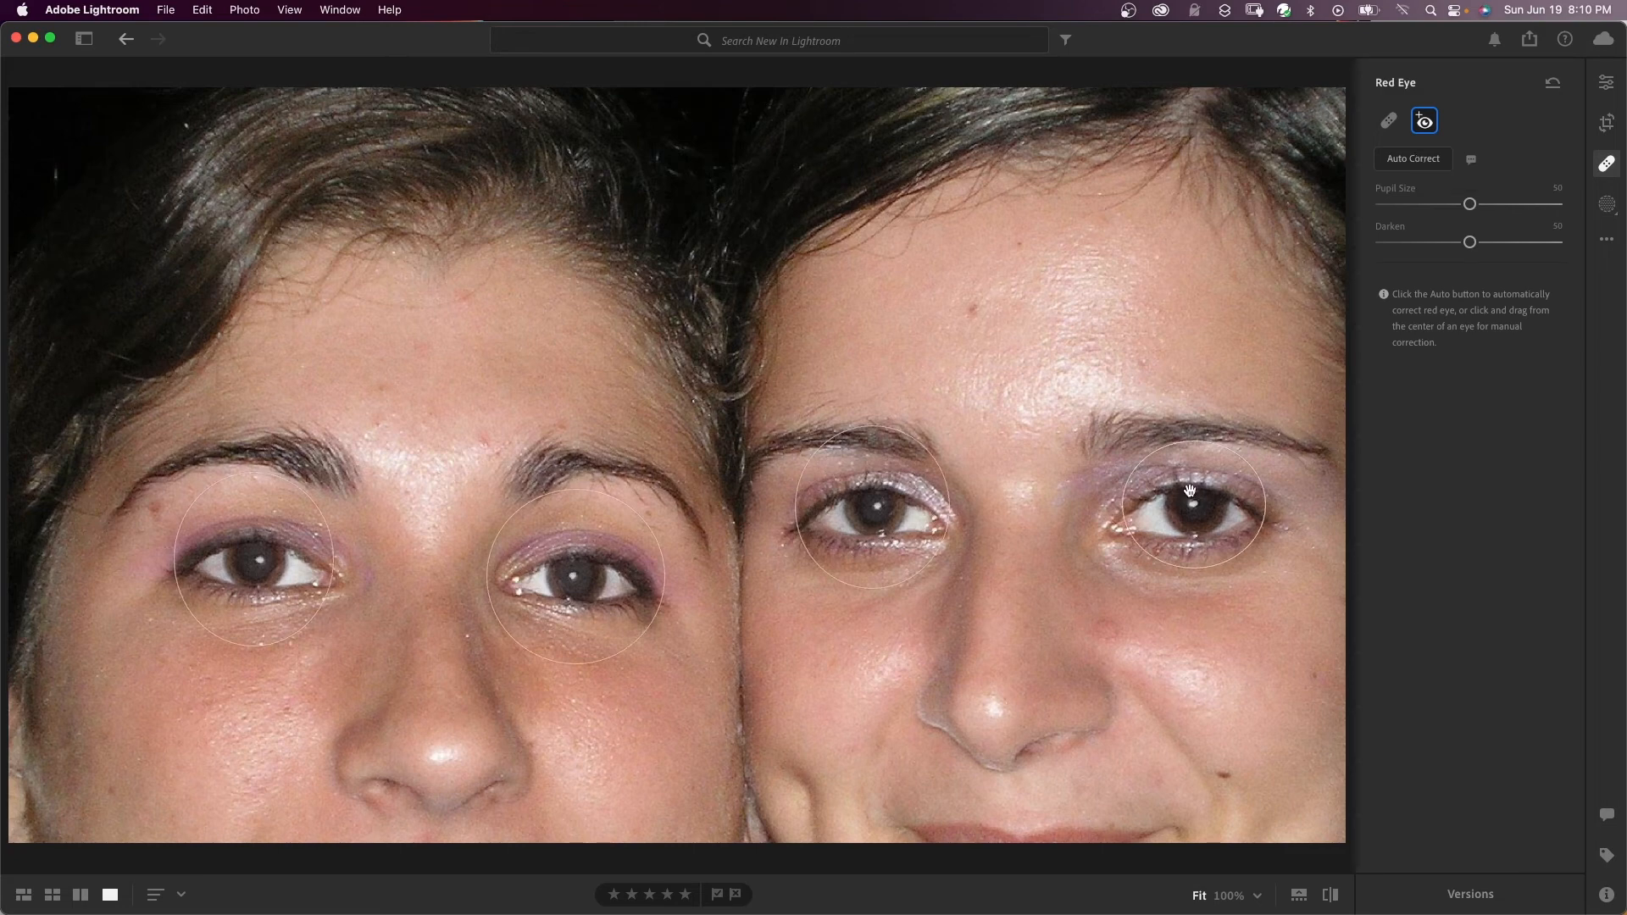
{"action": "mouse_move", "coordinate": [890, 511]}
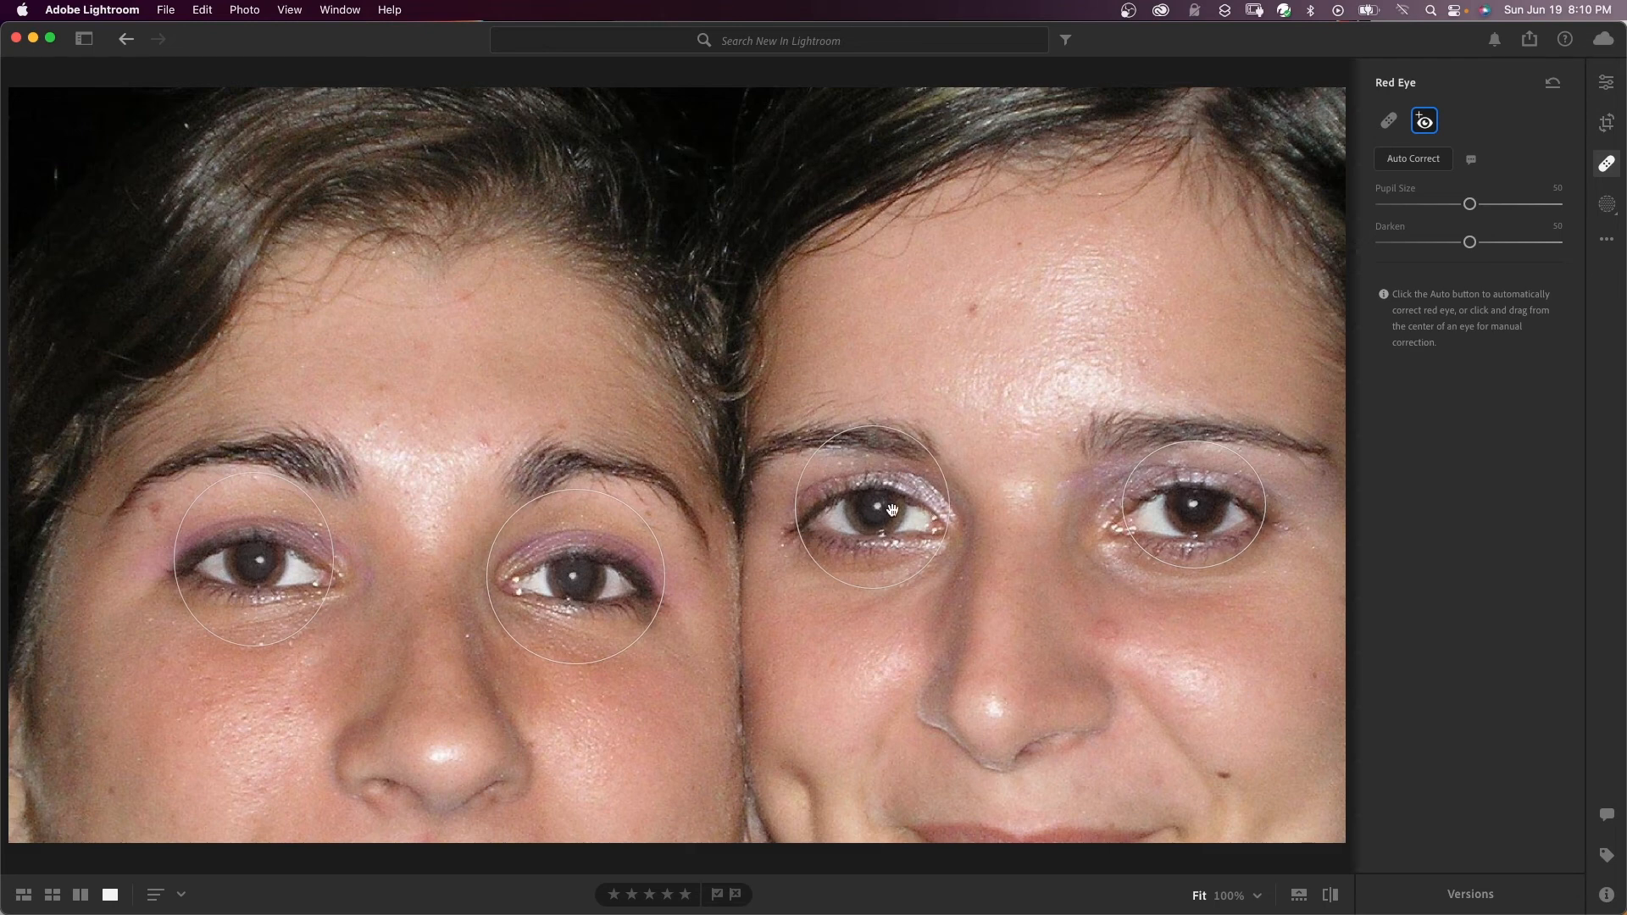
{"action": "mouse_move", "coordinate": [579, 579]}
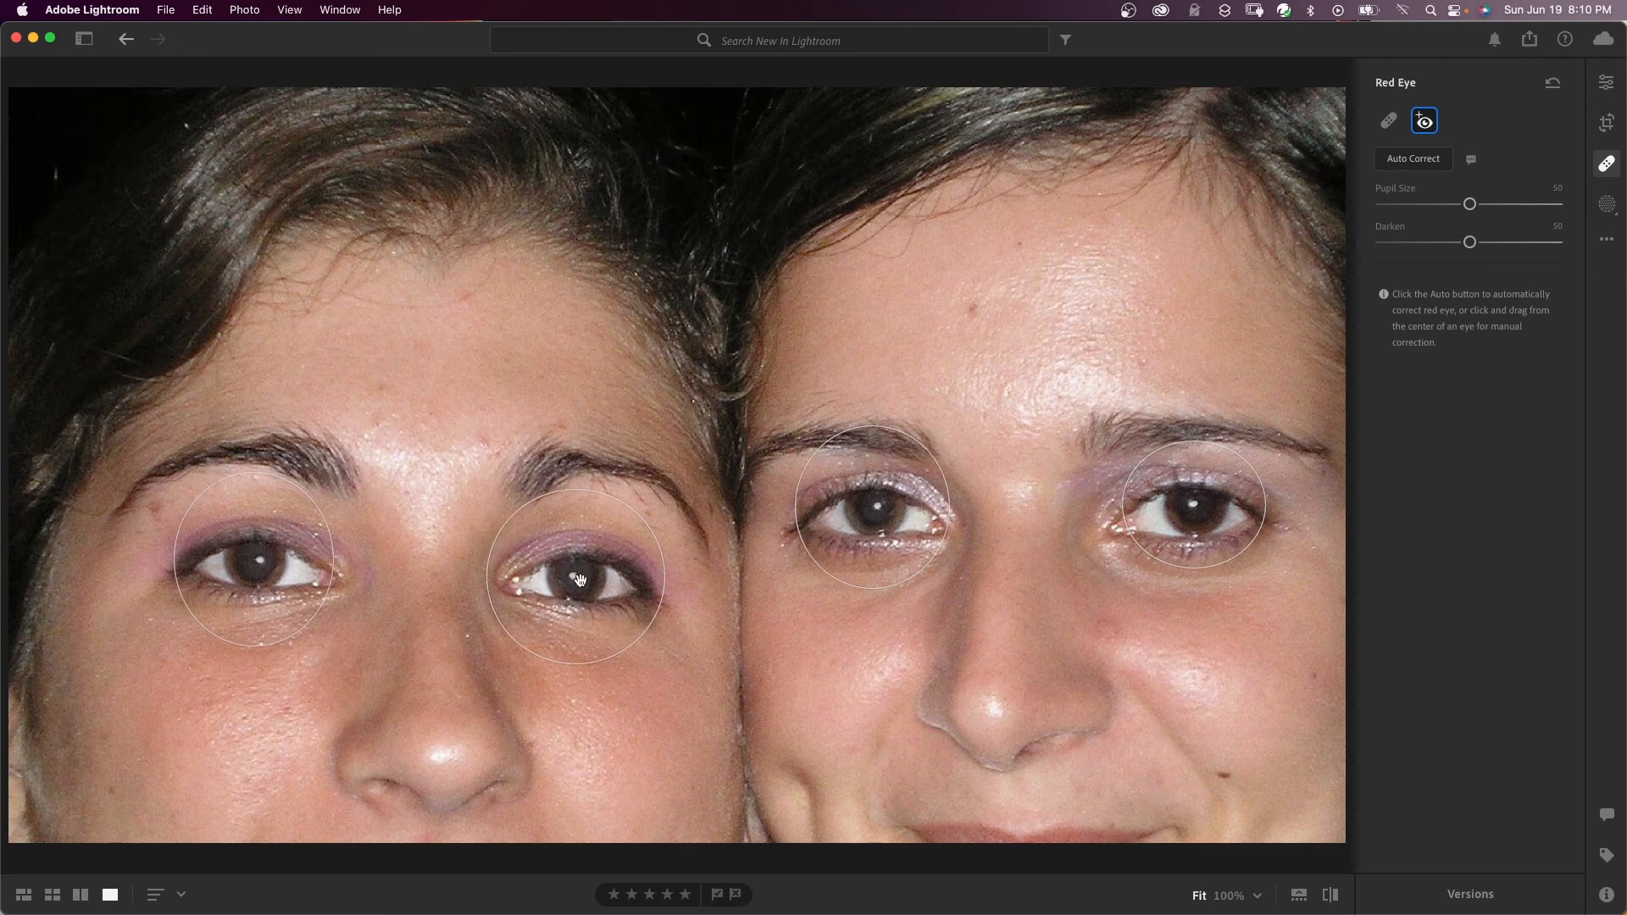
{"action": "left_click", "coordinate": [576, 577]}
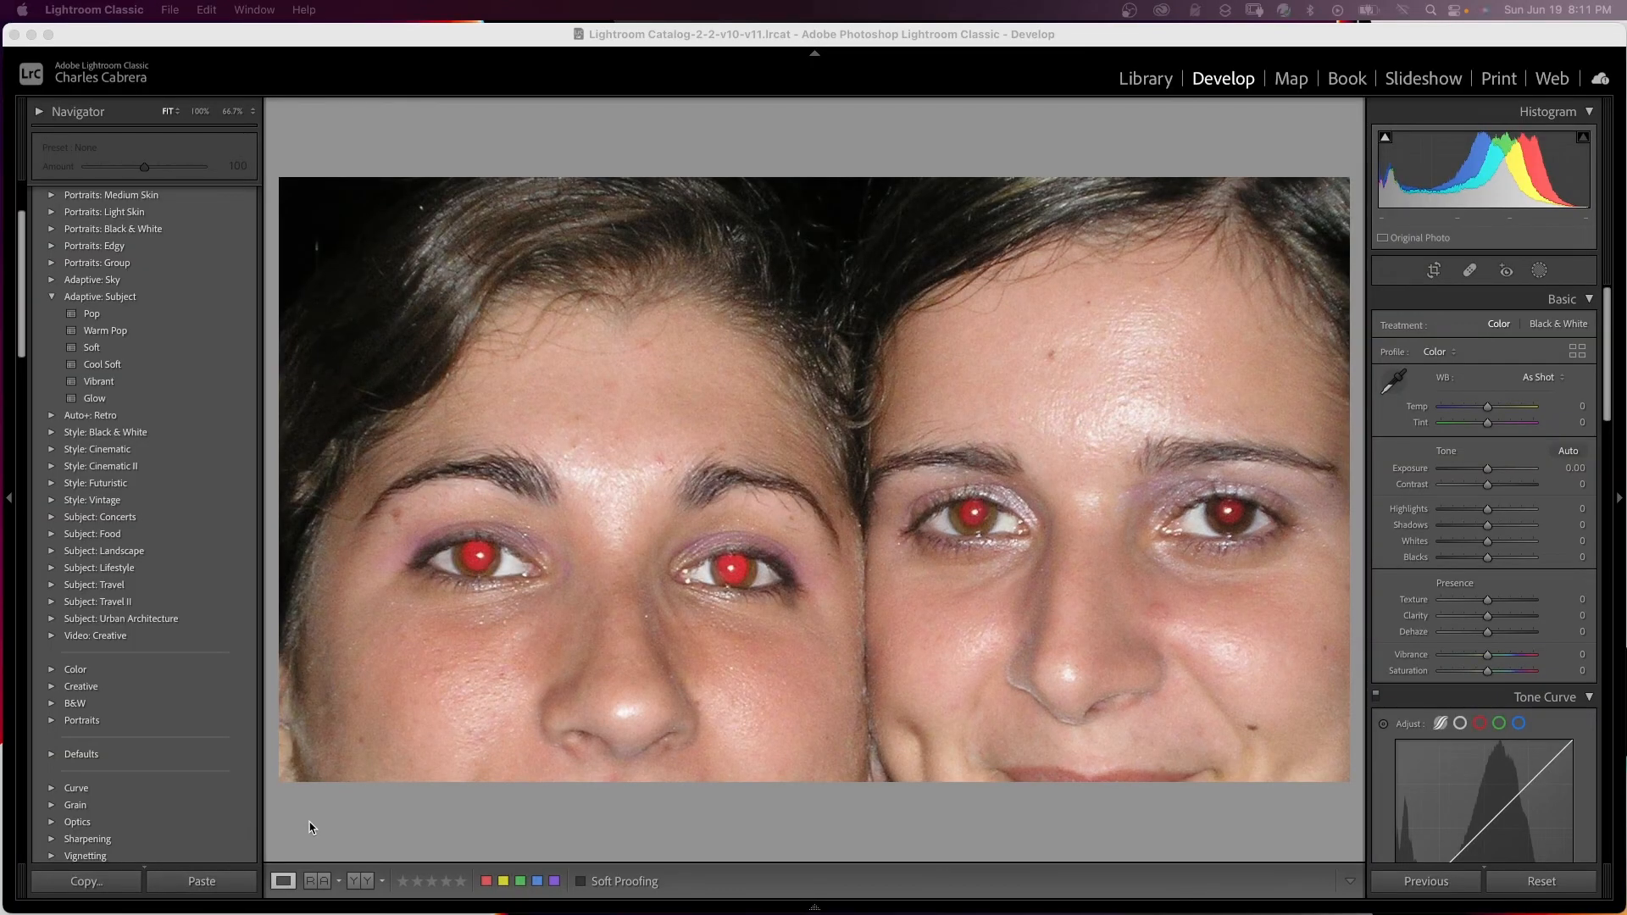
{"action": "mouse_move", "coordinate": [1461, 335]}
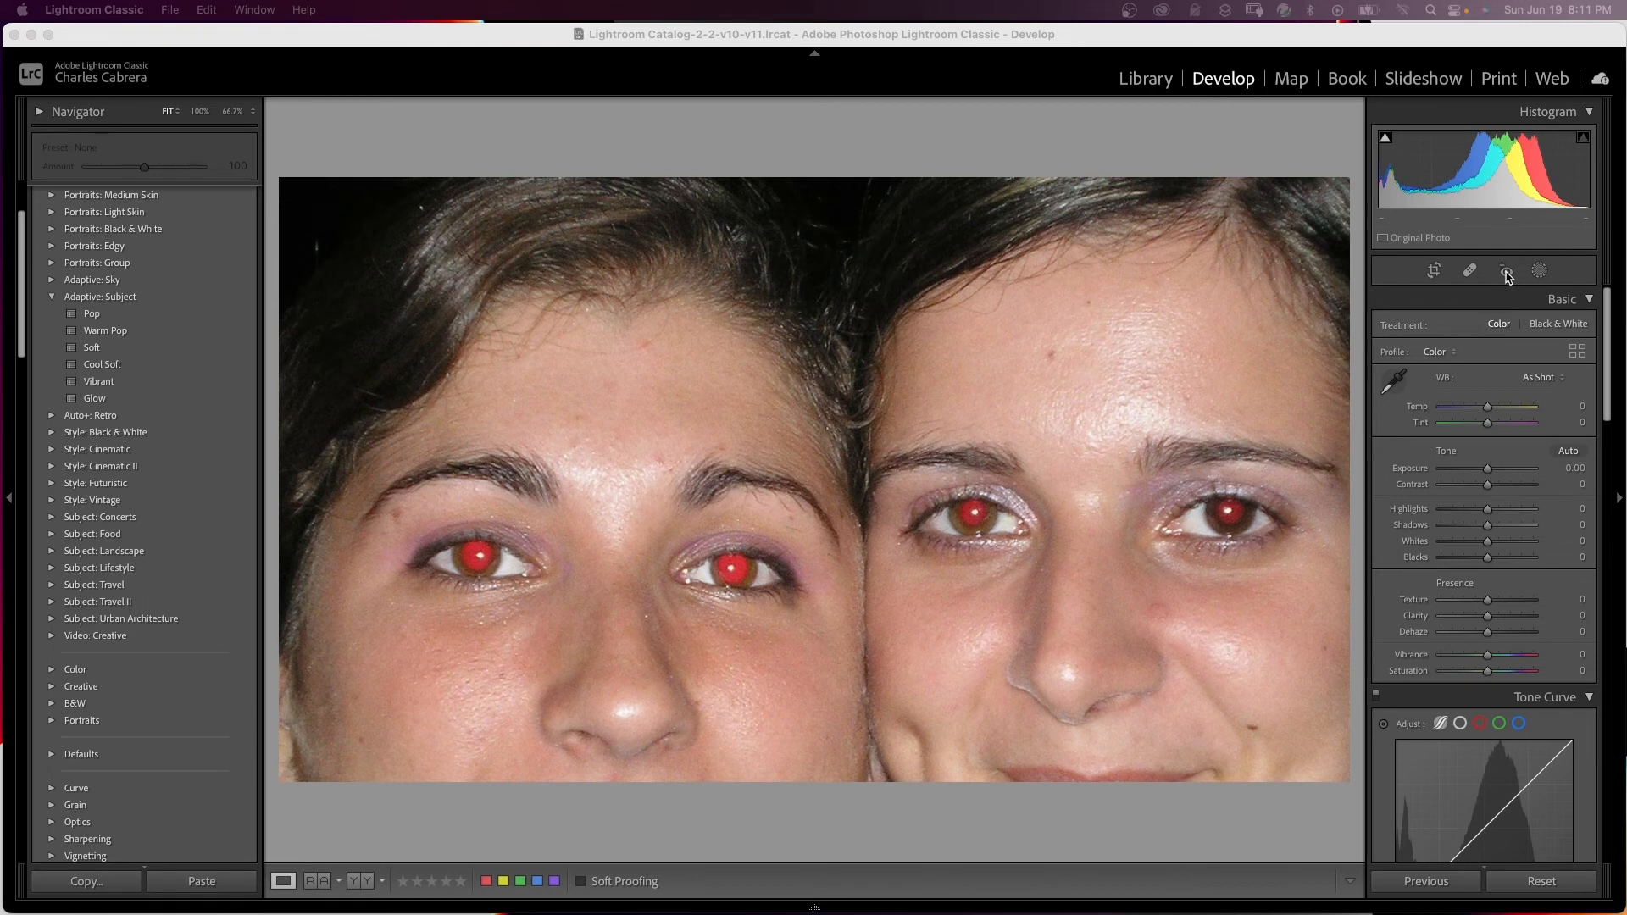
- Activate Red Eye Correction from the Develop tool strip on the two-faces photo
{"action": "left_click", "coordinate": [1505, 271]}
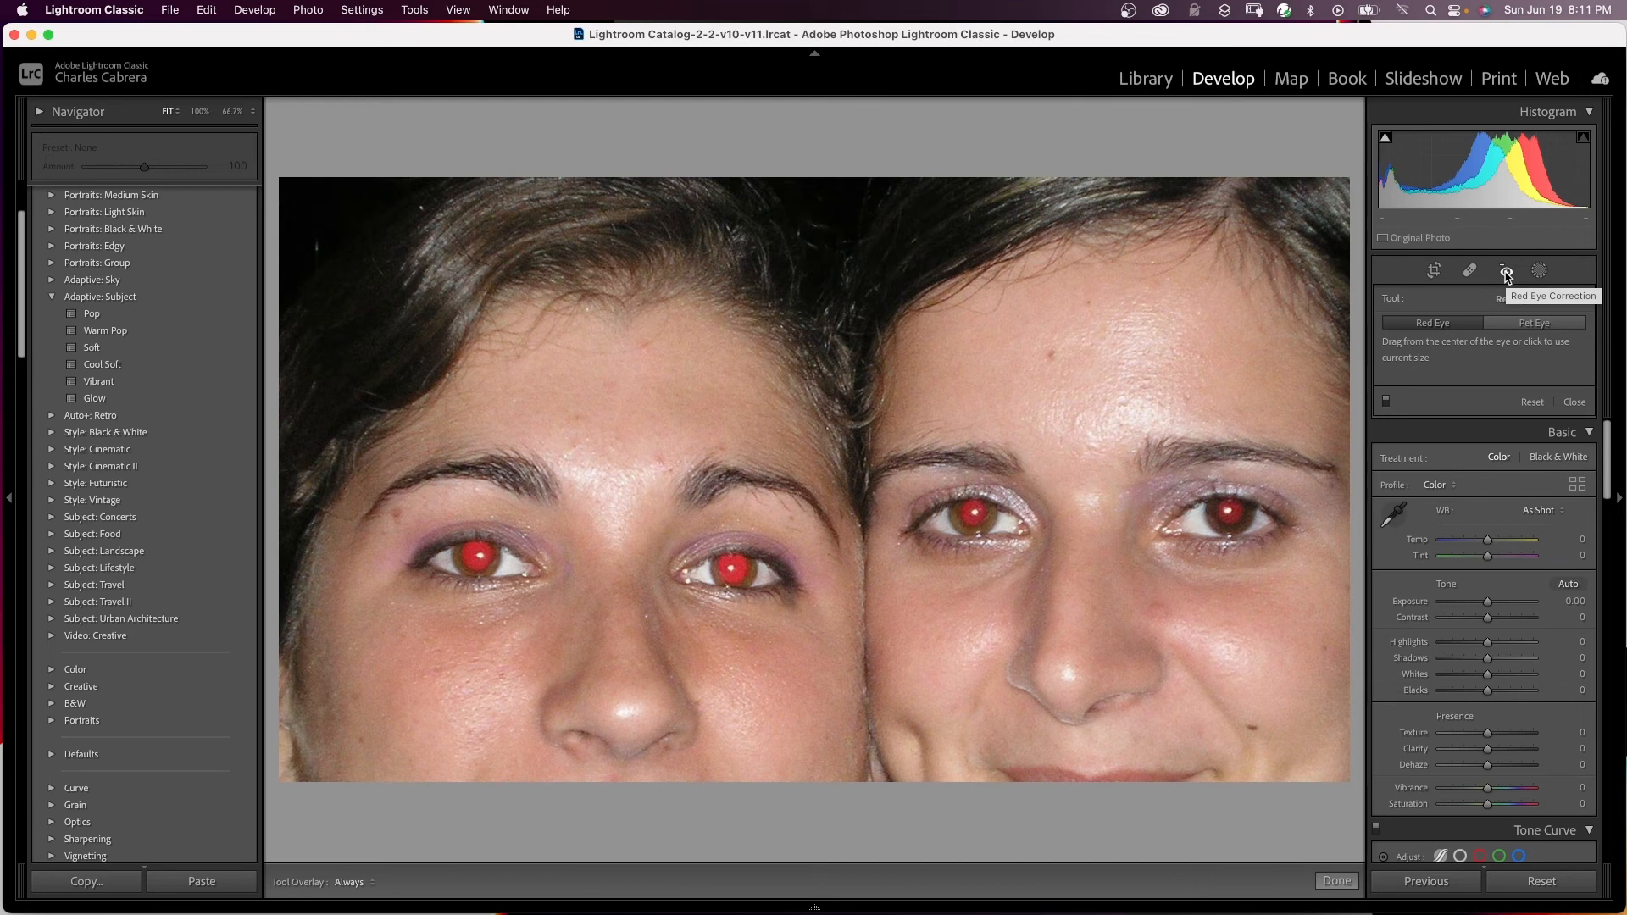
{"action": "mouse_move", "coordinate": [1452, 303]}
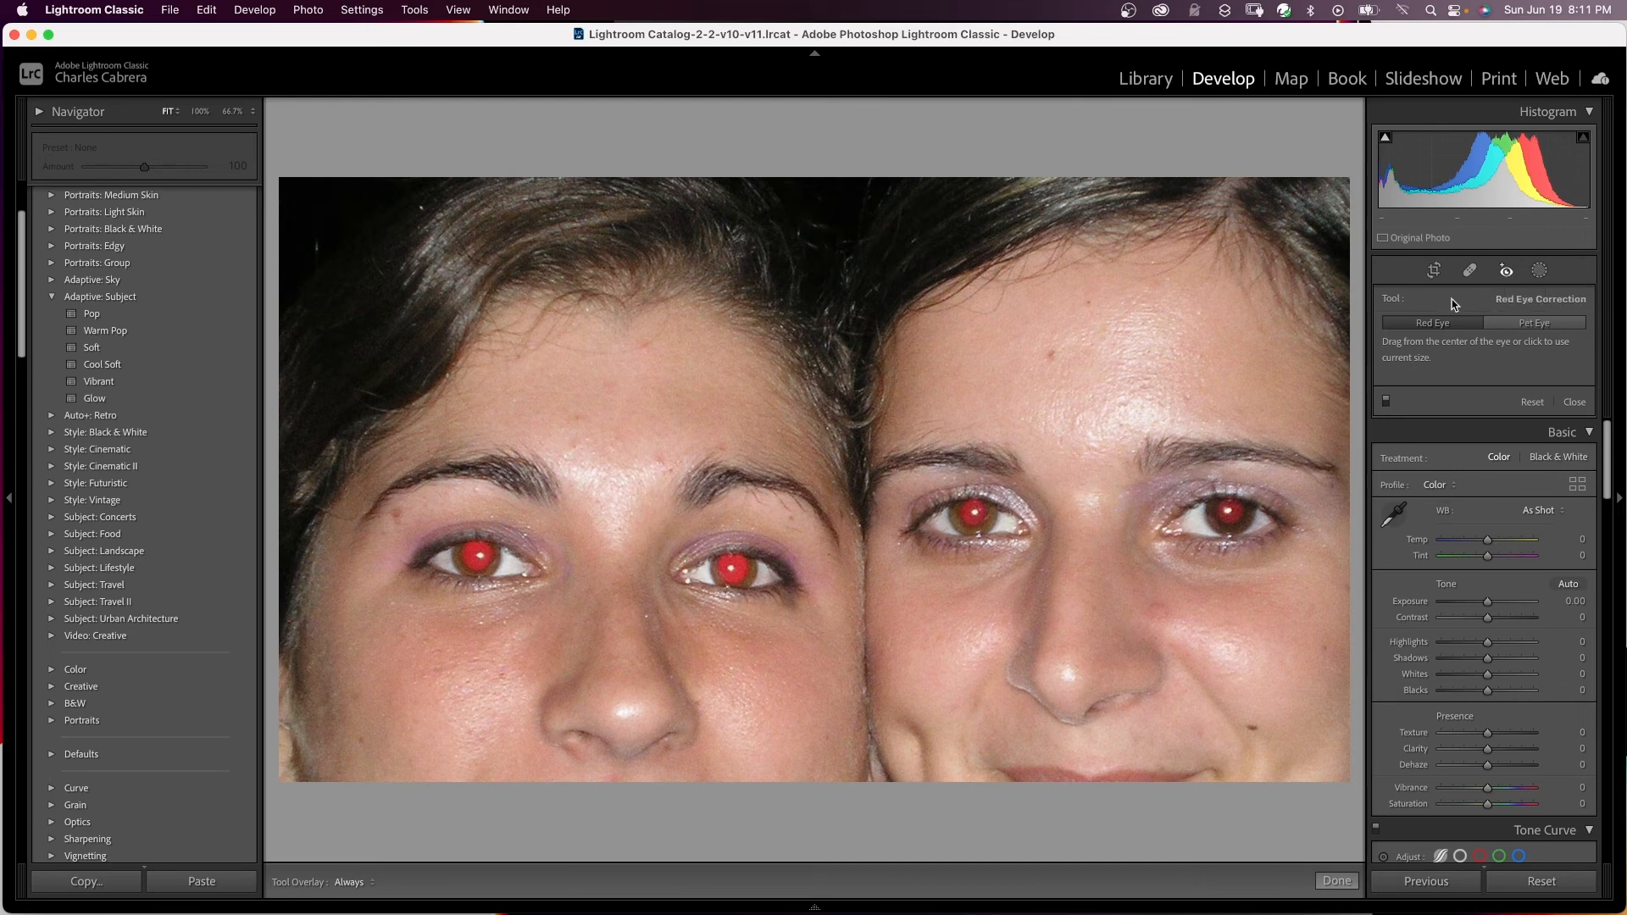
{"action": "mouse_move", "coordinate": [1248, 466]}
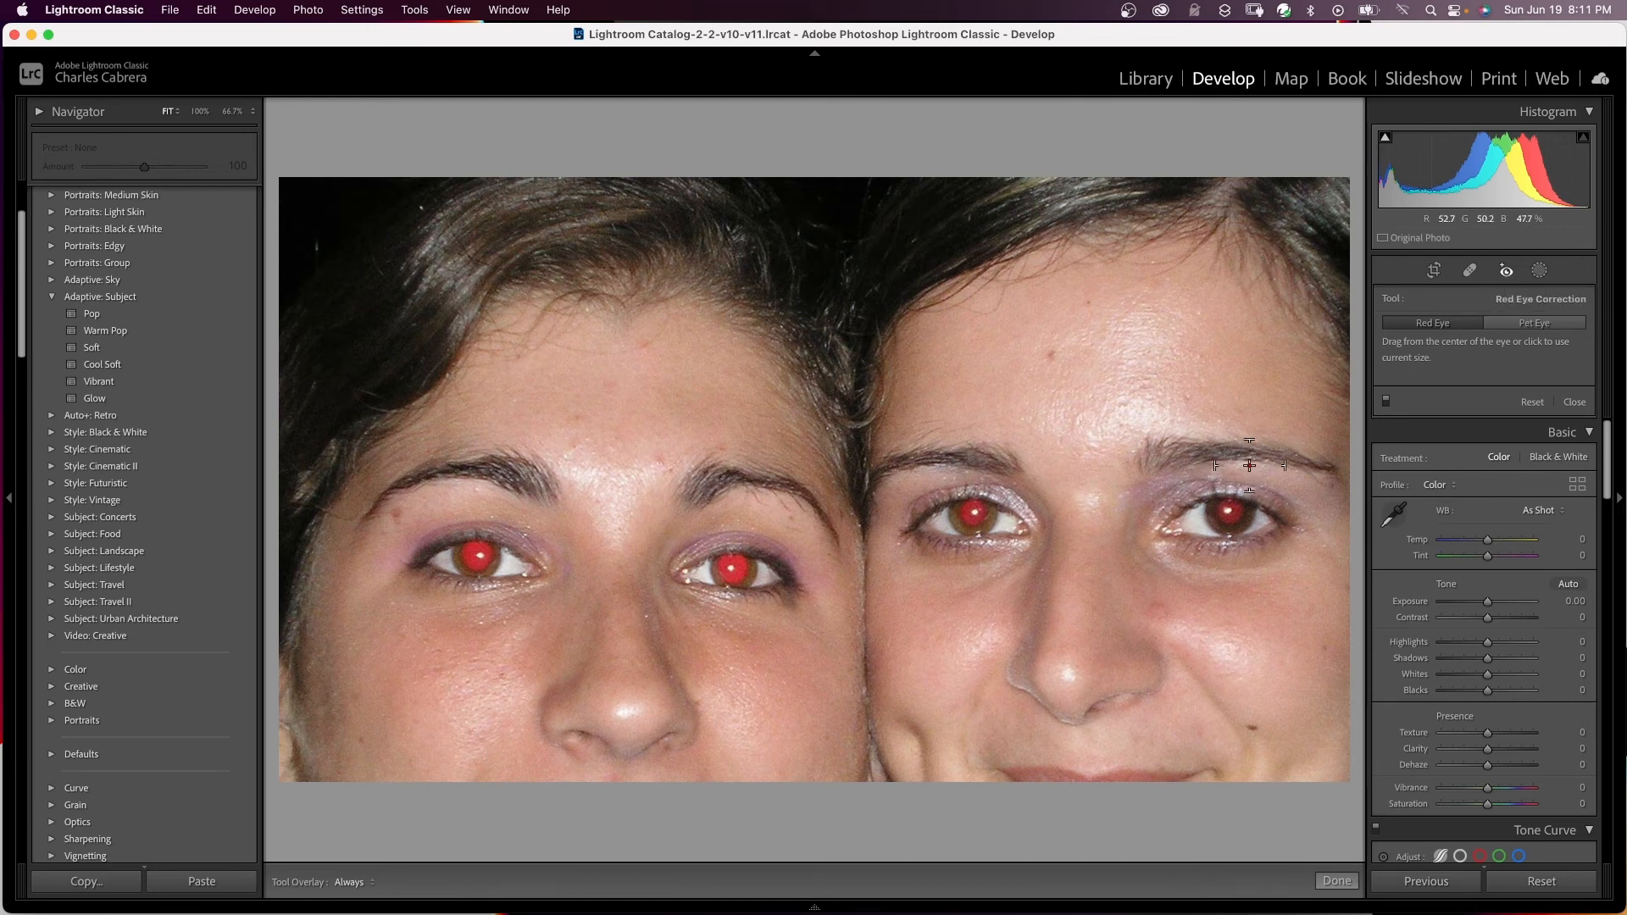